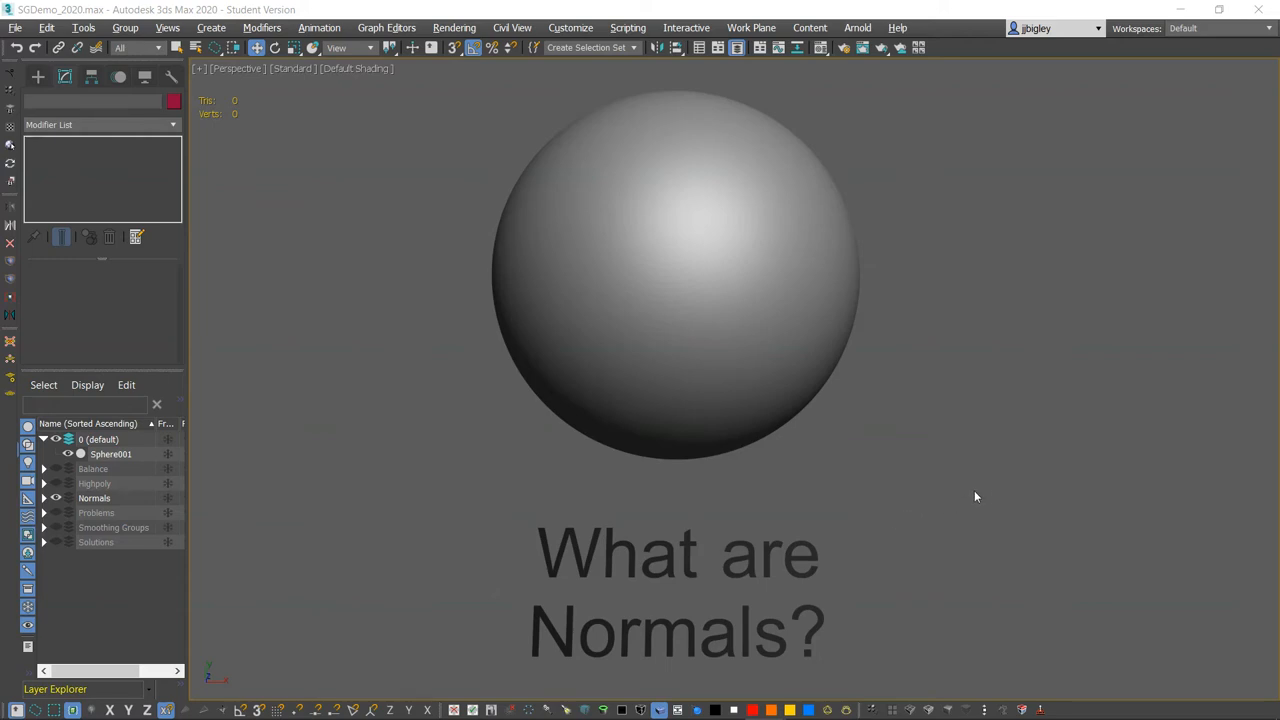
pyautogui.moveTo(688, 576)
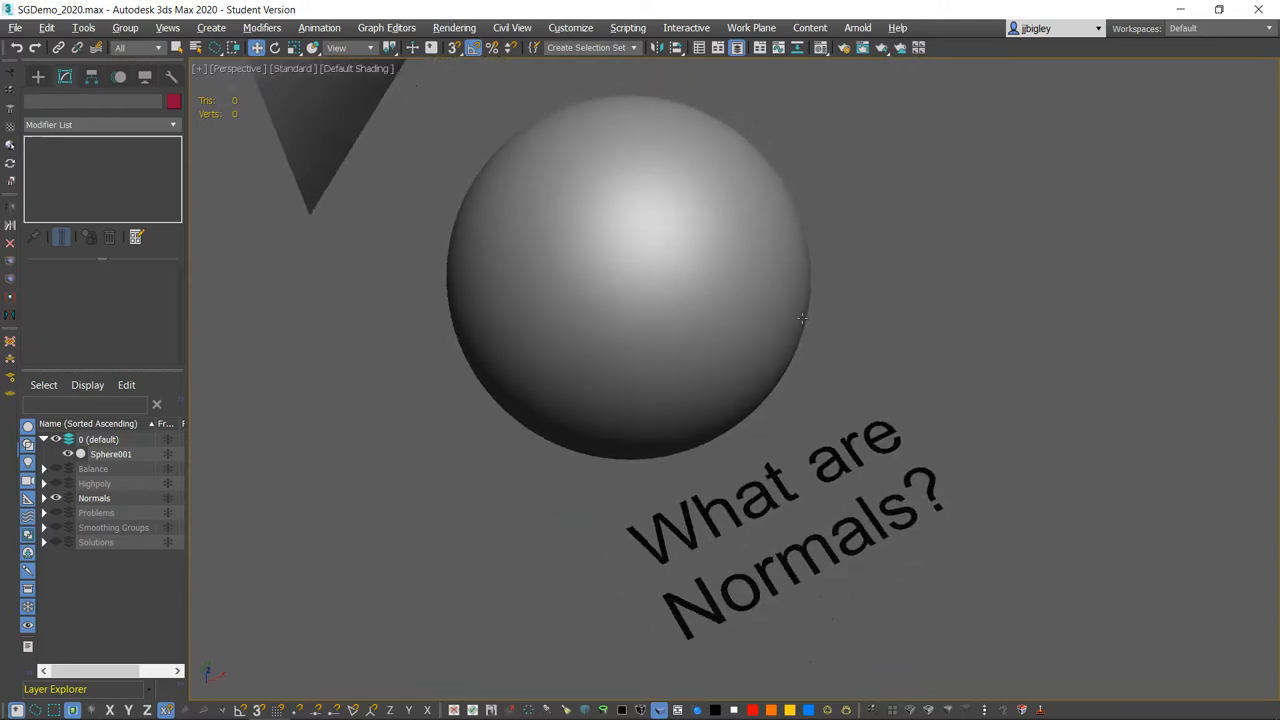
pyautogui.moveTo(844, 356)
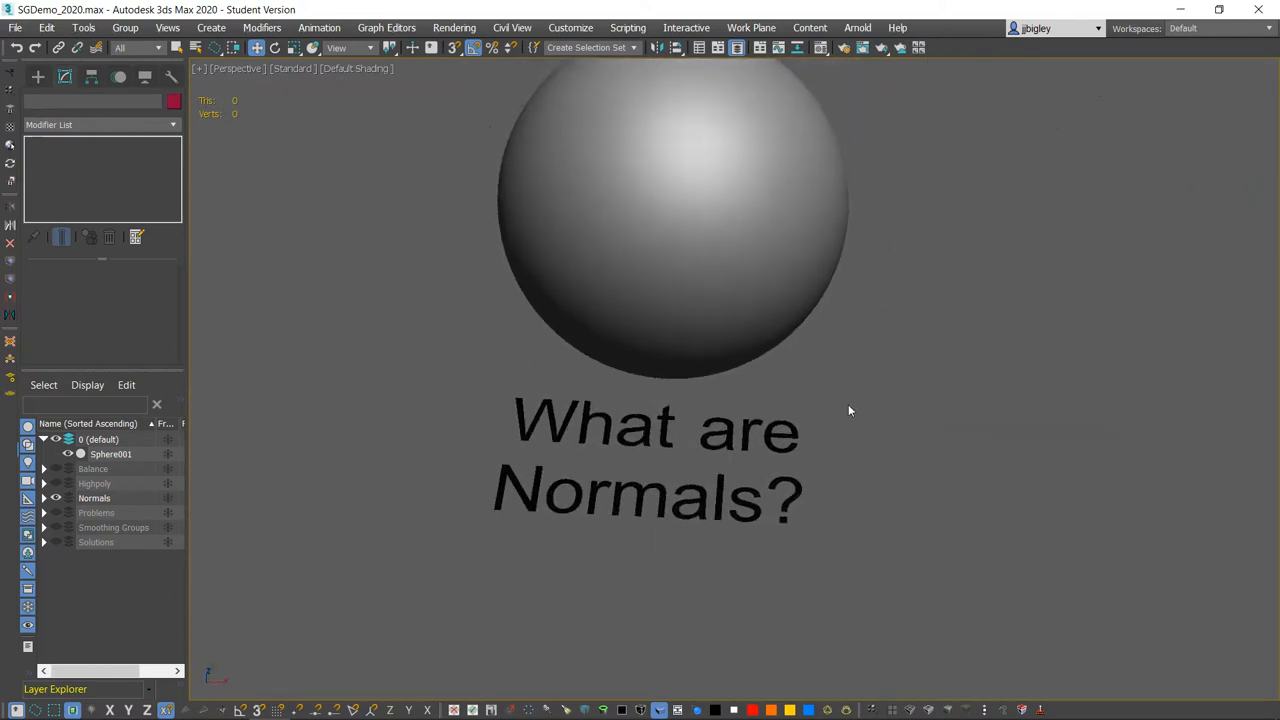
pyautogui.moveTo(866, 292)
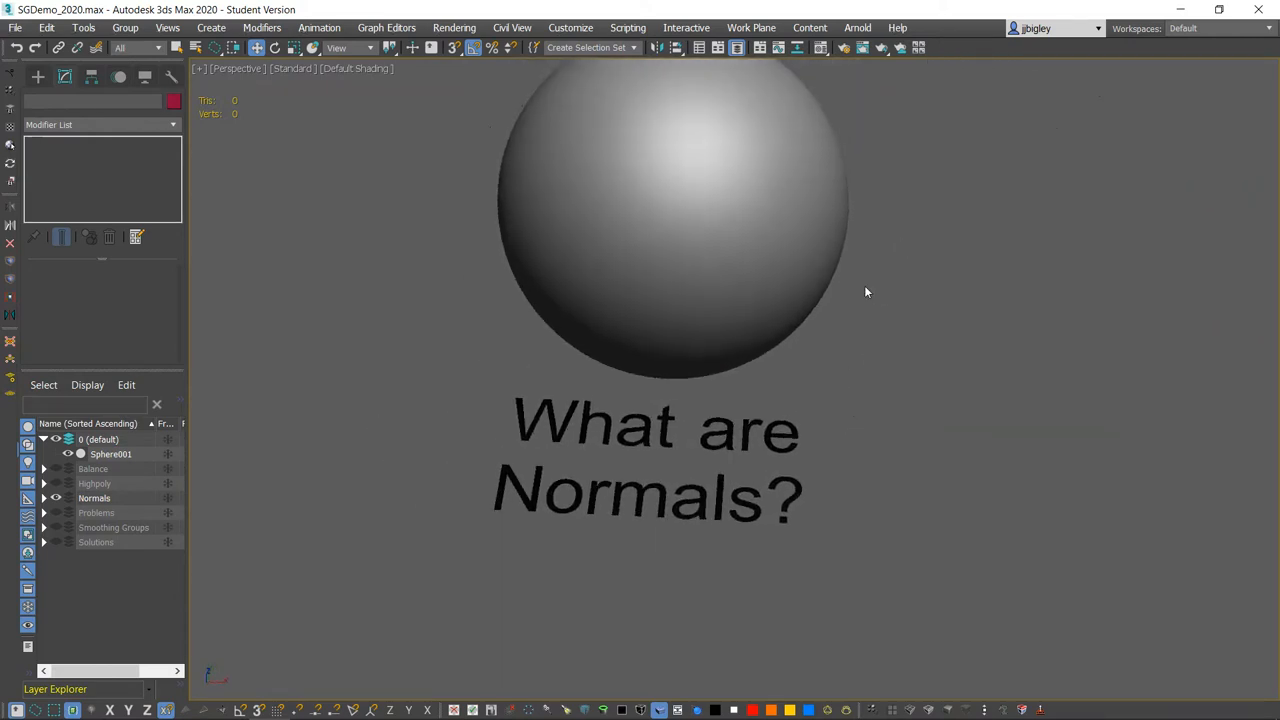
pyautogui.moveTo(910, 228)
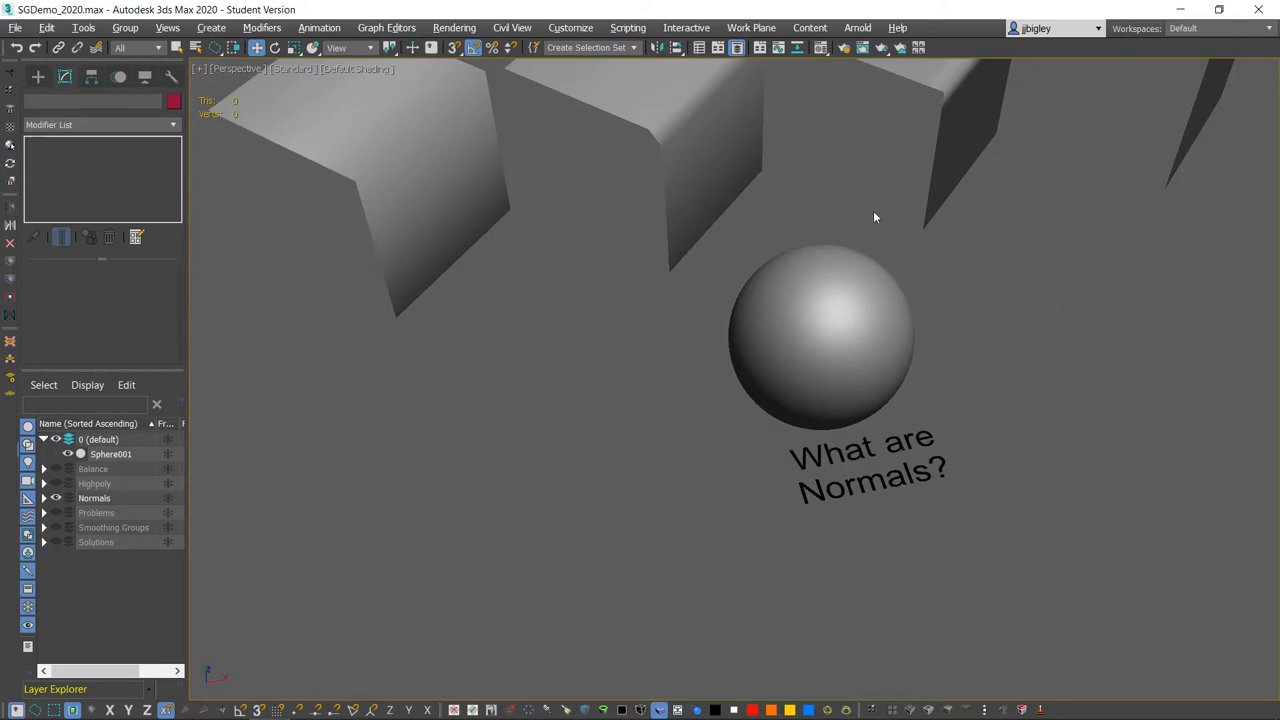
pyautogui.moveTo(764, 496)
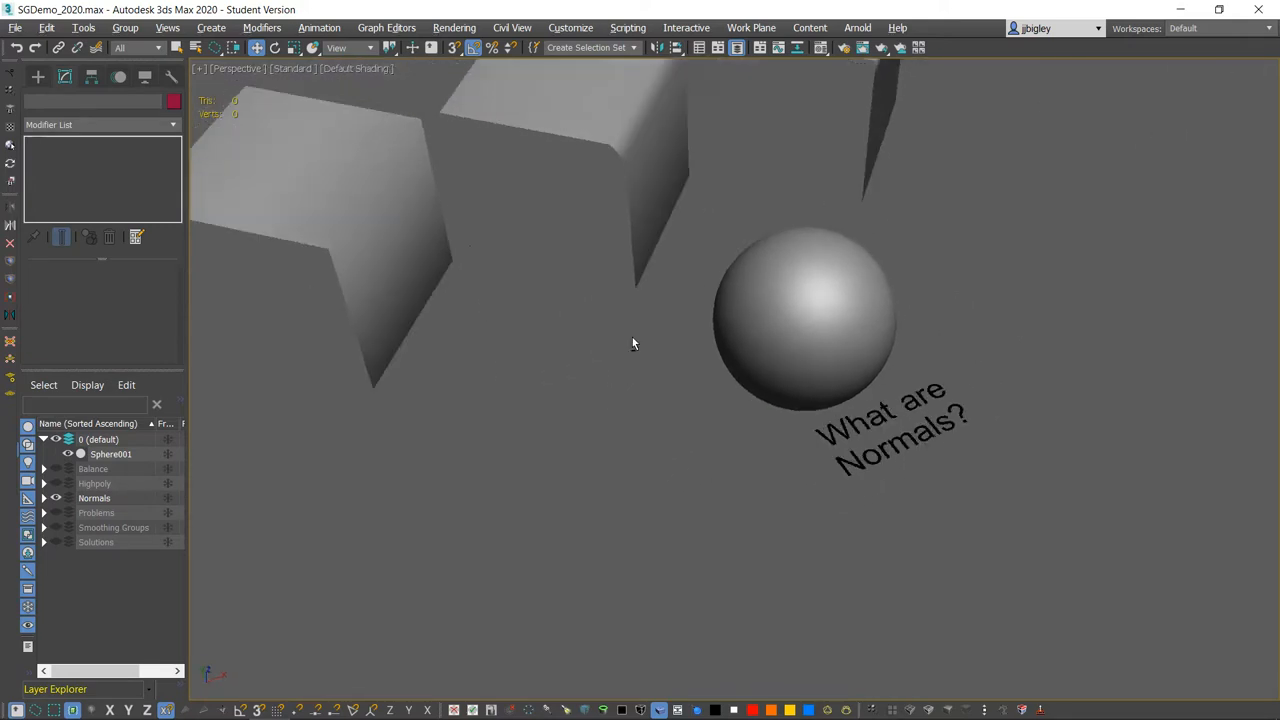
# Create a flat Plane and convert it to an Editable Poly
pyautogui.click(38, 76)
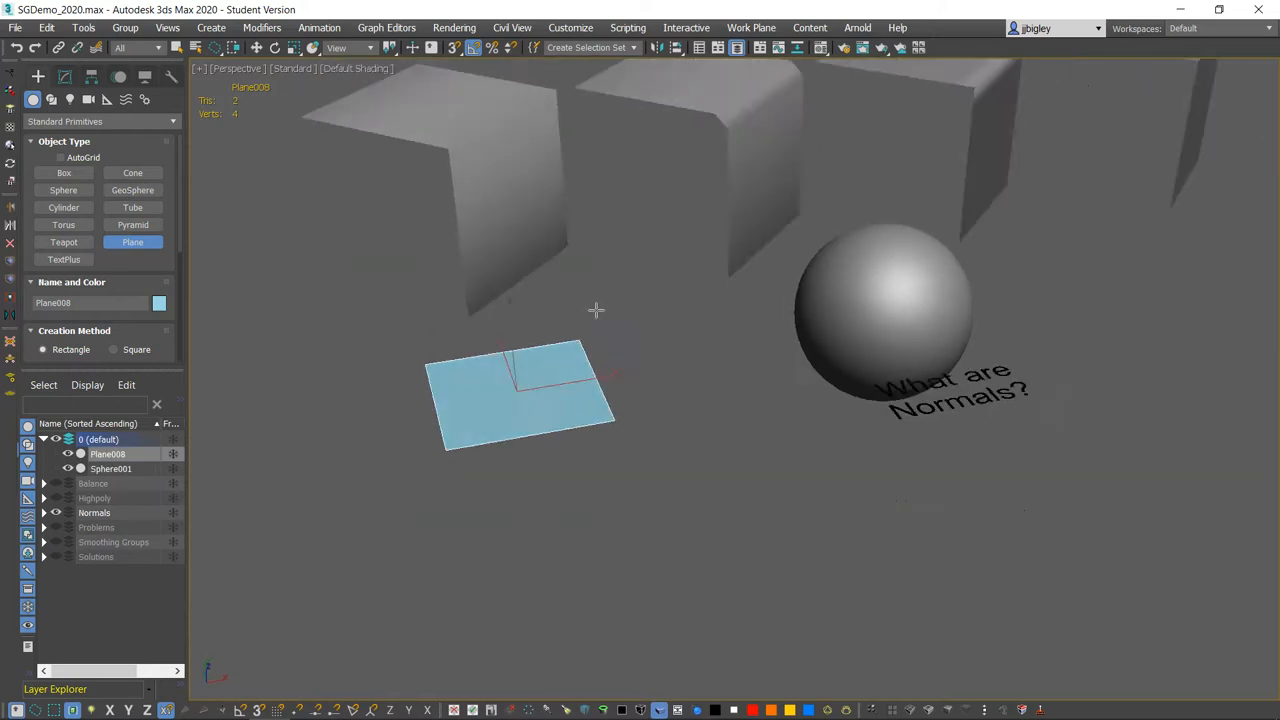
pyautogui.rightClick(536, 380)
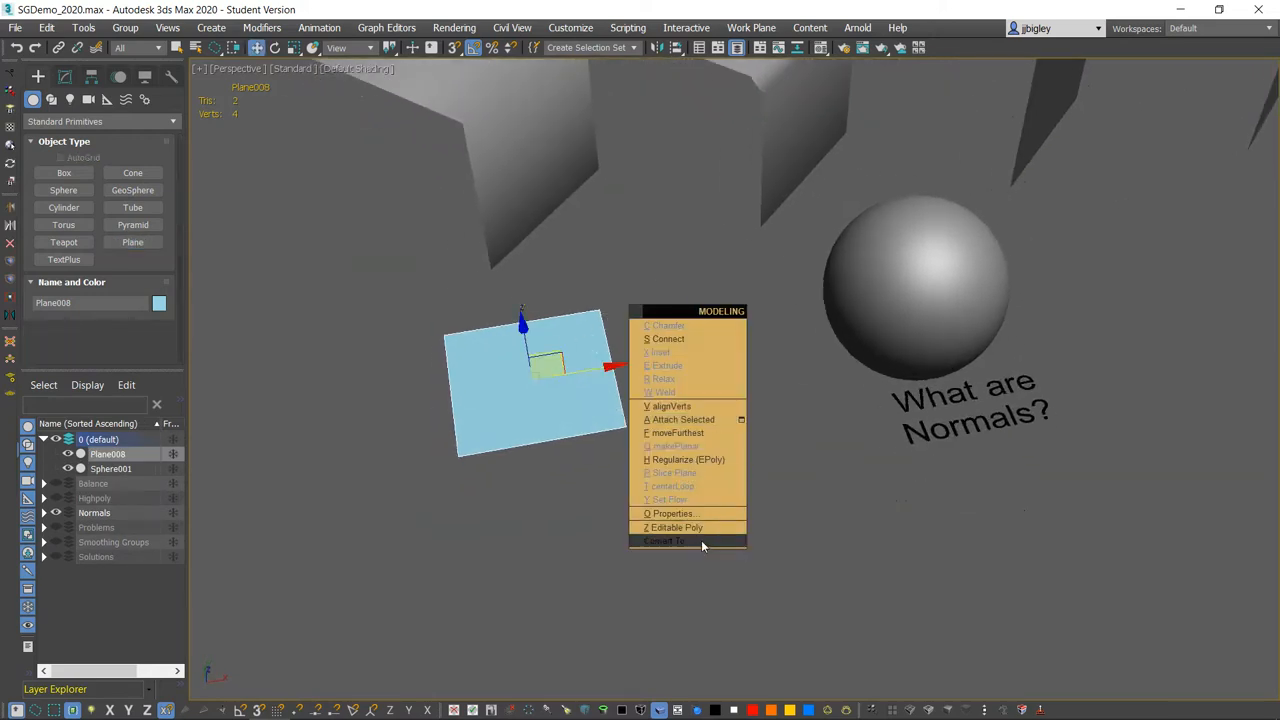
pyautogui.click(676, 528)
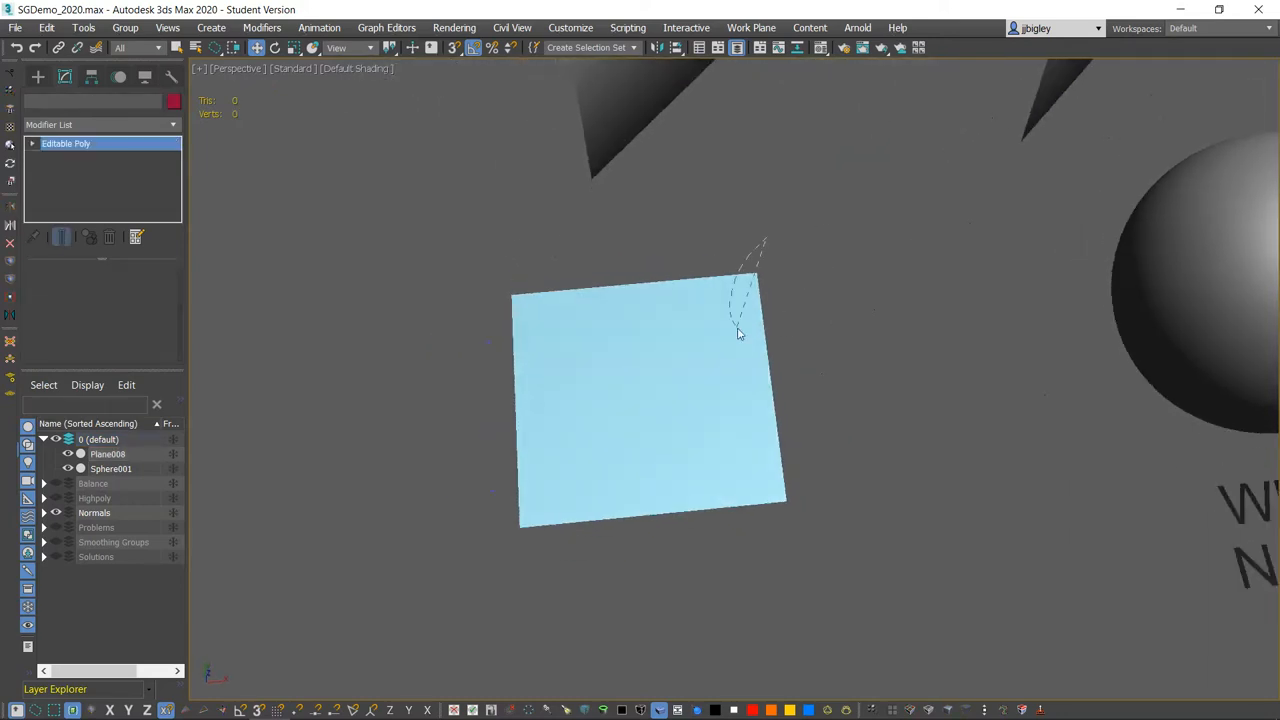
# In the plane's Object Properties, uncheck Edges Only so the hidden diagonal edge shows
pyautogui.click(640, 400)
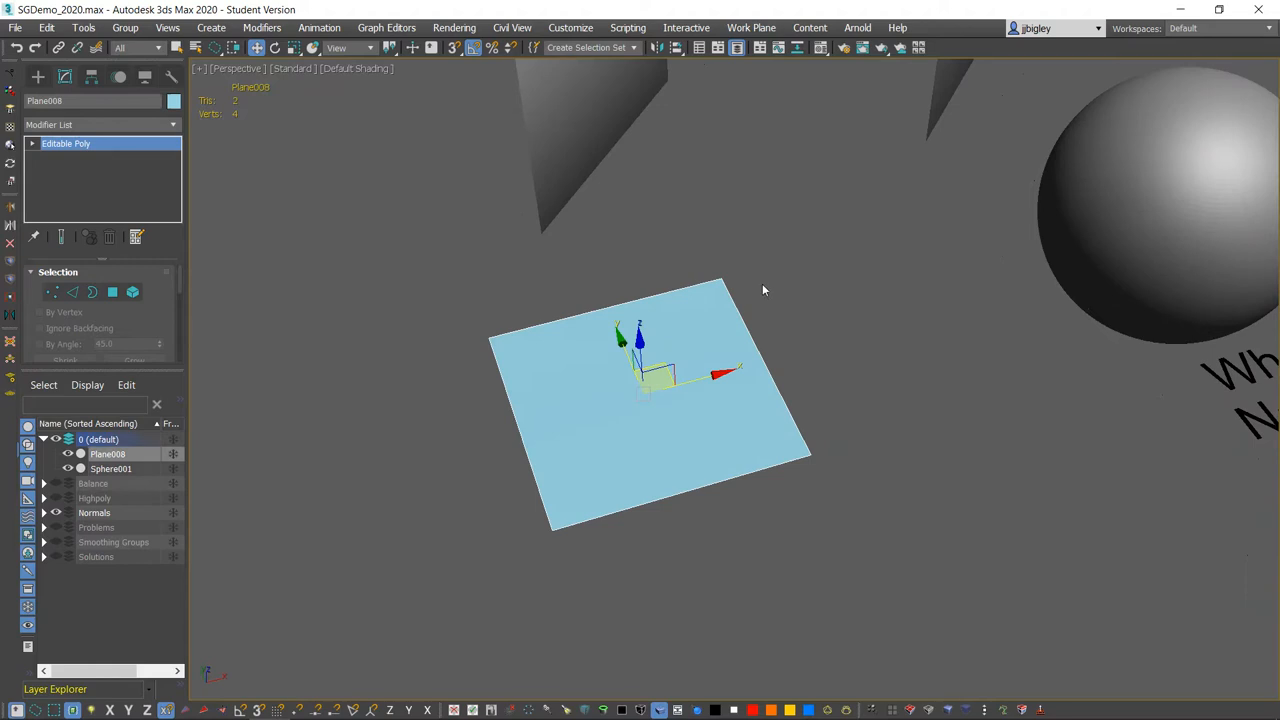
pyautogui.rightClick(764, 290)
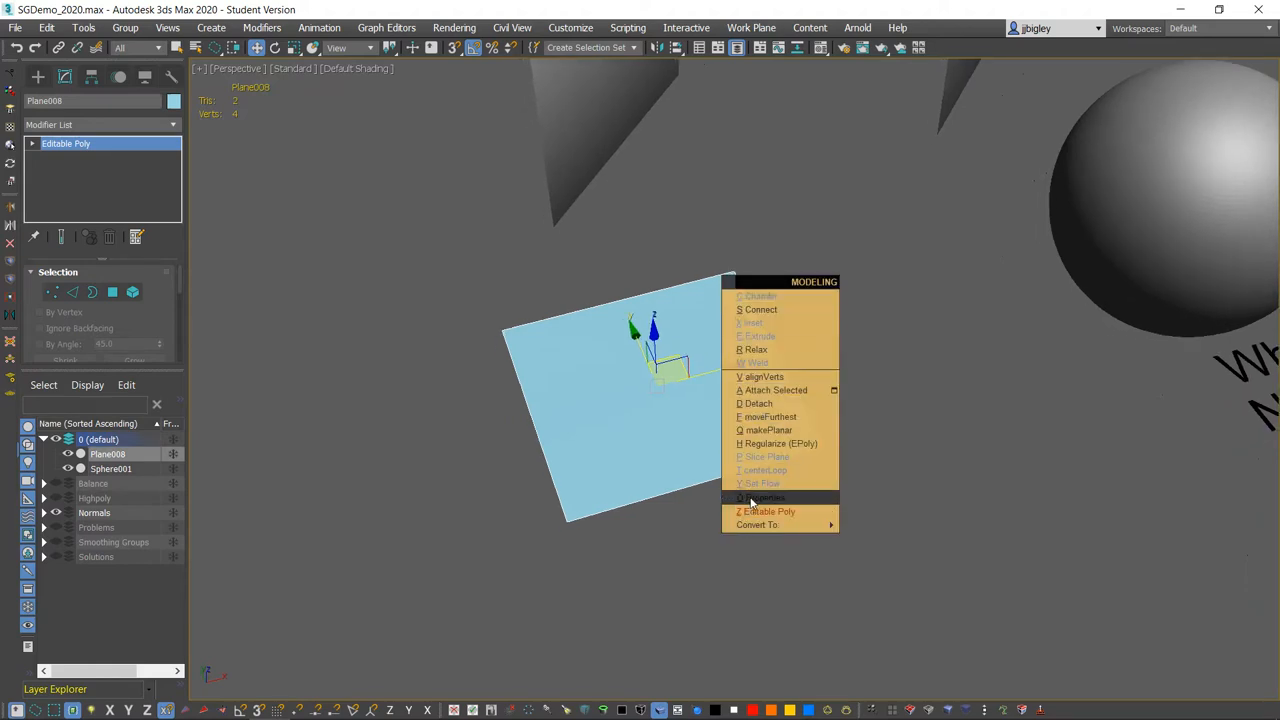
pyautogui.click(762, 496)
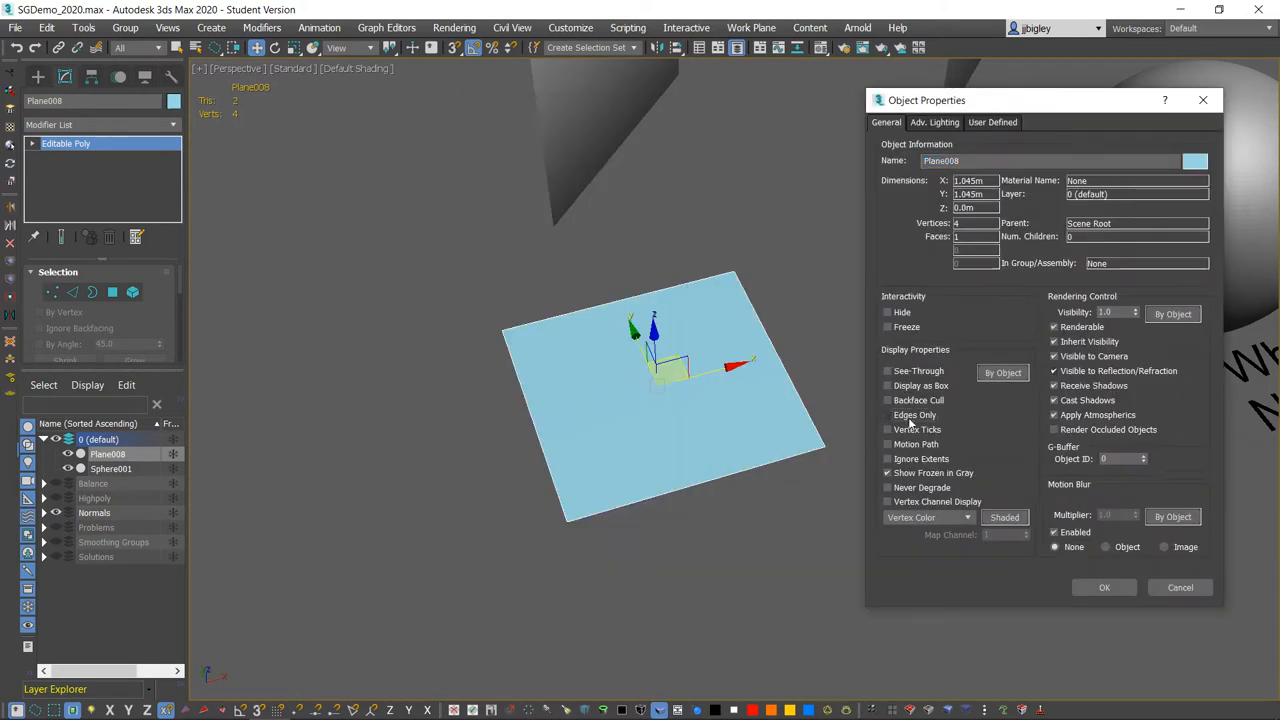
pyautogui.click(1104, 588)
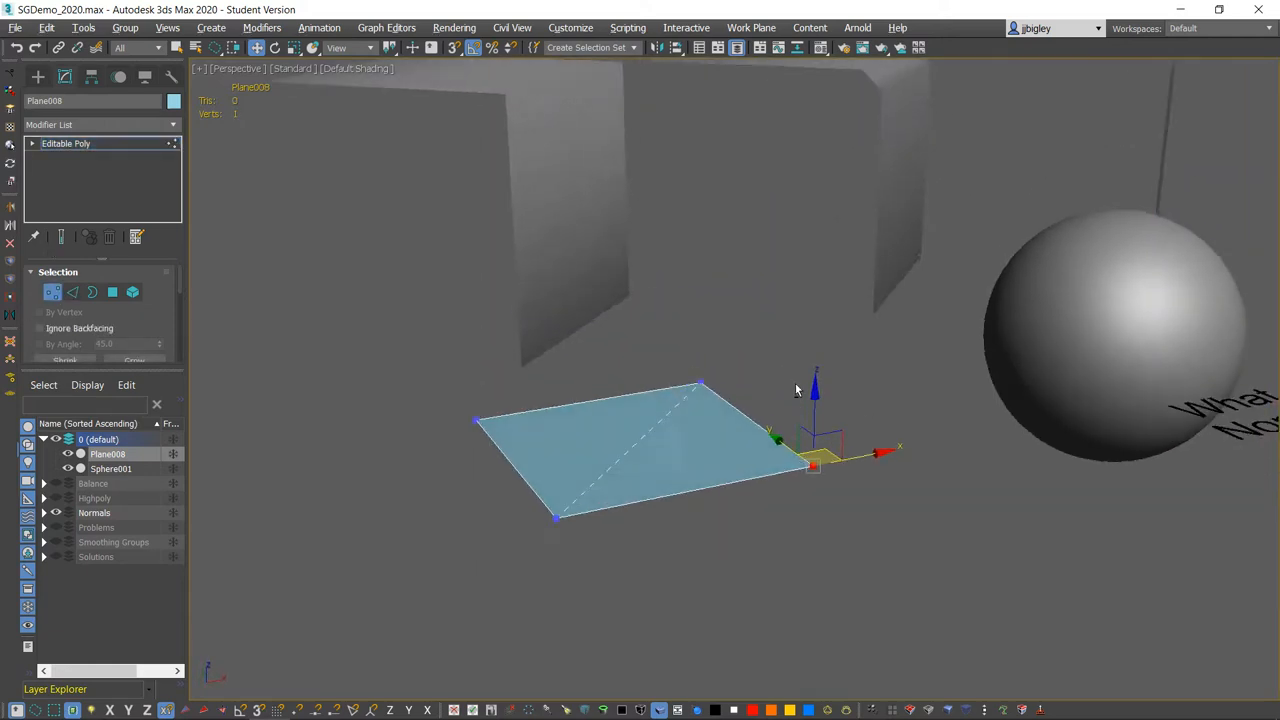
# Orbit around the plane and delete a corner vertex, leaving a single triangle
pyautogui.moveTo(796, 390); pyautogui.dragTo(796, 486)
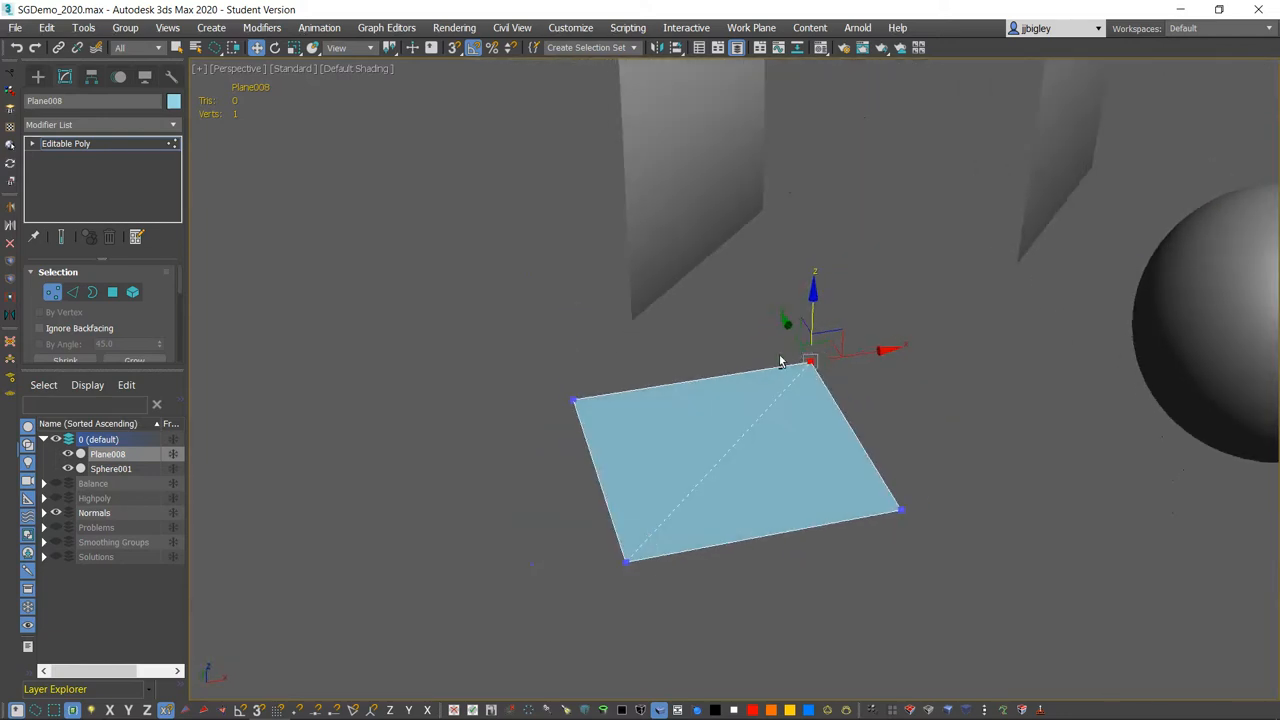
pyautogui.moveTo(740, 344)
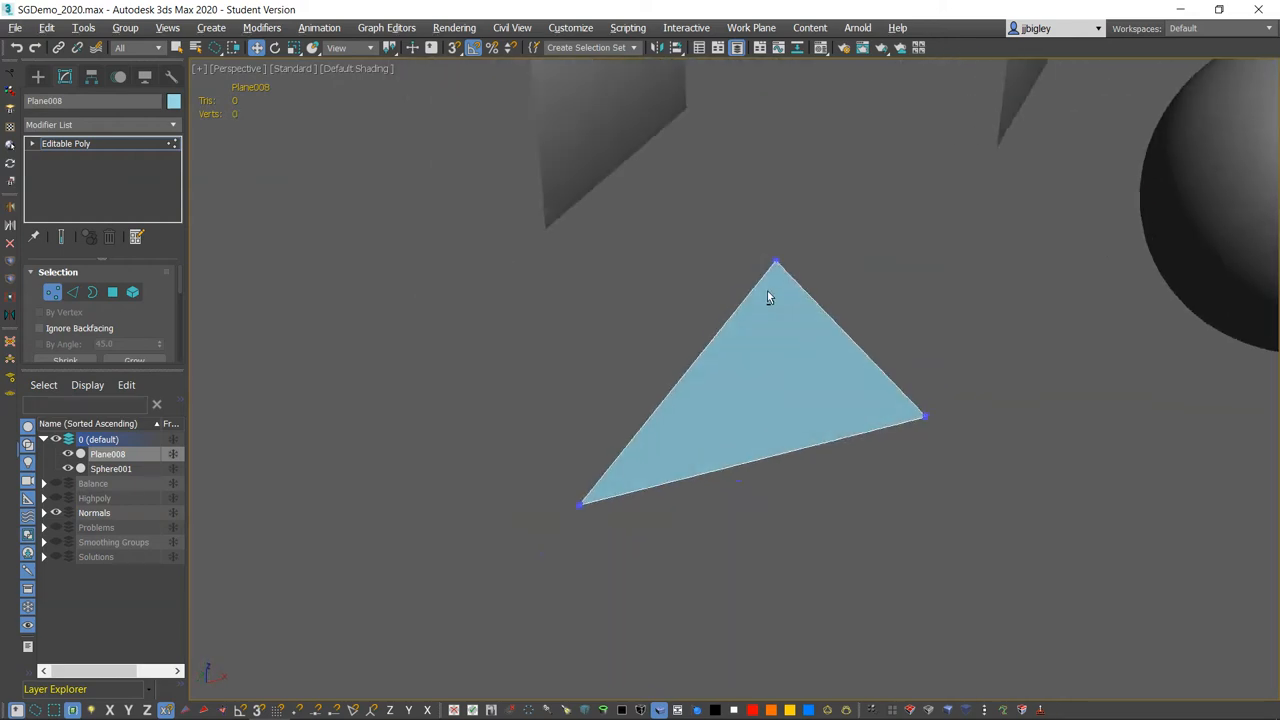
pyautogui.rightClick(770, 296)
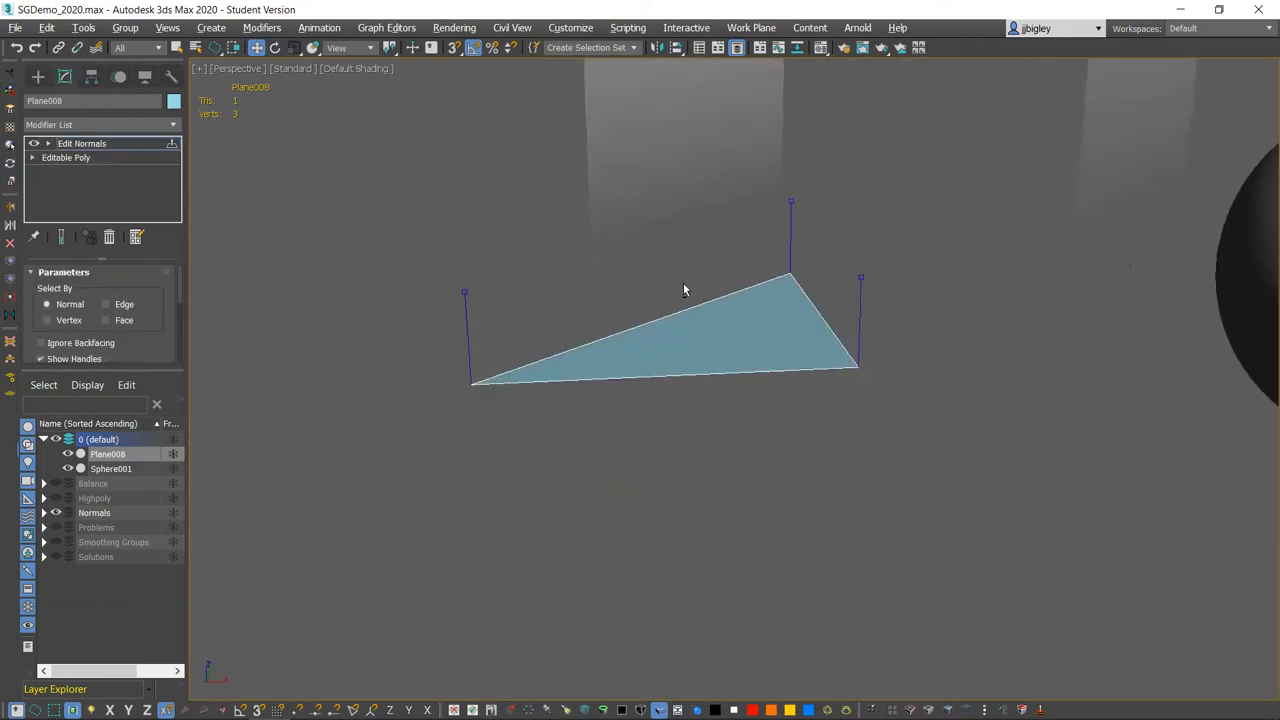
# Orbit around the triangle to inspect its Edit Normals handles from several sides
pyautogui.moveTo(684, 290); pyautogui.dragTo(622, 296)
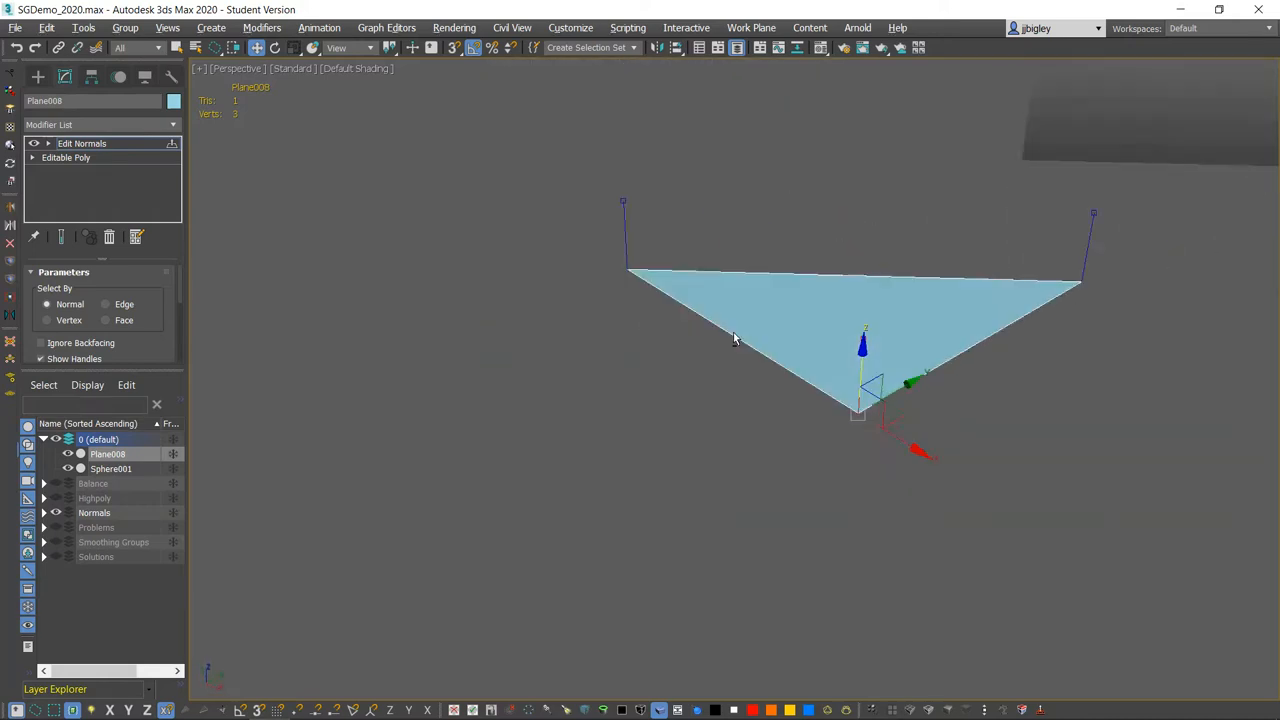
pyautogui.moveTo(736, 340); pyautogui.dragTo(800, 336)
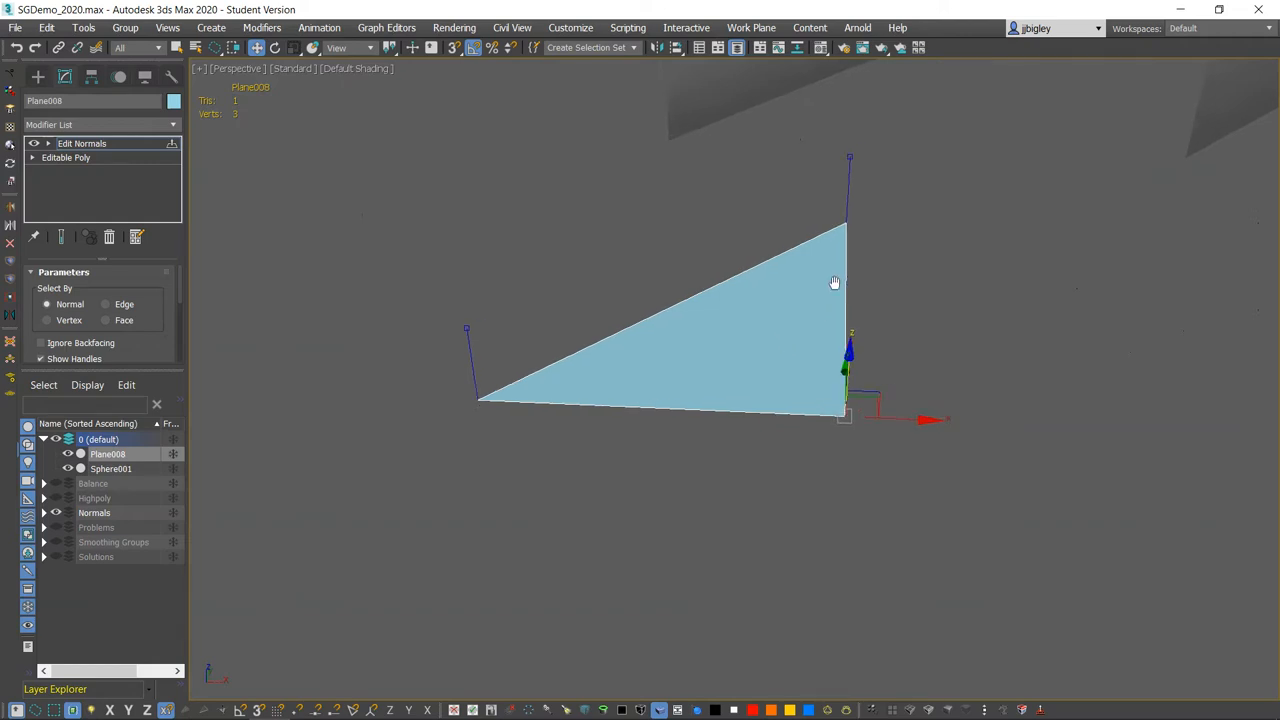
pyautogui.moveTo(836, 282); pyautogui.dragTo(790, 290)
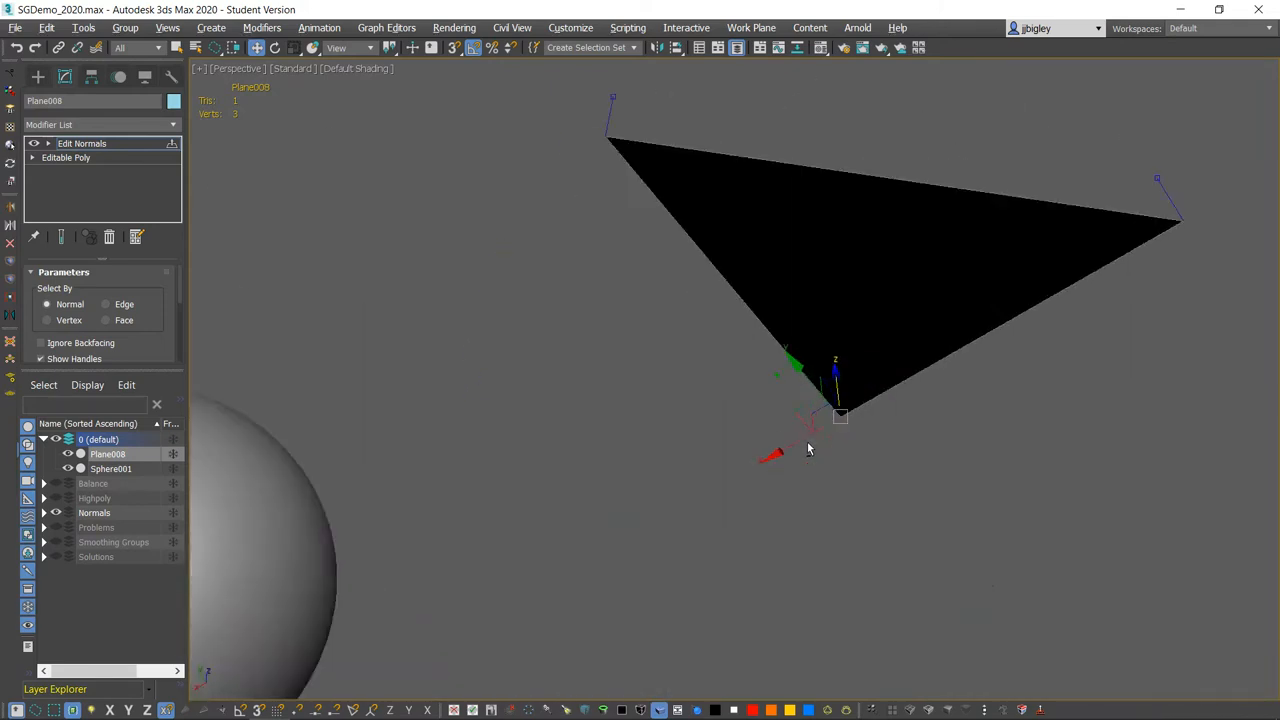
# View the triangle from behind and enable Backface Cull in its Object Properties
pyautogui.moveTo(808, 450); pyautogui.dragTo(638, 430)
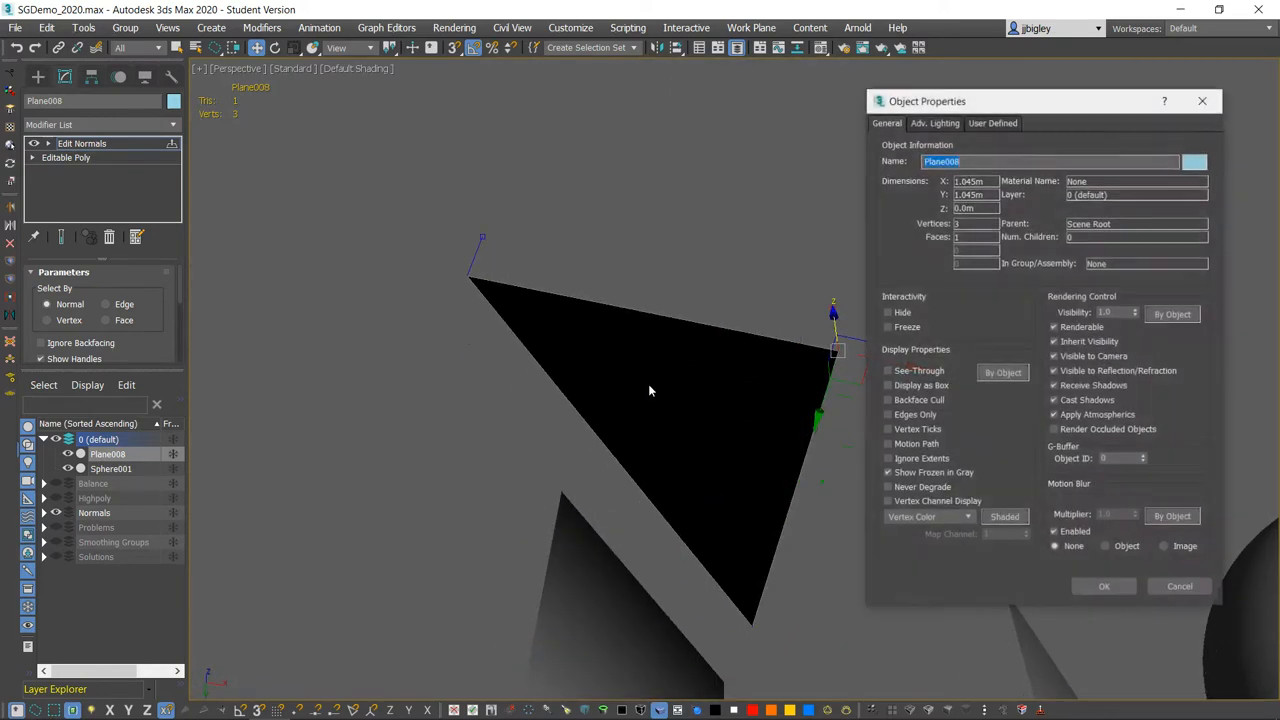
pyautogui.click(888, 400)
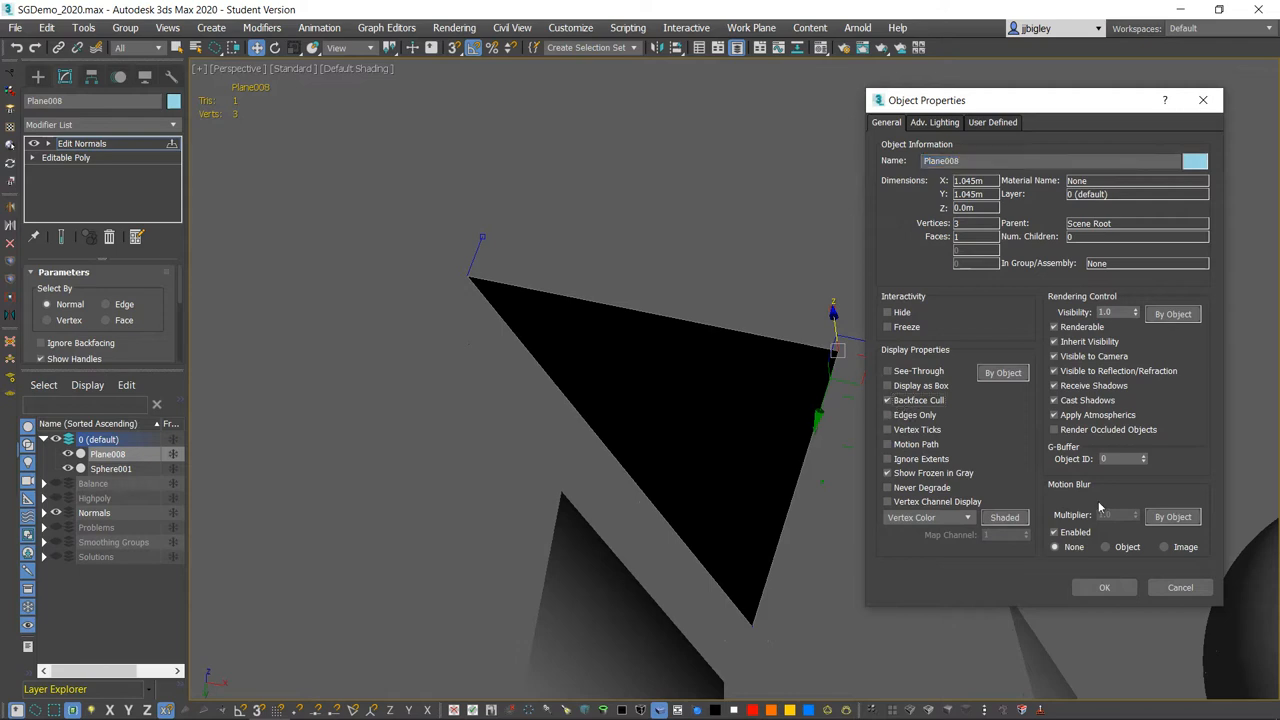
pyautogui.click(1104, 588)
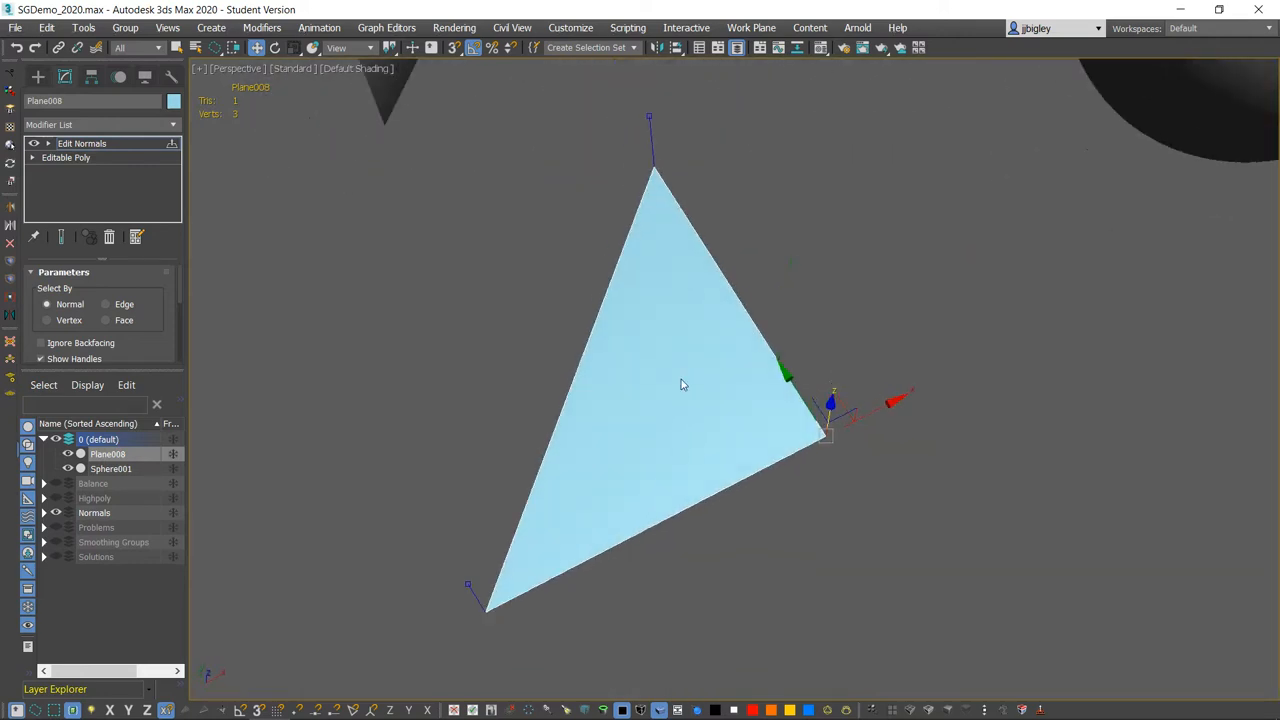
# Rotate one vertex normal of the triangle so its shading darkens into a gradient
pyautogui.moveTo(684, 384); pyautogui.dragTo(700, 380)
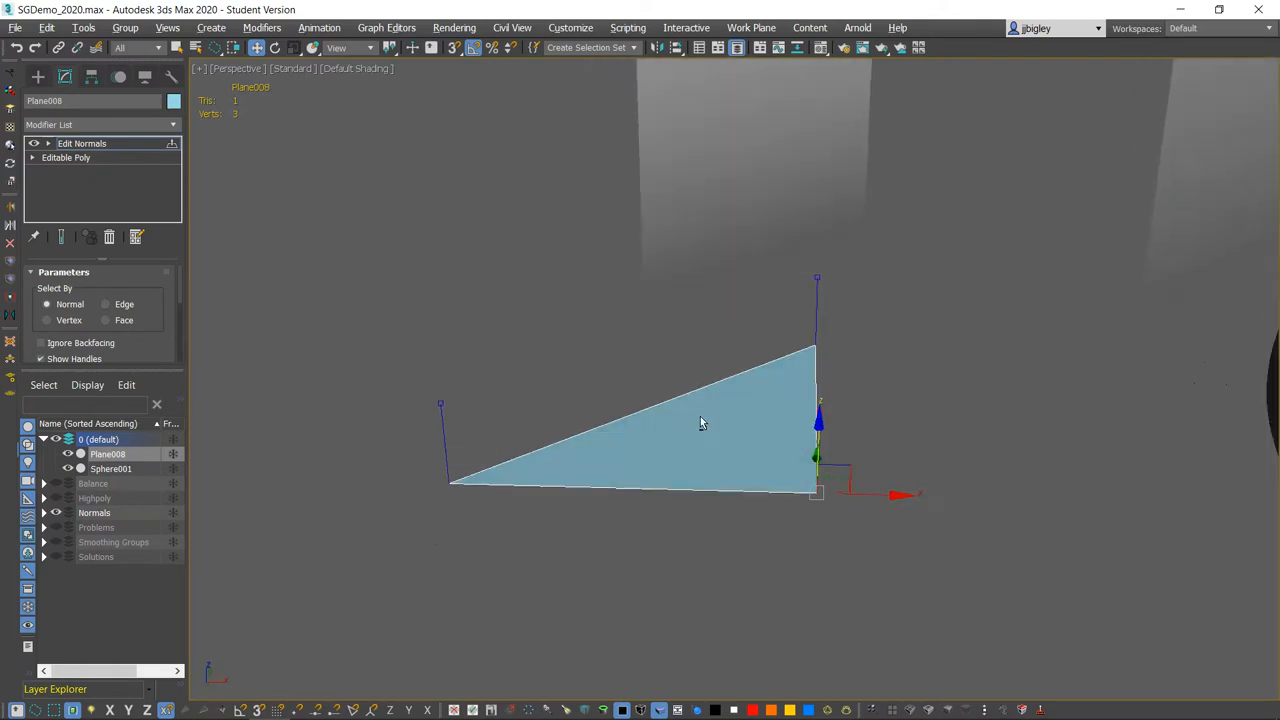
pyautogui.moveTo(700, 420); pyautogui.dragTo(696, 360)
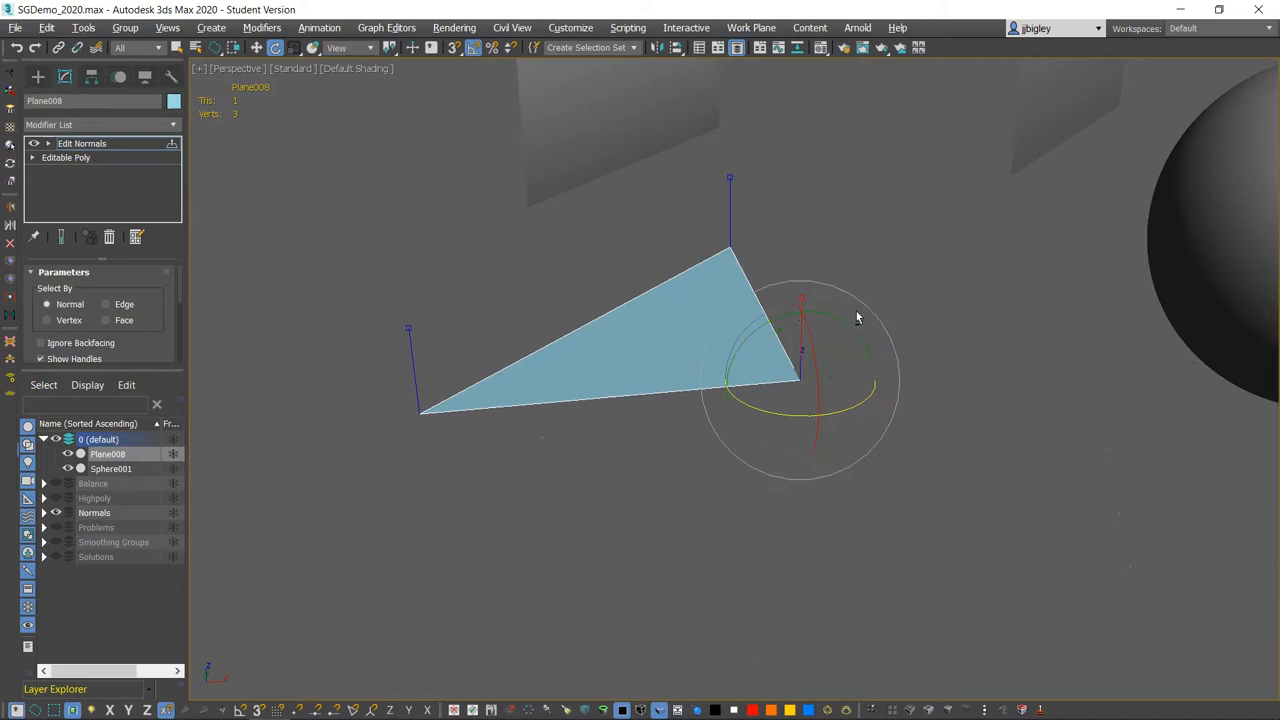
pyautogui.moveTo(856, 318); pyautogui.dragTo(844, 358)
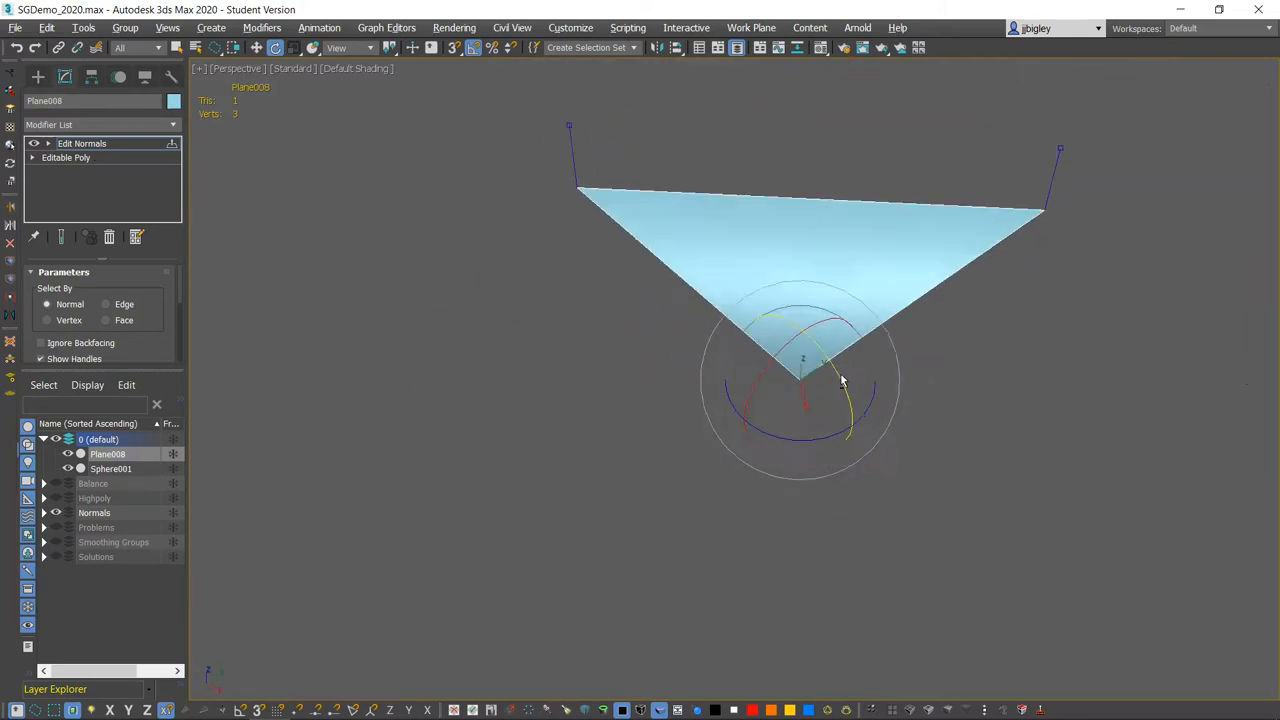
pyautogui.moveTo(840, 380); pyautogui.dragTo(420, 280)
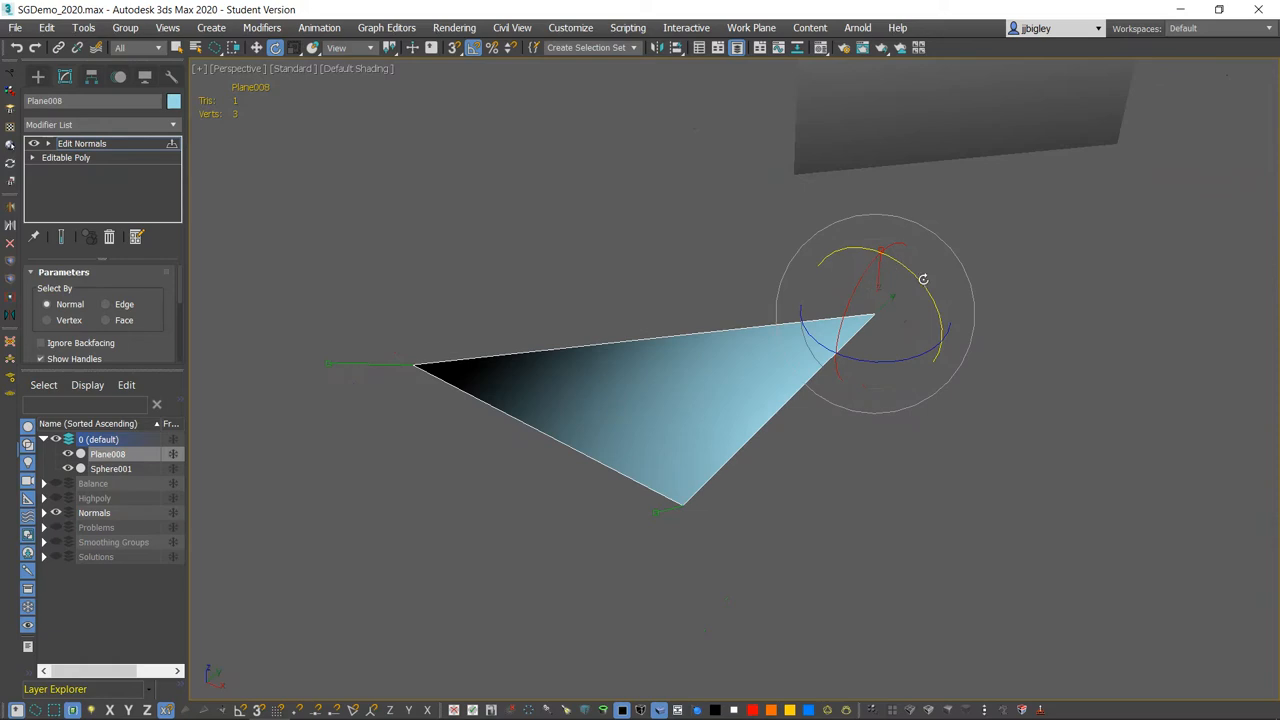
pyautogui.moveTo(920, 278); pyautogui.dragTo(856, 292)
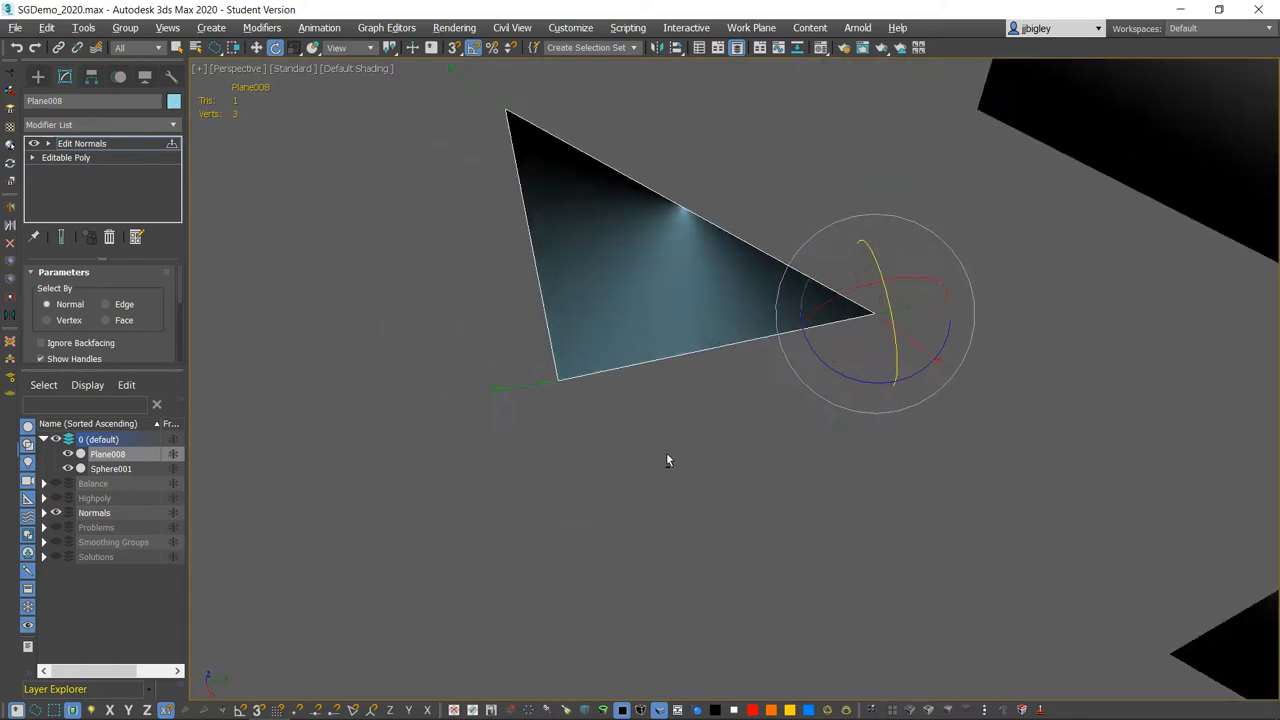
# Check the shaded triangle edge-on, then drop back to the base Editable Poly level
pyautogui.moveTo(668, 460); pyautogui.dragTo(704, 408)
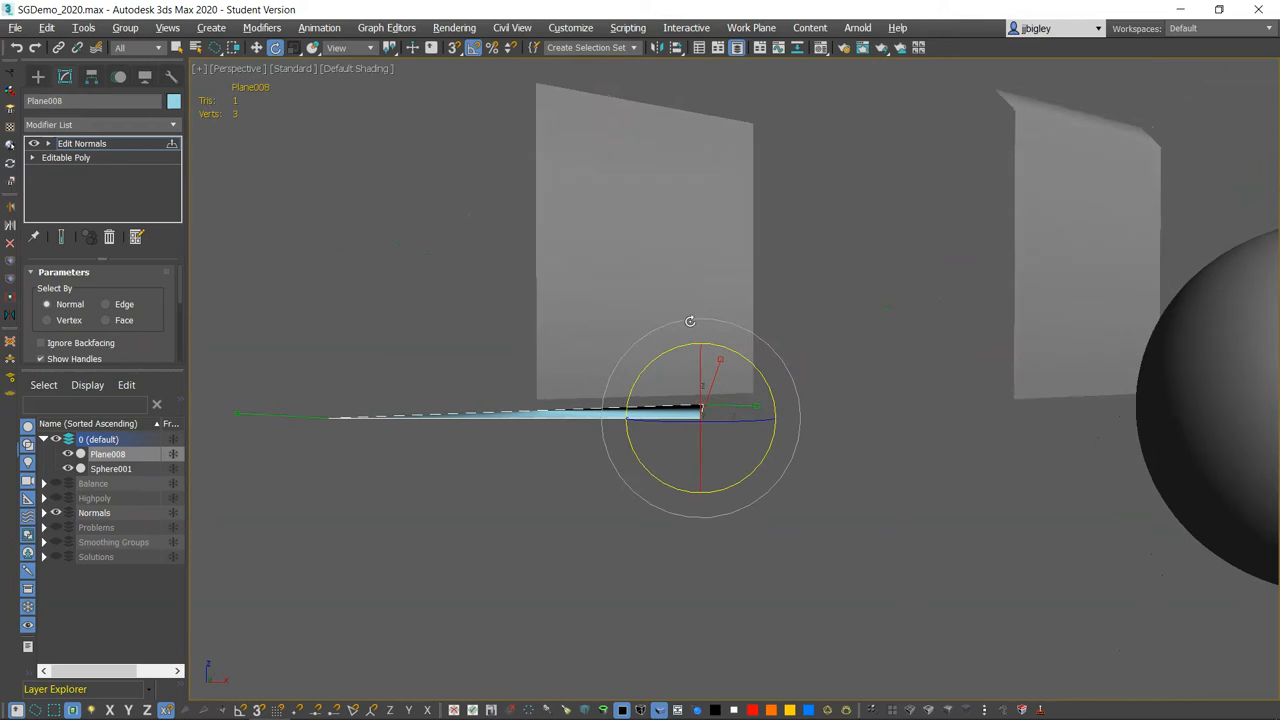
pyautogui.moveTo(690, 320); pyautogui.dragTo(888, 216)
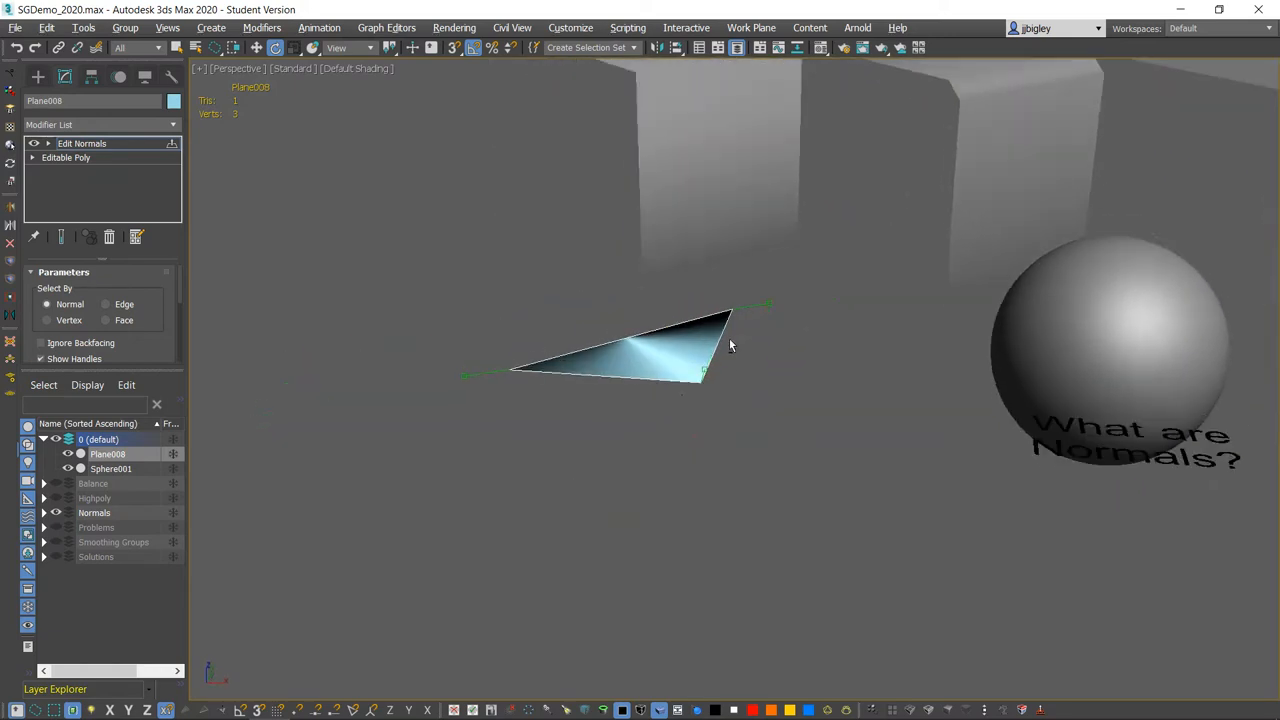
pyautogui.click(66, 156)
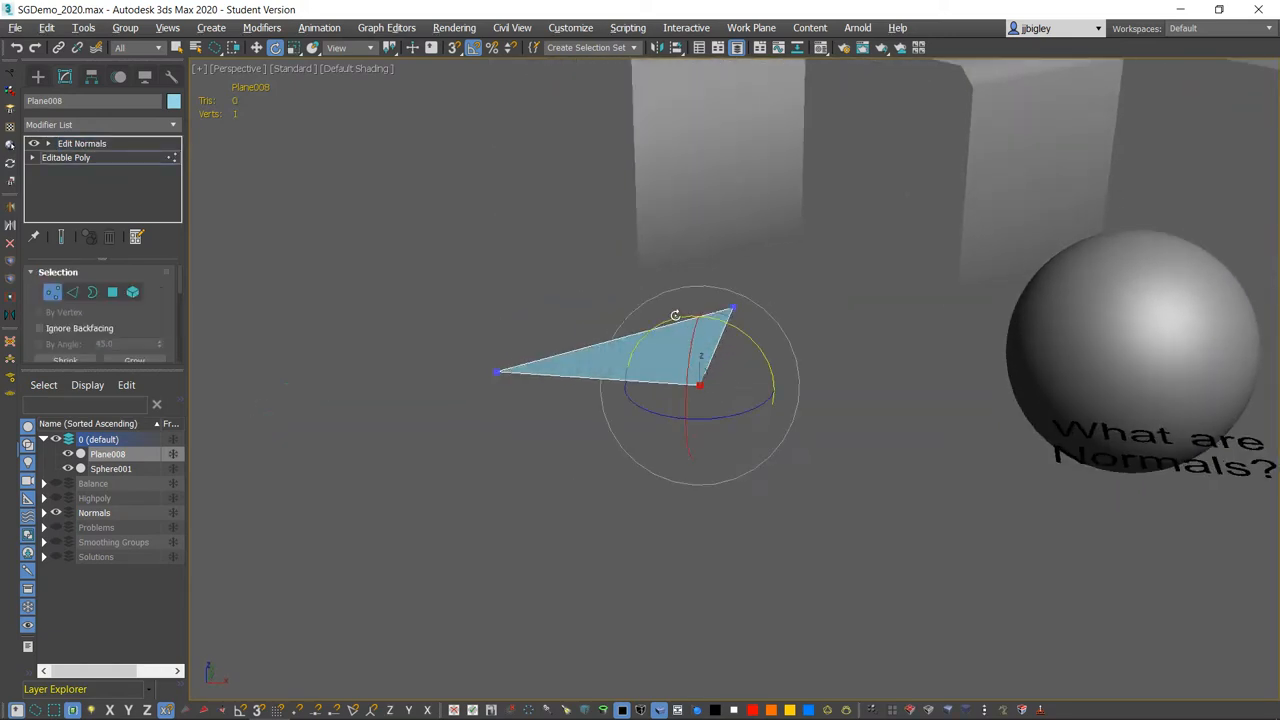
pyautogui.click(82, 144)
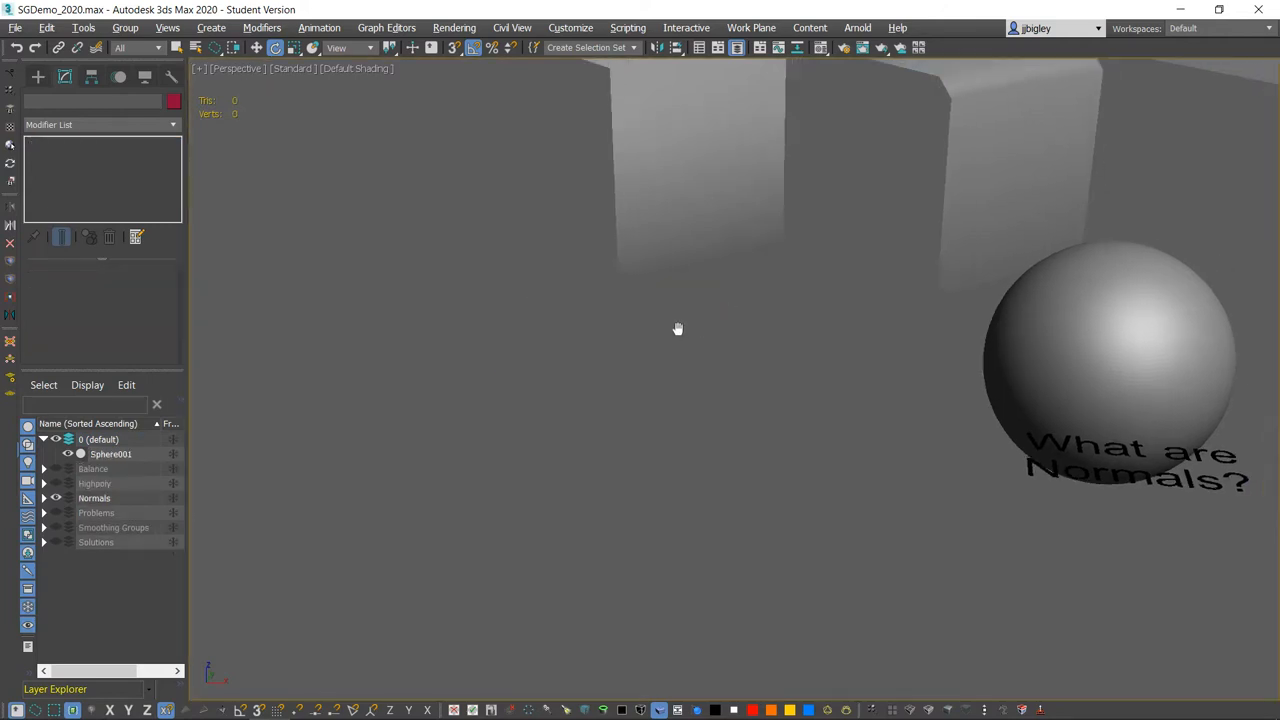
pyautogui.moveTo(676, 328); pyautogui.dragTo(622, 340)
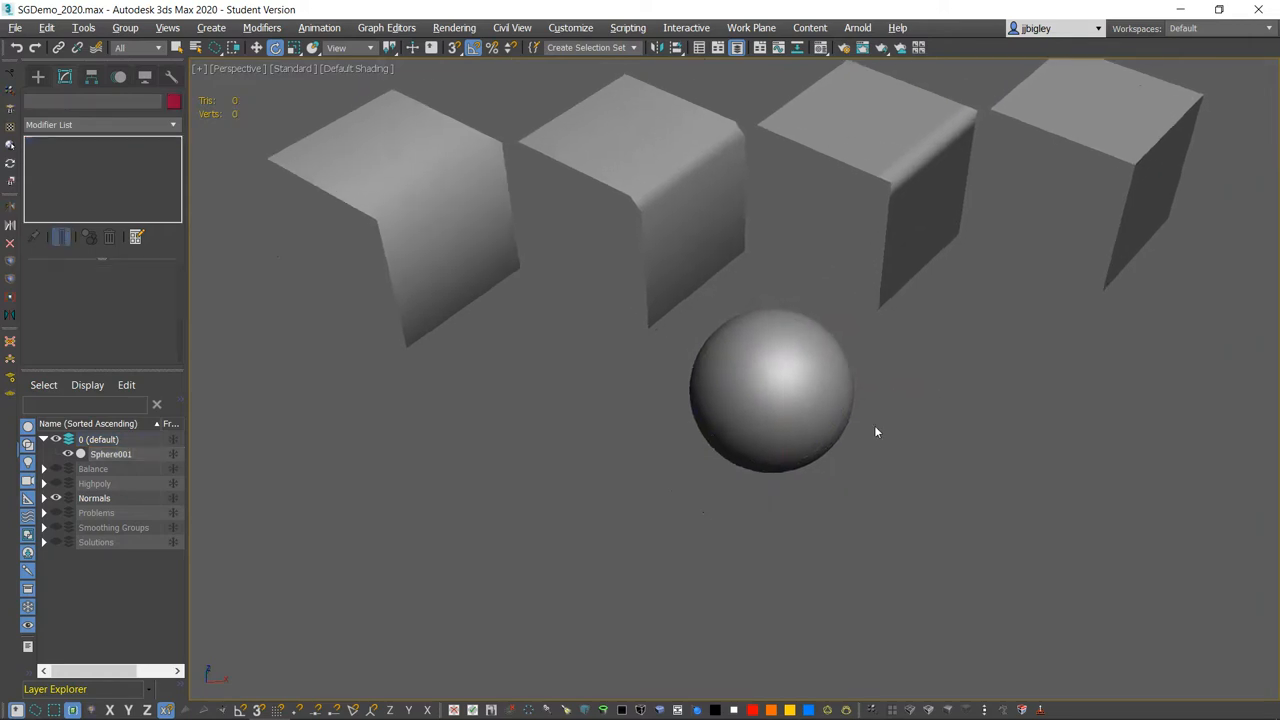
pyautogui.moveTo(876, 432); pyautogui.dragTo(852, 360)
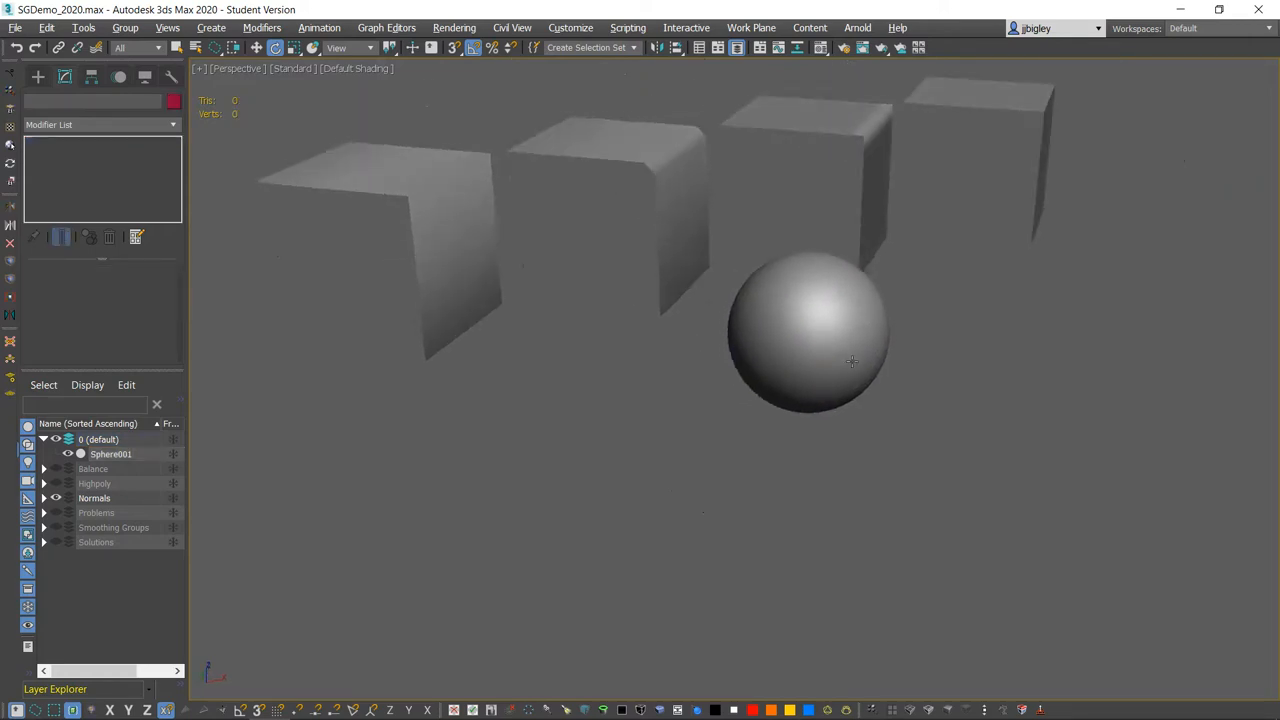
pyautogui.moveTo(850, 360); pyautogui.dragTo(780, 370)
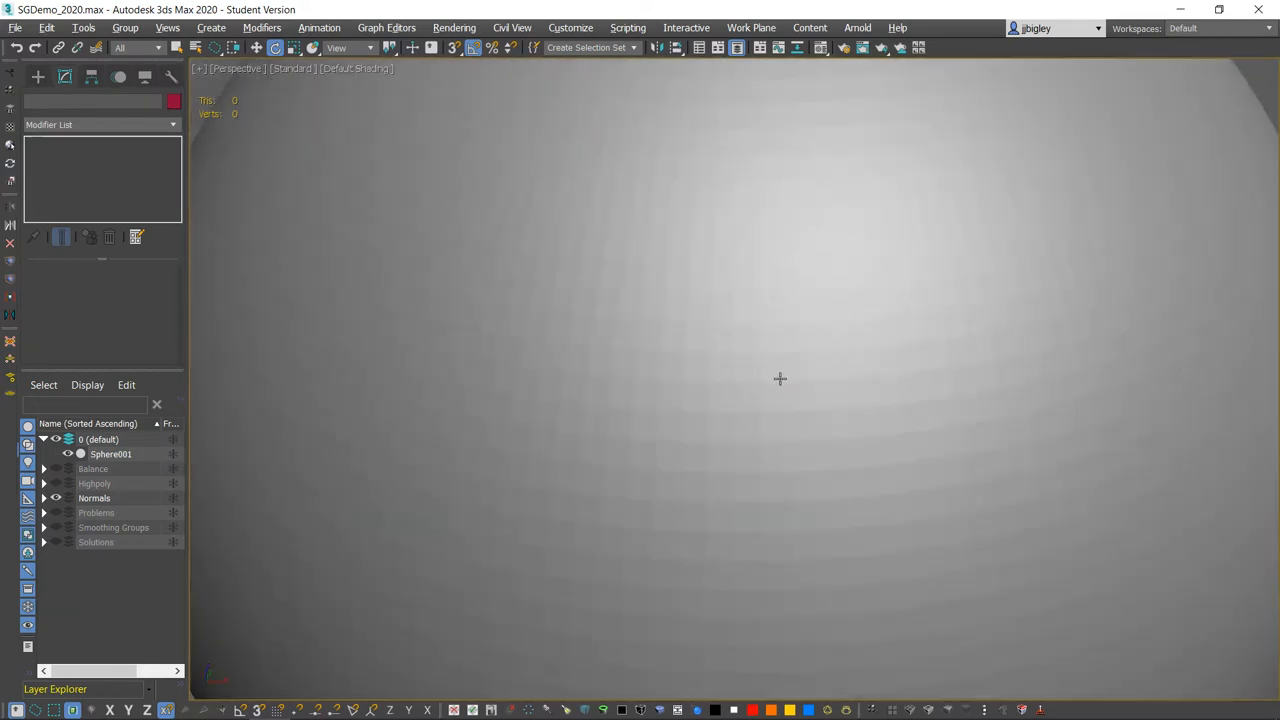
pyautogui.click(112, 452)
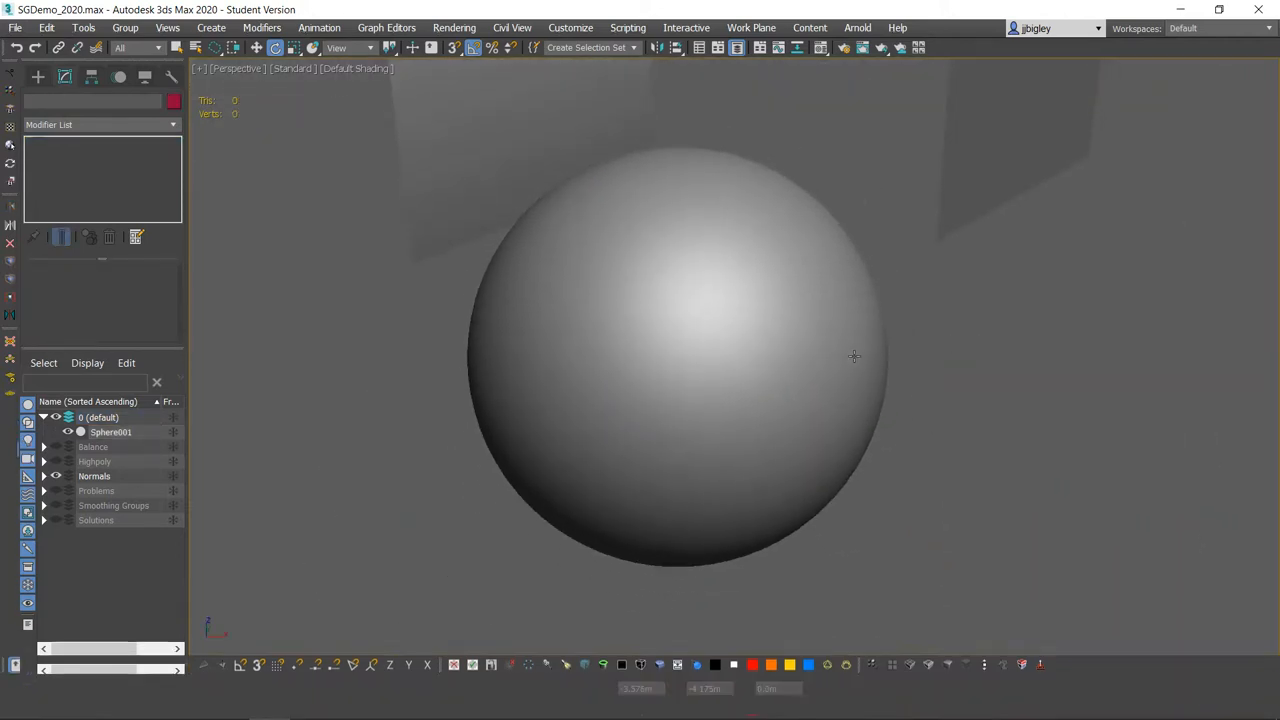
pyautogui.click(110, 432)
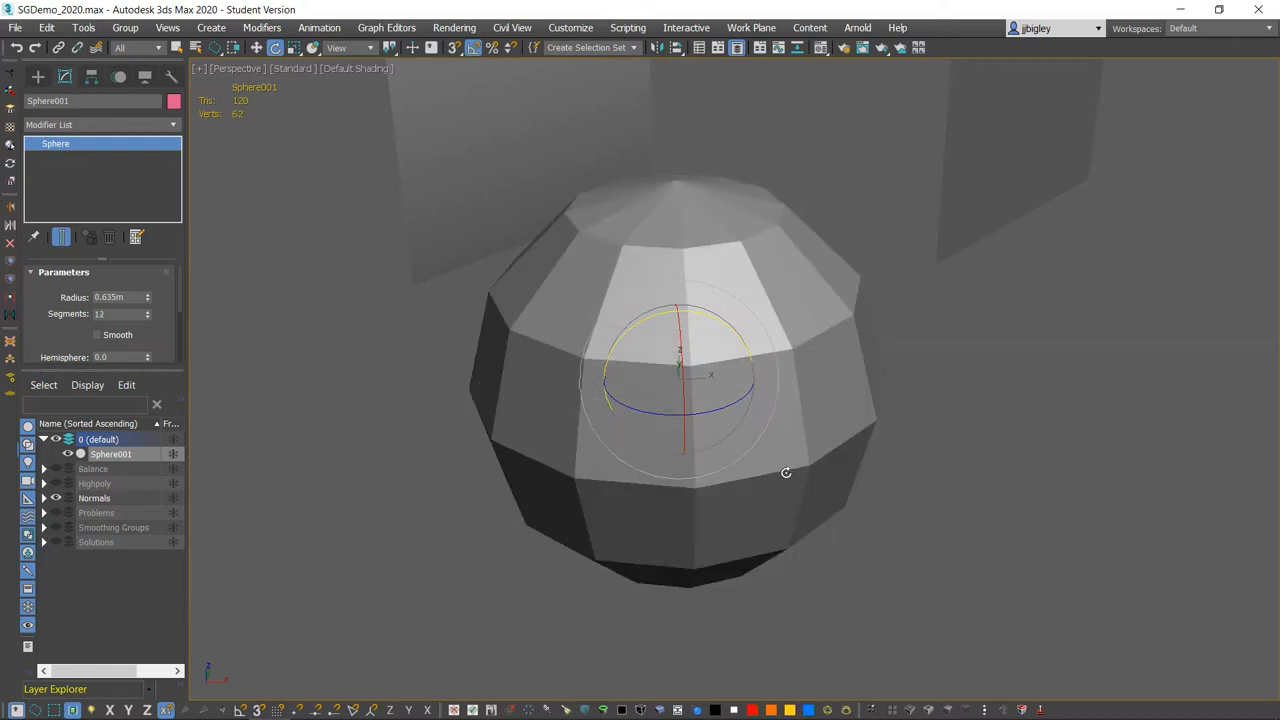
# Raise Sphere001's Segments through very dense counts (110, 141, 200) and view the whole sphere
pyautogui.click(148, 310)
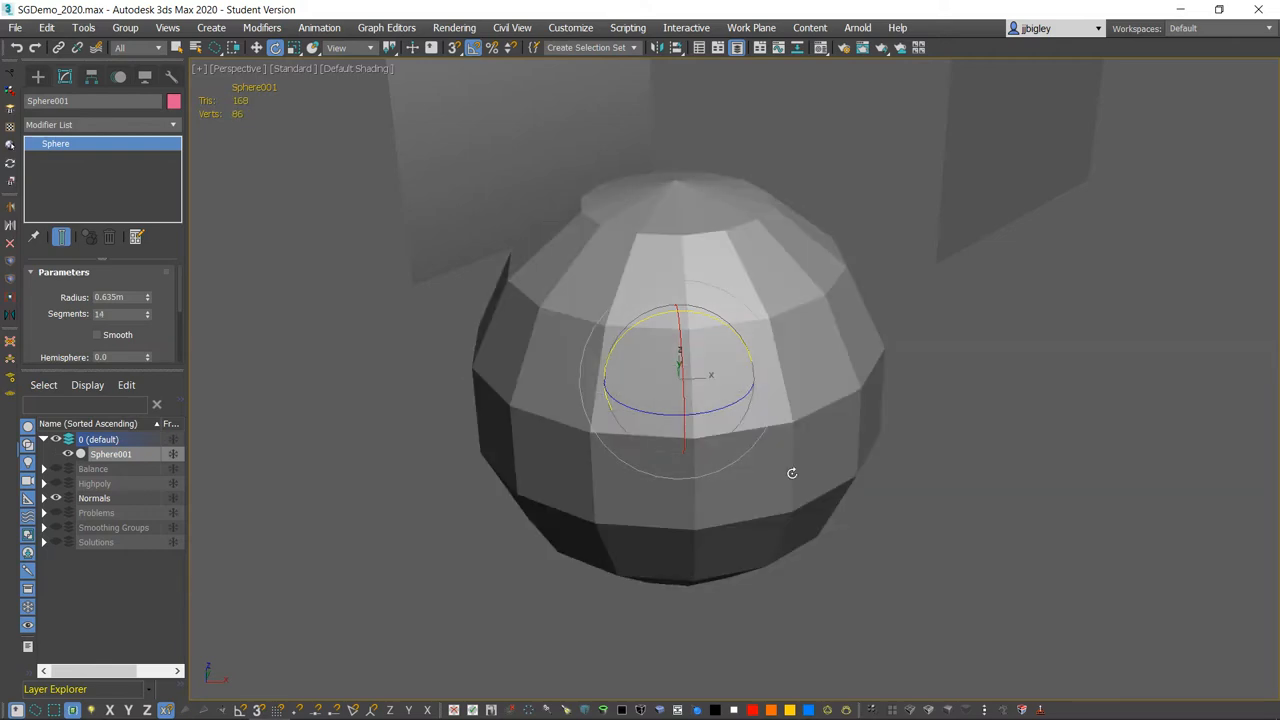
pyautogui.click(148, 310)
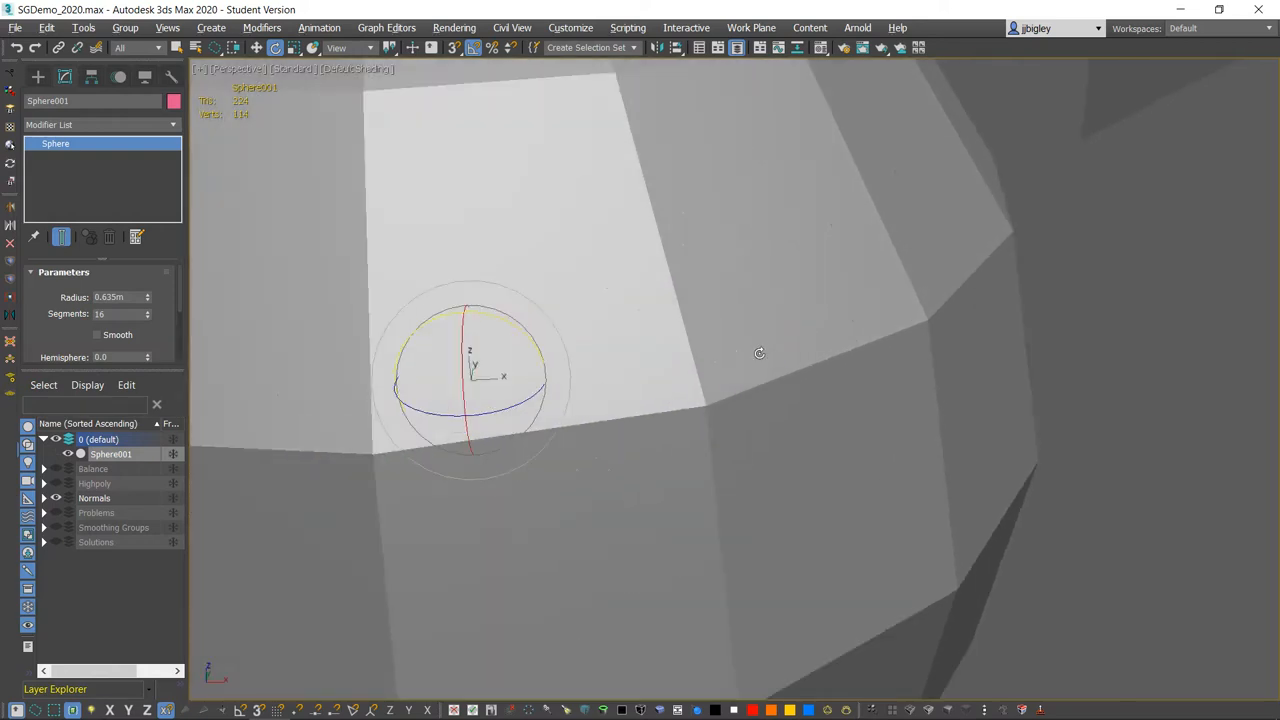
pyautogui.moveTo(760, 352); pyautogui.dragTo(796, 388)
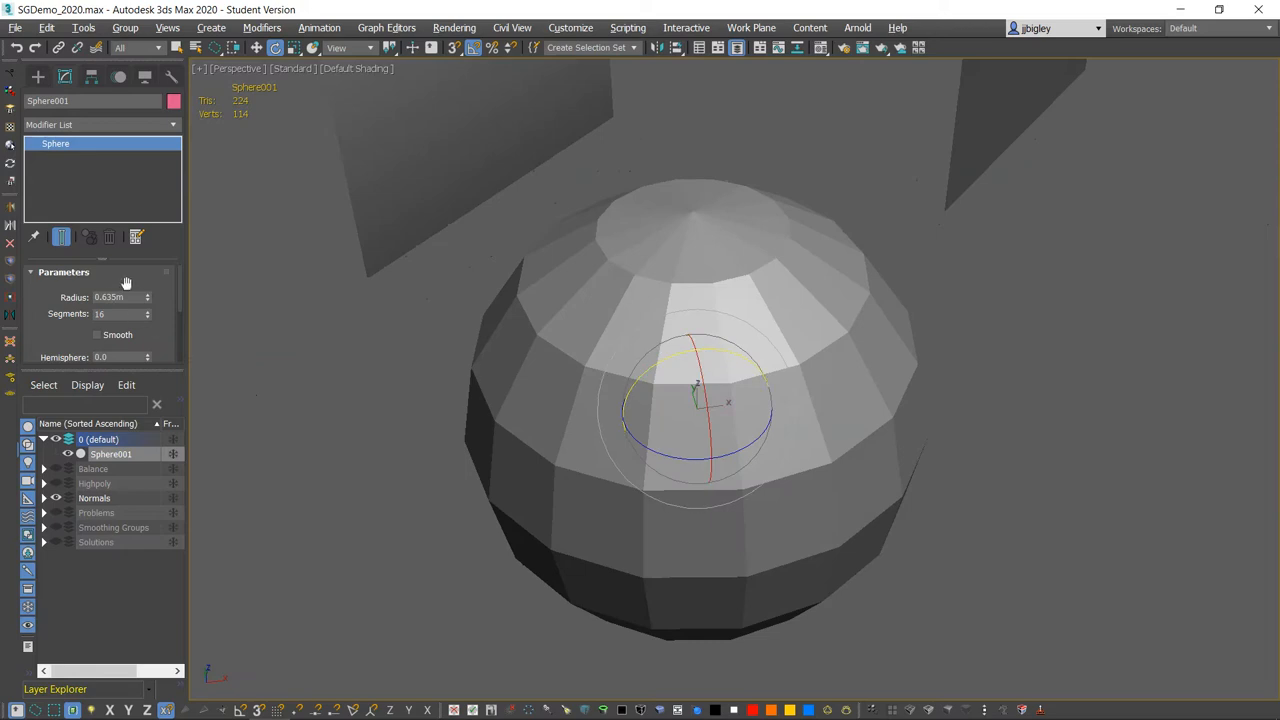
pyautogui.click(146, 316)
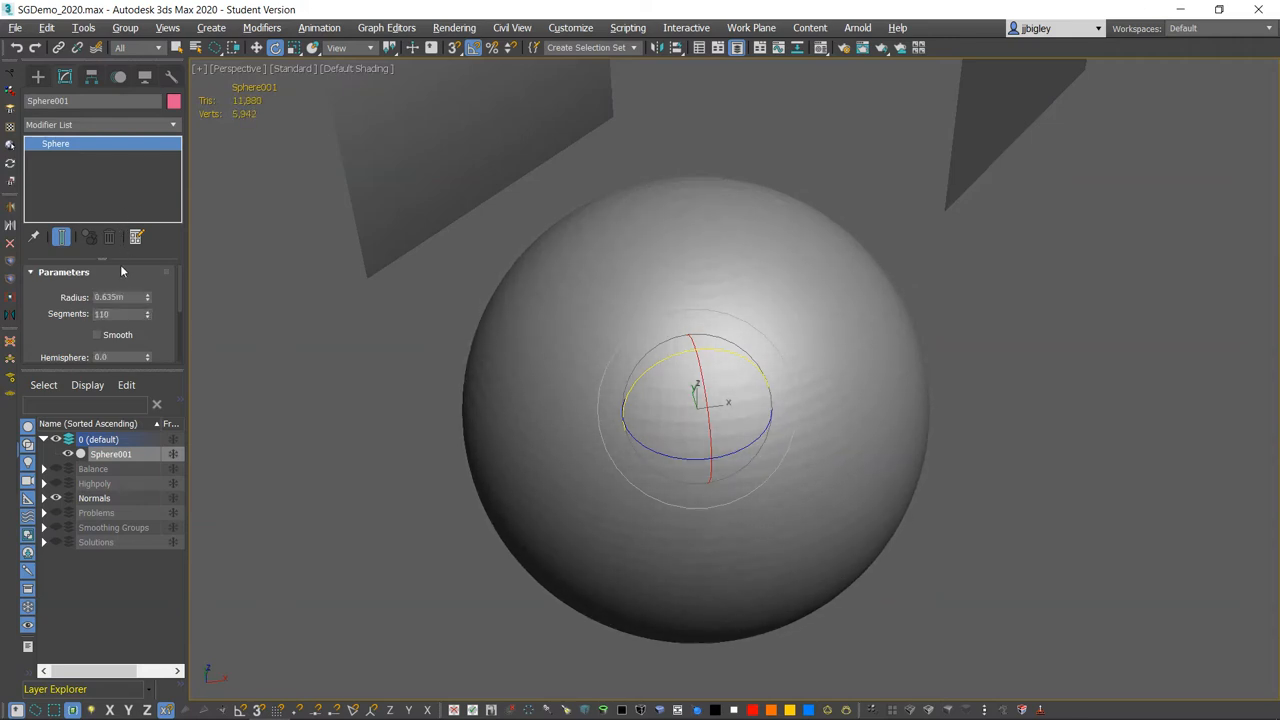
pyautogui.click(146, 316)
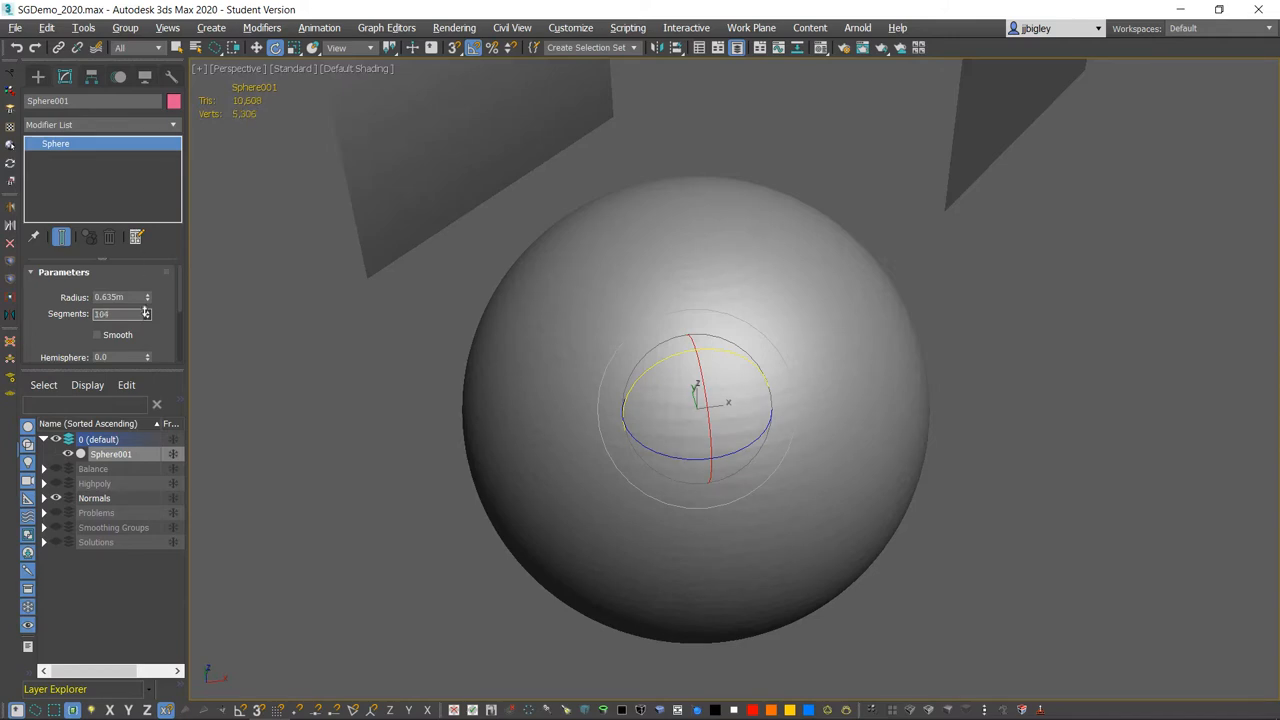
pyautogui.click(146, 310)
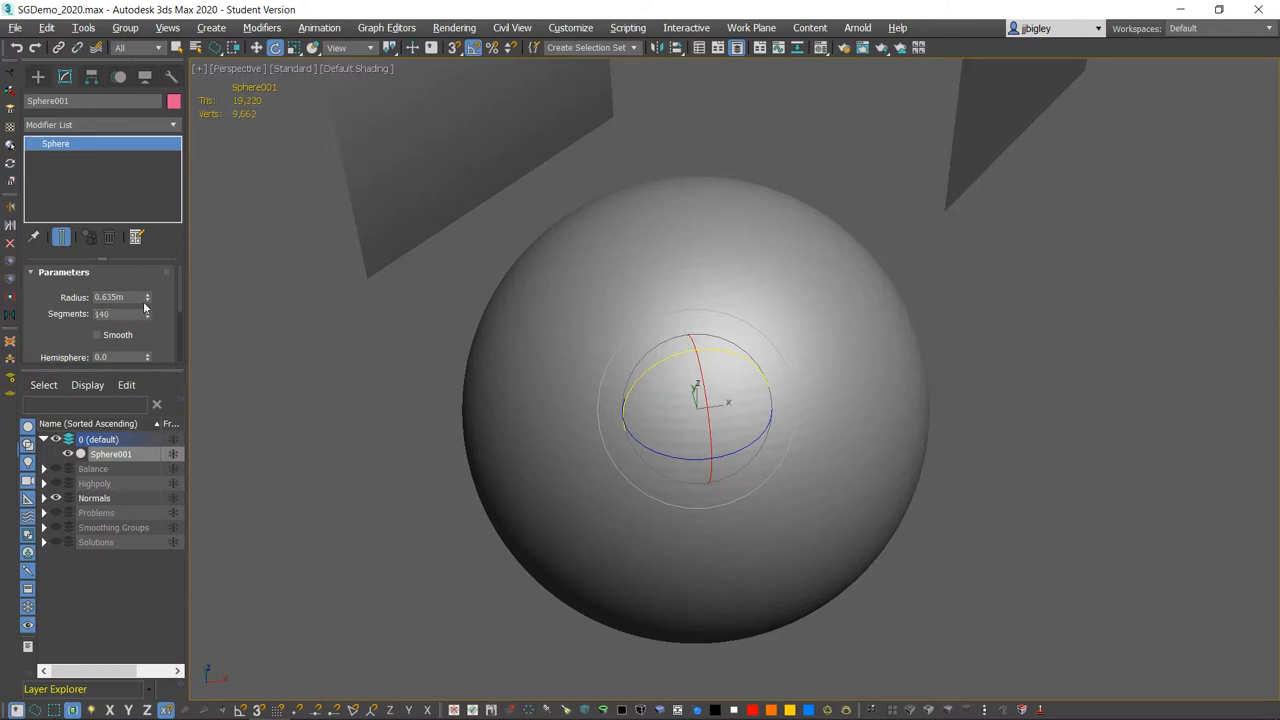
pyautogui.moveTo(148, 322)
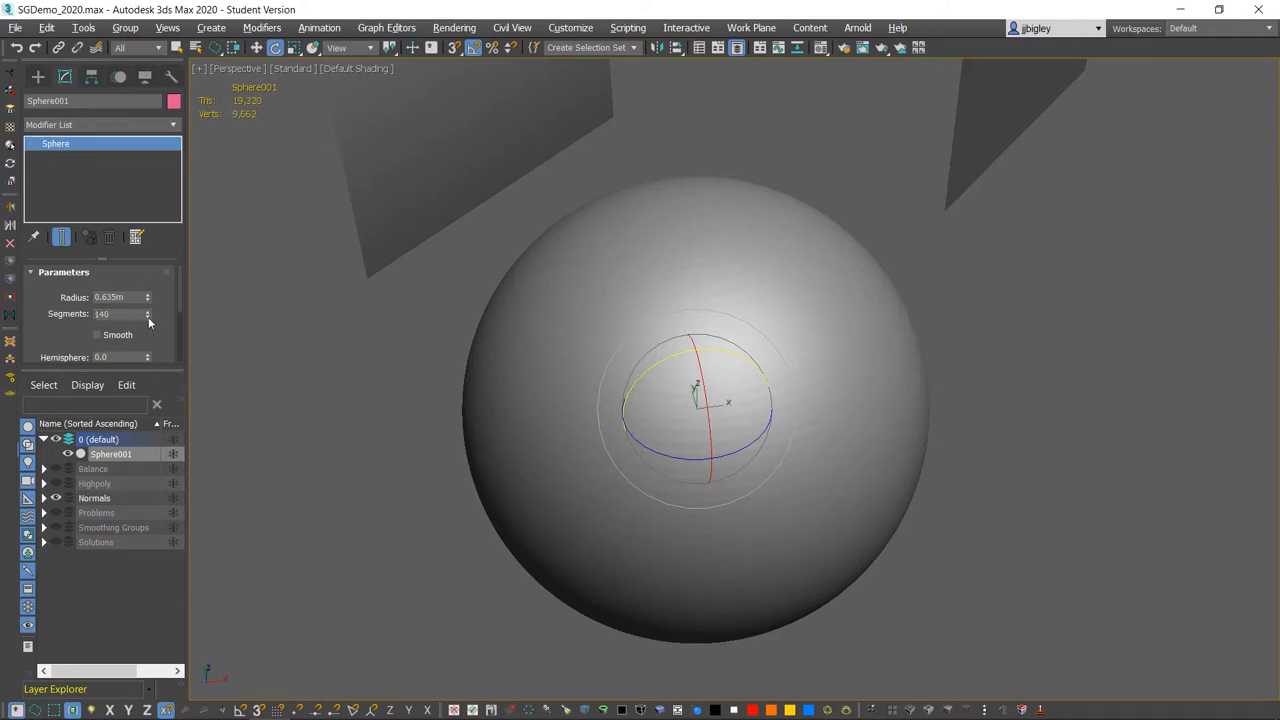
# Vary the dense segment count, toggle Smooth, then drop Segments to 12 with Smooth off
pyautogui.click(148, 310)
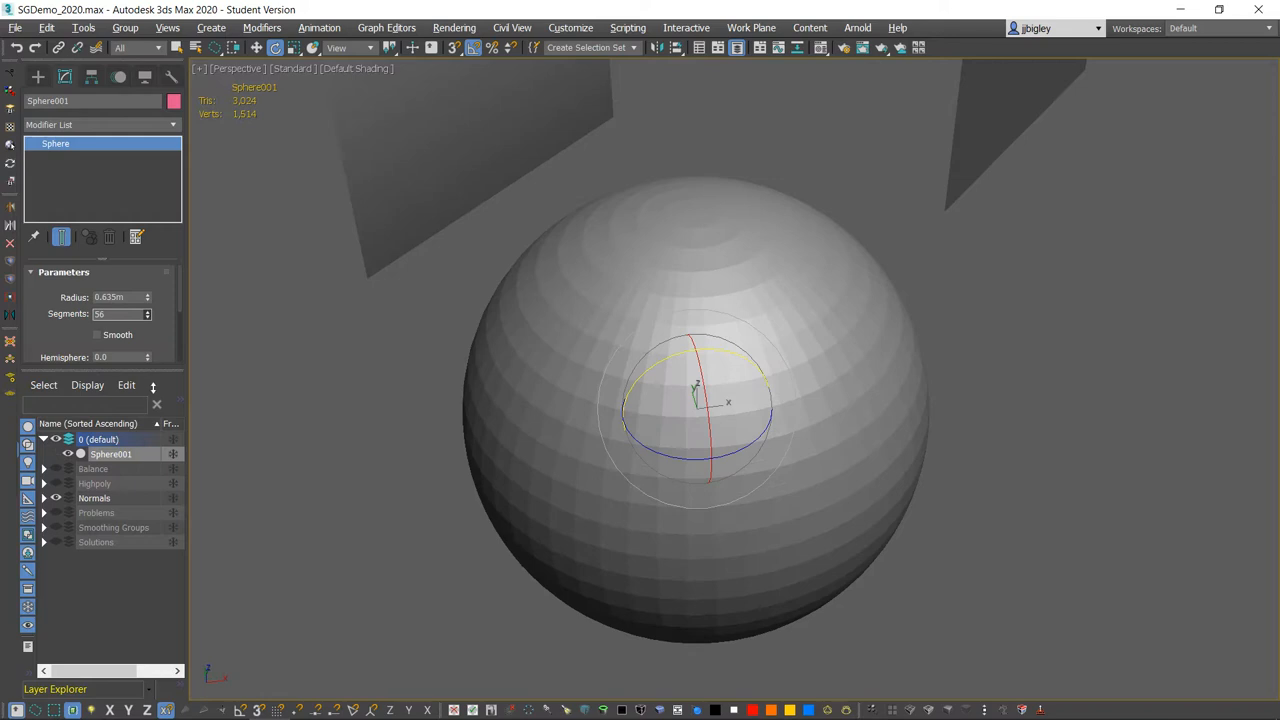
pyautogui.click(148, 310)
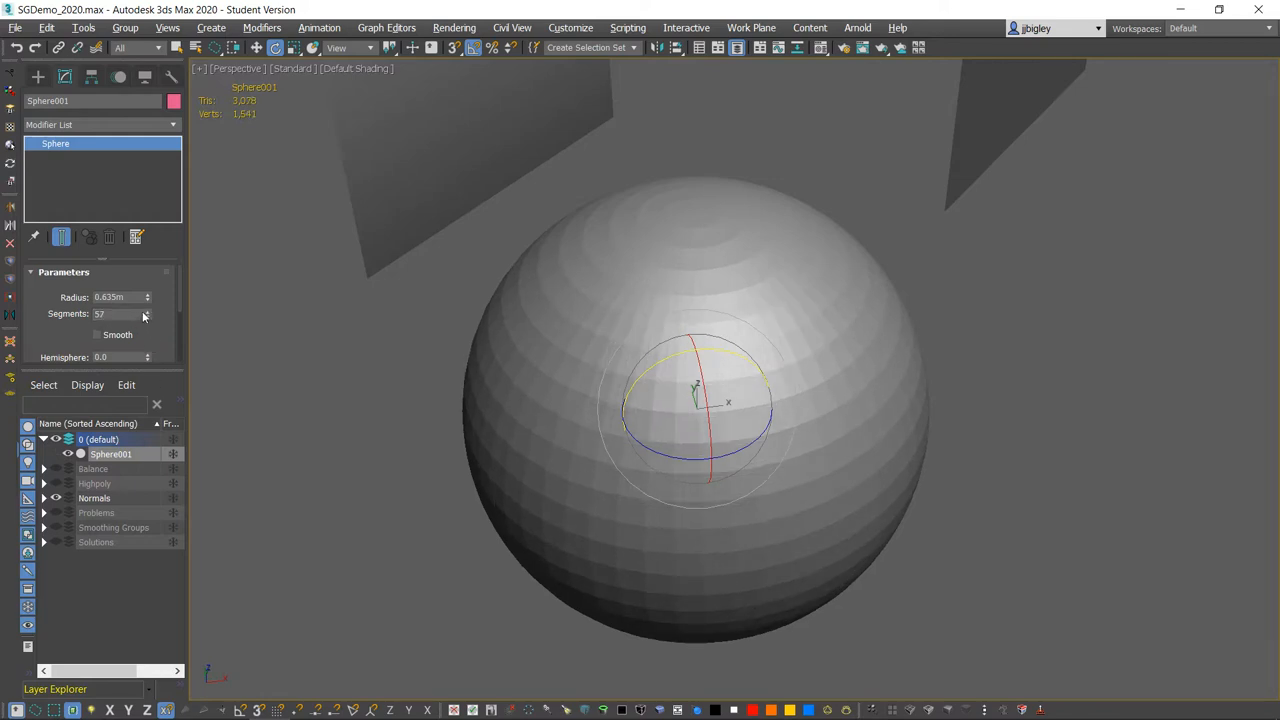
pyautogui.click(148, 316)
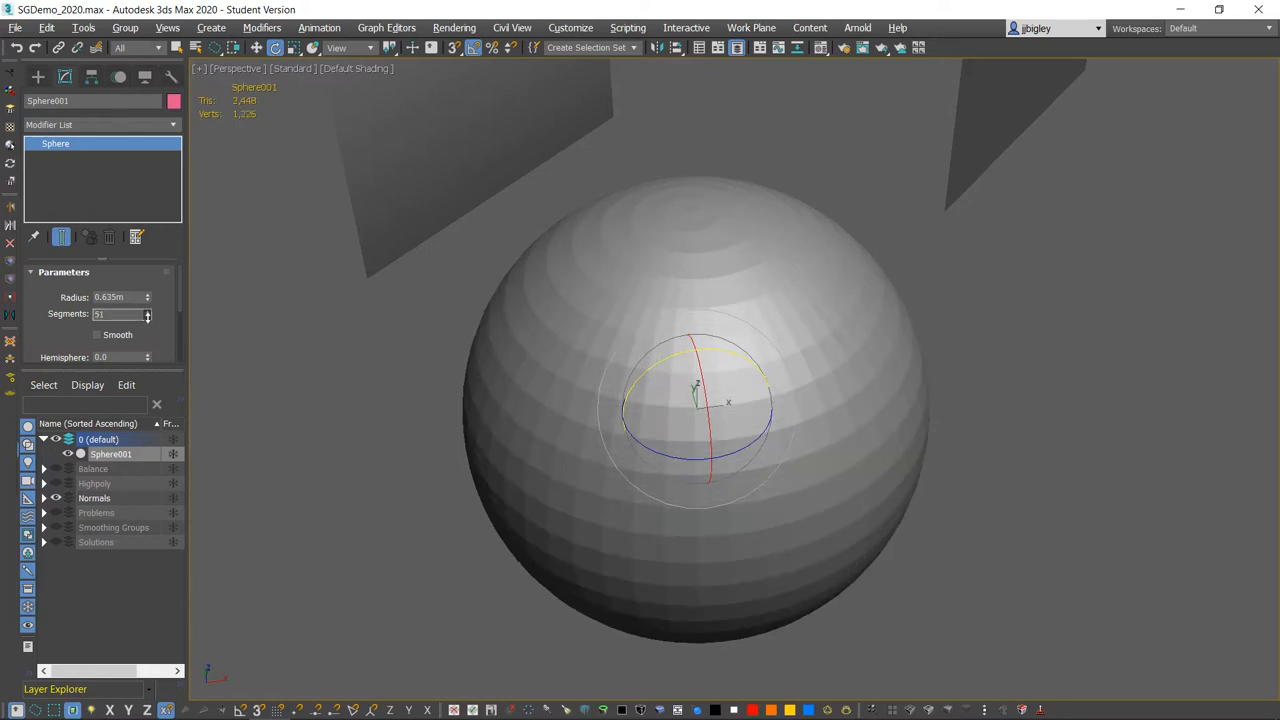
pyautogui.click(148, 310)
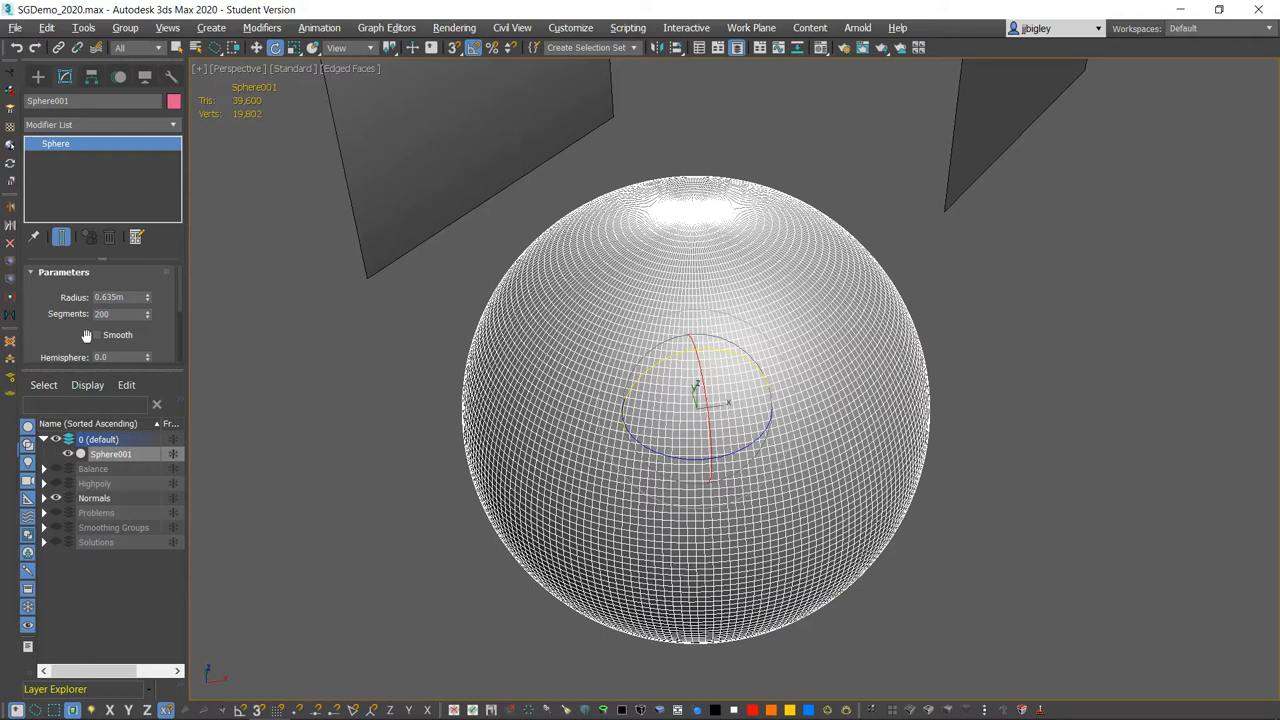
pyautogui.click(318, 340)
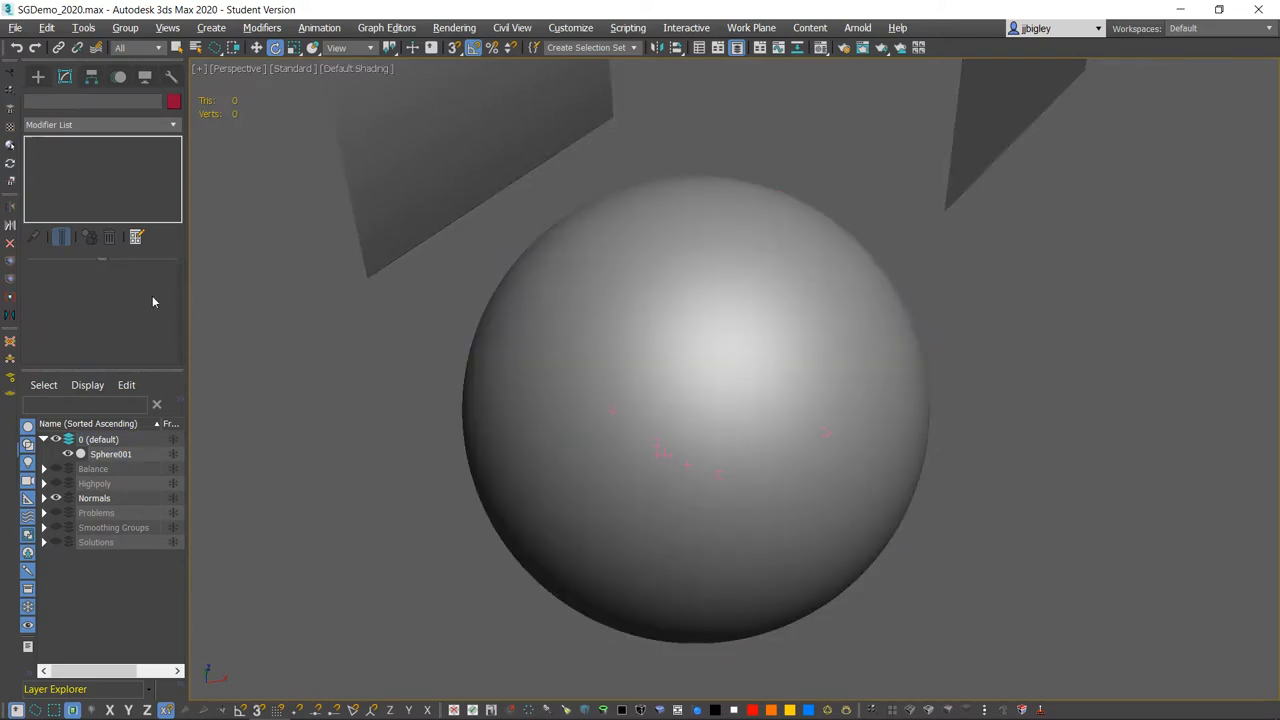
pyautogui.click(110, 452)
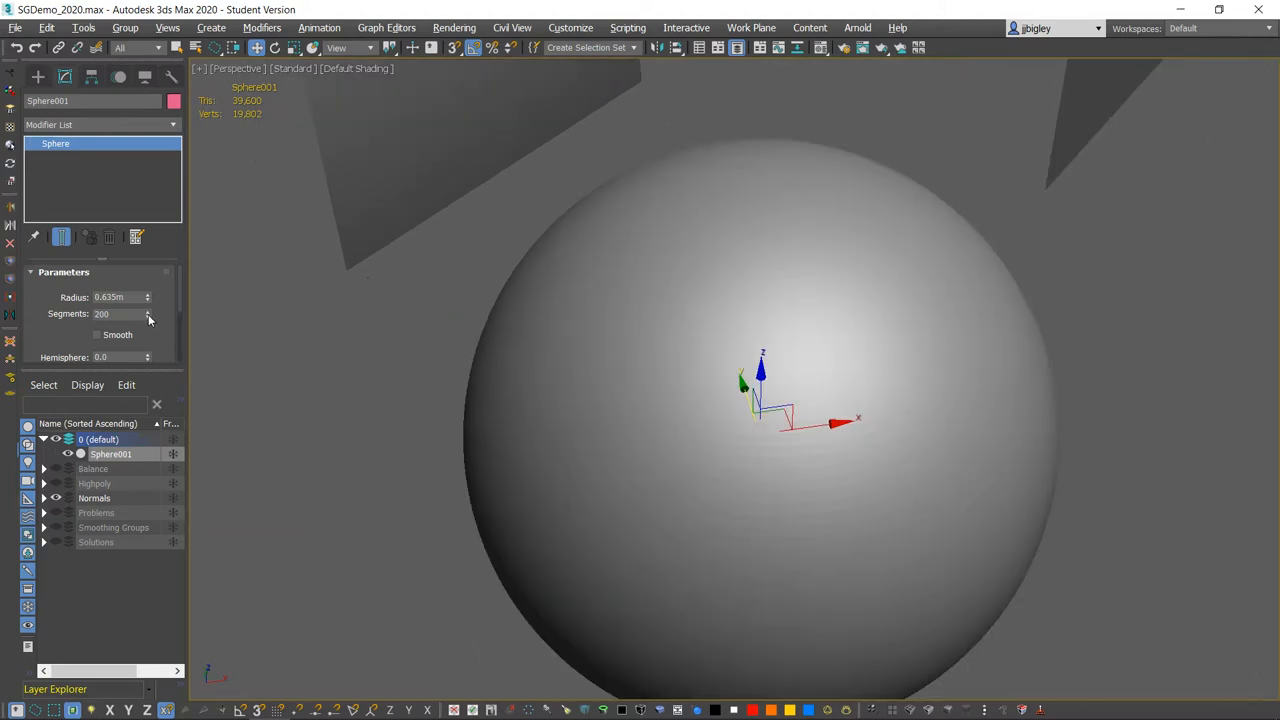
pyautogui.moveTo(148, 310); pyautogui.dragTo(148, 330)
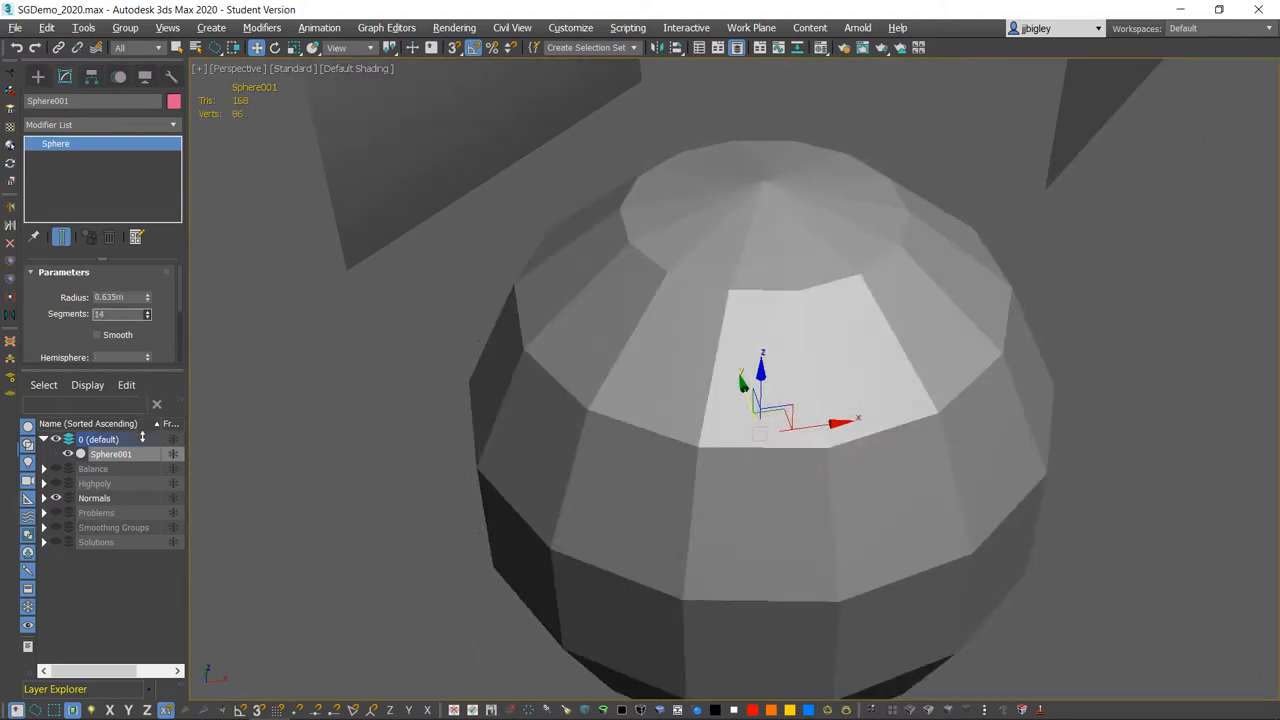
# Give the sphere a moderate segment count with Smooth on and check its round shading with F4 toggled
pyautogui.click(148, 312)
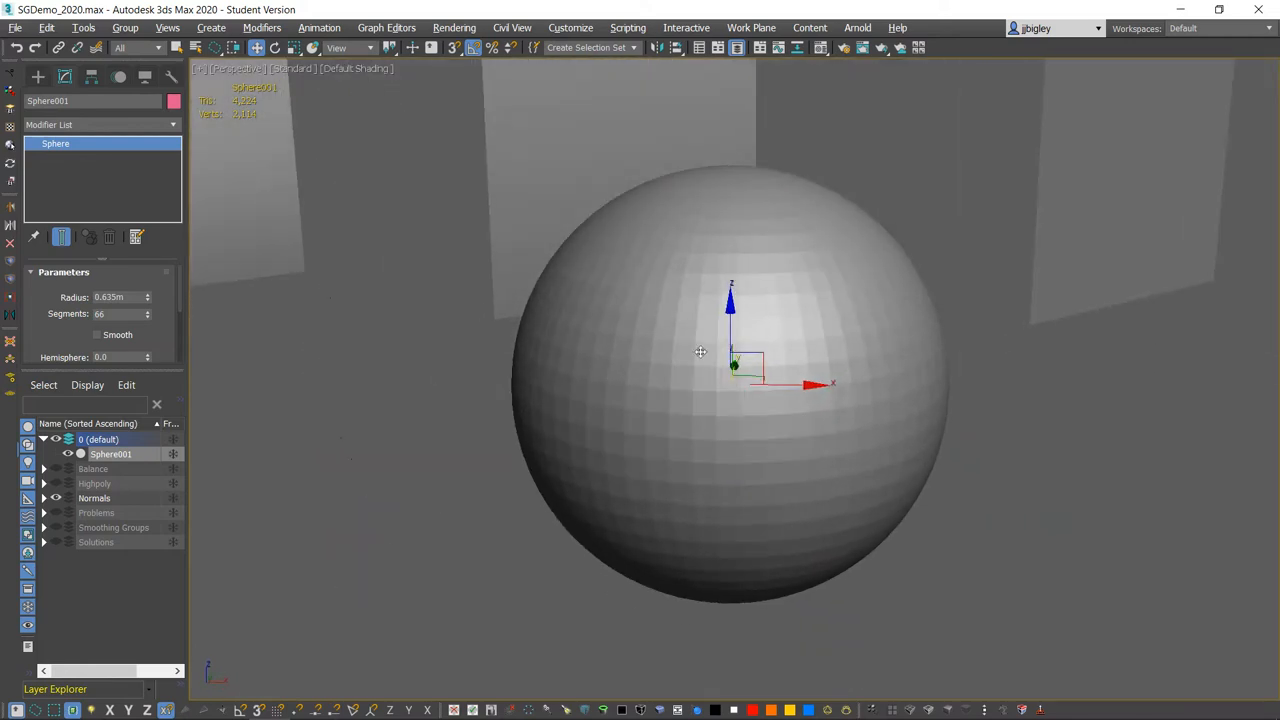
pyautogui.click(96, 334)
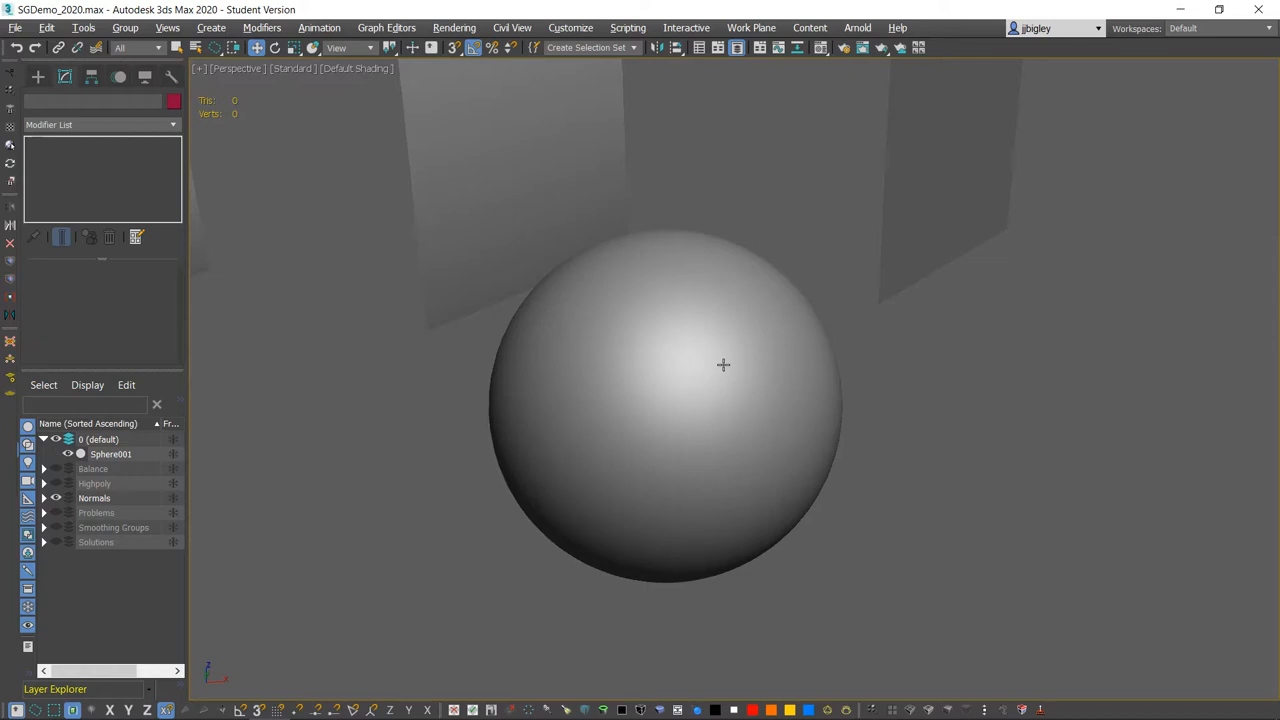
pyautogui.moveTo(742, 264)
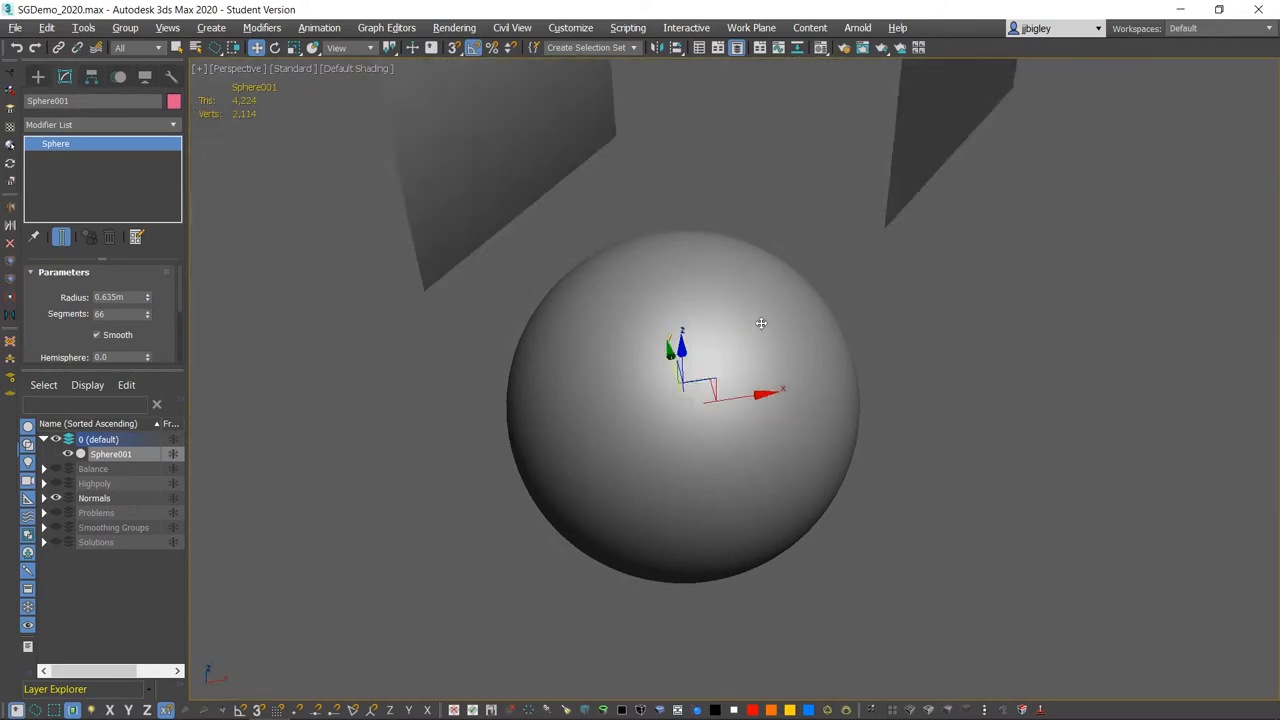
pyautogui.press('F4')
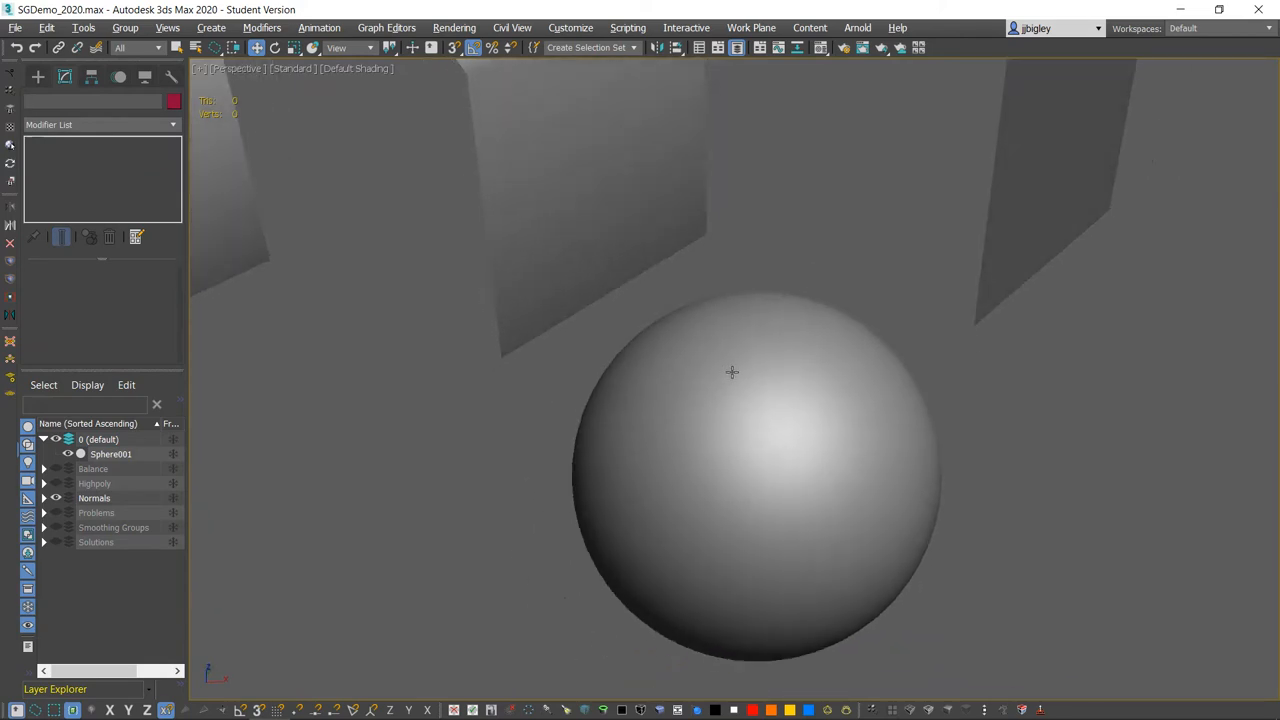
pyautogui.moveTo(732, 372); pyautogui.dragTo(734, 368)
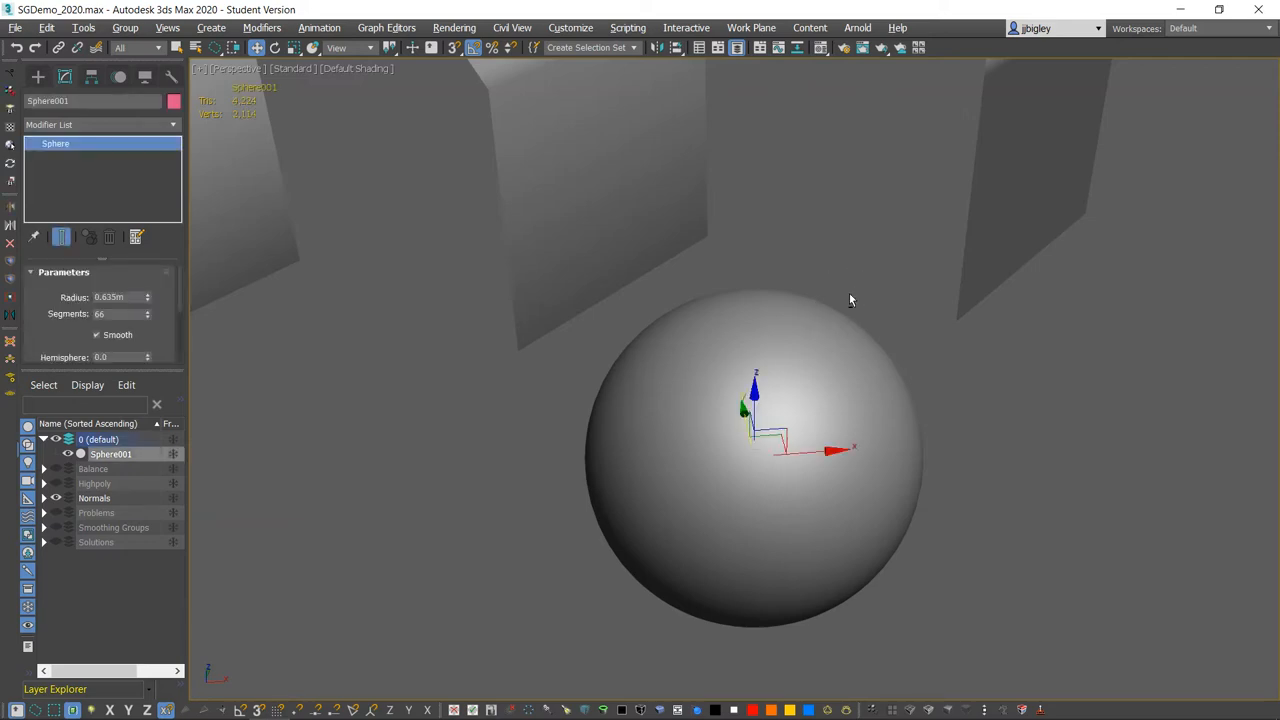
pyautogui.press('F4')
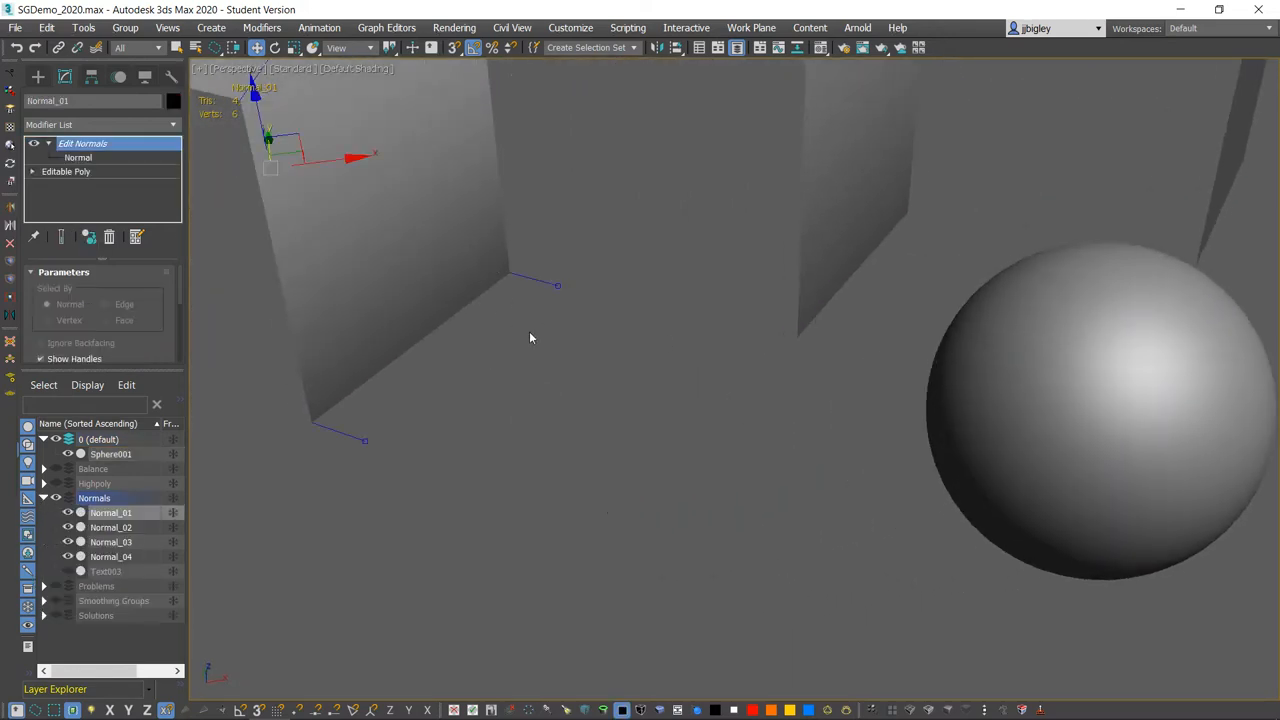
# Select Normal_01, enter its Edit Normals modifier and orbit to a box corner
pyautogui.click(112, 454)
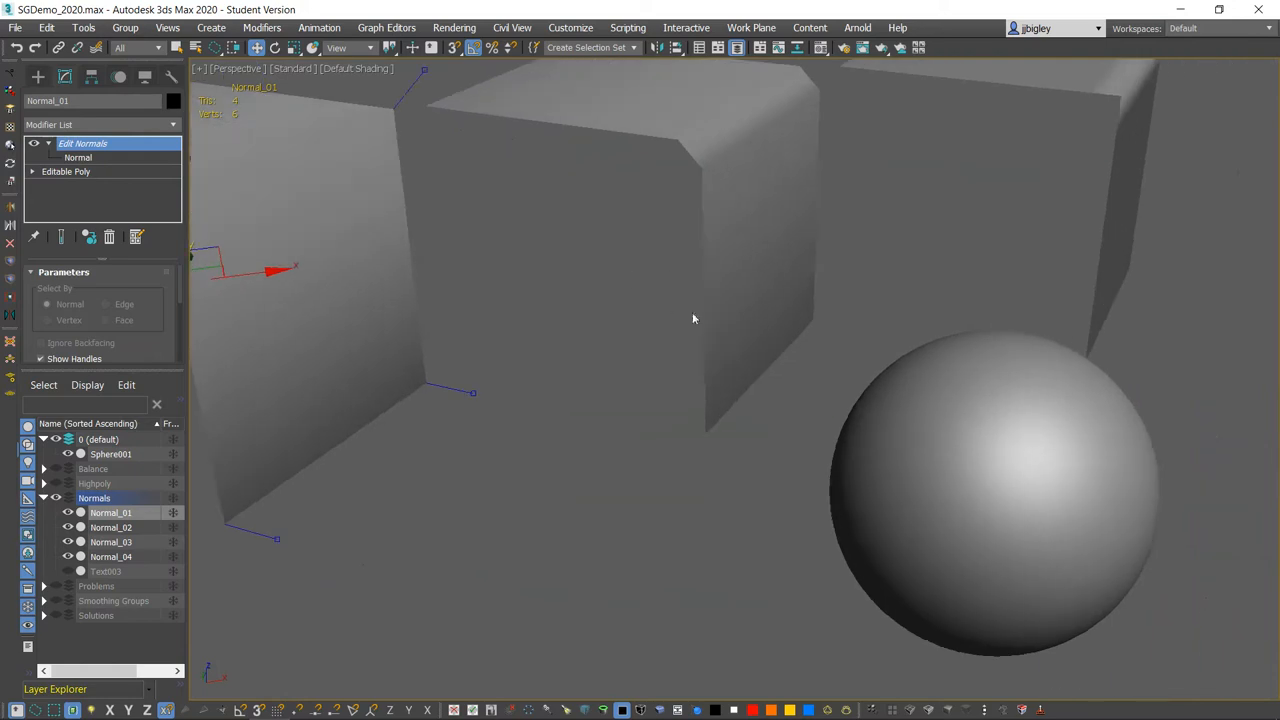
pyautogui.click(112, 454)
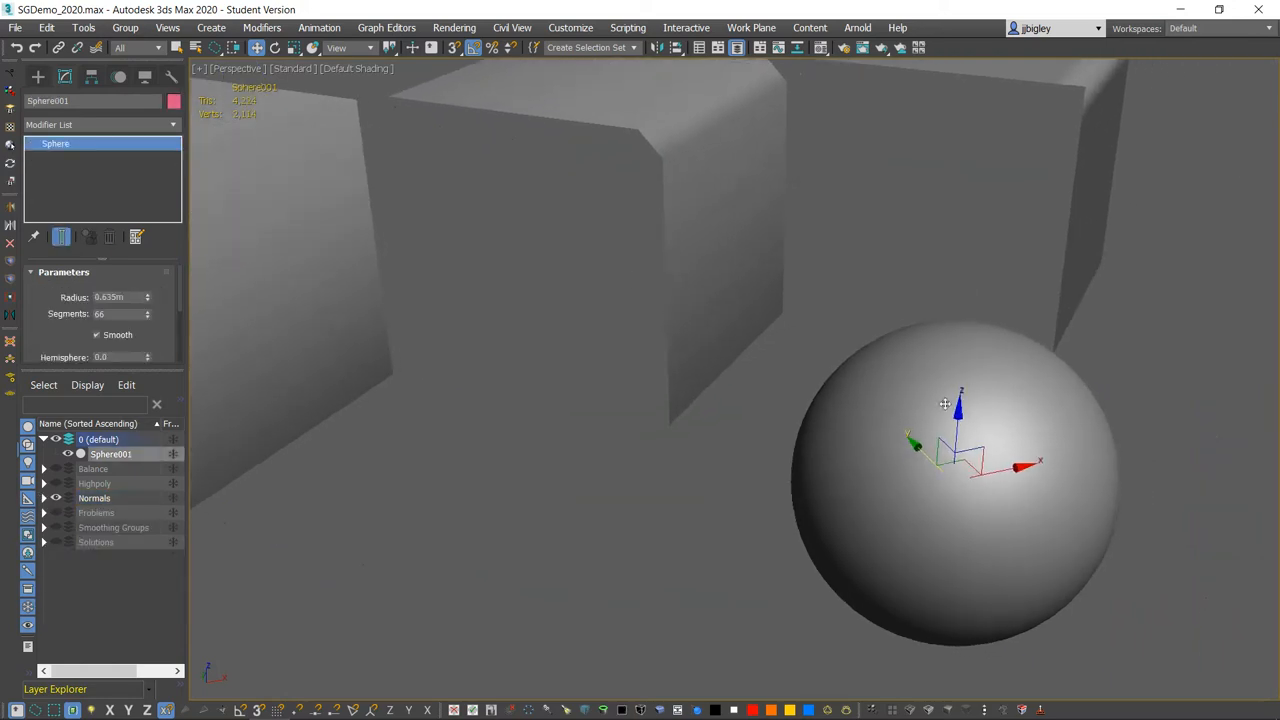
pyautogui.click(96, 334)
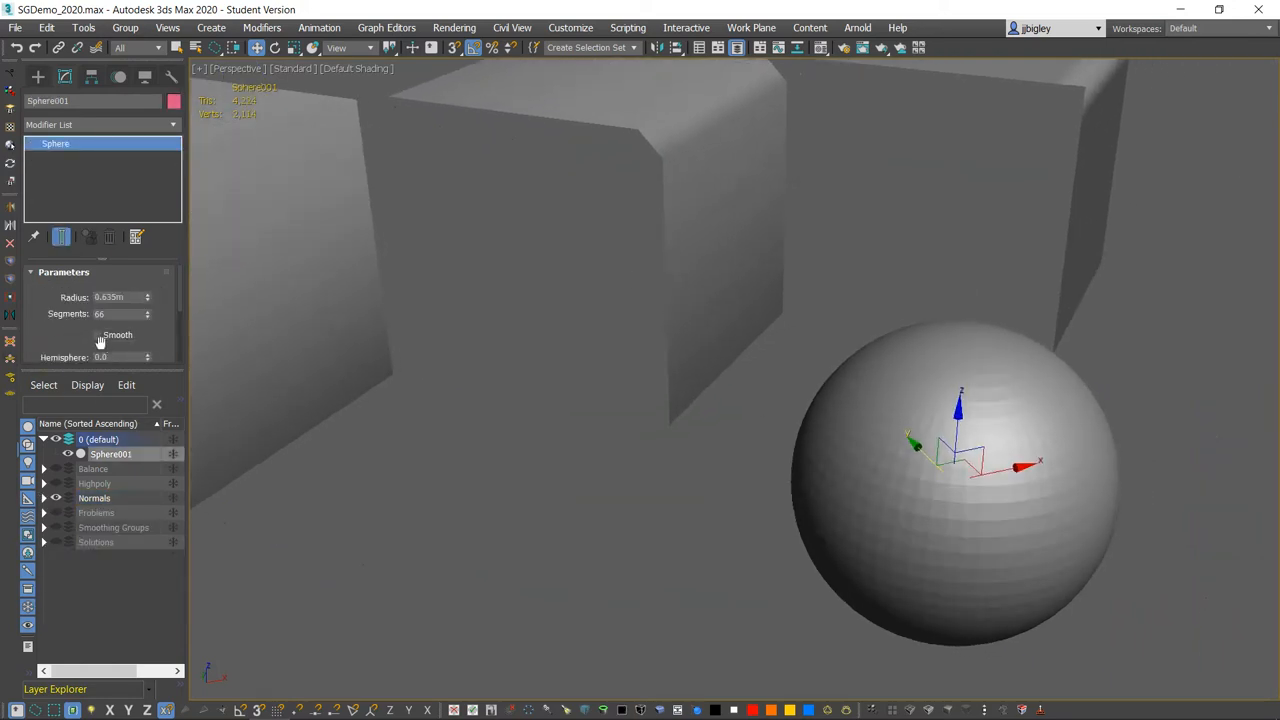
pyautogui.click(96, 334)
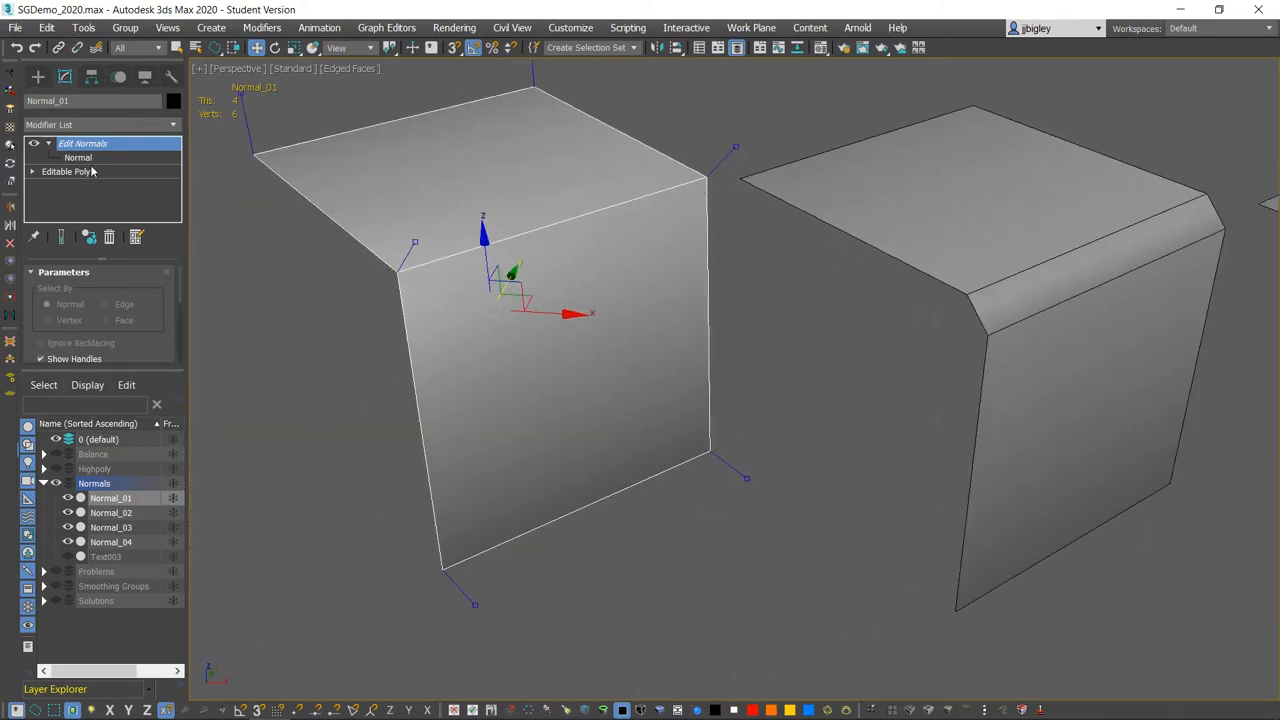
pyautogui.click(78, 156)
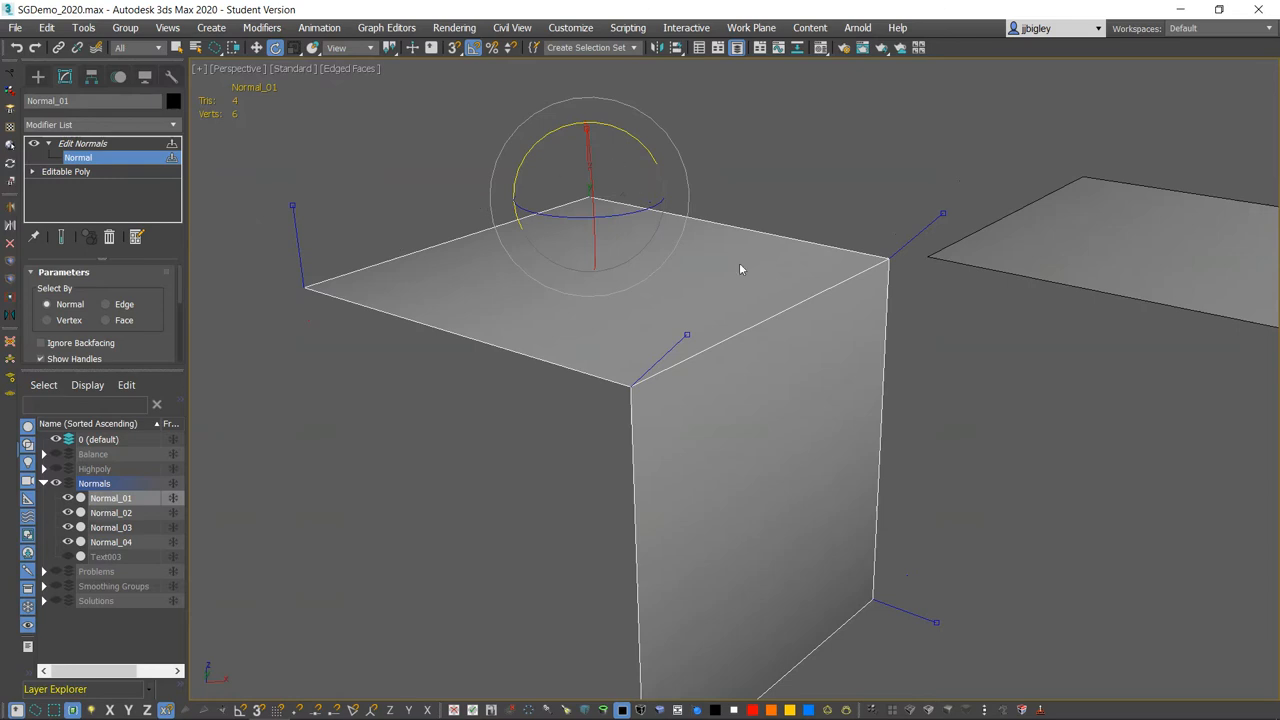
pyautogui.moveTo(634, 384)
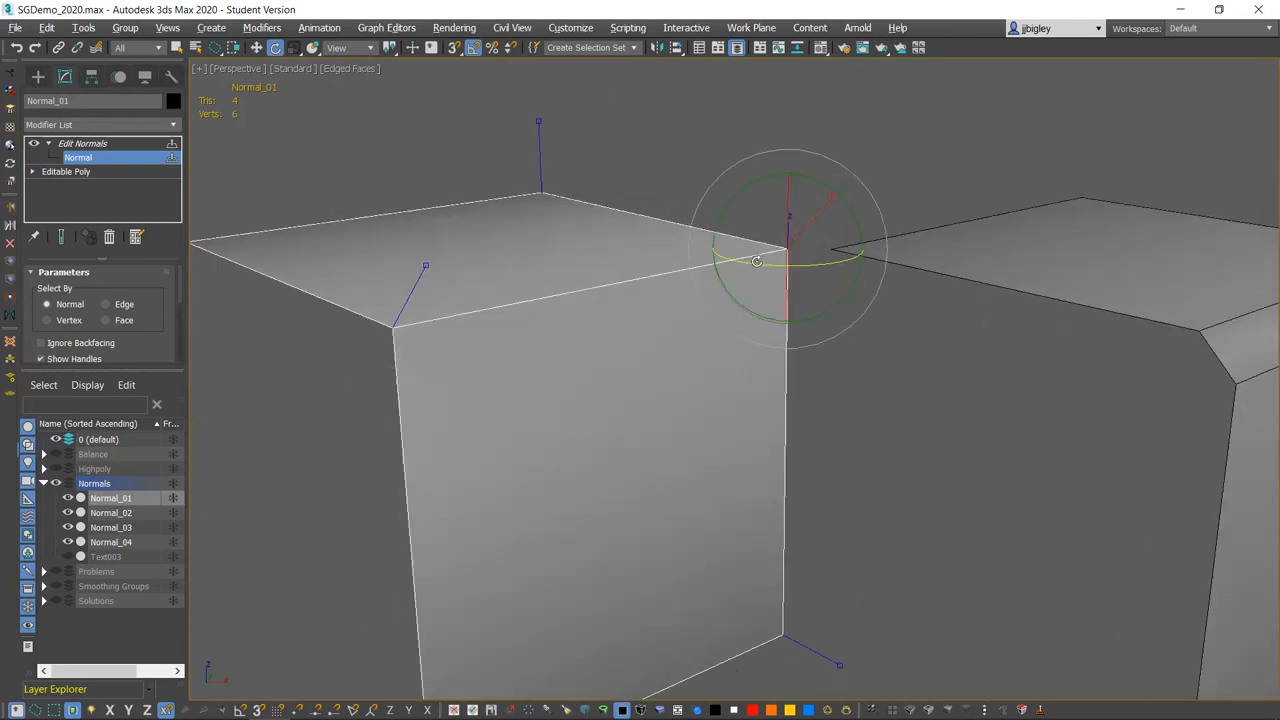
pyautogui.moveTo(756, 262); pyautogui.dragTo(568, 256)
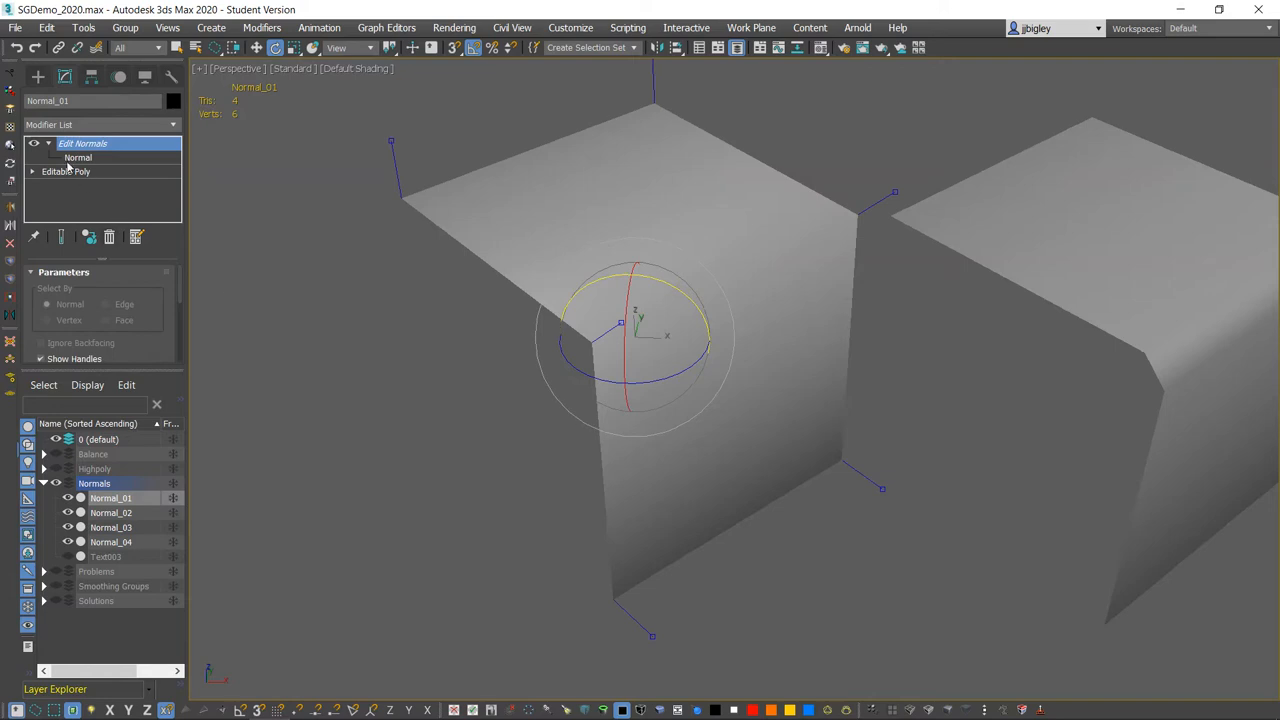
# Switch Edit Normals on Normal_01 to the Normal sub-object level
pyautogui.click(78, 156)
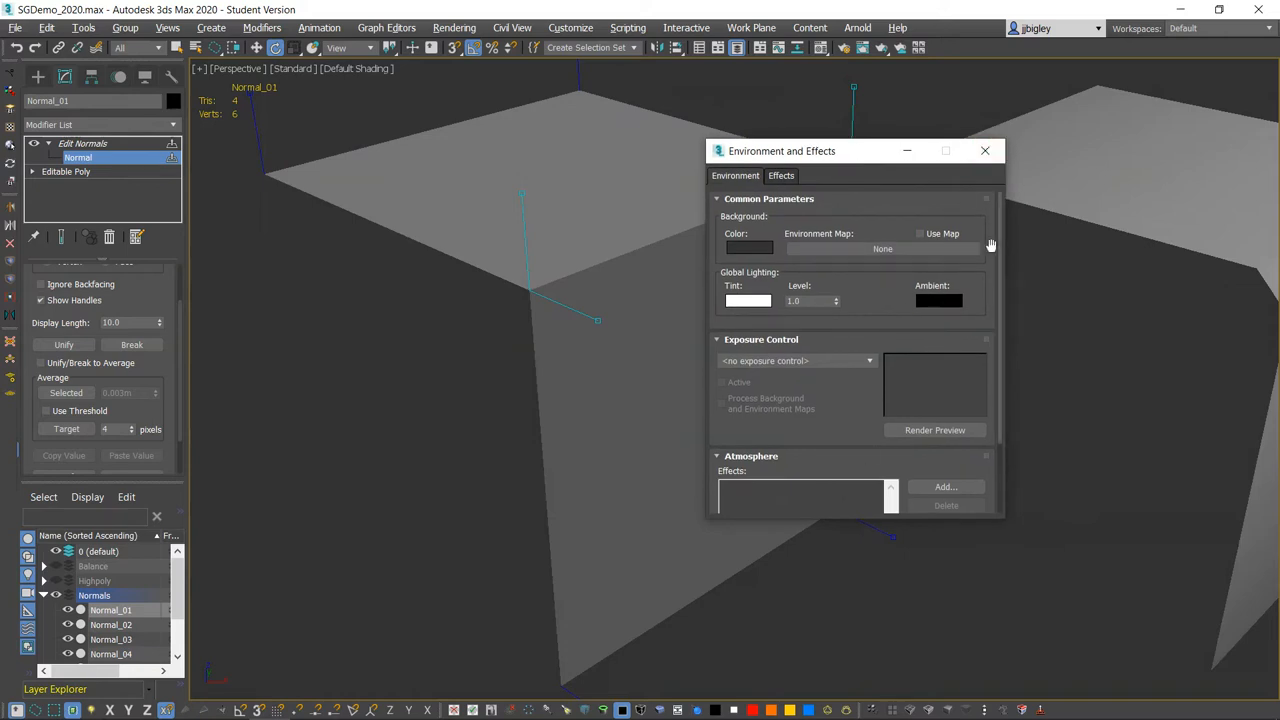
# Close Environment and Effects and orbit Normal_01's corner normals, ending with both boxes in view
pyautogui.click(984, 150)
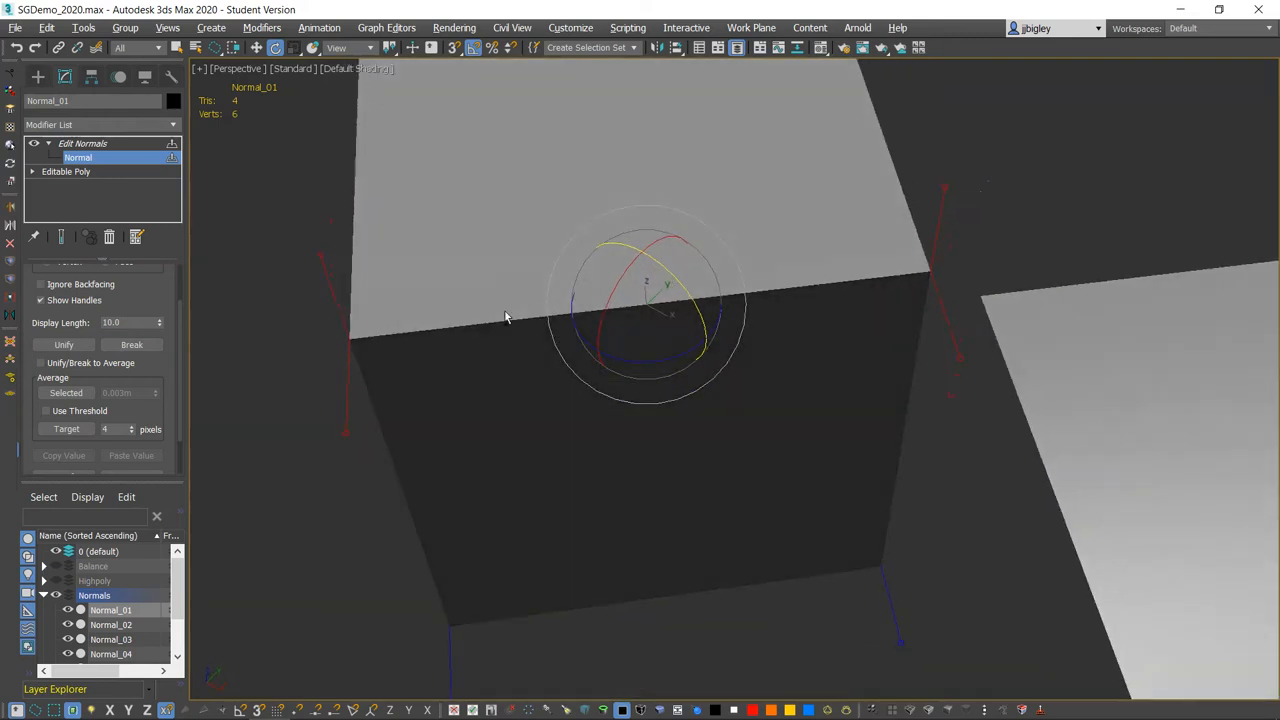
pyautogui.moveTo(504, 318); pyautogui.dragTo(500, 388)
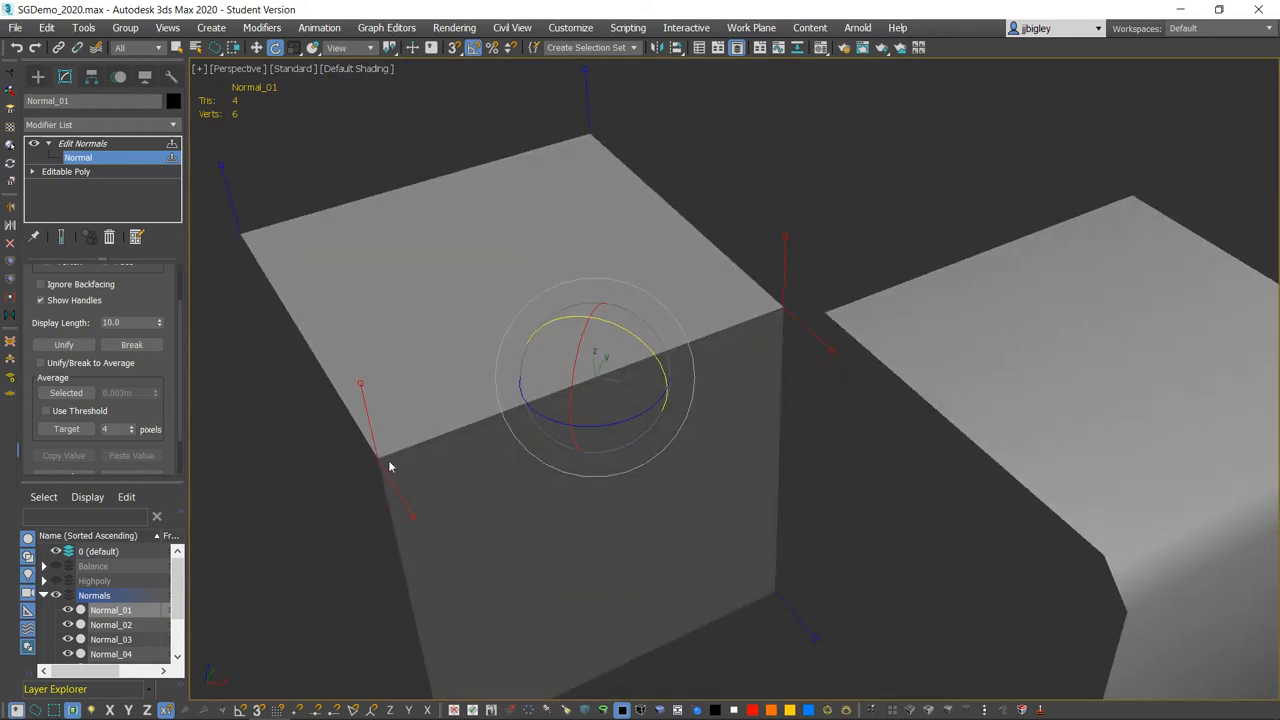
pyautogui.moveTo(390, 468); pyautogui.dragTo(596, 338)
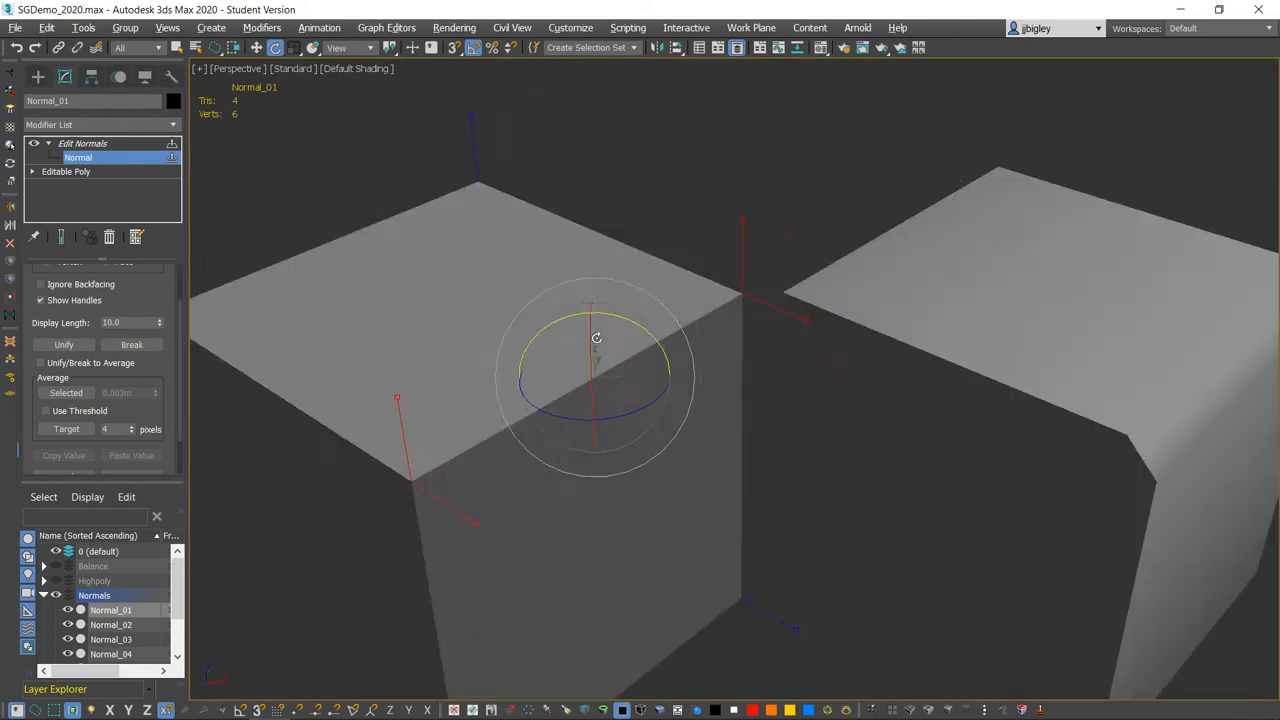
pyautogui.moveTo(596, 336); pyautogui.dragTo(520, 380)
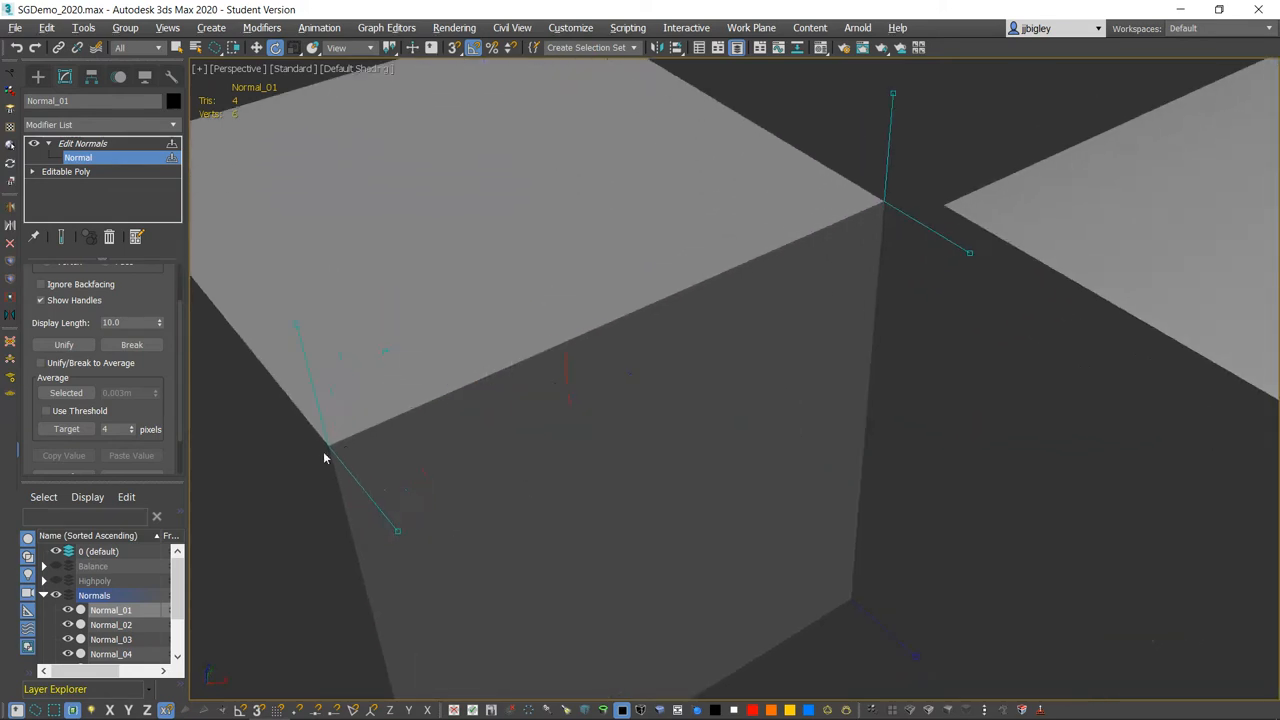
pyautogui.moveTo(476, 396)
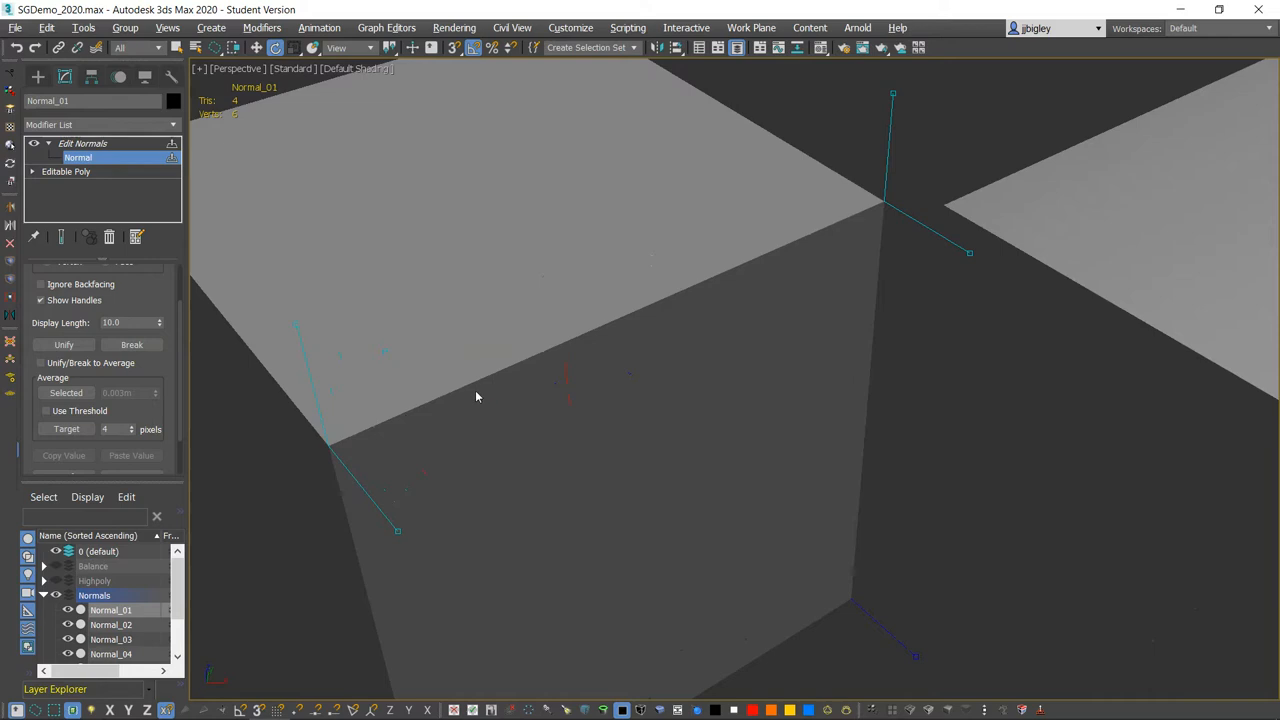
pyautogui.moveTo(476, 396); pyautogui.dragTo(708, 256)
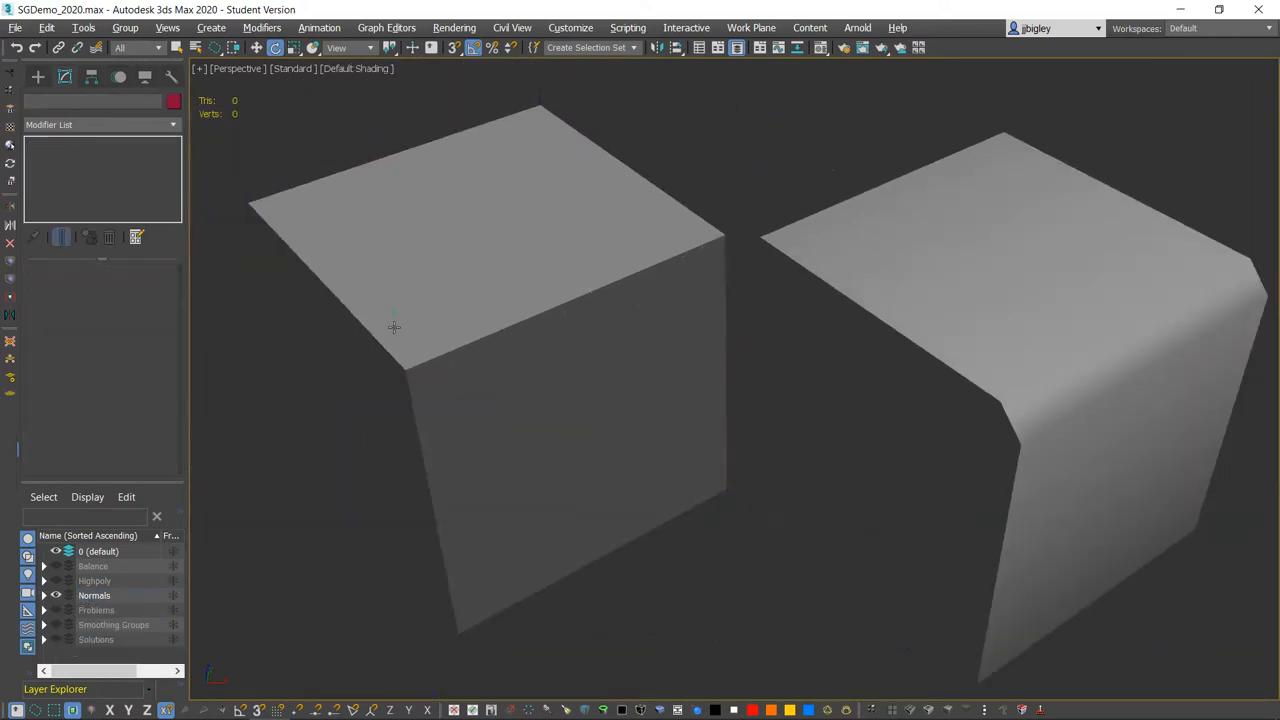
# Create a new box, convert it to Editable Poly and add a Chamfer modifier
pyautogui.click(32, 100)
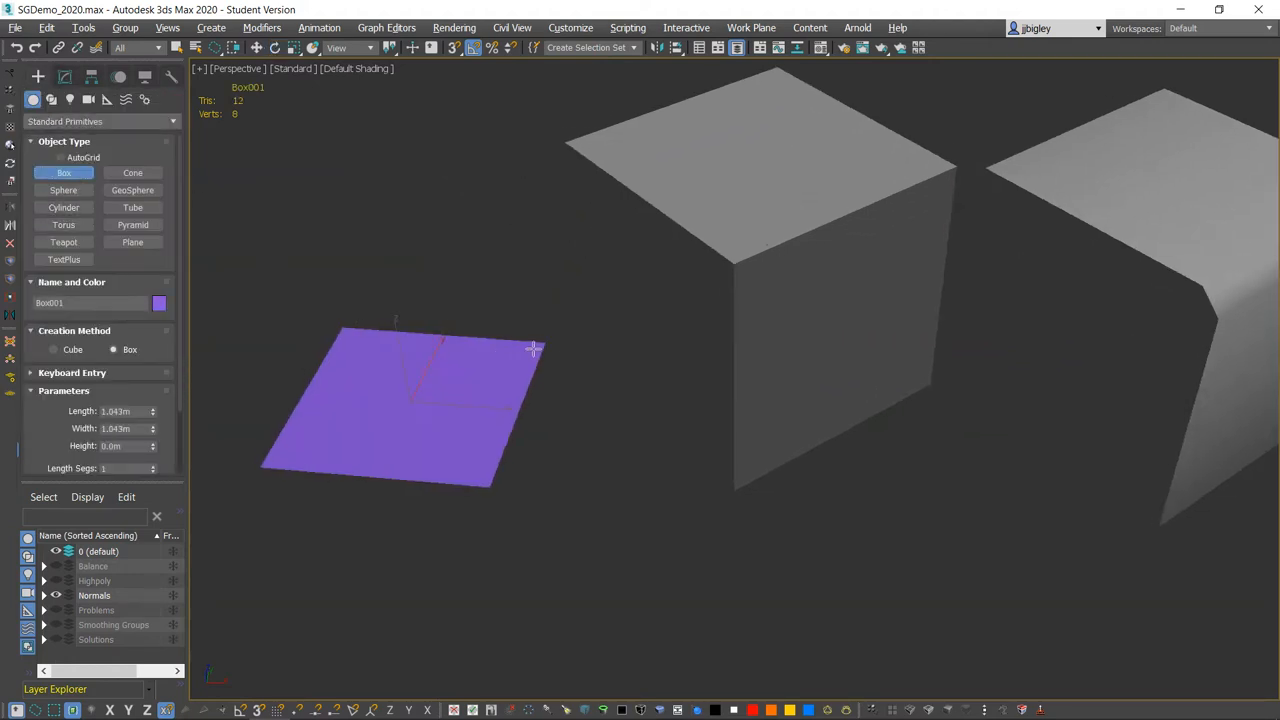
pyautogui.rightClick(410, 390)
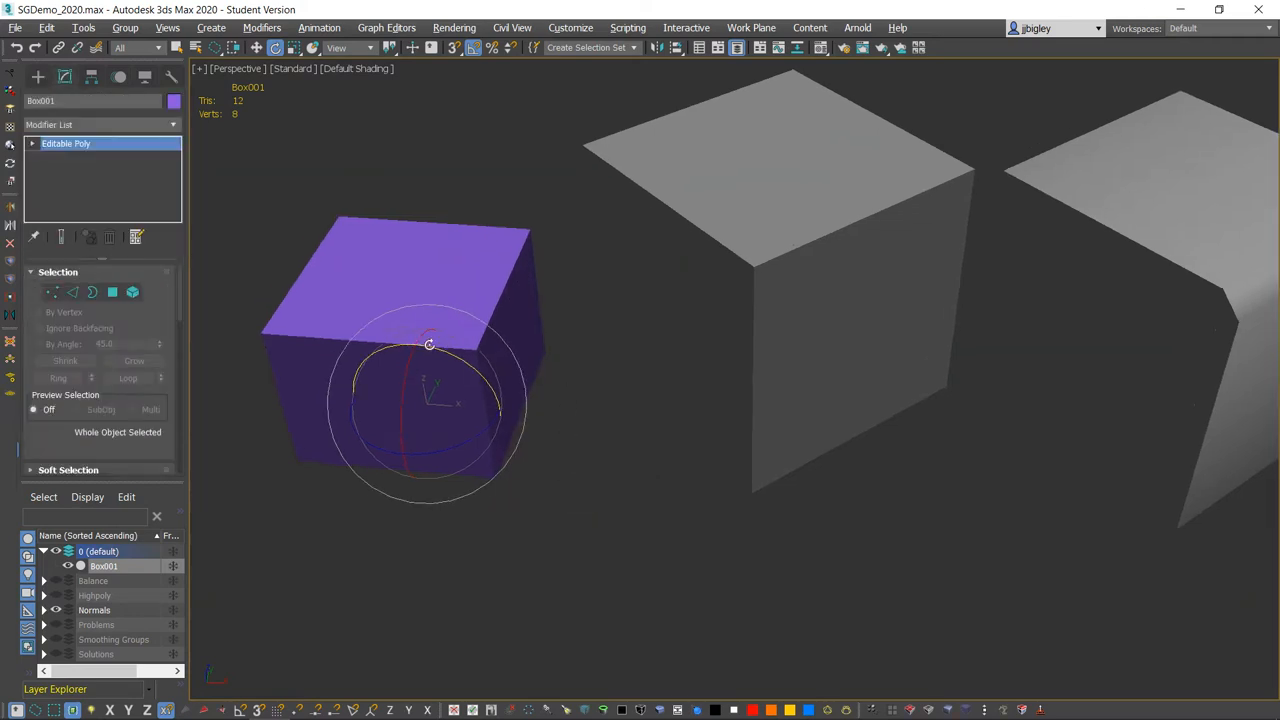
pyautogui.click(72, 292)
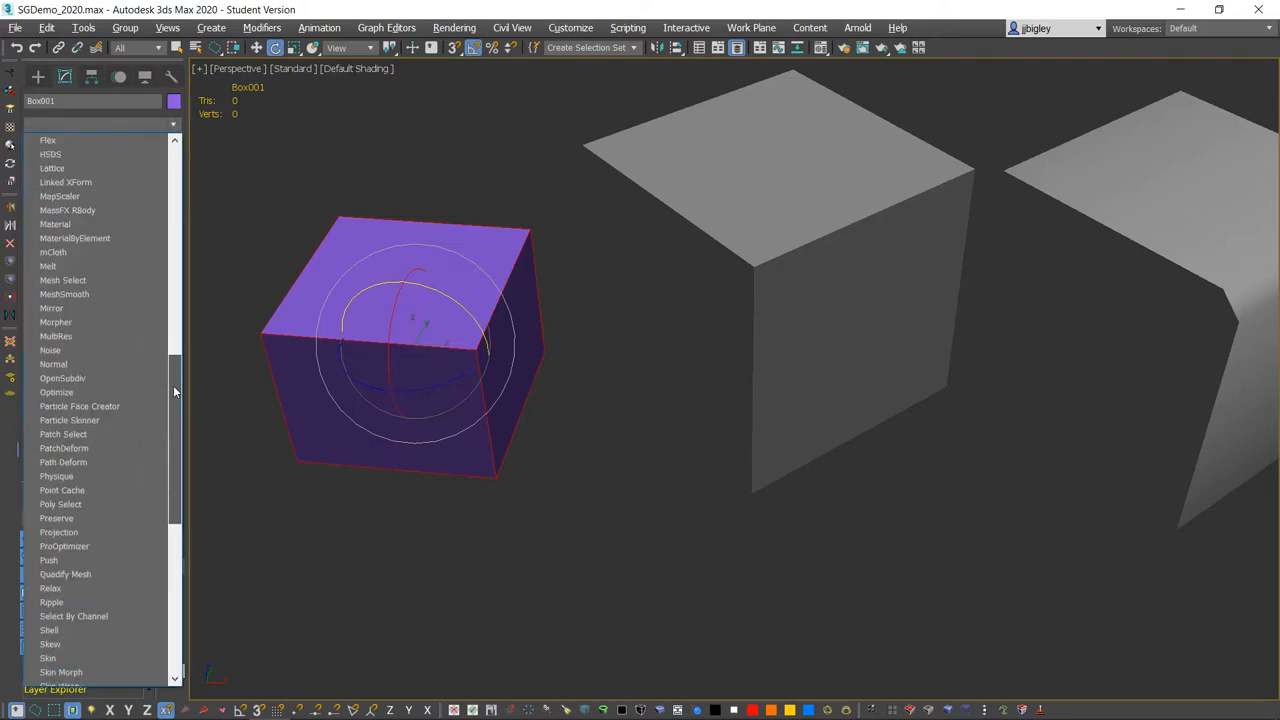
pyautogui.scroll(3)
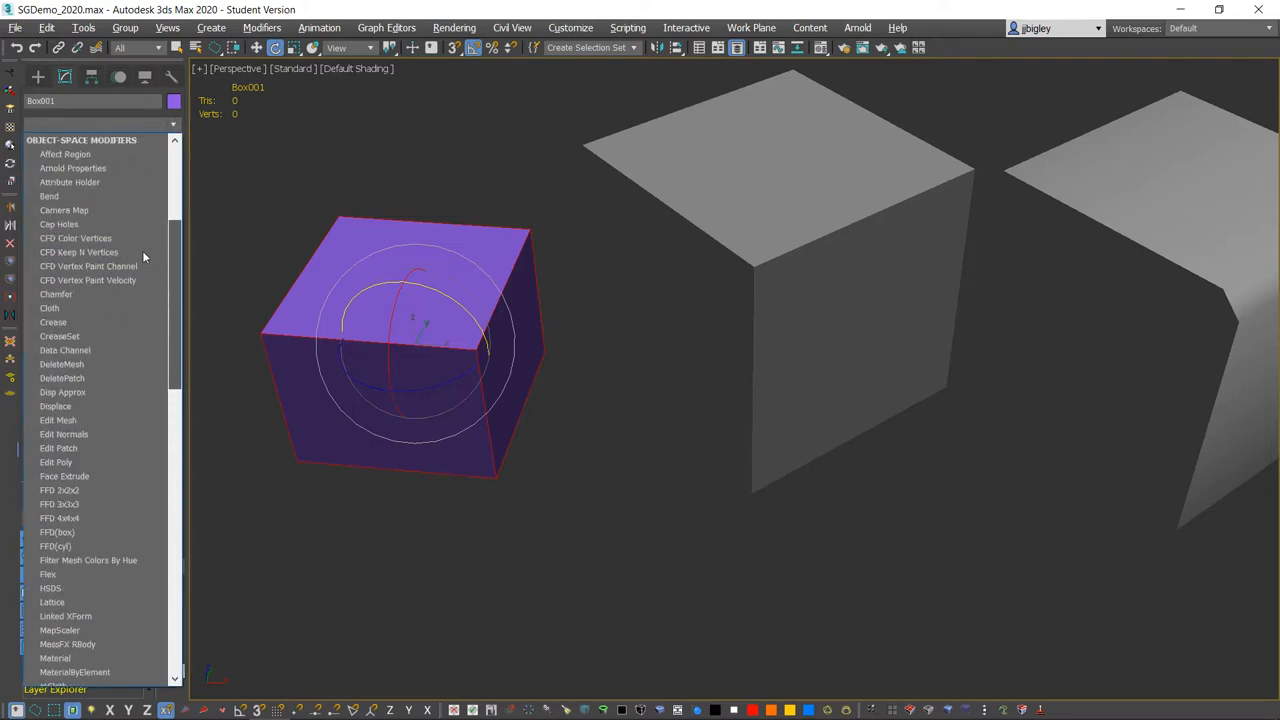
pyautogui.click(56, 292)
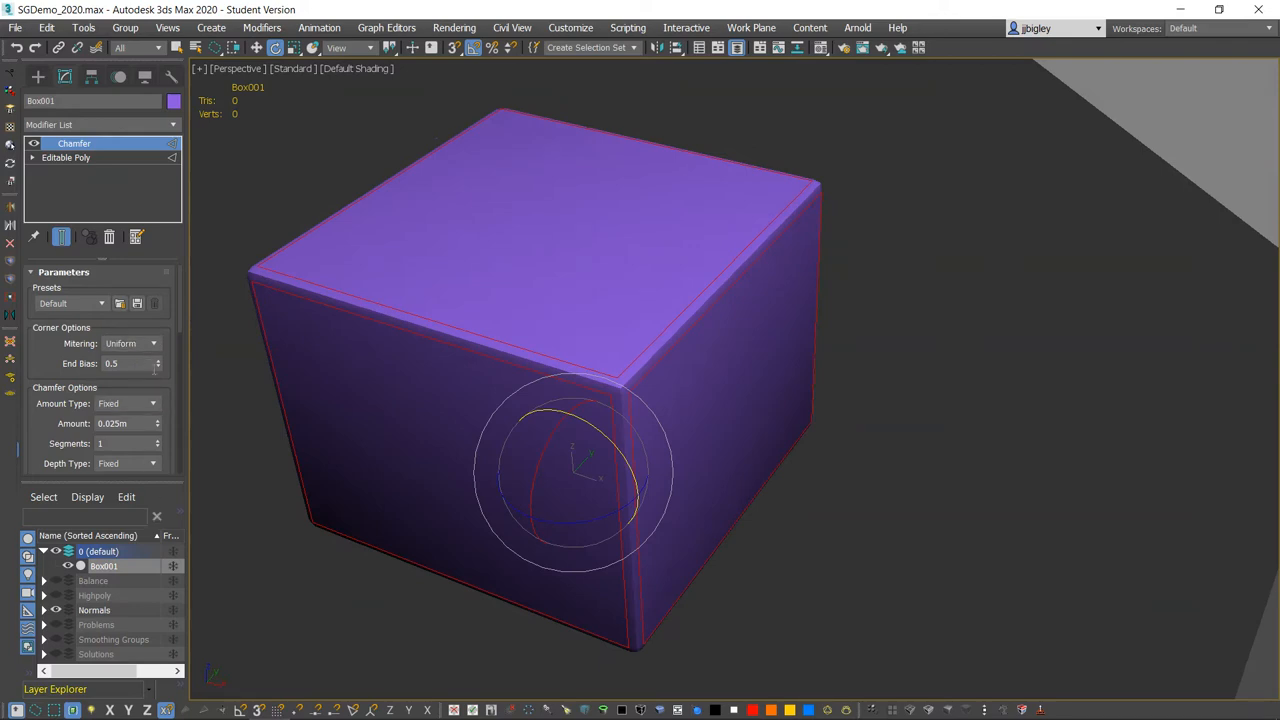
# Raise the chamfer segments and amount so the box edges become rounded
pyautogui.scroll(-3)
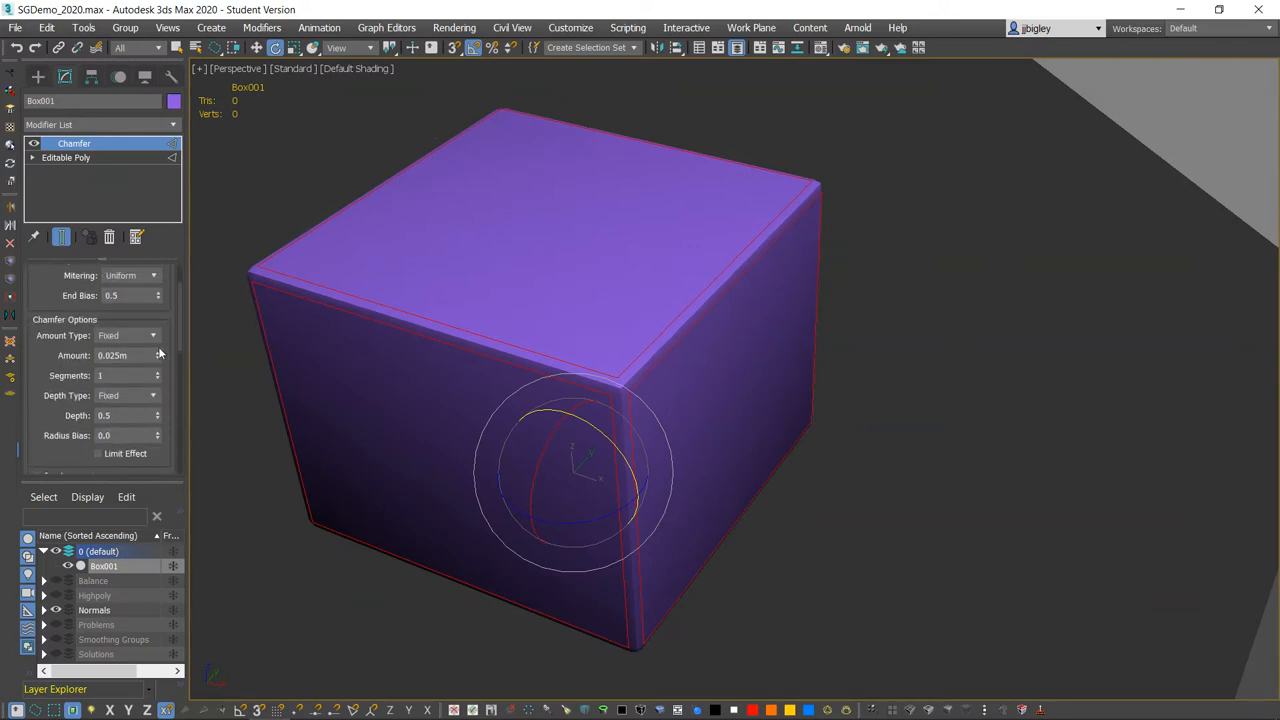
pyautogui.moveTo(156, 356); pyautogui.dragTo(156, 344)
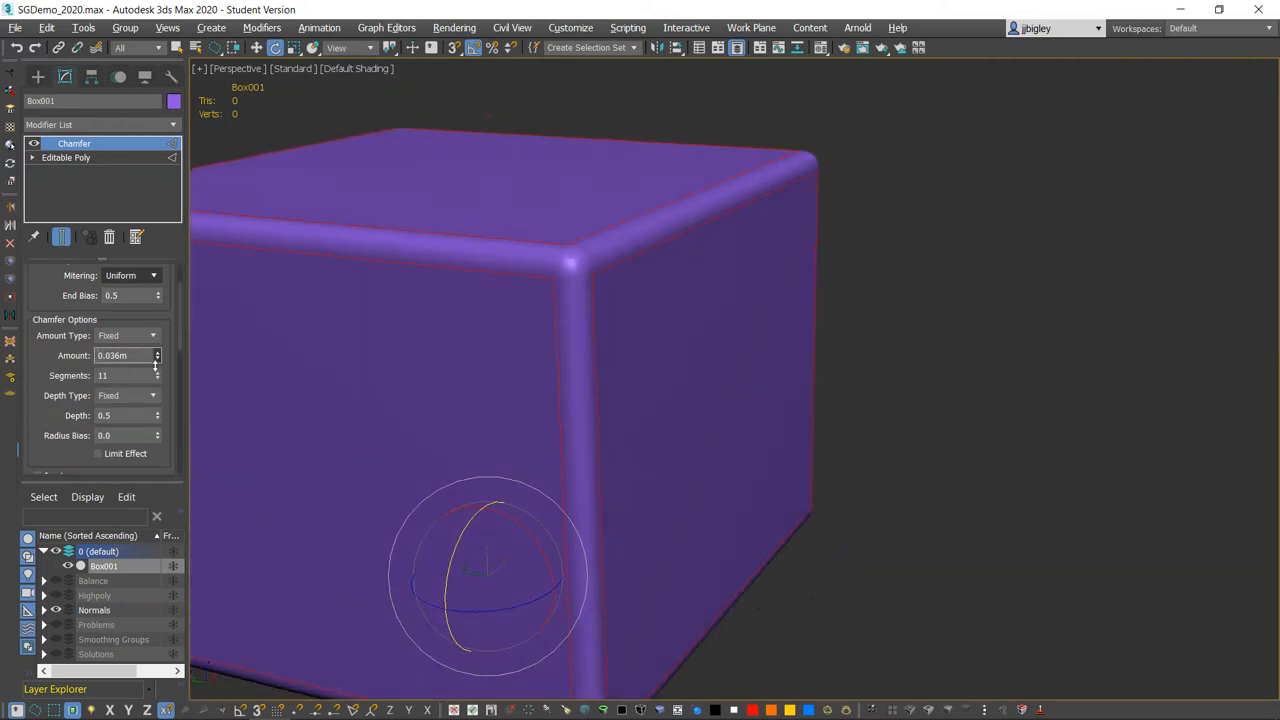
pyautogui.click(156, 358)
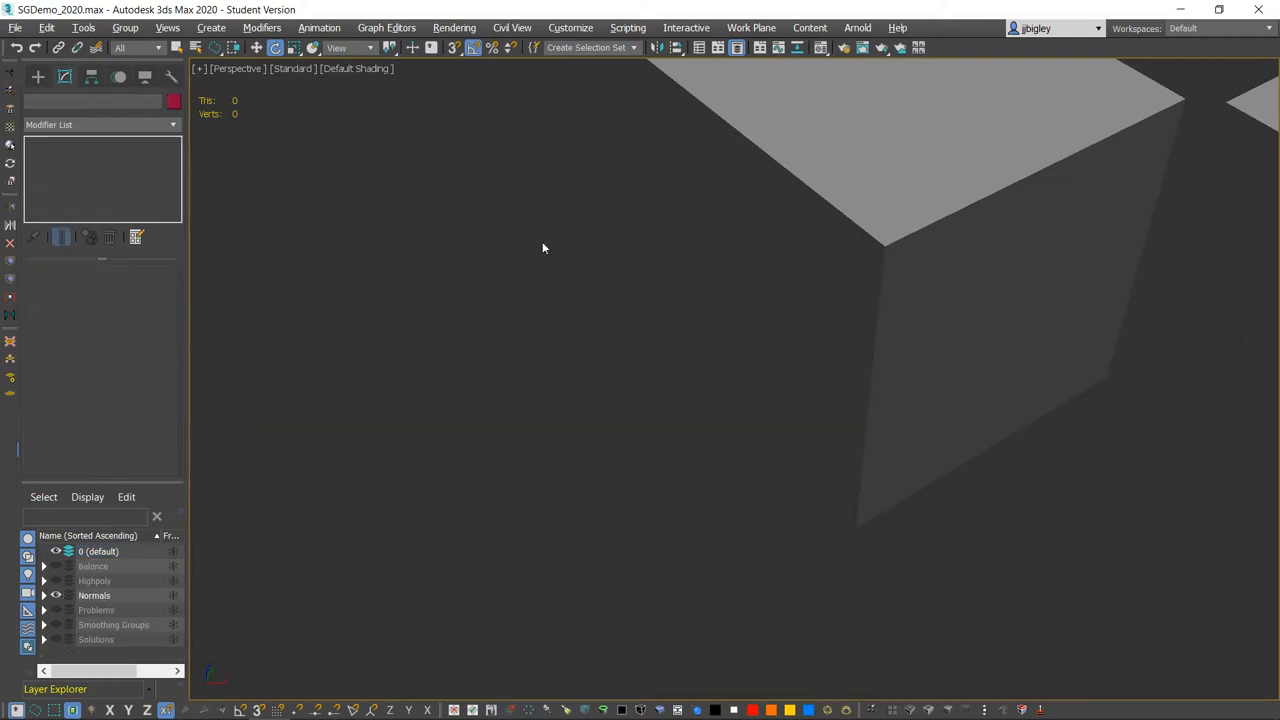
# Orbit back to the test boxes and around the first box's bevelled edge
pyautogui.moveTo(544, 248); pyautogui.dragTo(812, 252)
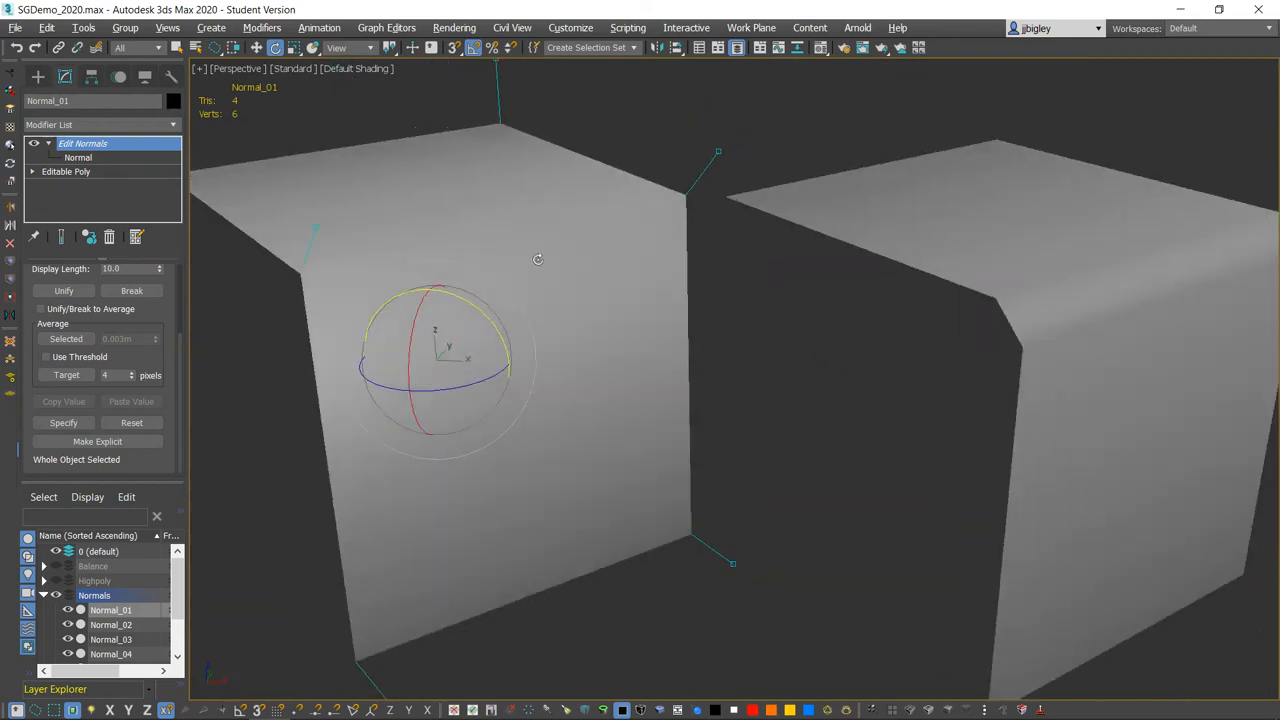
pyautogui.moveTo(536, 260); pyautogui.dragTo(644, 332)
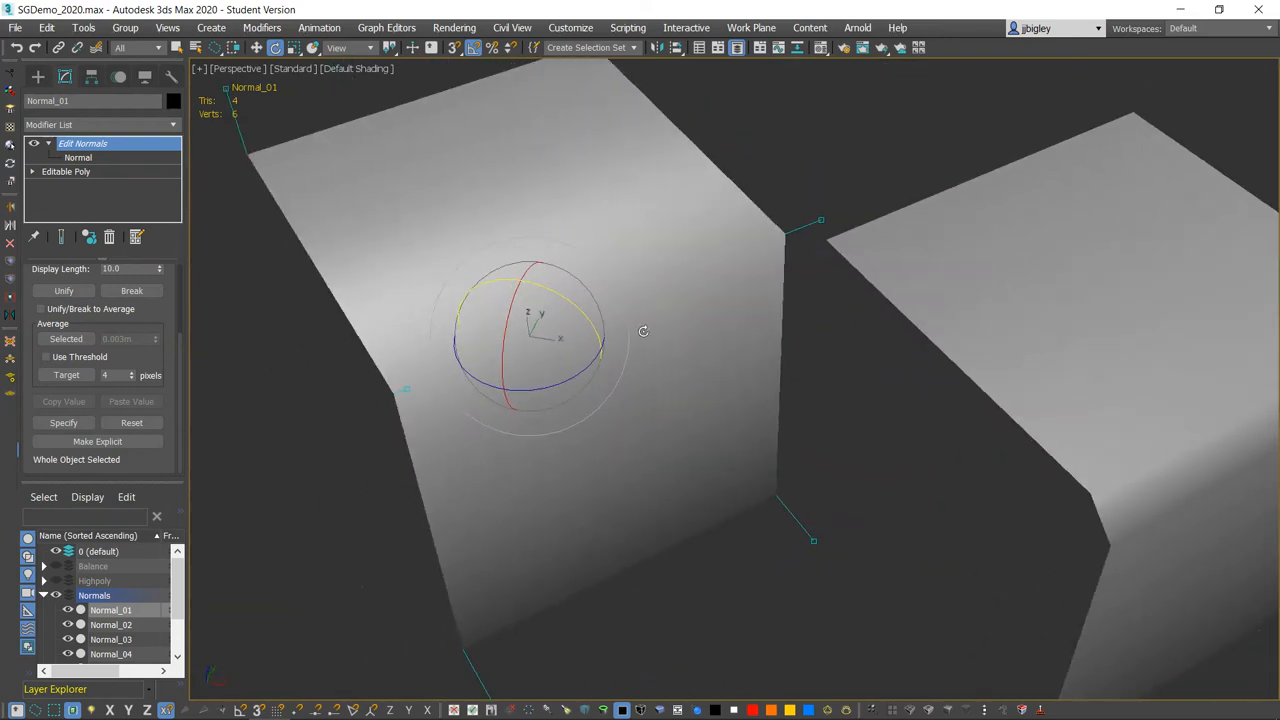
pyautogui.moveTo(644, 332); pyautogui.dragTo(584, 316)
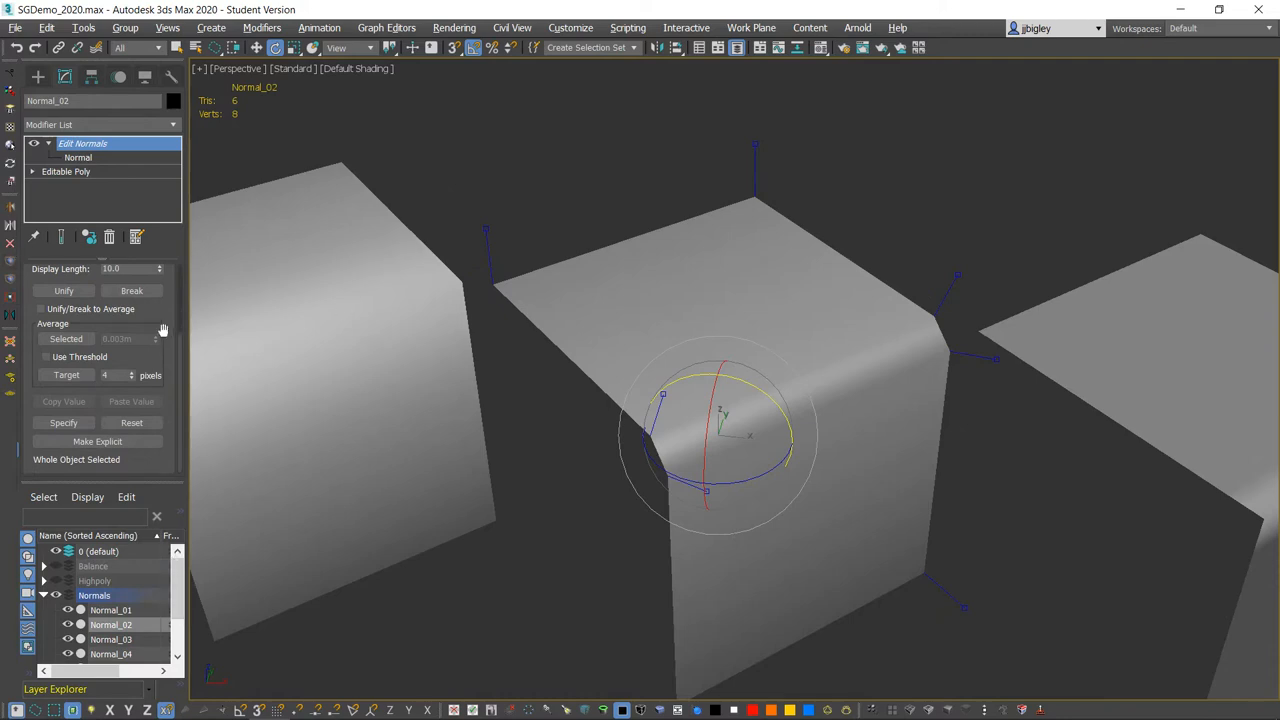
# Enter the Normal sub-object level on Normal_02 and inspect its chamfer edge from several angles
pyautogui.click(78, 156)
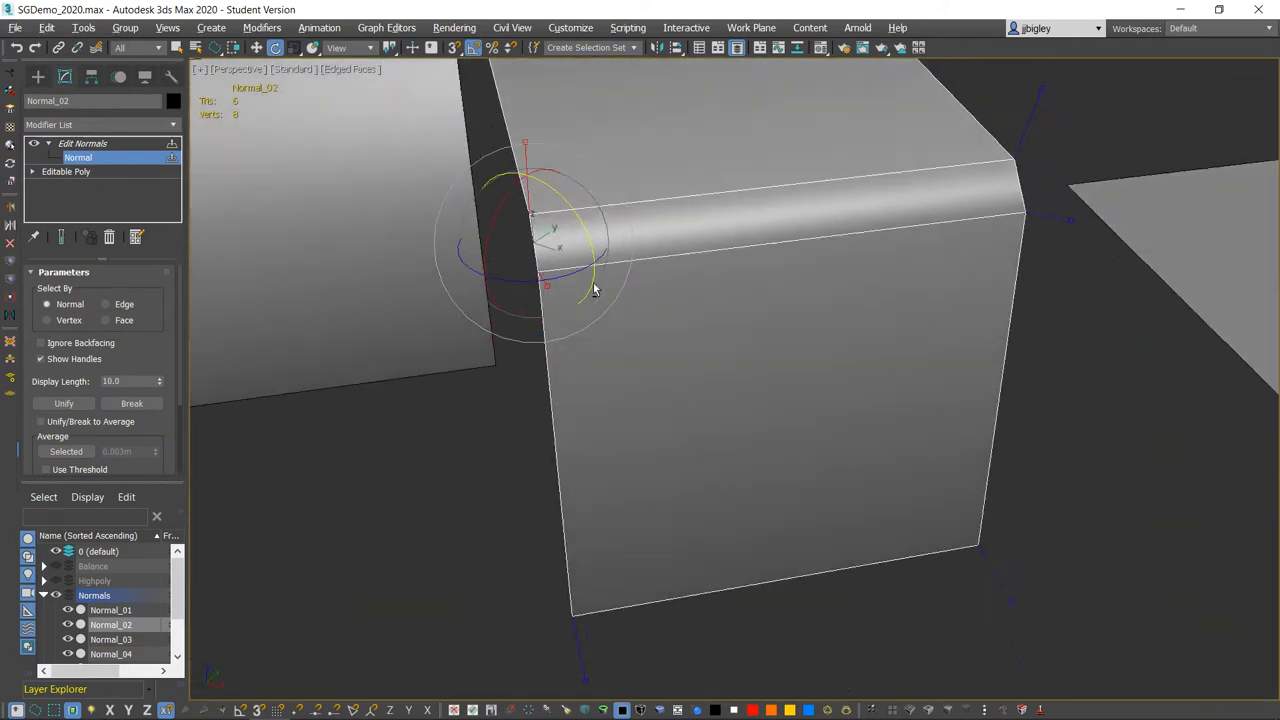
pyautogui.moveTo(596, 290); pyautogui.dragTo(430, 204)
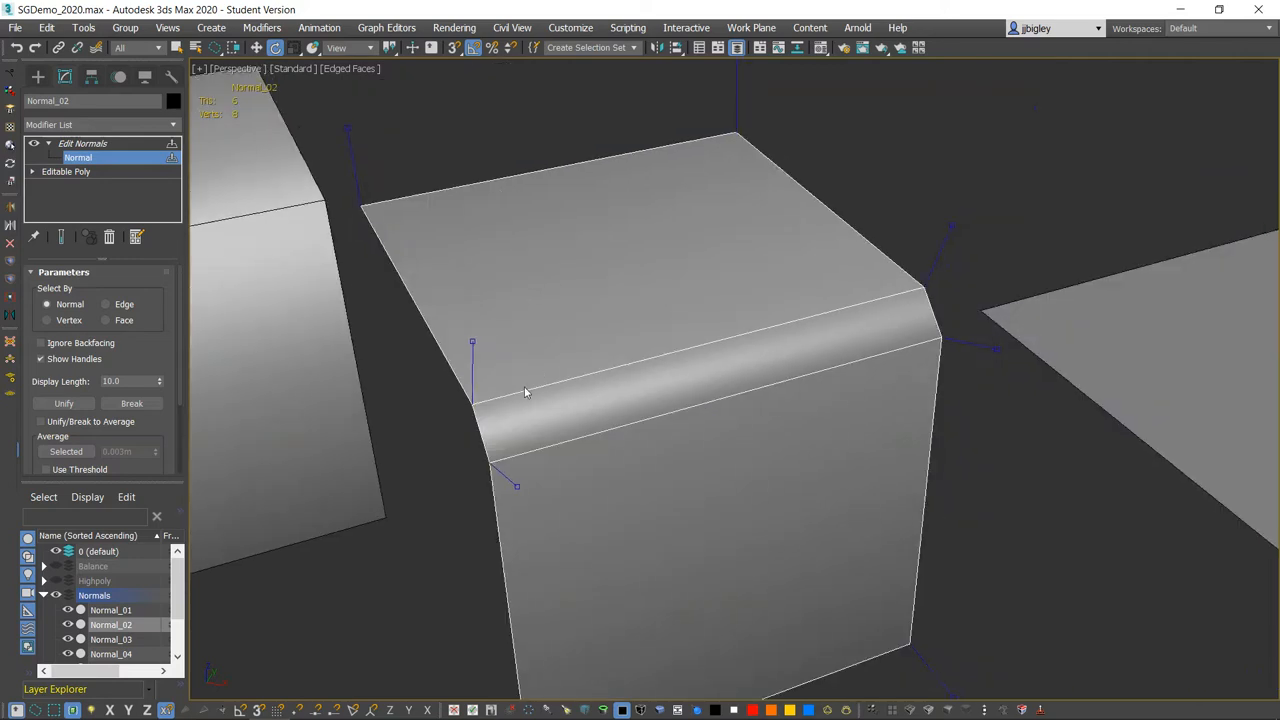
pyautogui.moveTo(524, 390); pyautogui.dragTo(490, 358)
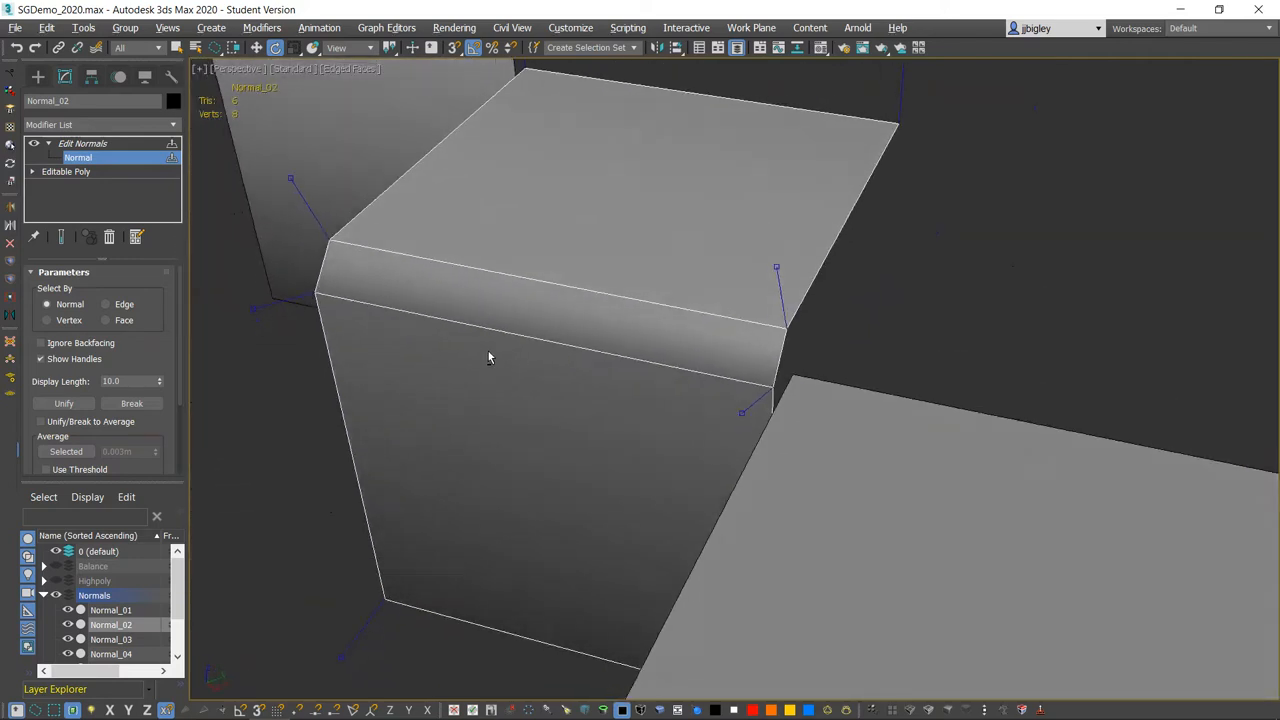
pyautogui.moveTo(490, 358); pyautogui.dragTo(640, 276)
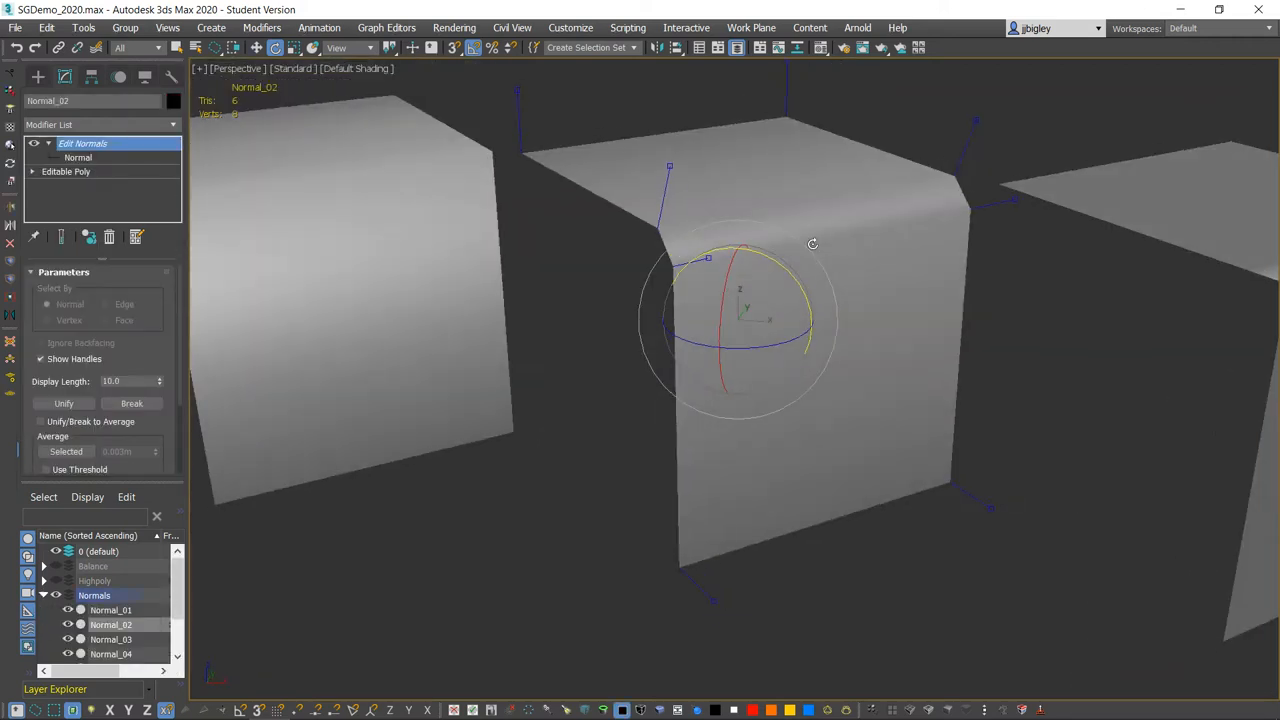
pyautogui.moveTo(812, 244); pyautogui.dragTo(732, 304)
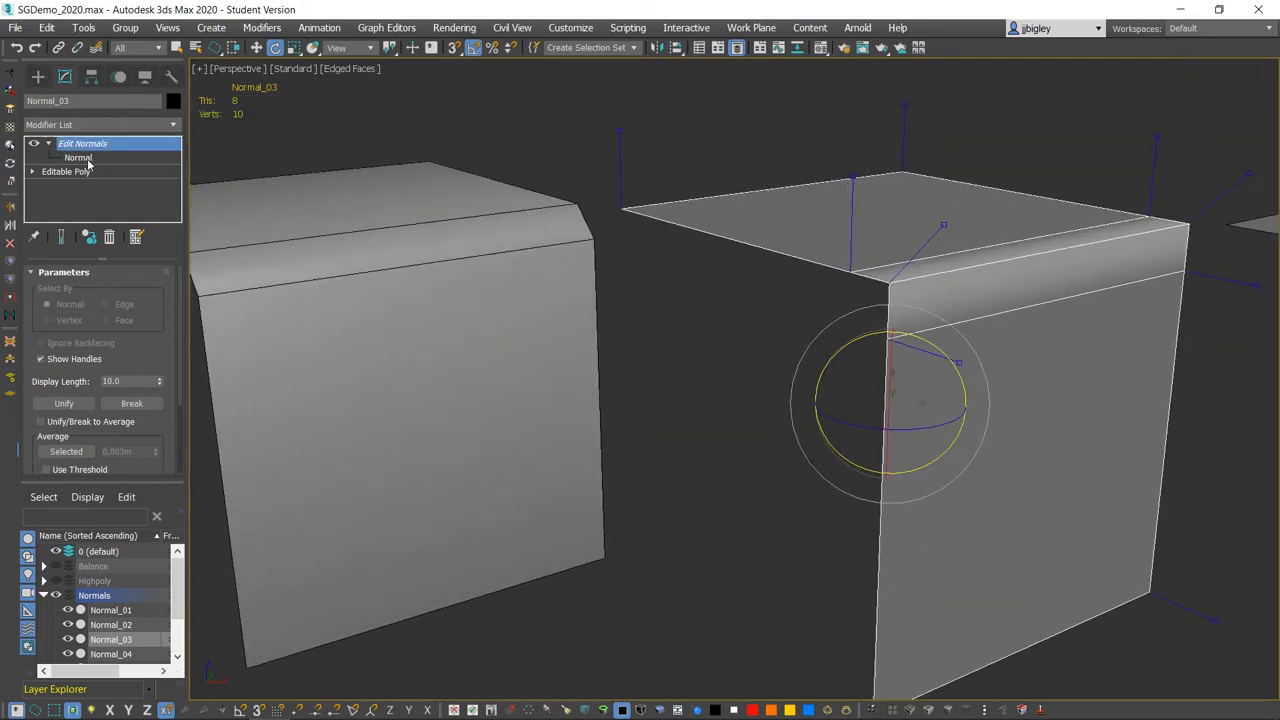
# Enter the Normal sub-object level and orbit between Normal_02 and Normal_03 to compare their edge shading
pyautogui.click(78, 156)
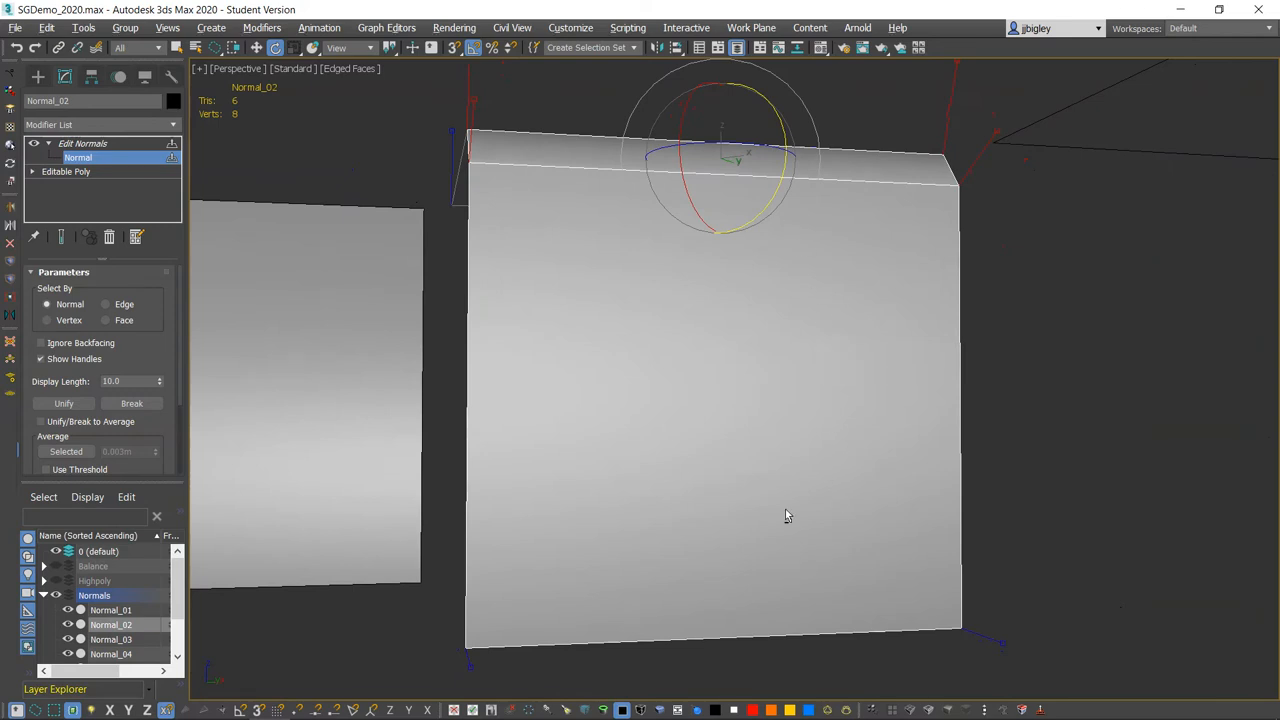
pyautogui.moveTo(784, 516); pyautogui.dragTo(770, 444)
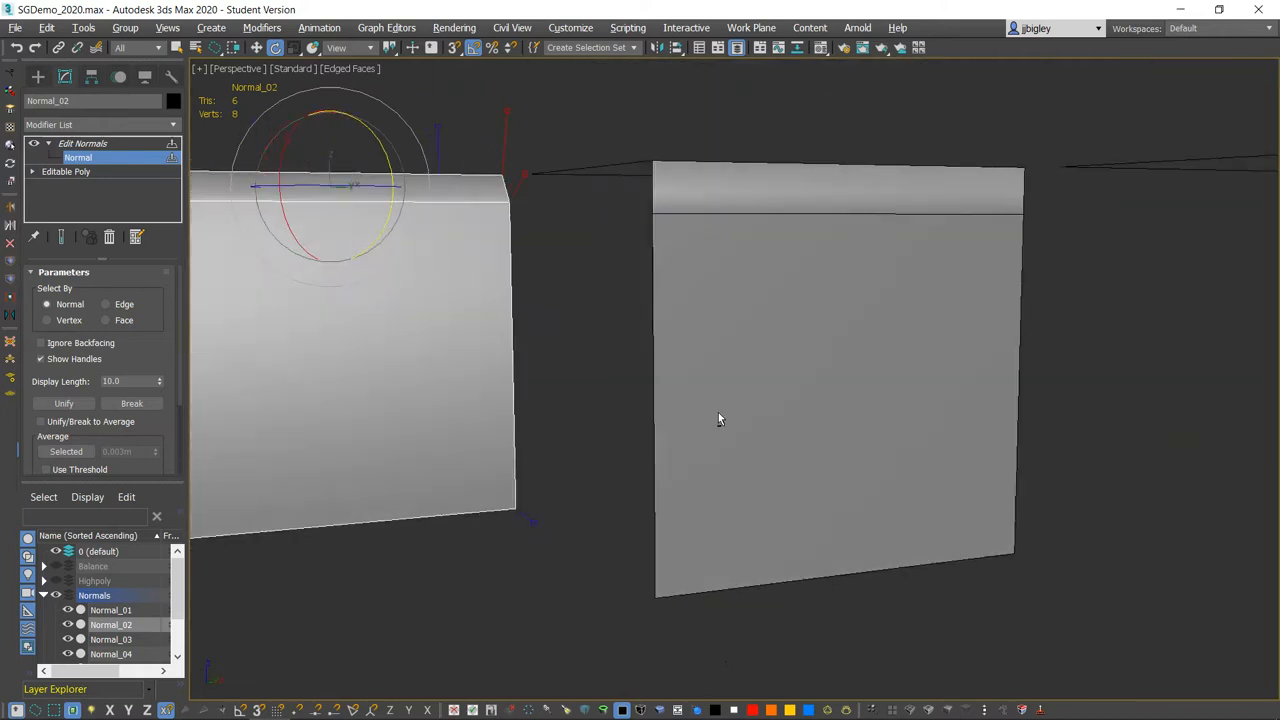
pyautogui.moveTo(718, 418); pyautogui.dragTo(570, 376)
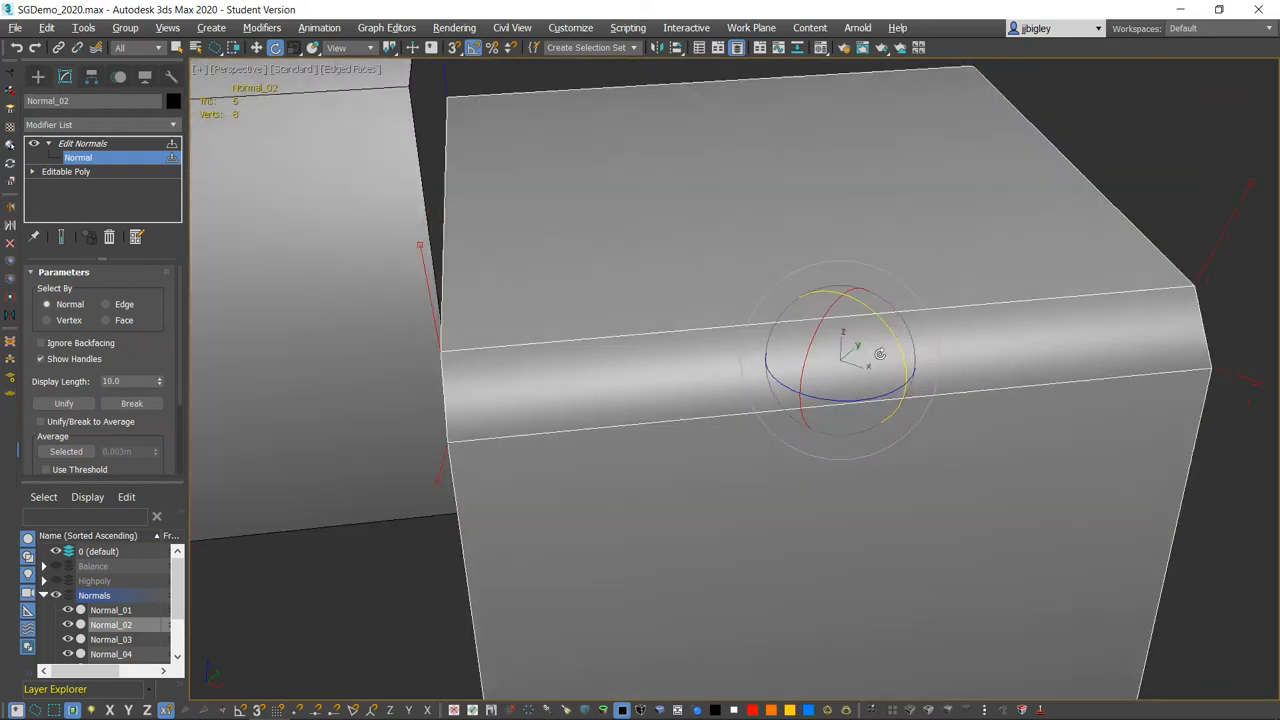
pyautogui.moveTo(880, 356); pyautogui.dragTo(736, 330)
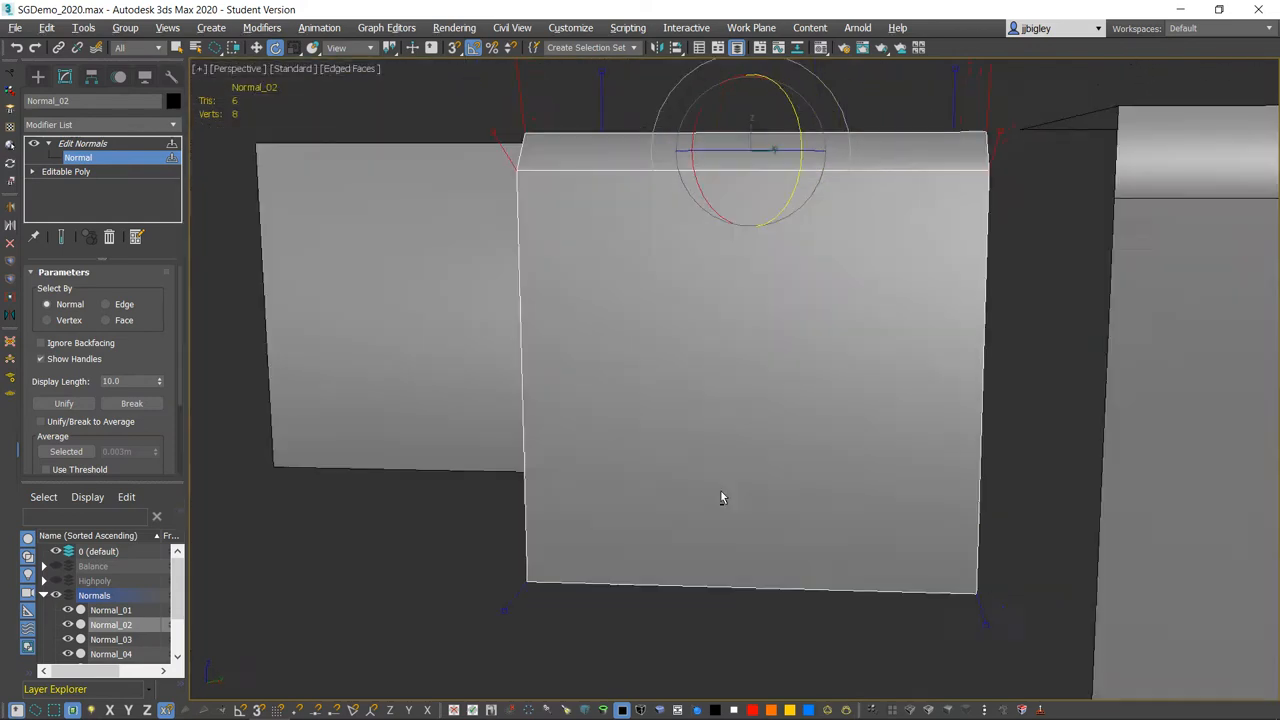
pyautogui.moveTo(724, 496); pyautogui.dragTo(392, 336)
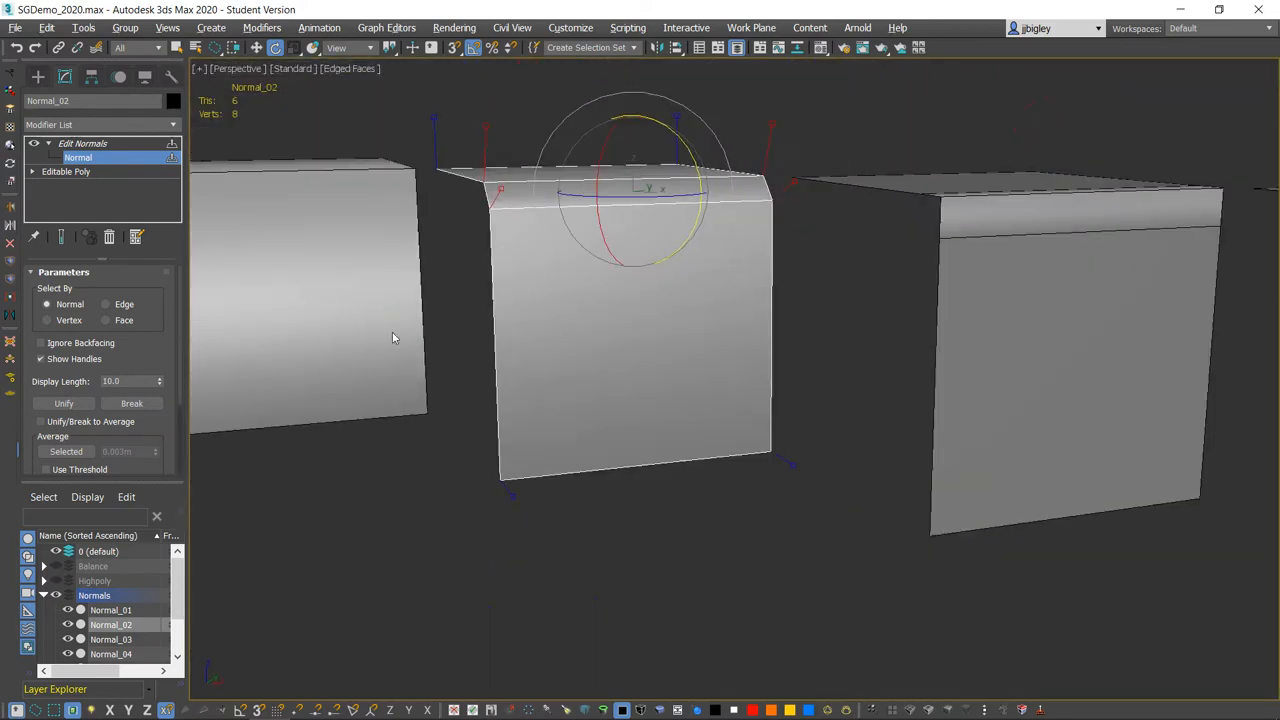
pyautogui.moveTo(640, 300); pyautogui.dragTo(420, 250)
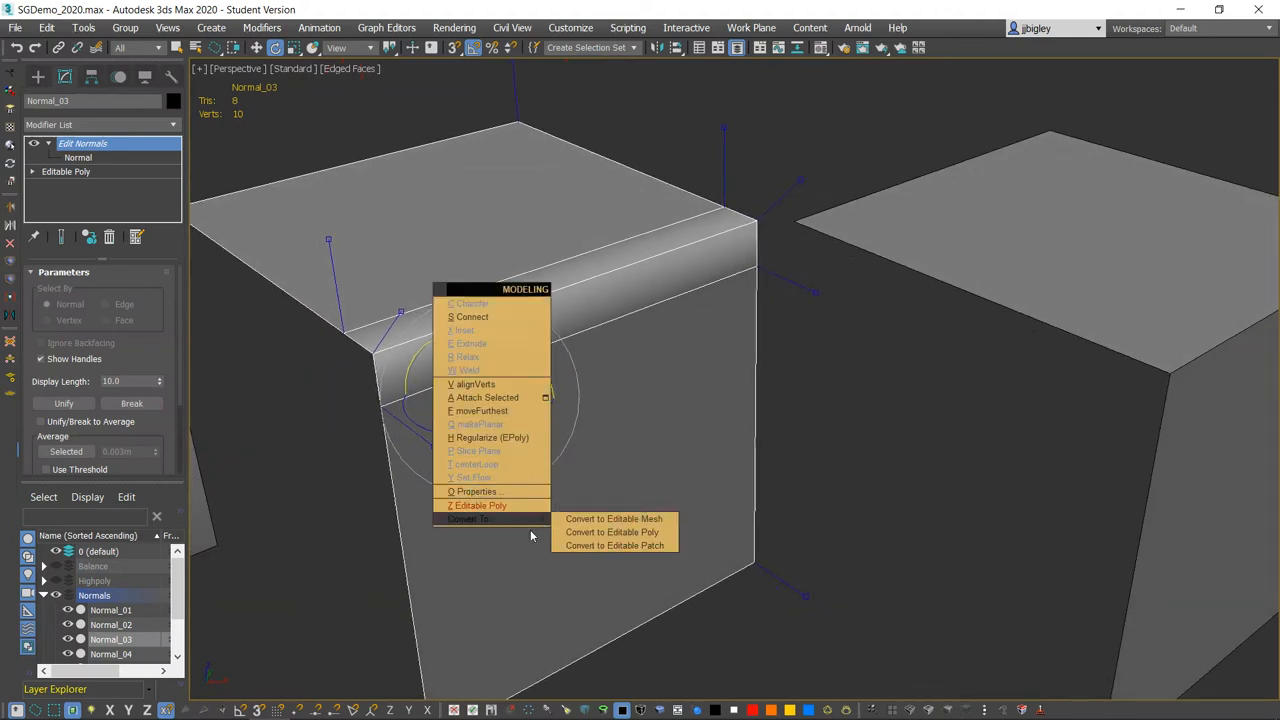
pyautogui.moveTo(640, 532)
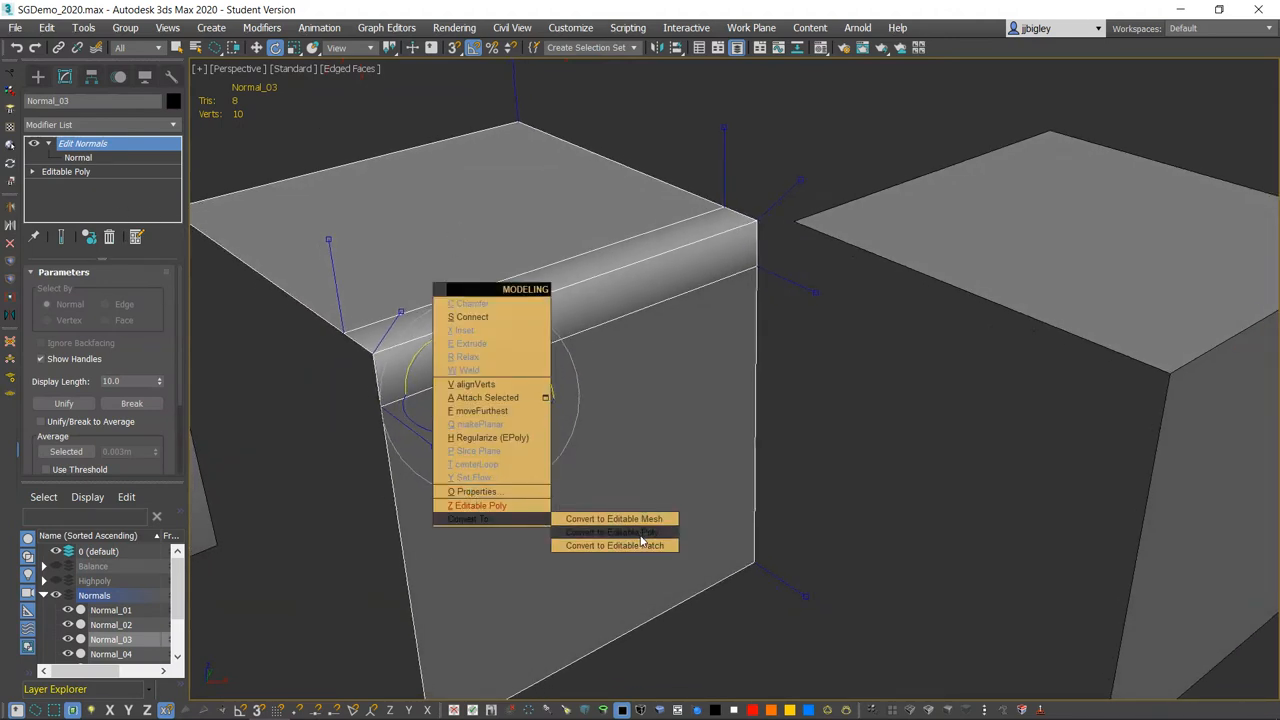
# Select the faces of Normal_03 in Polygon mode and clear all their smoothing groups
pyautogui.click(612, 532)
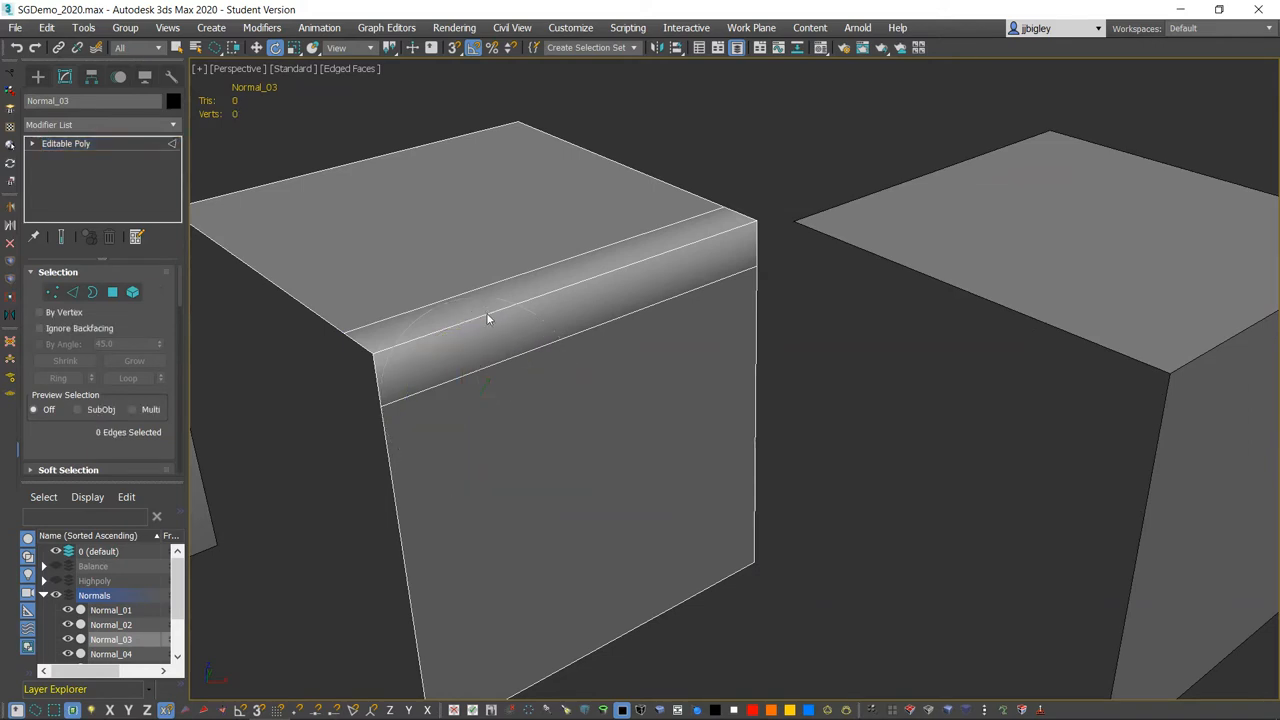
pyautogui.click(490, 310)
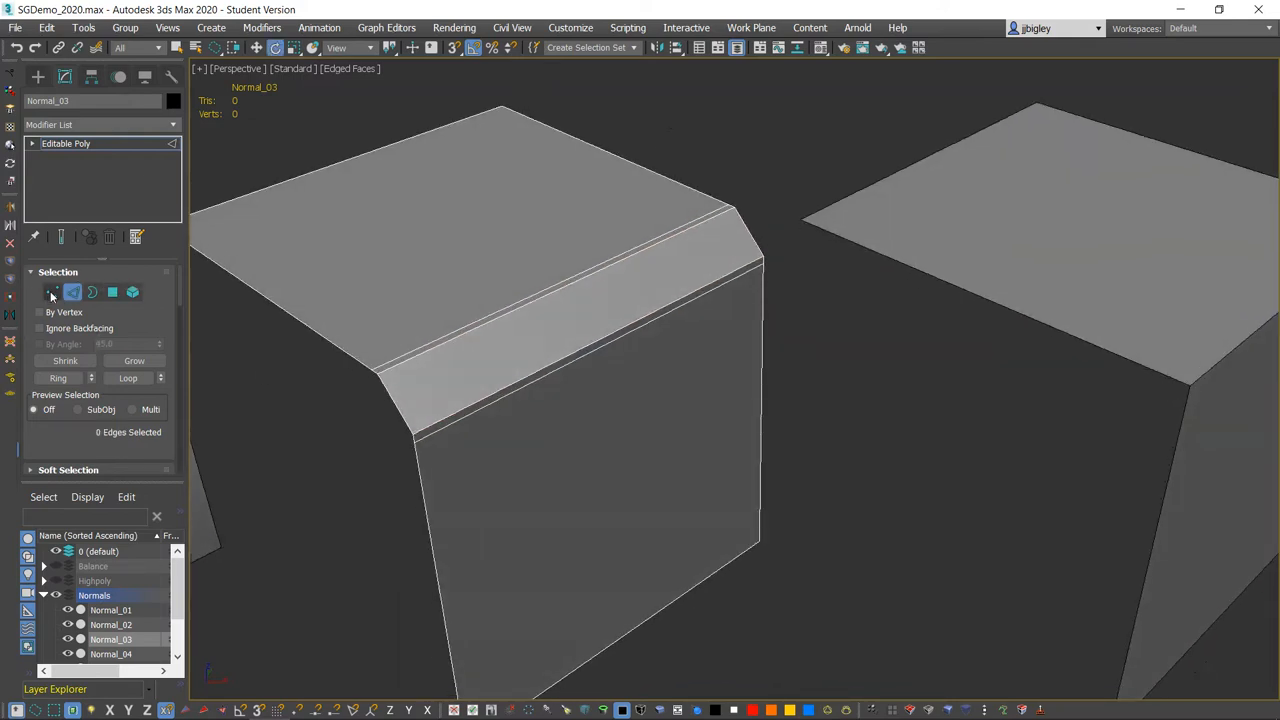
pyautogui.click(112, 292)
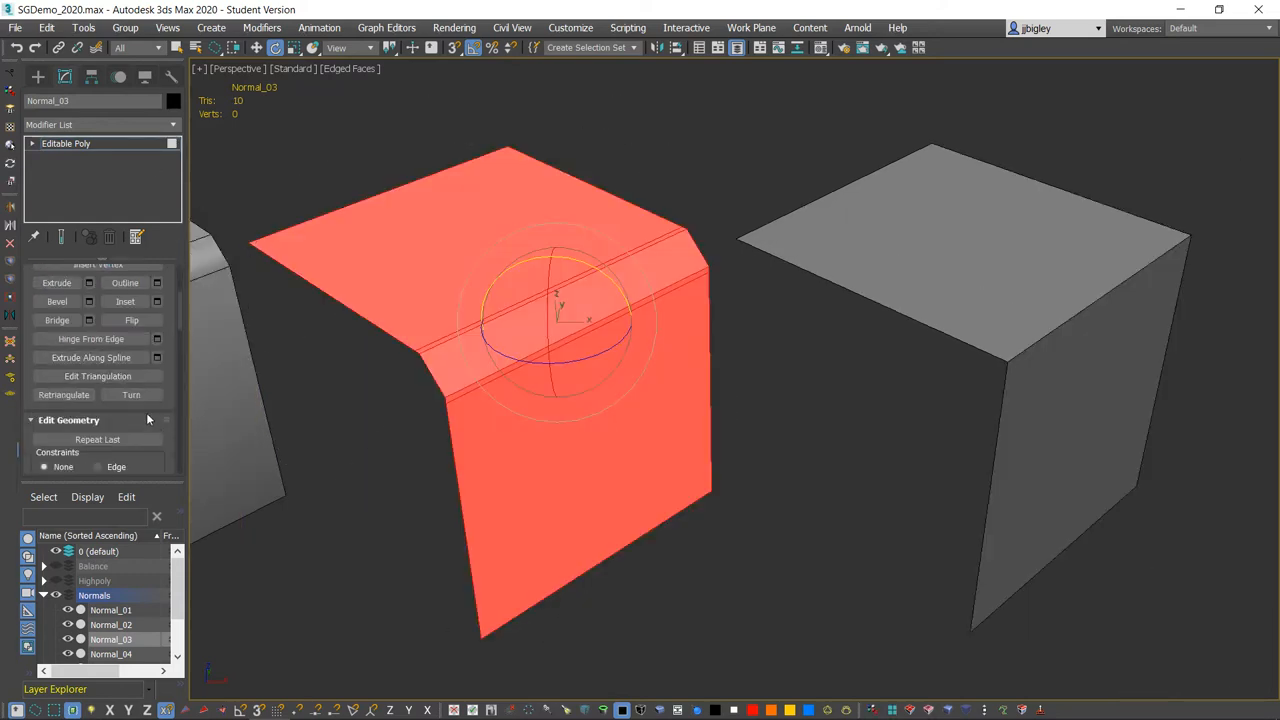
pyautogui.scroll(-3)
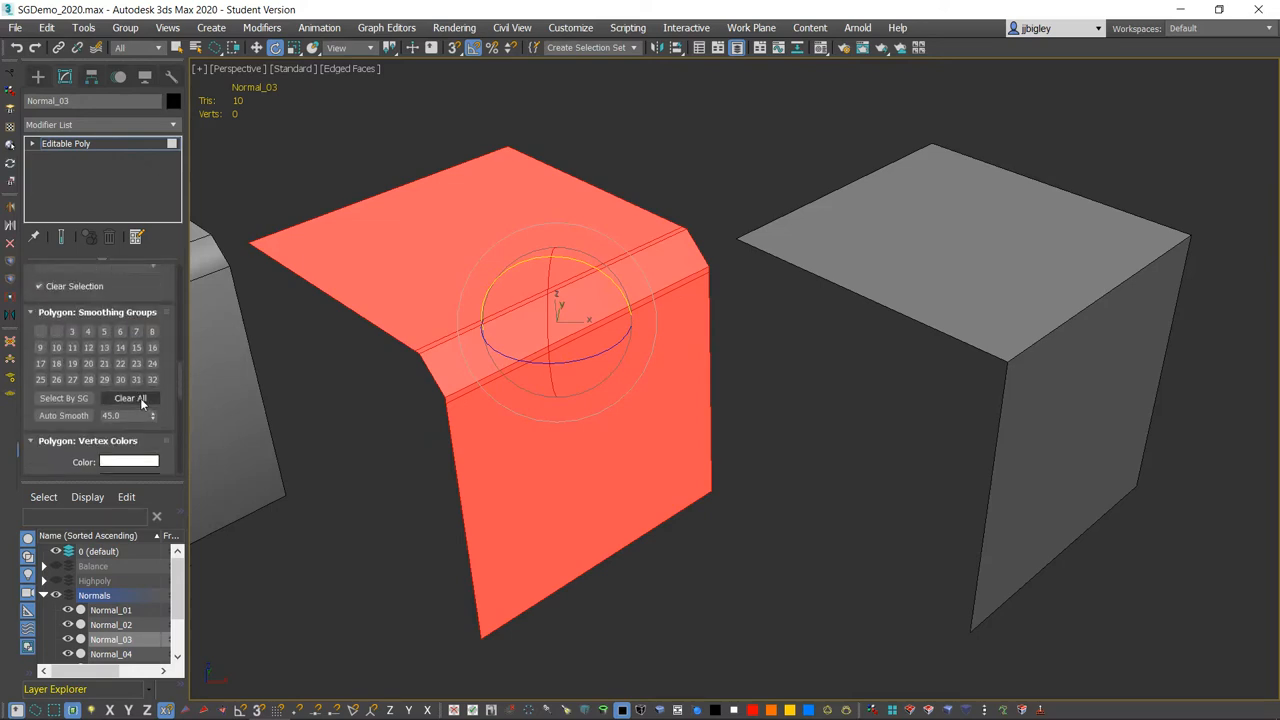
pyautogui.click(130, 398)
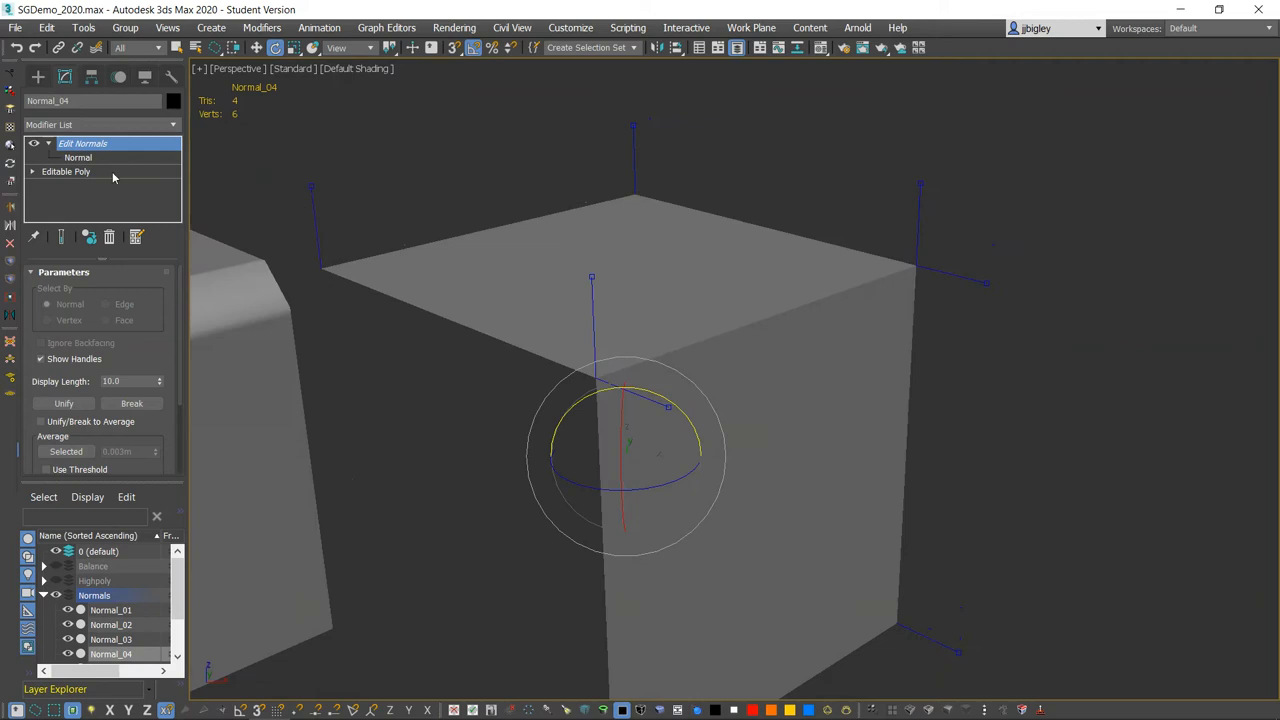
# Inspect Normal_04's edited normals from the top, corner and side
pyautogui.rightClick(624, 450)
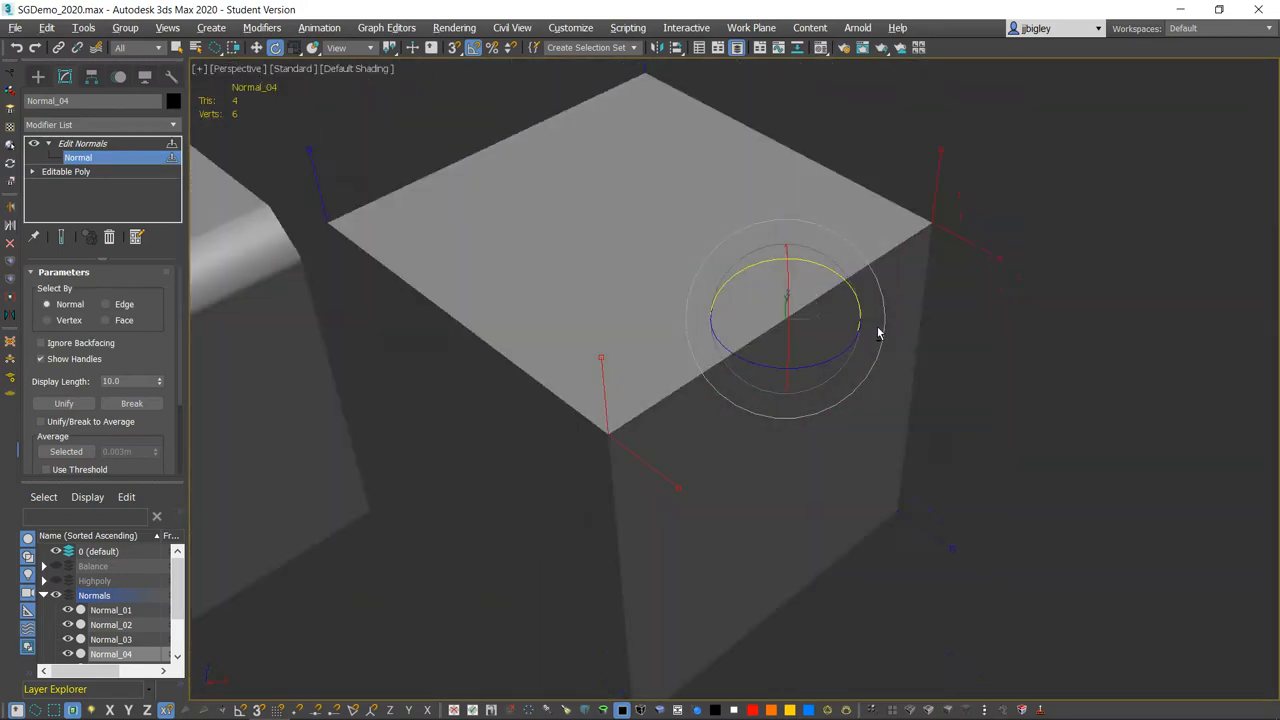
pyautogui.moveTo(878, 334); pyautogui.dragTo(716, 334)
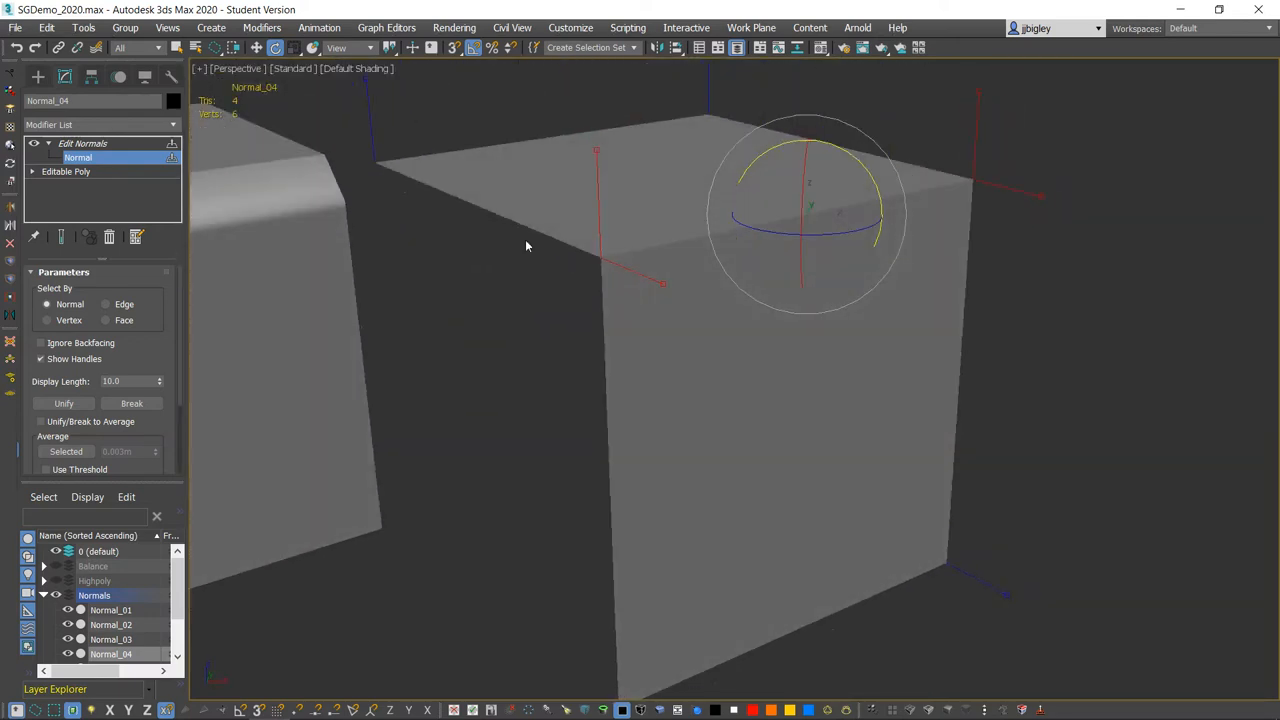
pyautogui.moveTo(528, 246); pyautogui.dragTo(630, 292)
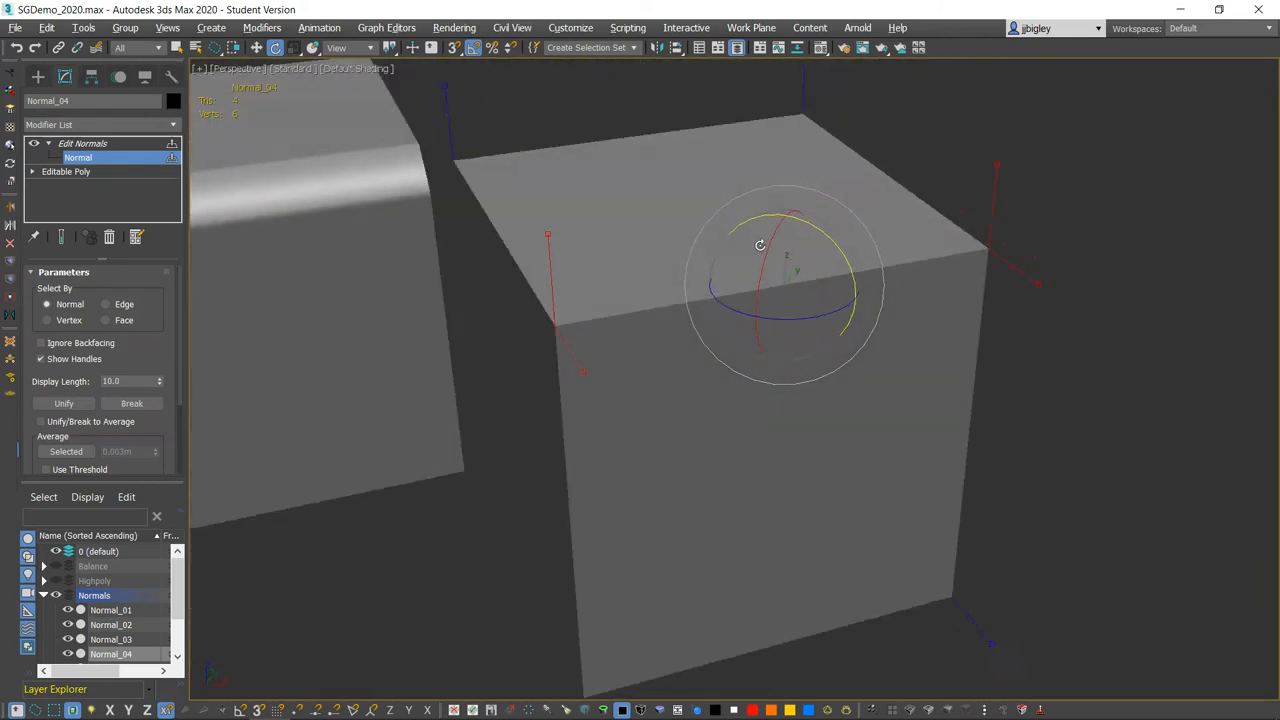
pyautogui.moveTo(784, 244); pyautogui.dragTo(436, 196)
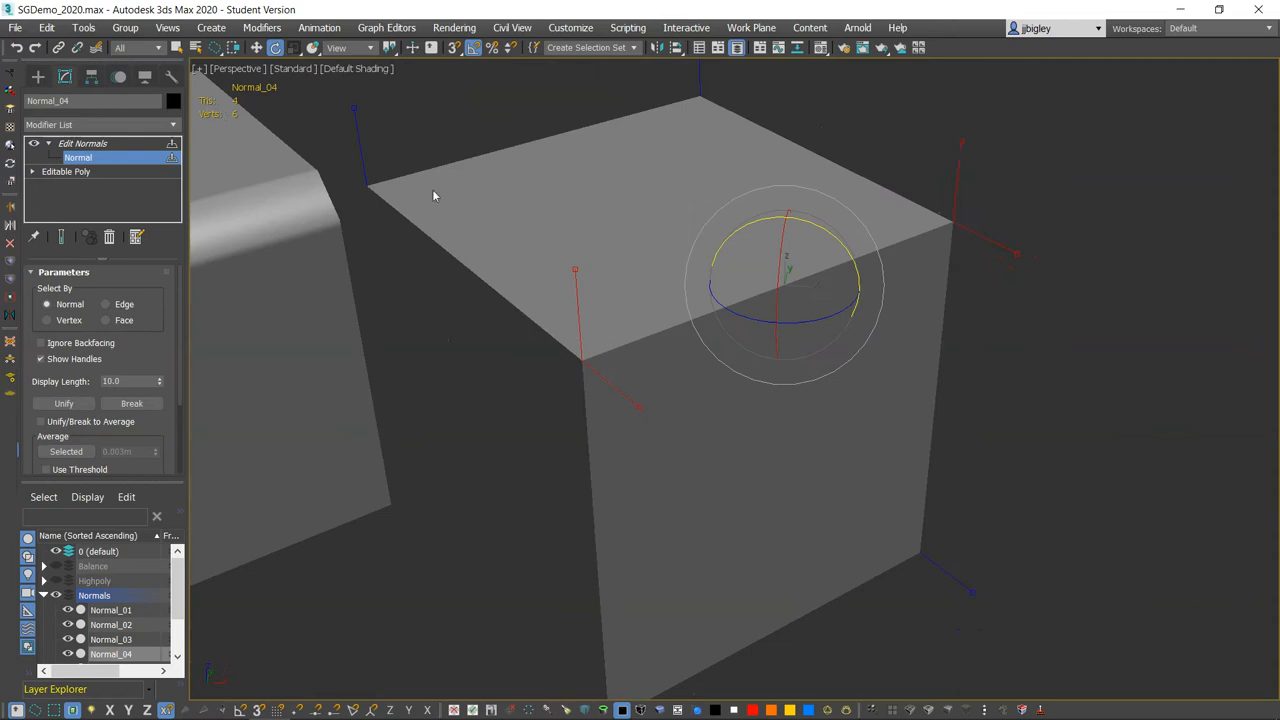
pyautogui.moveTo(580, 356)
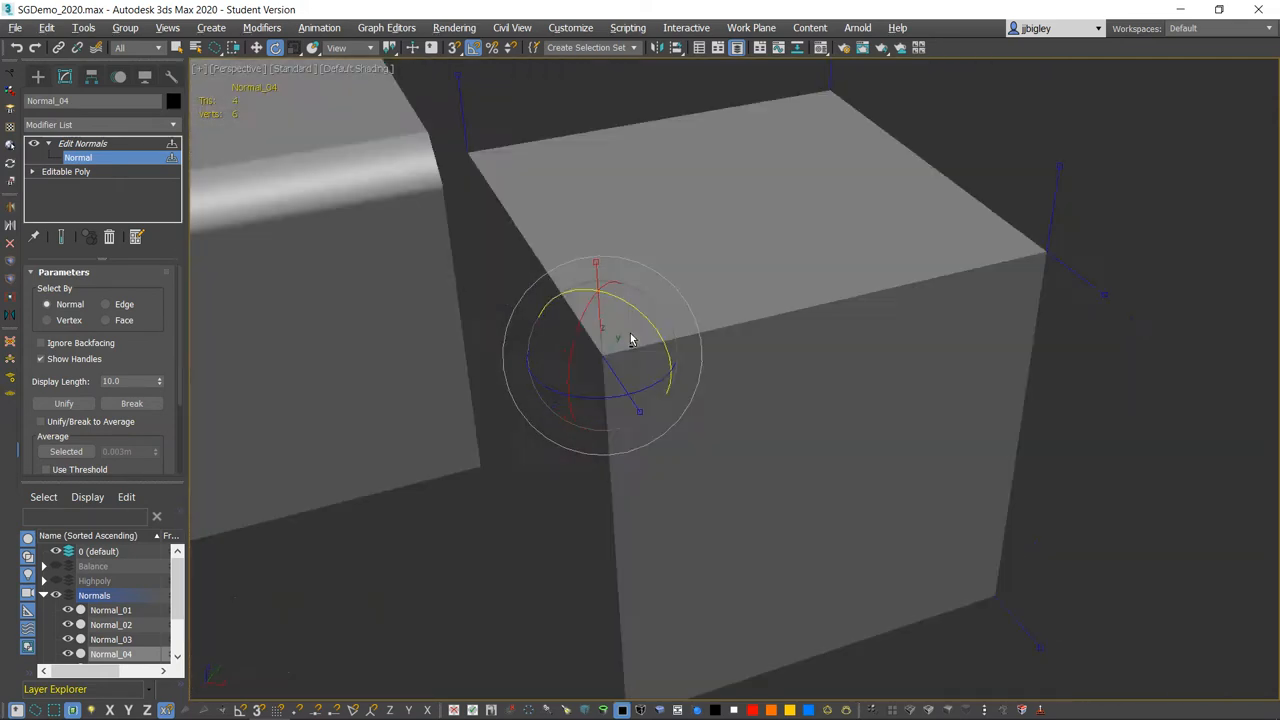
pyautogui.moveTo(630, 340); pyautogui.dragTo(596, 260)
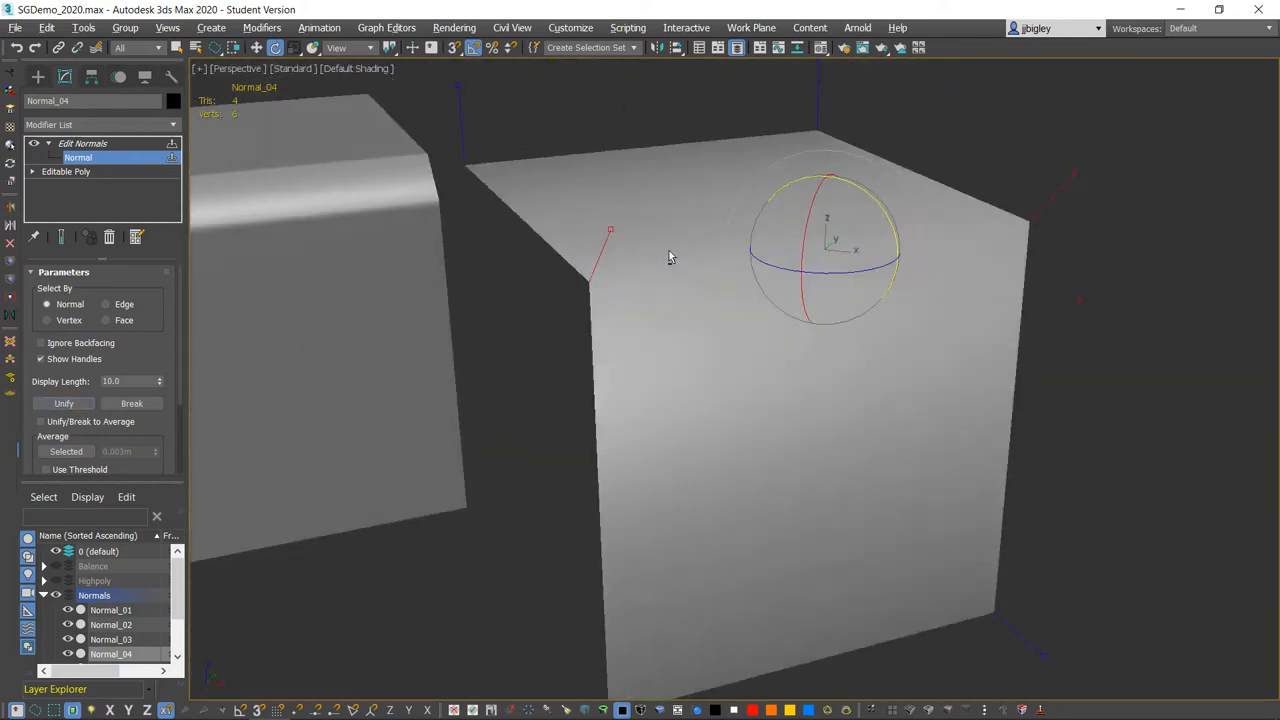
pyautogui.moveTo(670, 258); pyautogui.dragTo(616, 136)
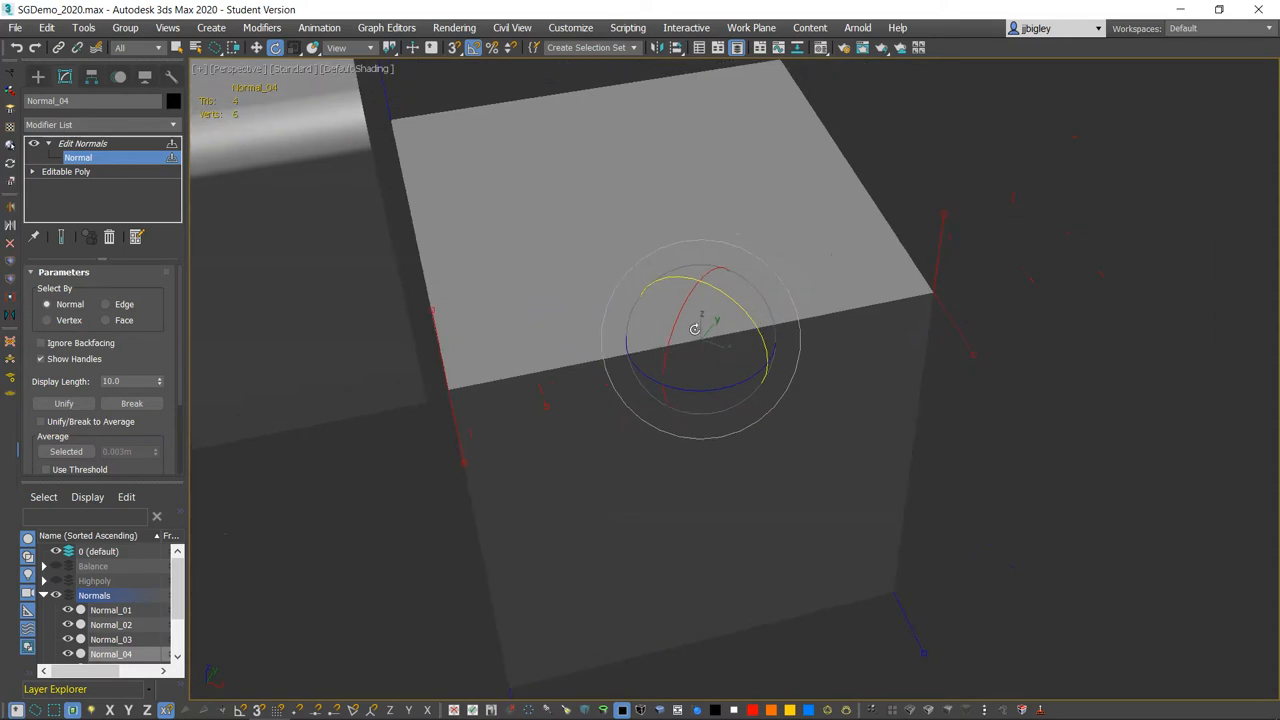
# Check the box edges at the Editable Poly level, then pull back to show all boxes
pyautogui.moveTo(696, 330); pyautogui.dragTo(714, 292)
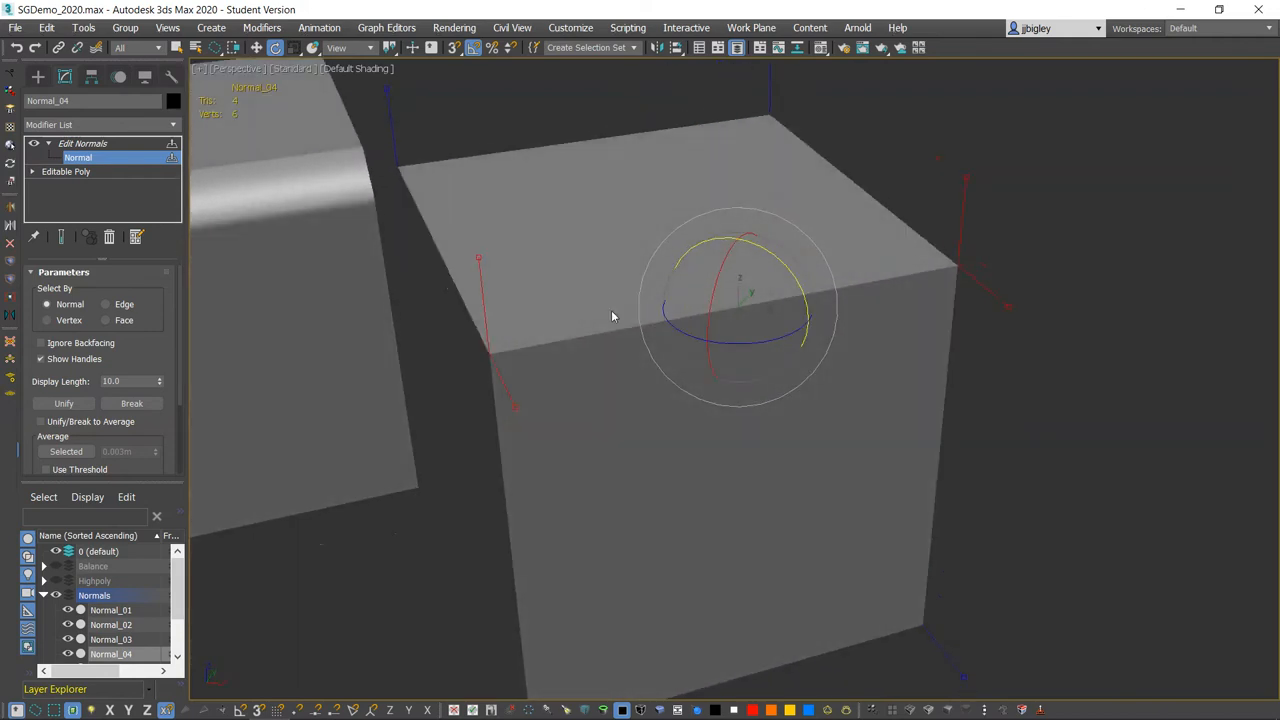
pyautogui.moveTo(612, 316); pyautogui.dragTo(848, 292)
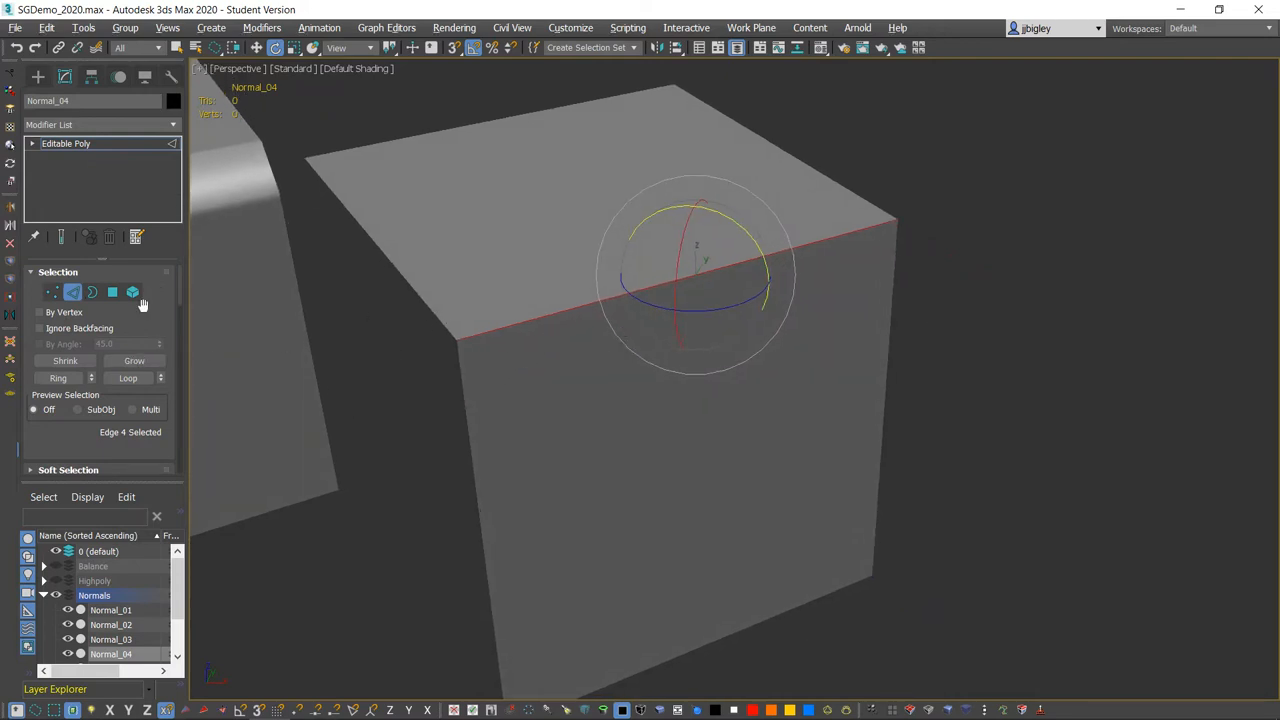
pyautogui.click(112, 292)
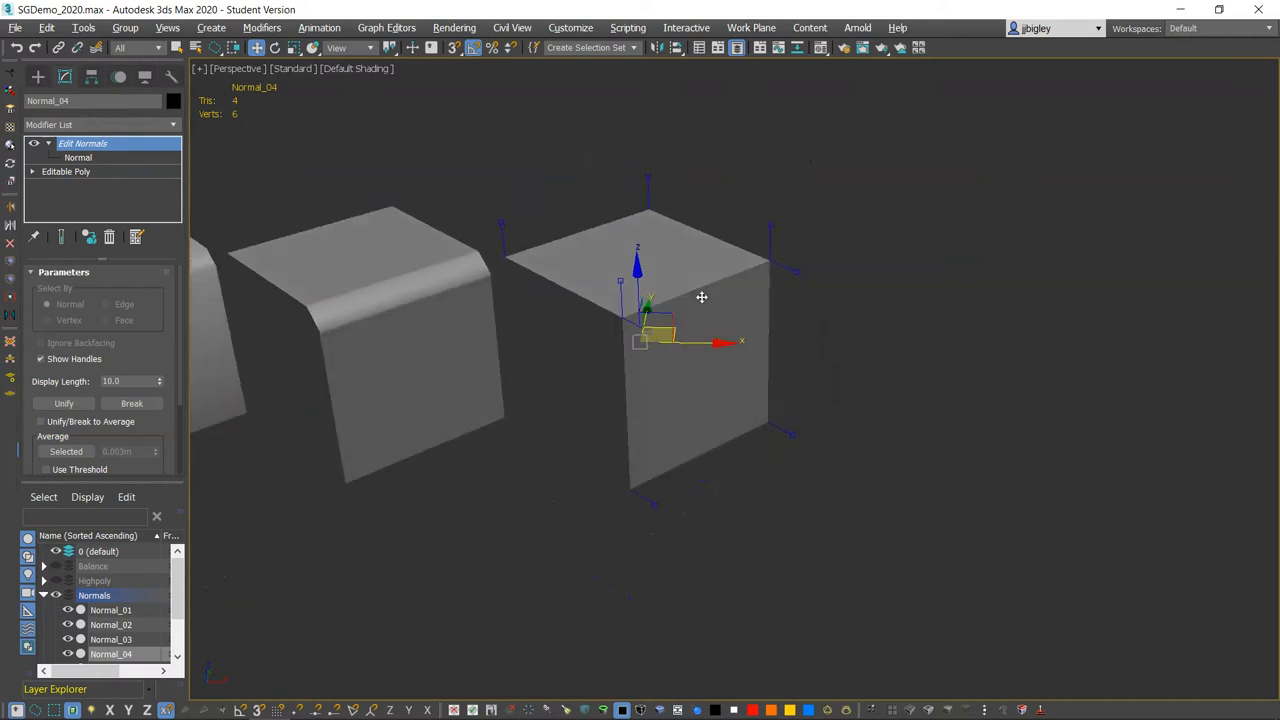
pyautogui.moveTo(700, 300); pyautogui.dragTo(690, 280)
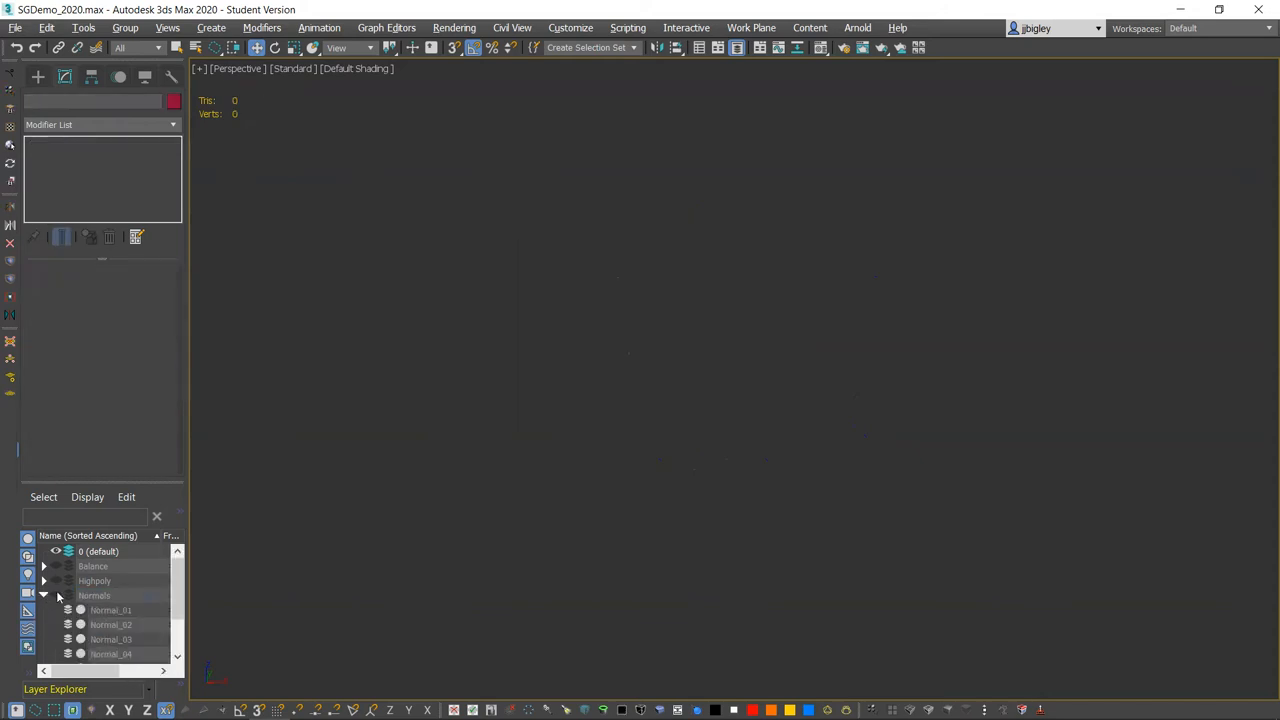
# Collapse the Normals layer, show the Smoothing Groups layer and select the No SGs cylinder
pyautogui.click(44, 596)
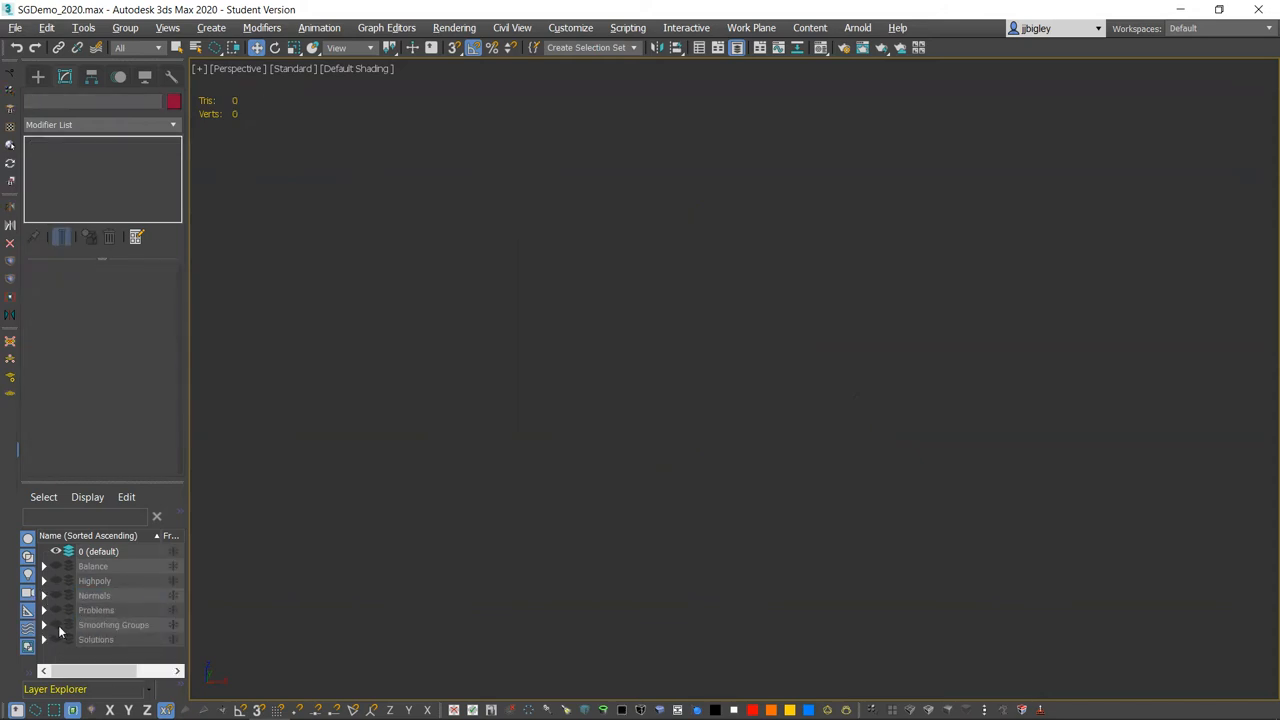
pyautogui.click(56, 624)
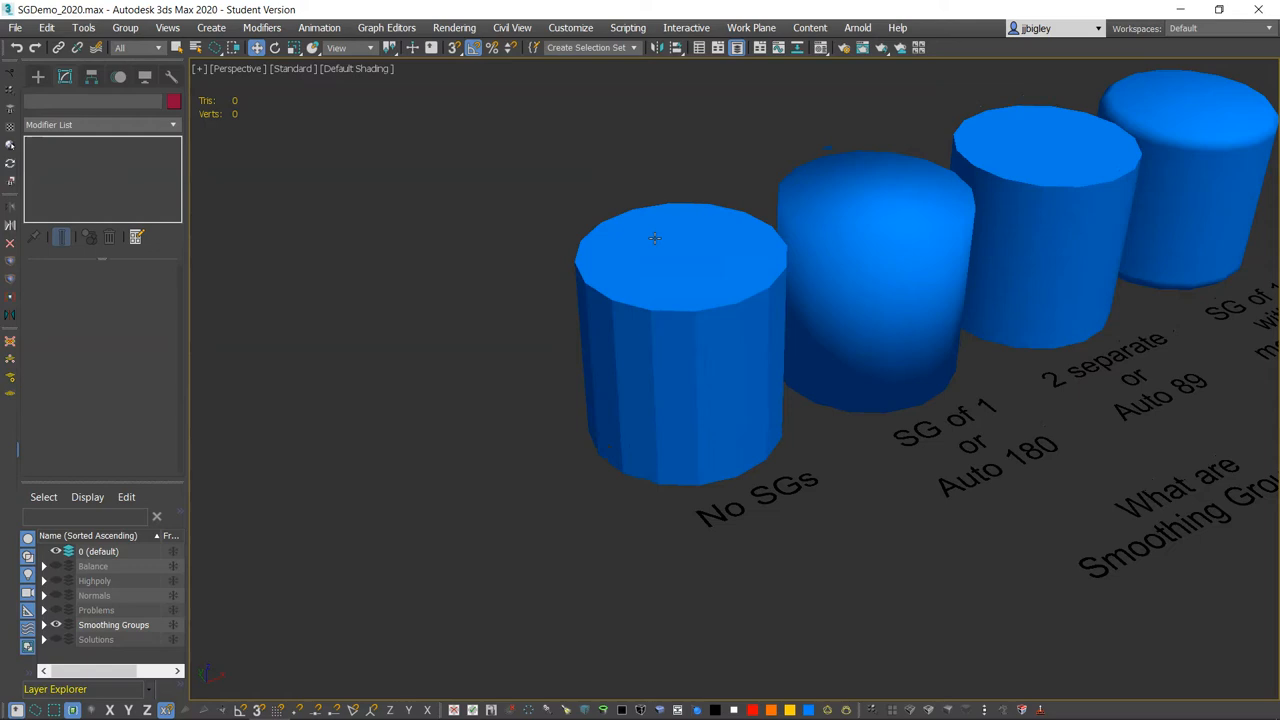
pyautogui.click(656, 238)
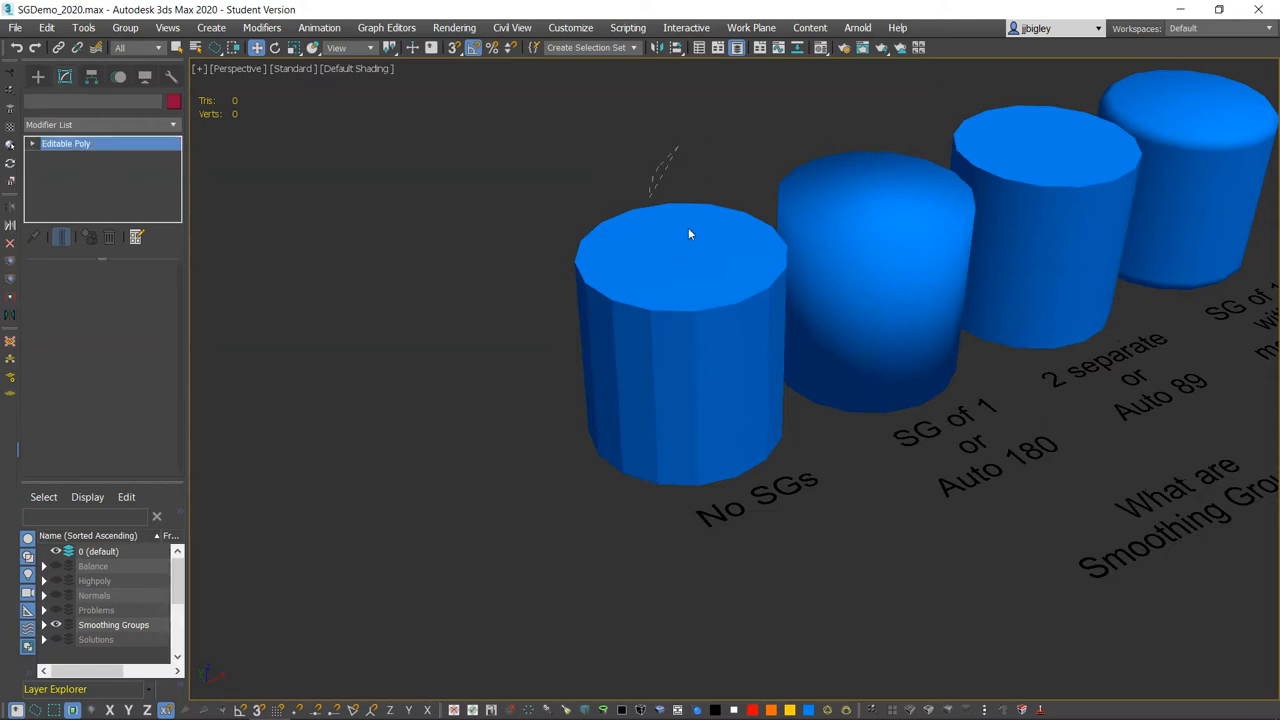
pyautogui.click(684, 340)
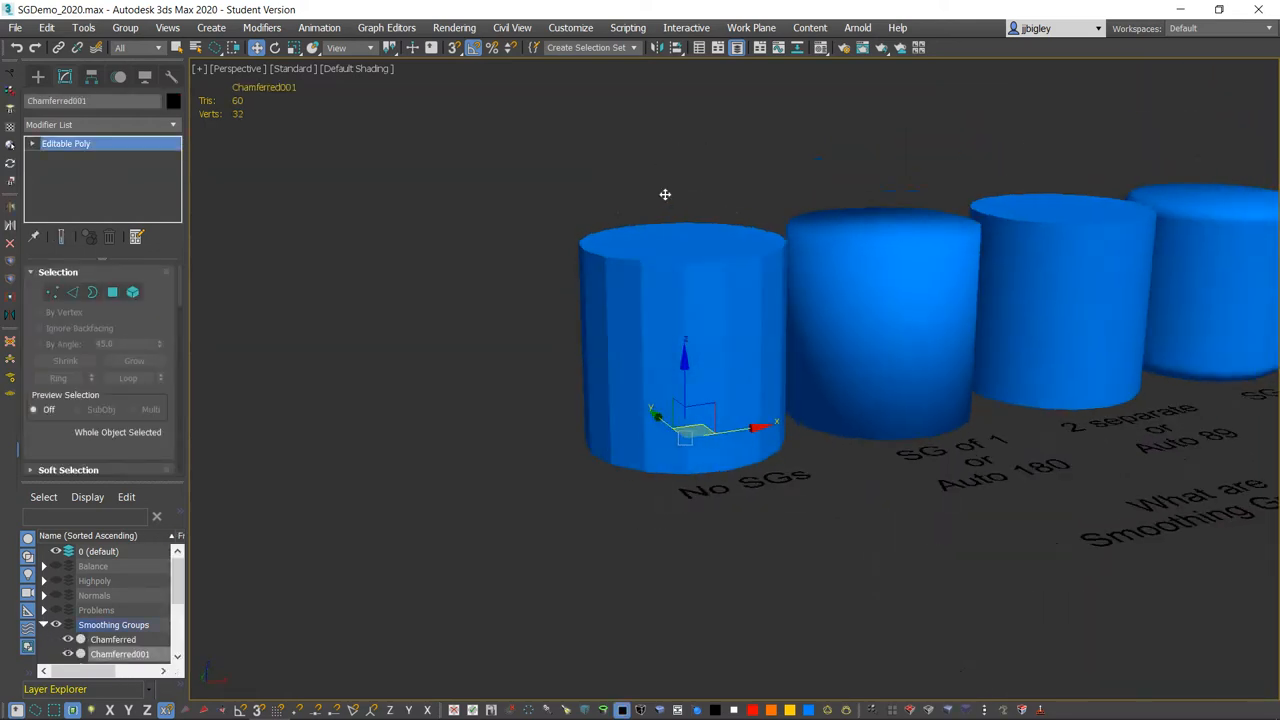
pyautogui.moveTo(664, 194); pyautogui.dragTo(744, 184)
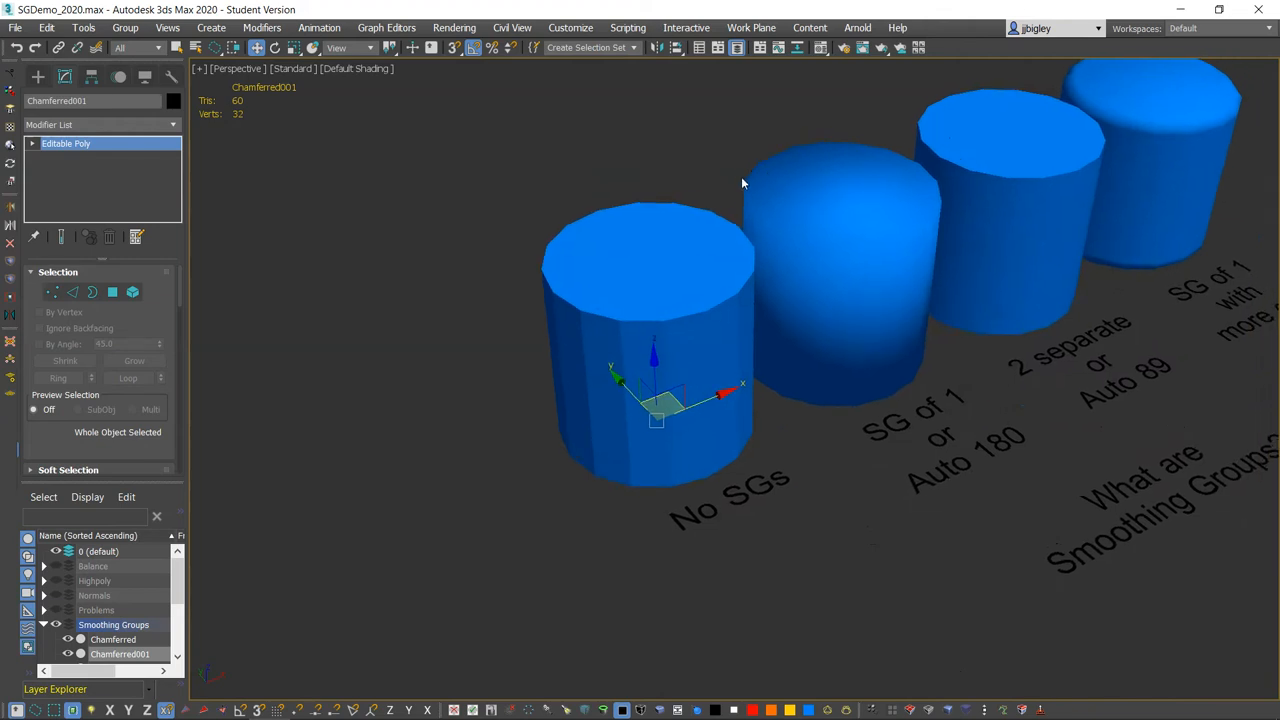
pyautogui.moveTo(660, 228)
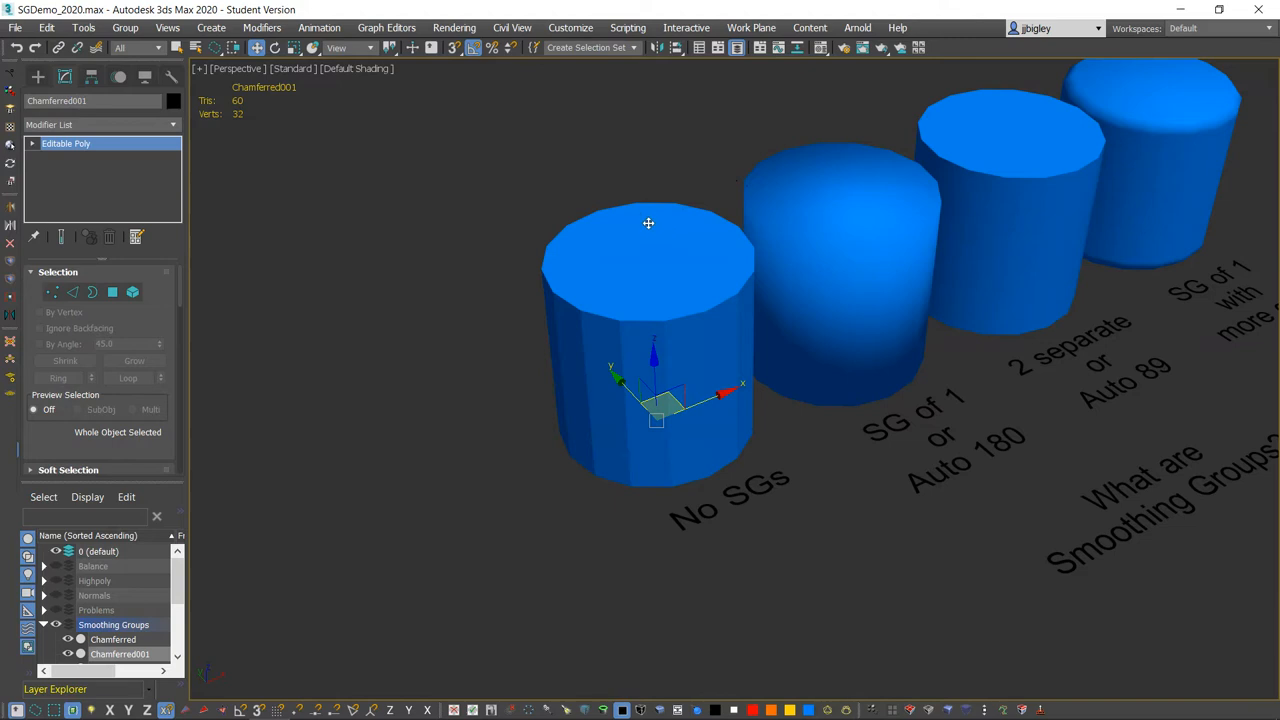
pyautogui.moveTo(704, 260)
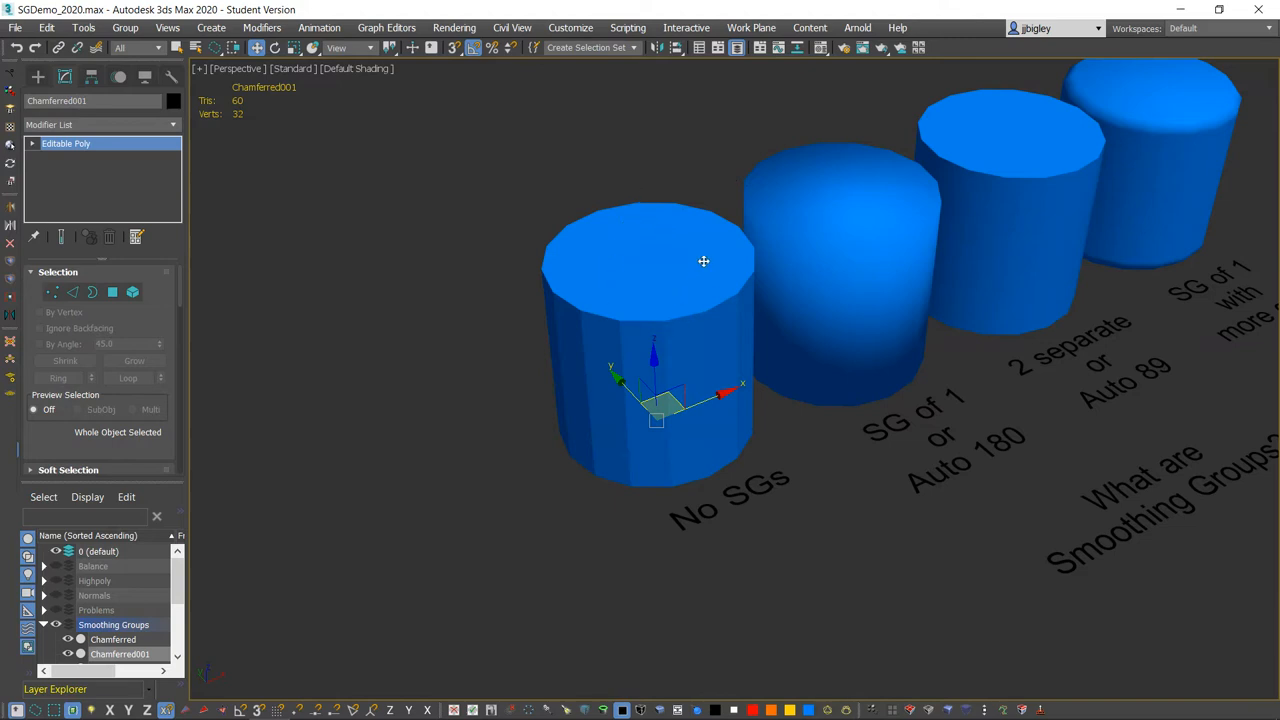
pyautogui.moveTo(672, 272)
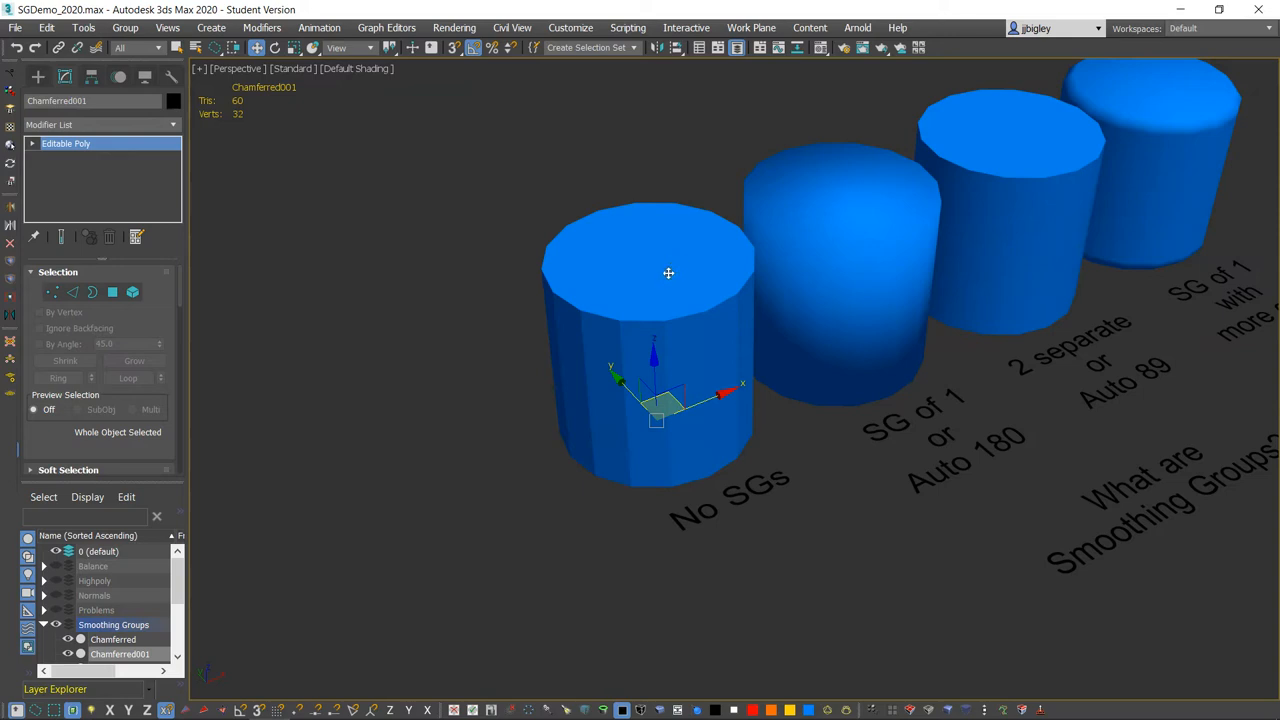
pyautogui.moveTo(648, 248)
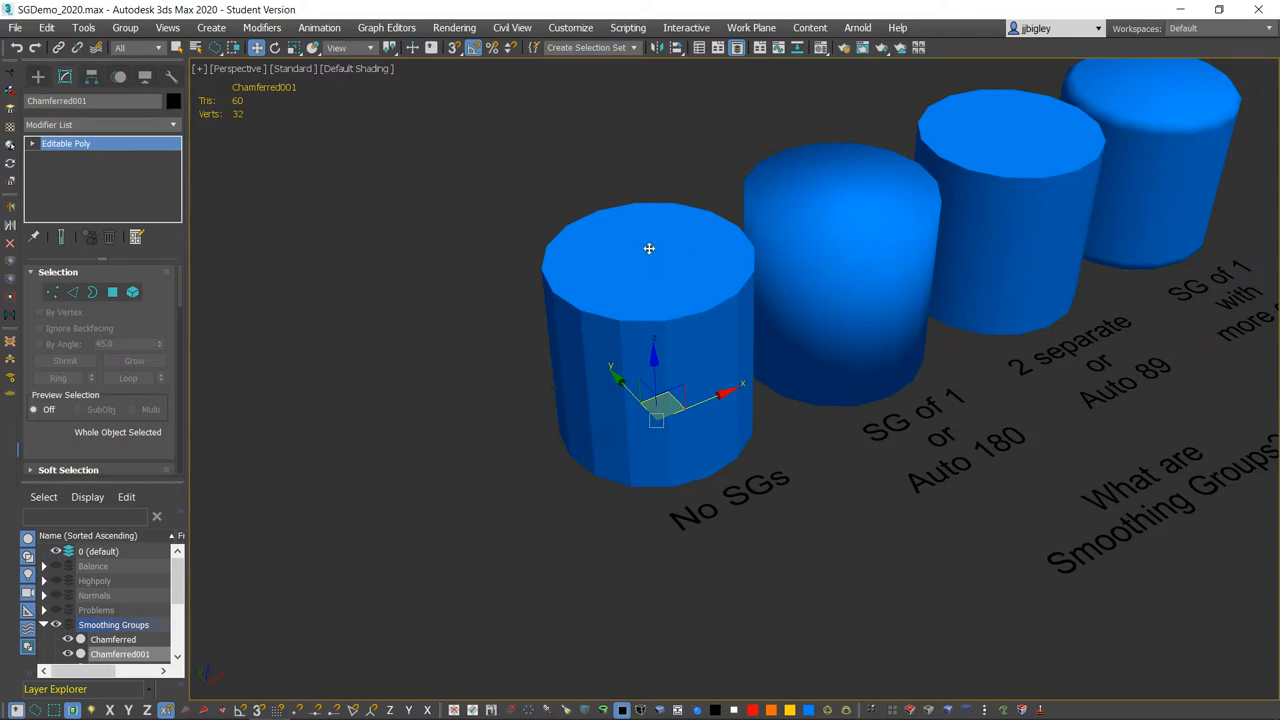
# In Polygon mode, pick the top cap faces of the No SGs cylinder
pyautogui.click(112, 292)
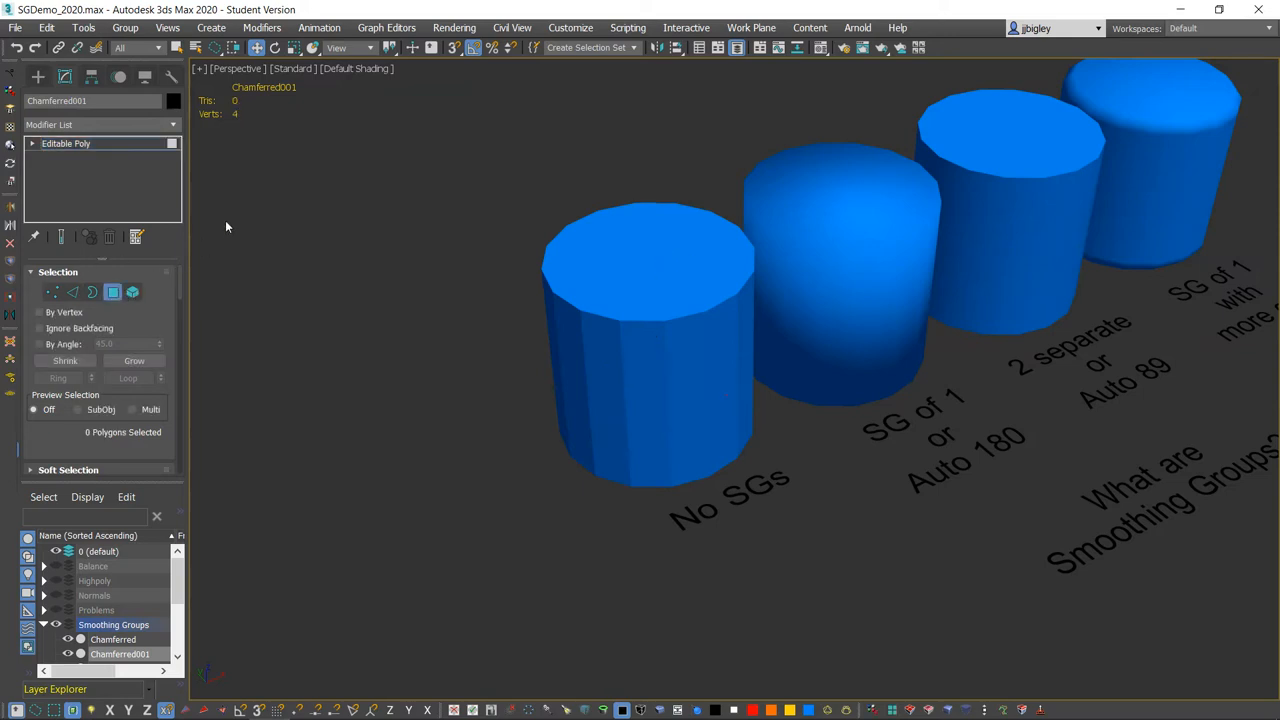
pyautogui.click(650, 260)
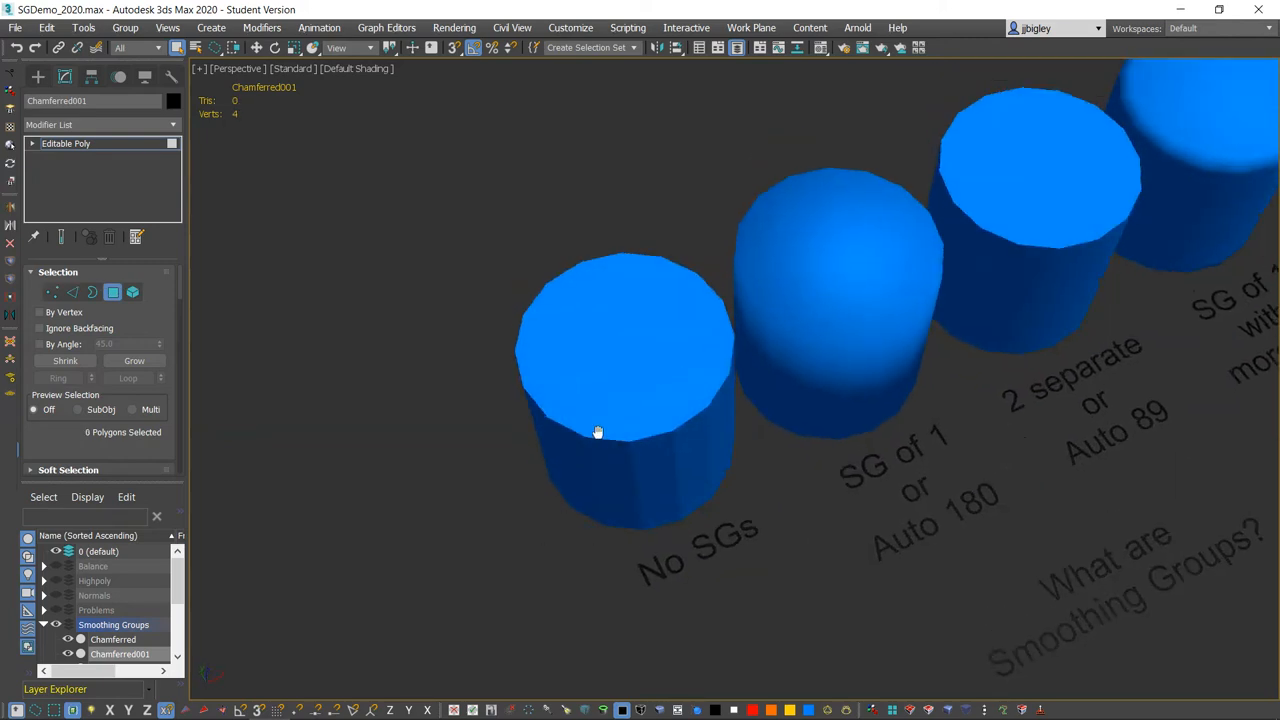
pyautogui.click(624, 330)
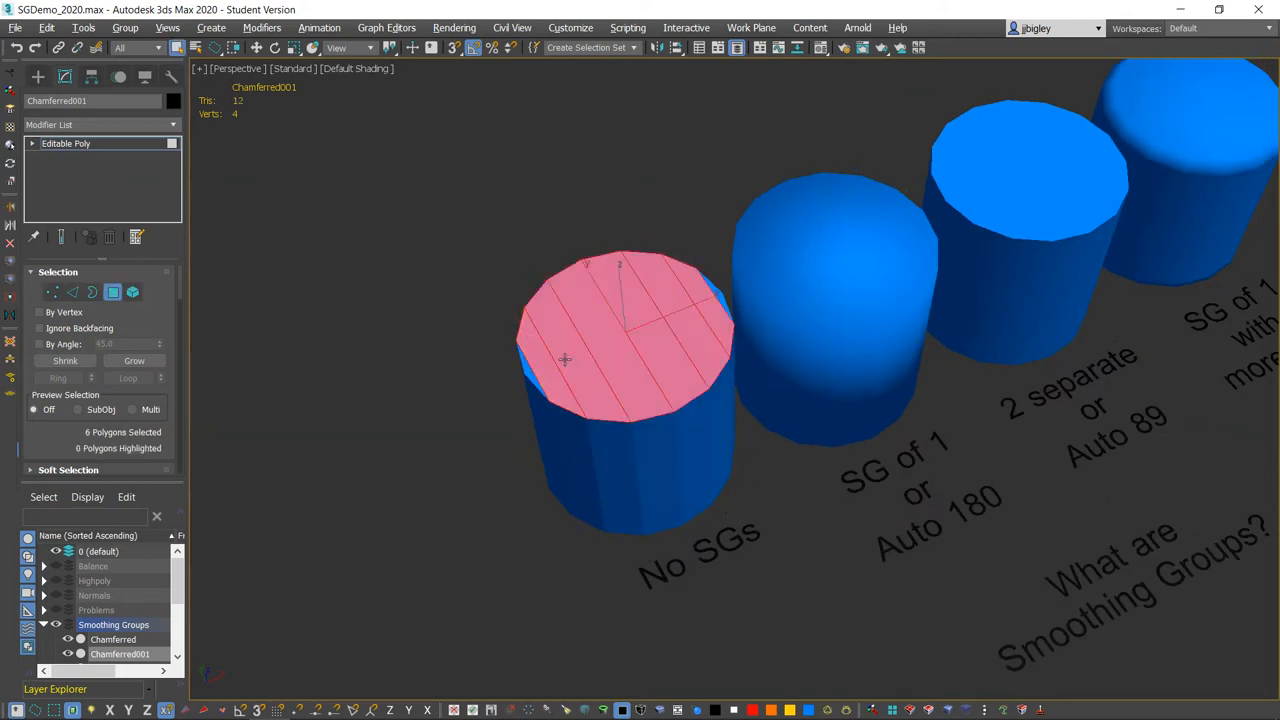
pyautogui.click(716, 300)
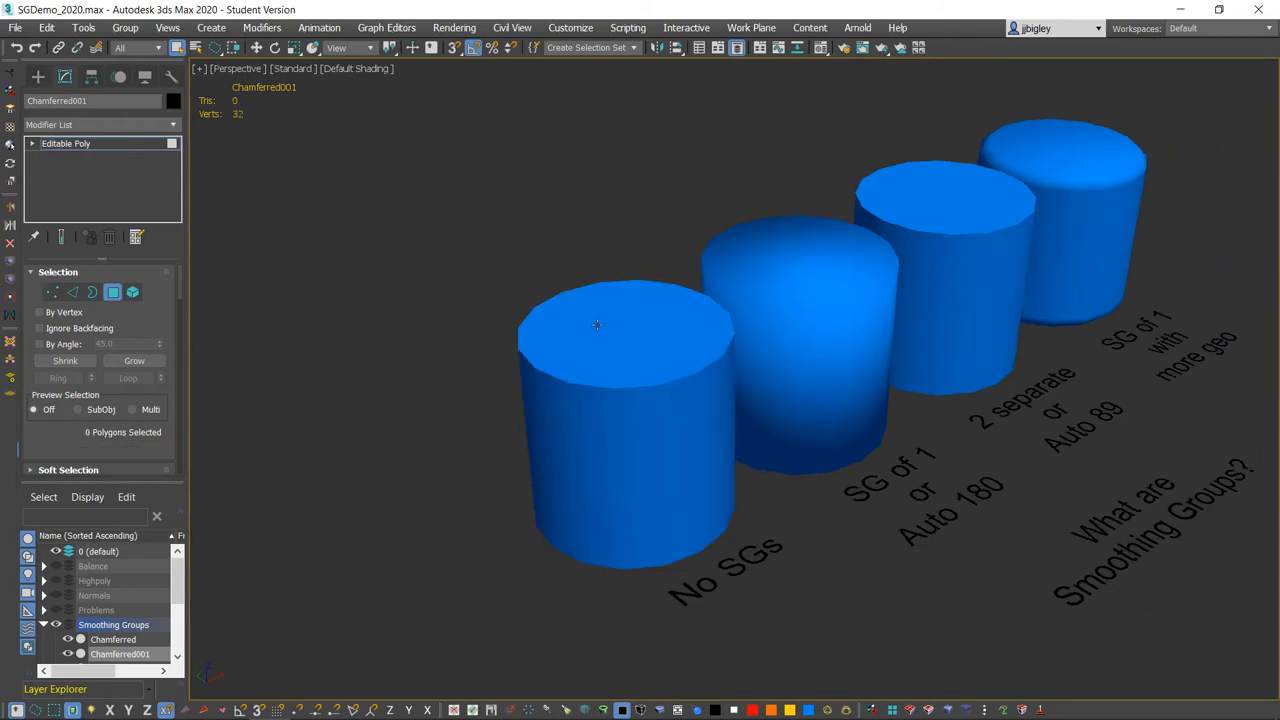
pyautogui.click(648, 370)
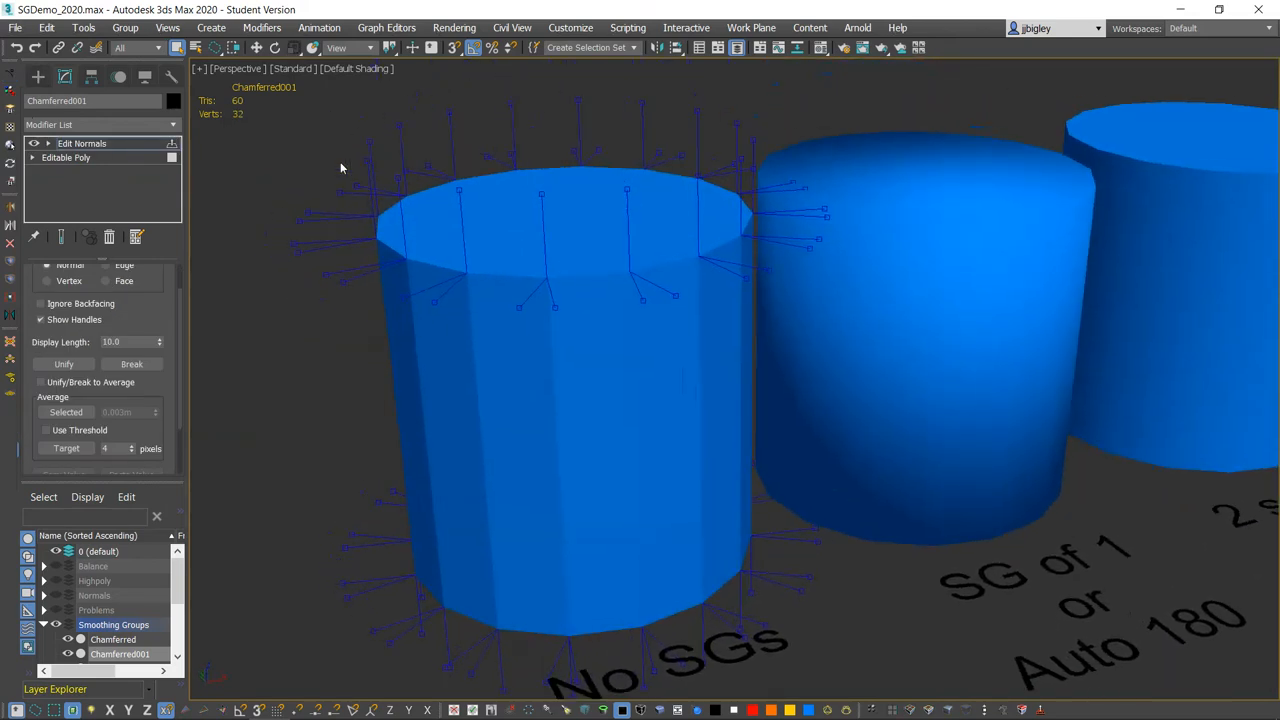
pyautogui.moveTo(340, 168); pyautogui.dragTo(596, 376)
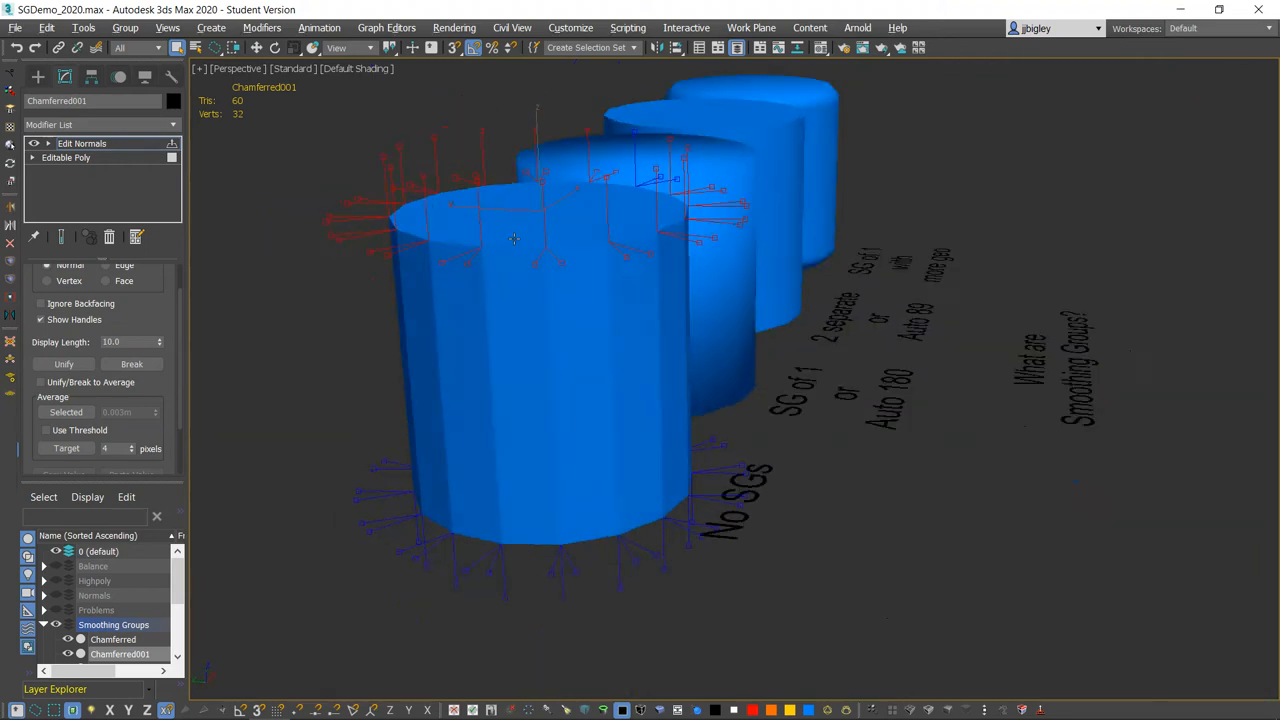
pyautogui.scroll(3)
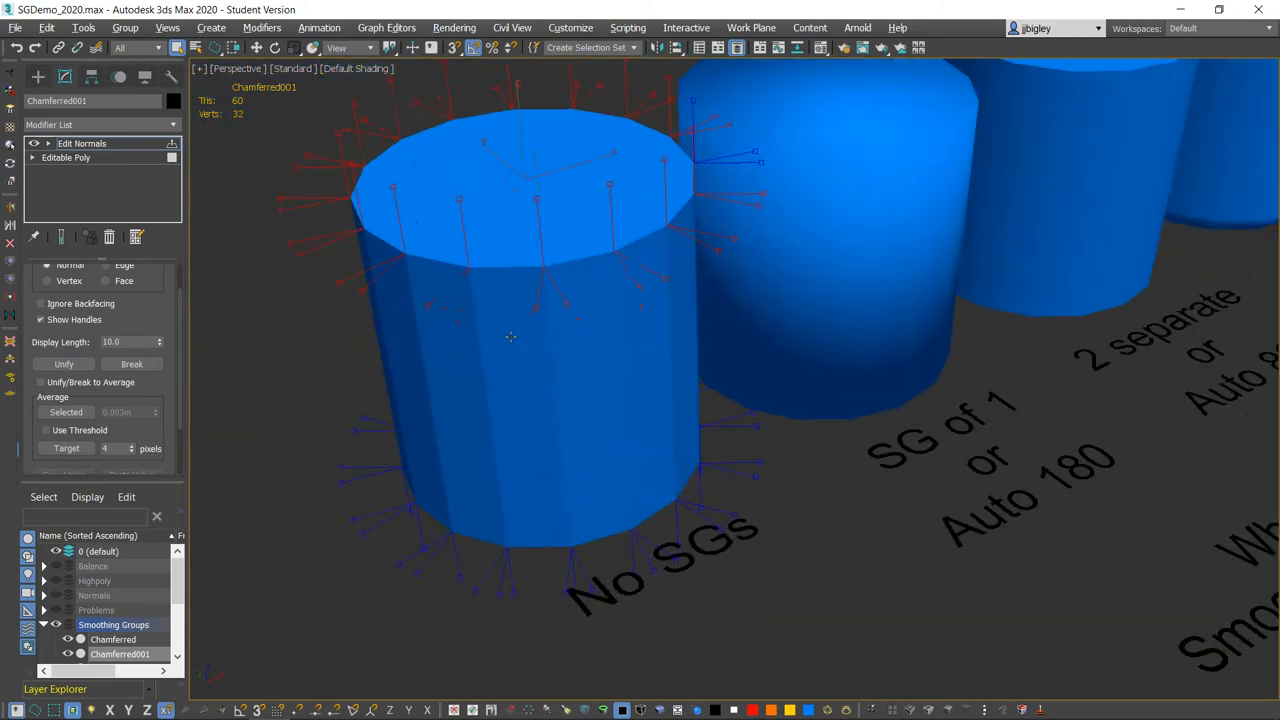
pyautogui.moveTo(510, 336); pyautogui.dragTo(460, 452)
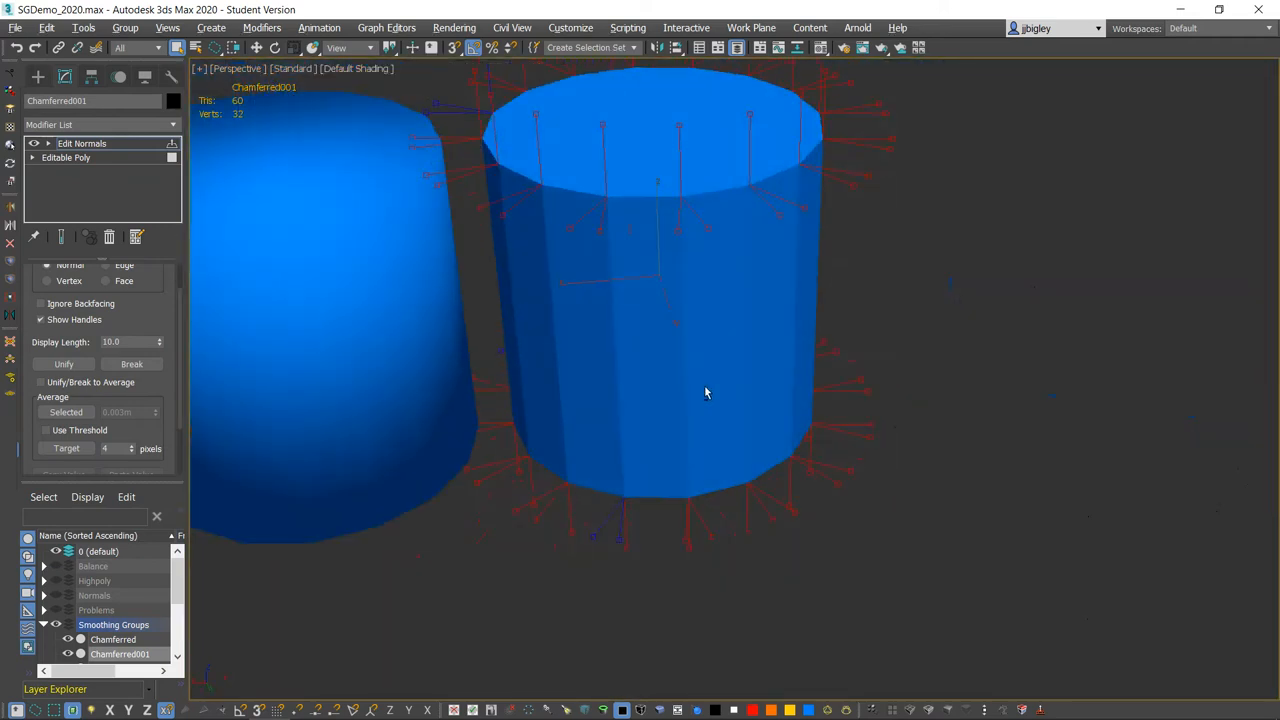
pyautogui.moveTo(704, 390); pyautogui.dragTo(558, 344)
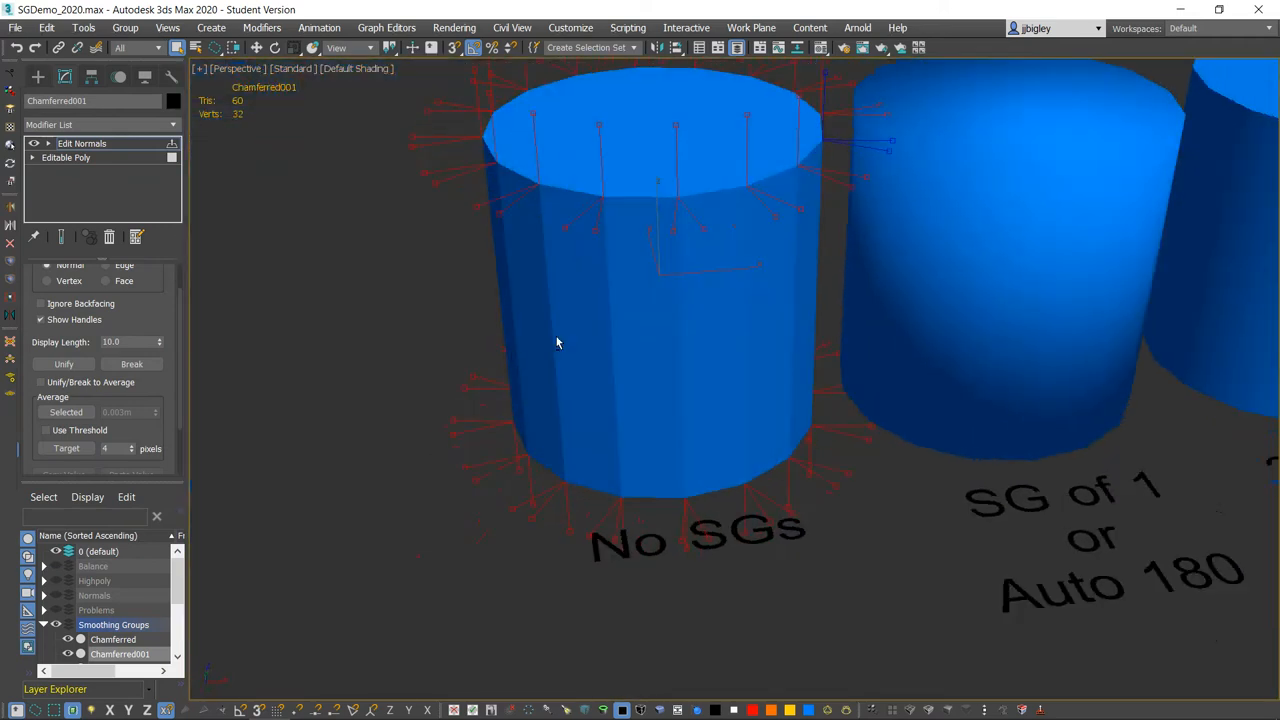
pyautogui.moveTo(558, 344); pyautogui.dragTo(696, 268)
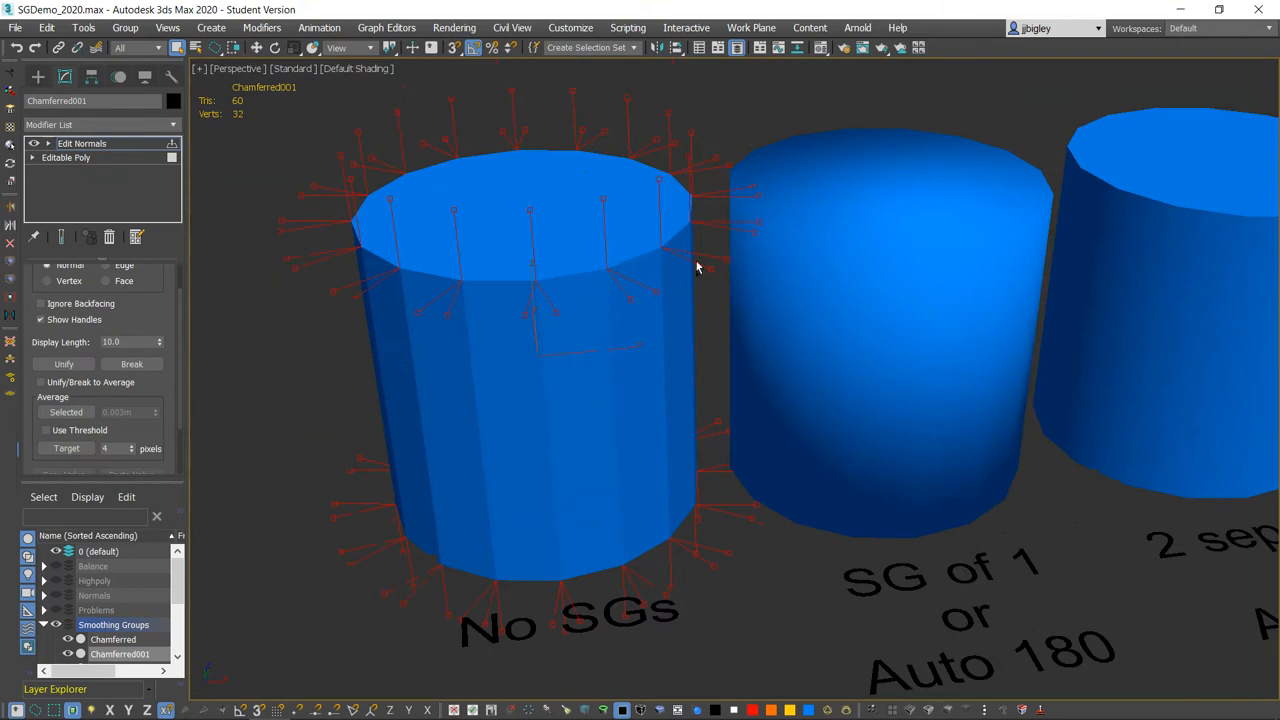
pyautogui.moveTo(696, 268); pyautogui.dragTo(720, 312)
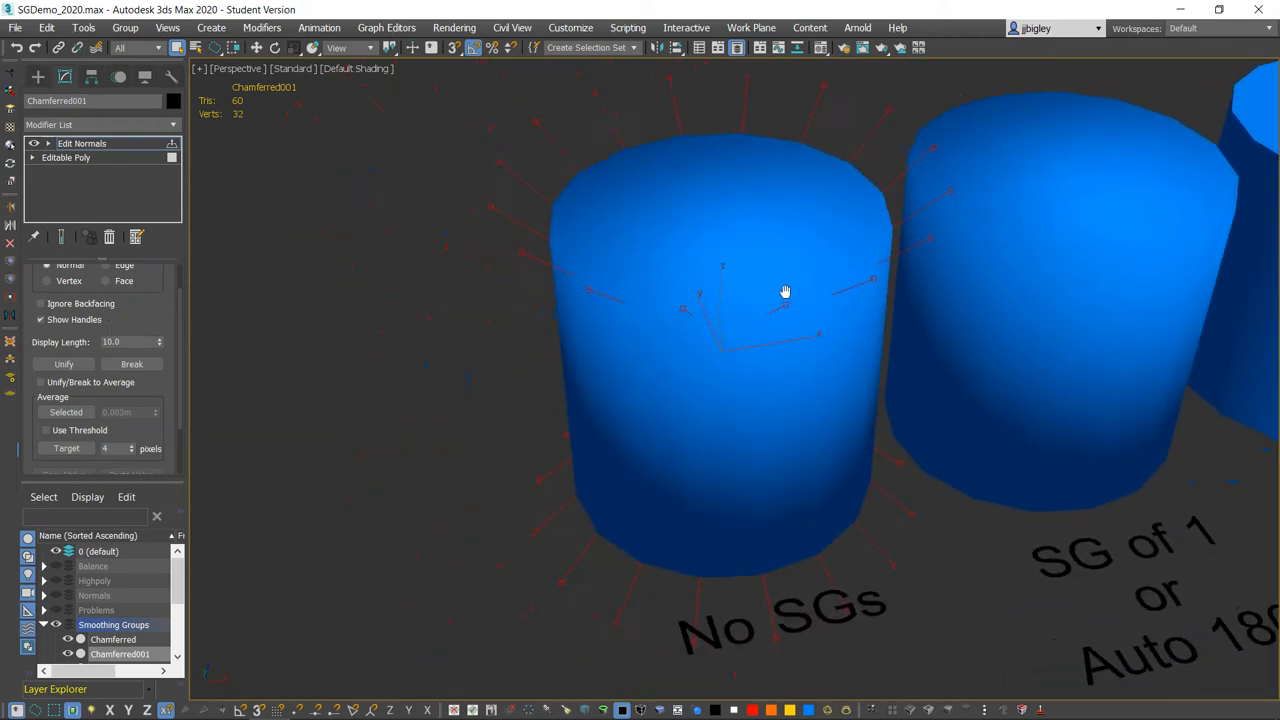
pyautogui.moveTo(784, 292); pyautogui.dragTo(600, 218)
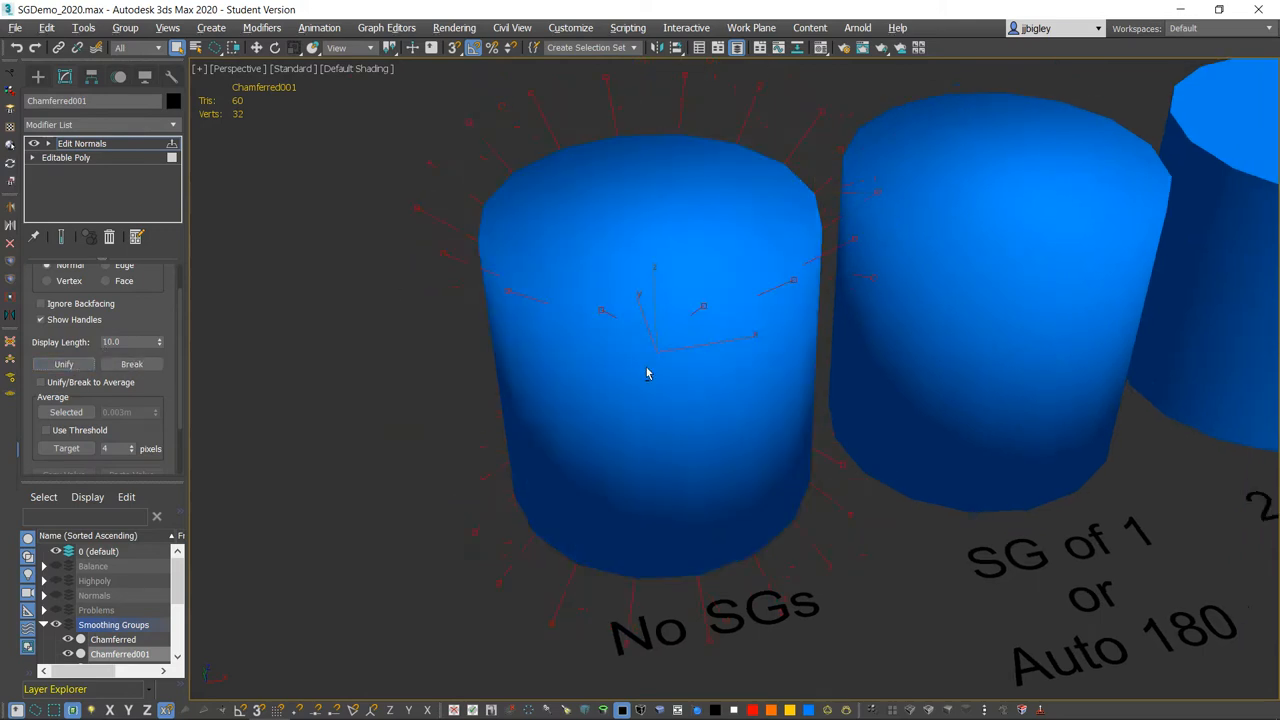
pyautogui.moveTo(648, 374); pyautogui.dragTo(784, 352)
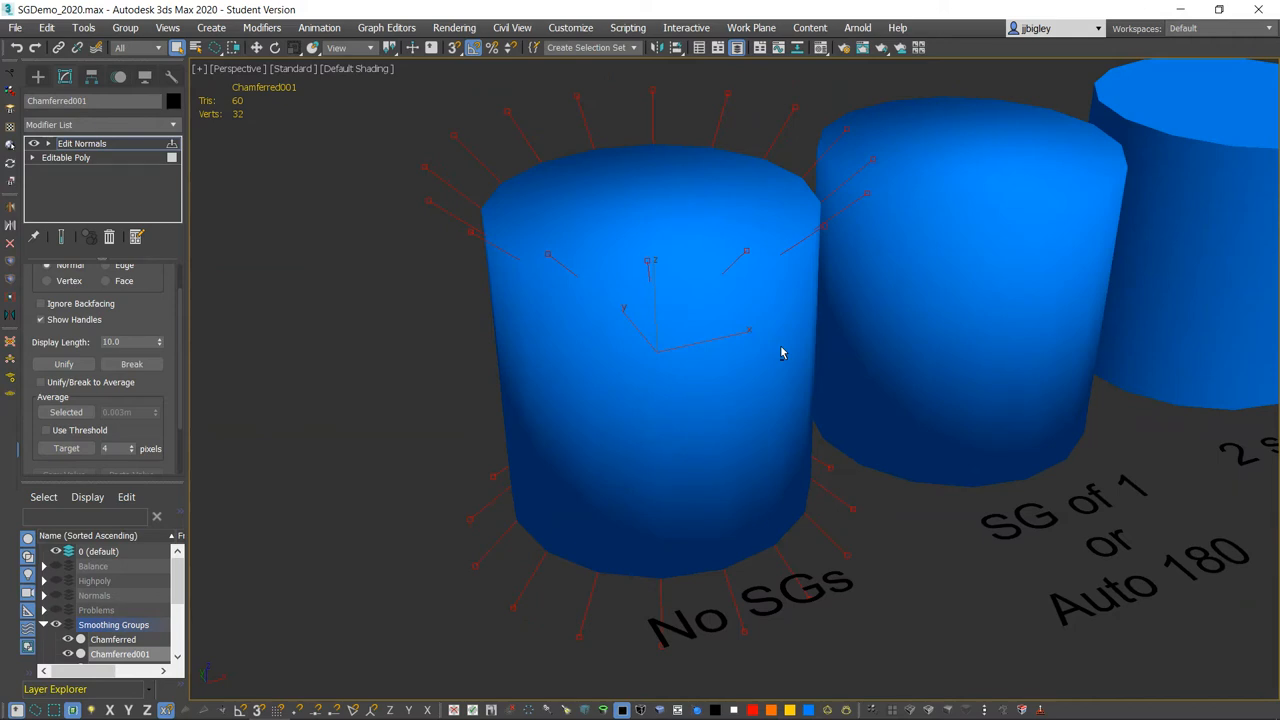
pyautogui.moveTo(784, 352); pyautogui.dragTo(690, 332)
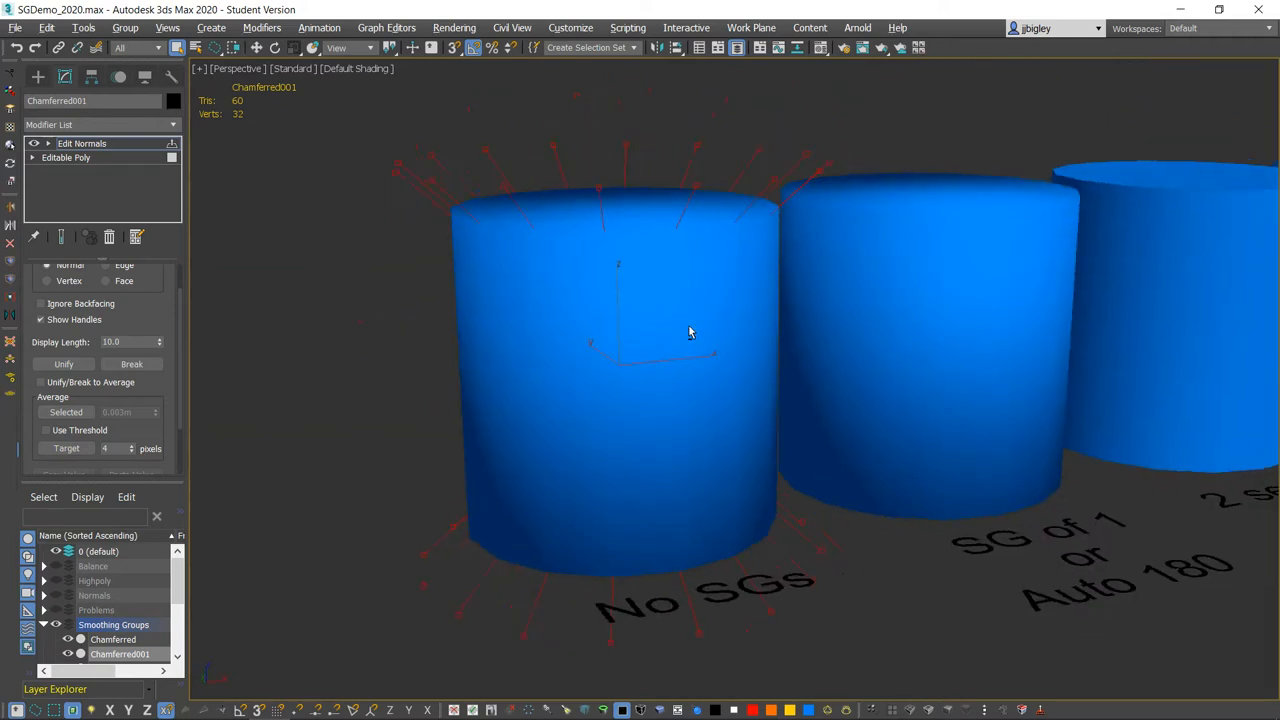
pyautogui.moveTo(688, 332); pyautogui.dragTo(752, 544)
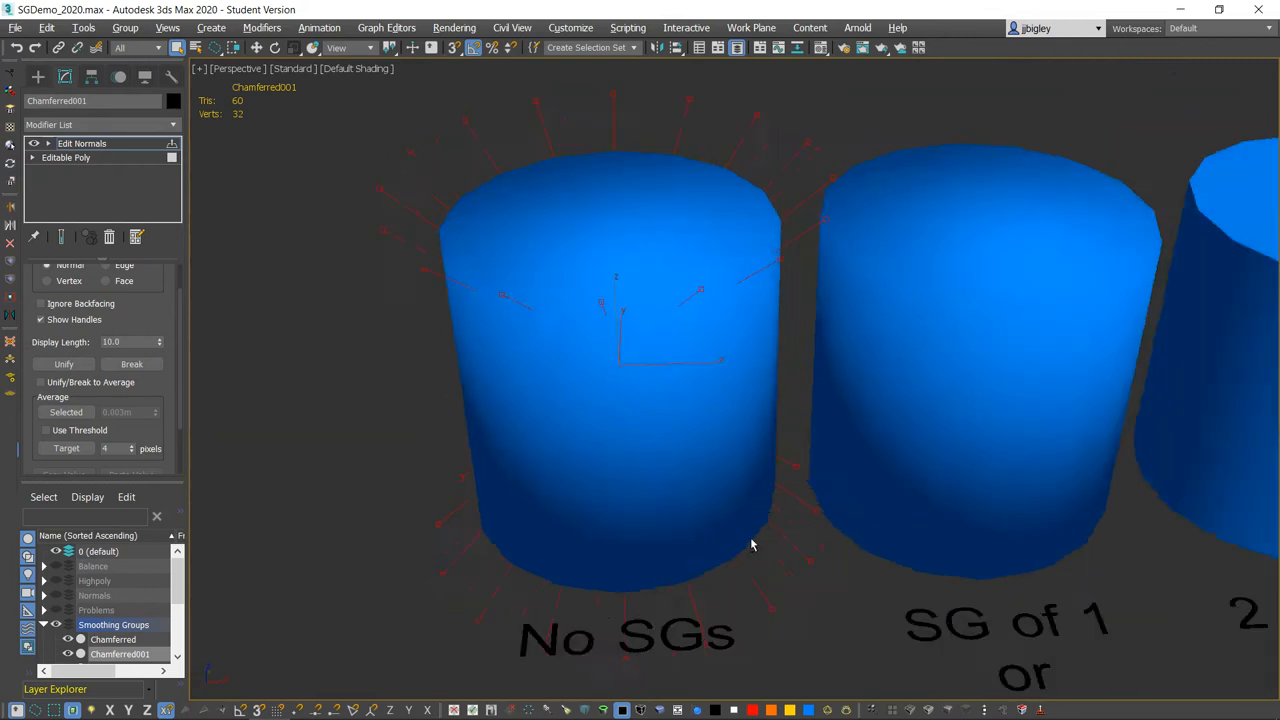
pyautogui.moveTo(752, 544); pyautogui.dragTo(660, 462)
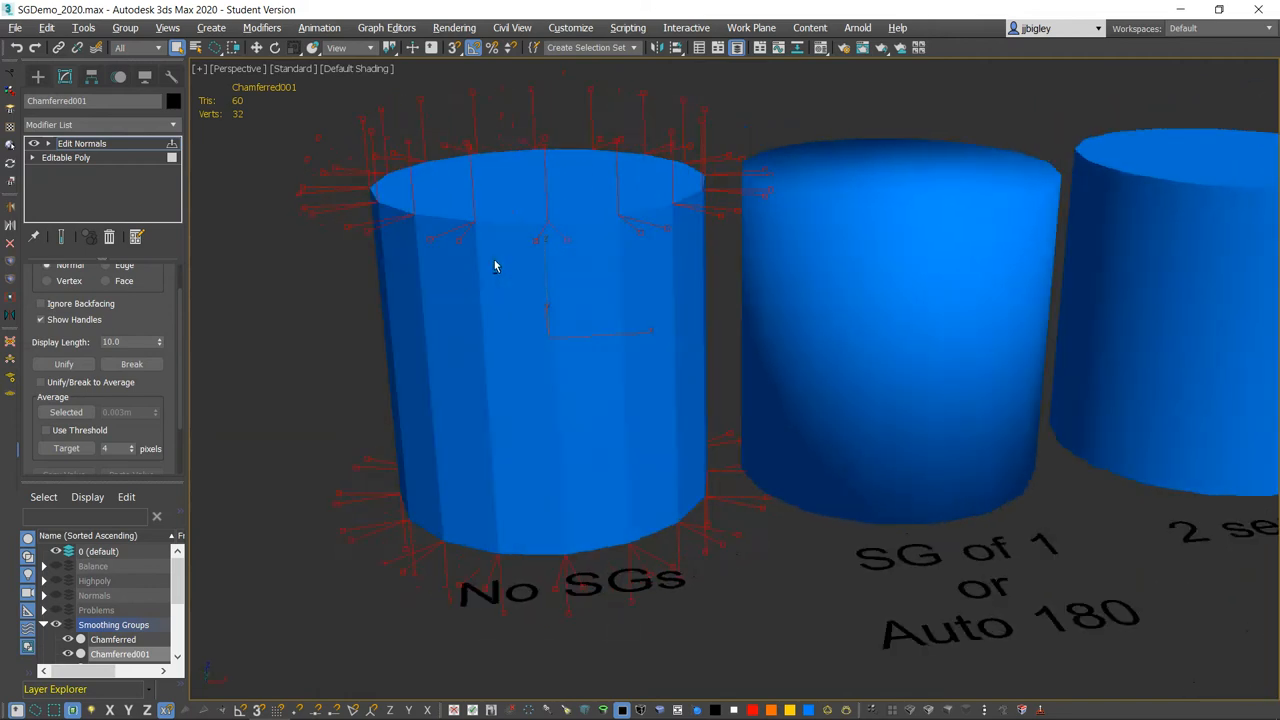
pyautogui.moveTo(492, 268); pyautogui.dragTo(408, 188)
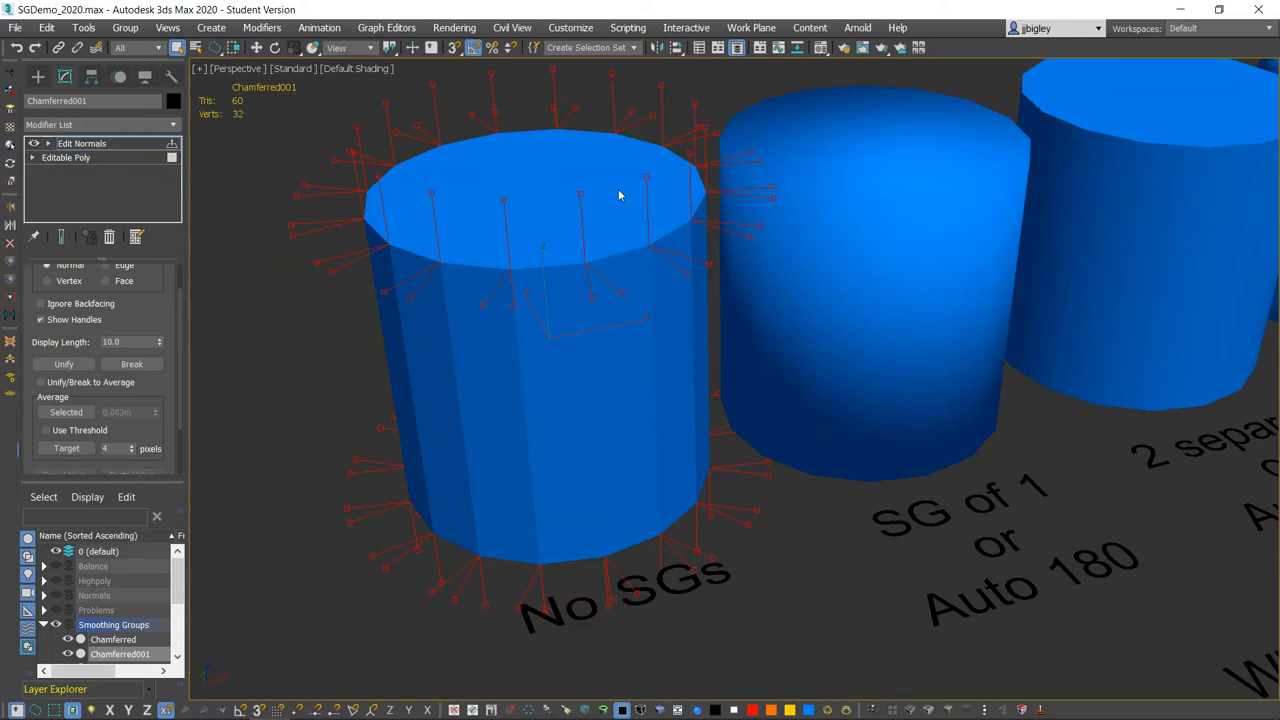
pyautogui.moveTo(636, 188)
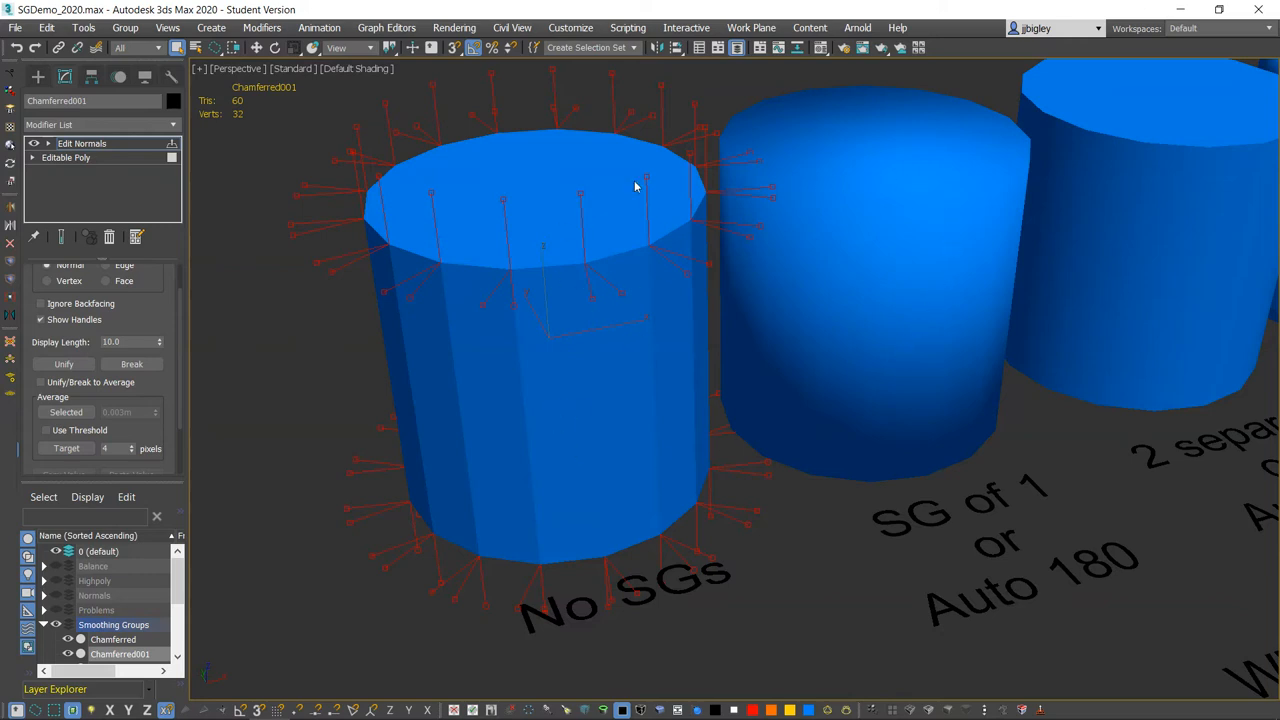
pyautogui.moveTo(456, 256)
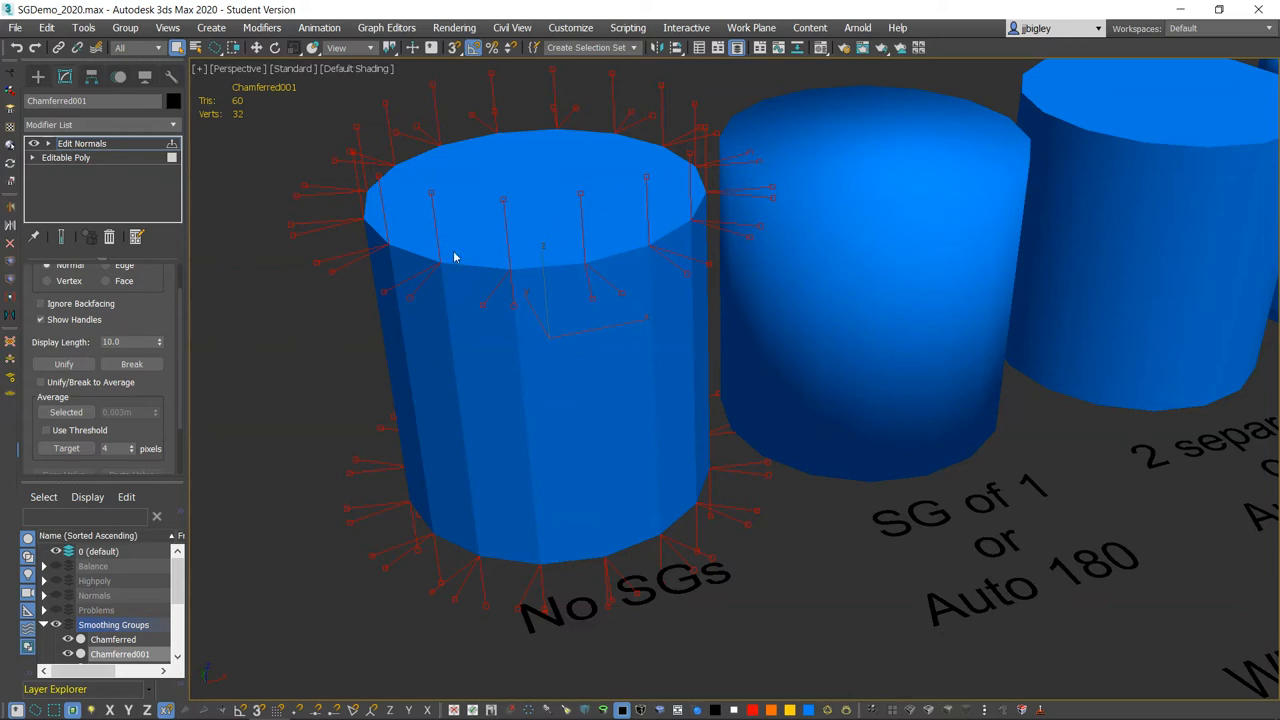
pyautogui.moveTo(518, 284)
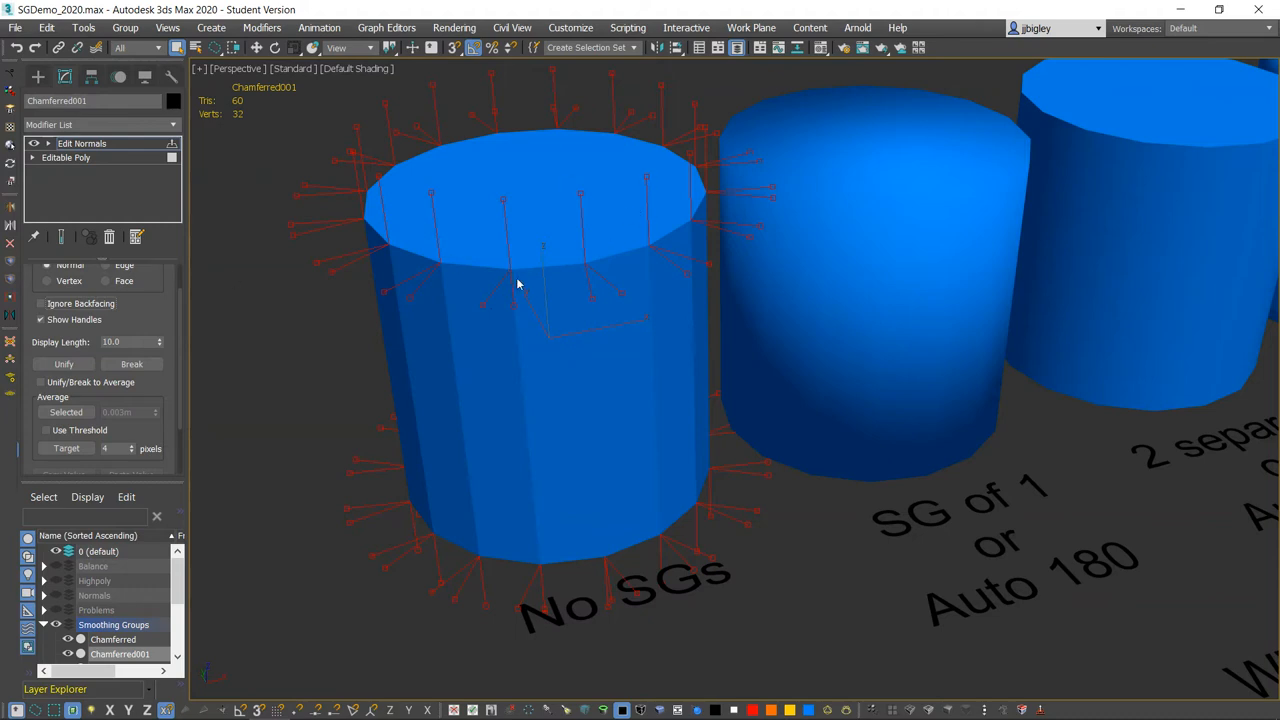
pyautogui.moveTo(380, 268)
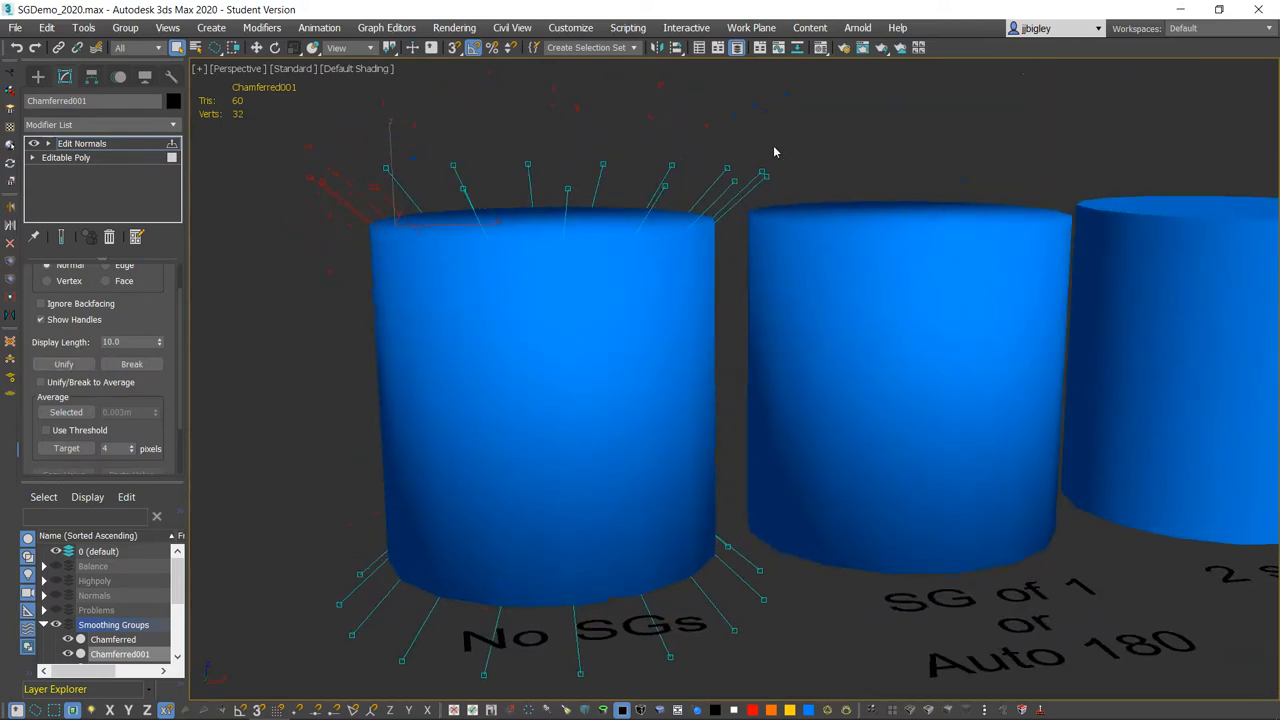
pyautogui.click(132, 364)
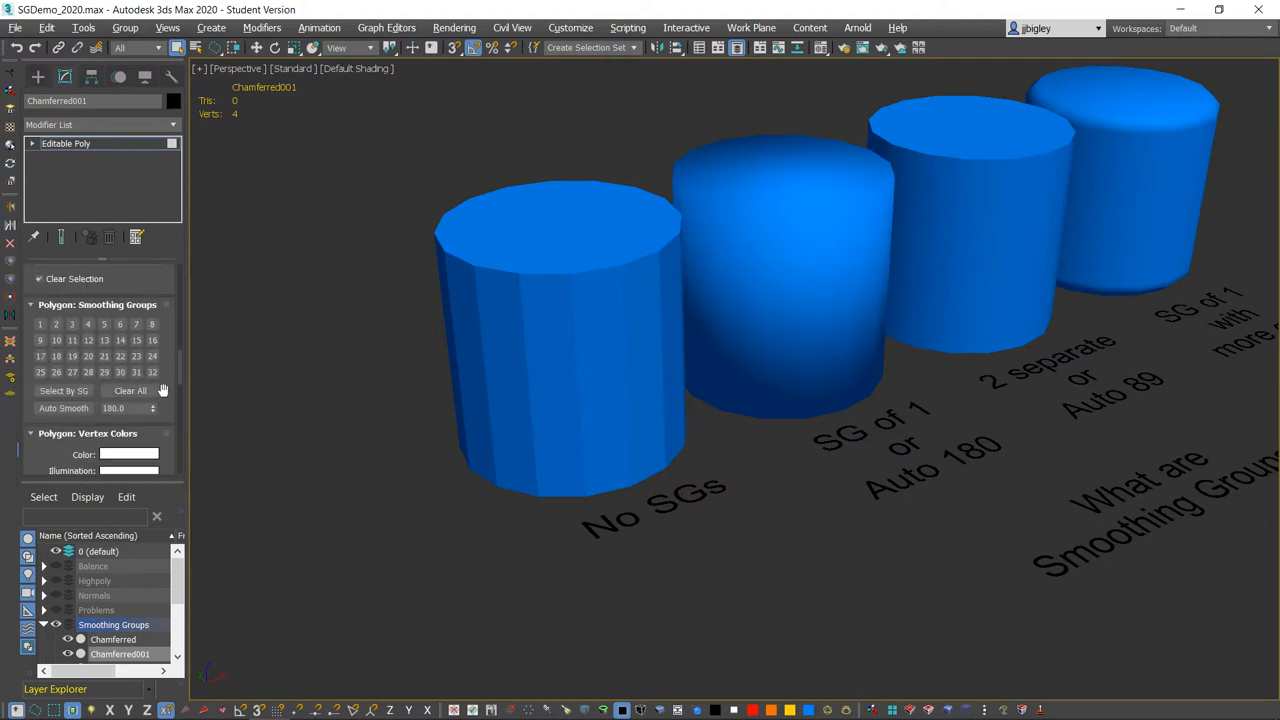
pyautogui.moveTo(540, 200)
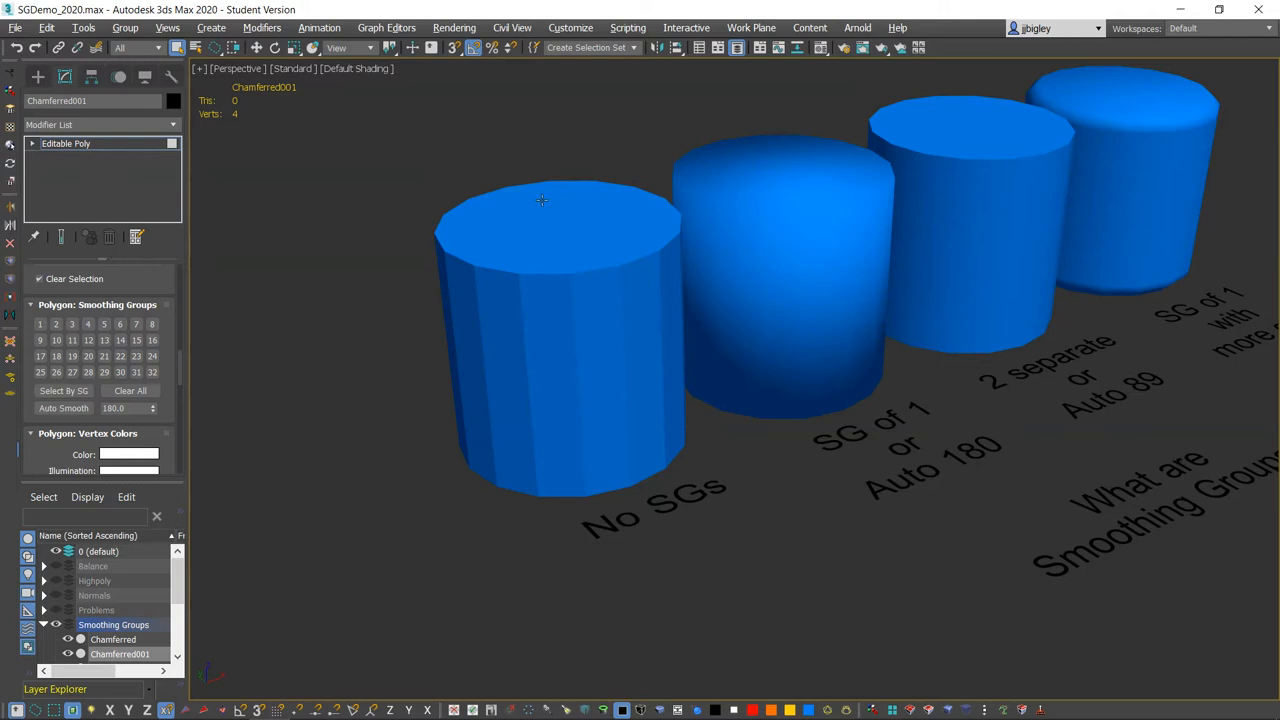
pyautogui.moveTo(584, 276)
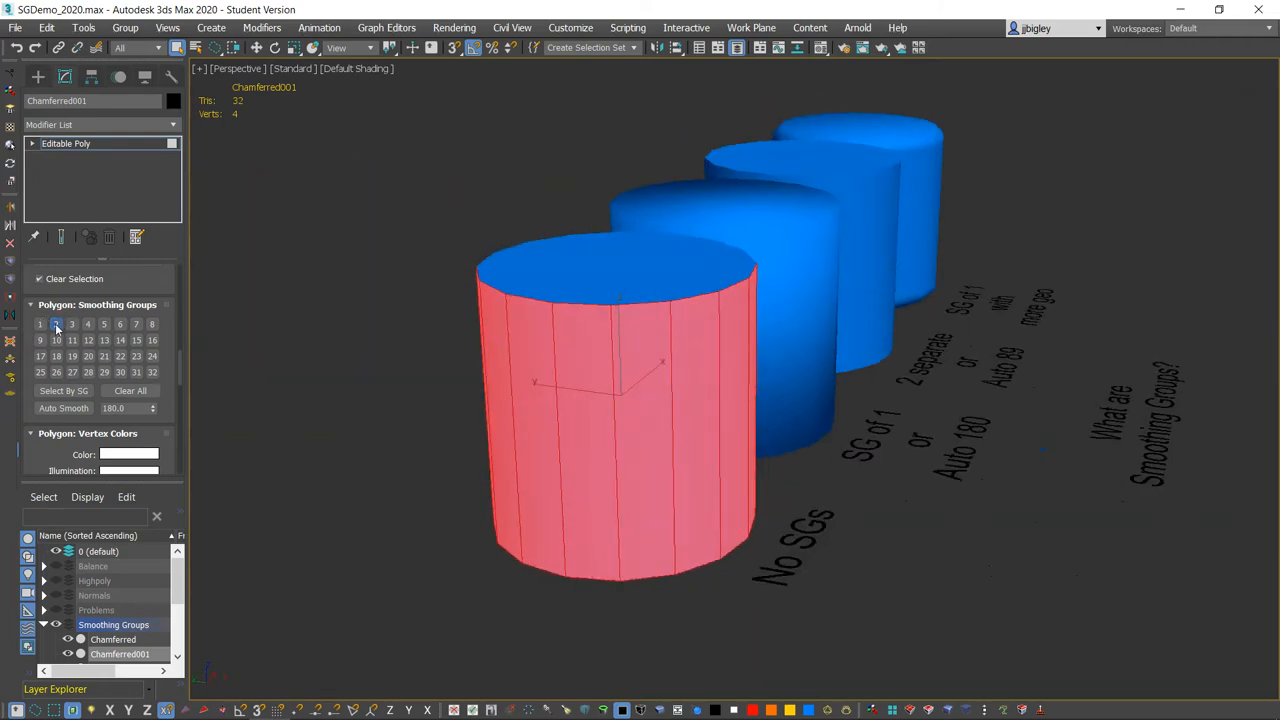
pyautogui.click(40, 324)
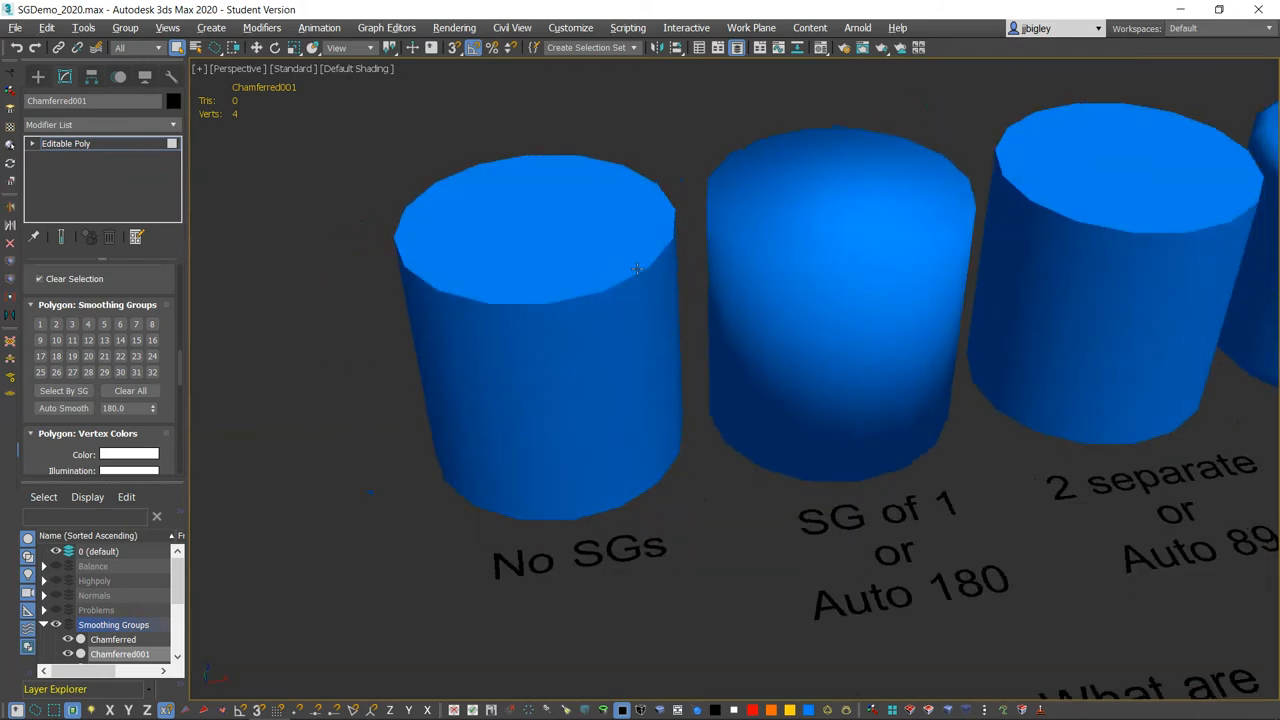
pyautogui.moveTo(636, 270); pyautogui.dragTo(496, 260)
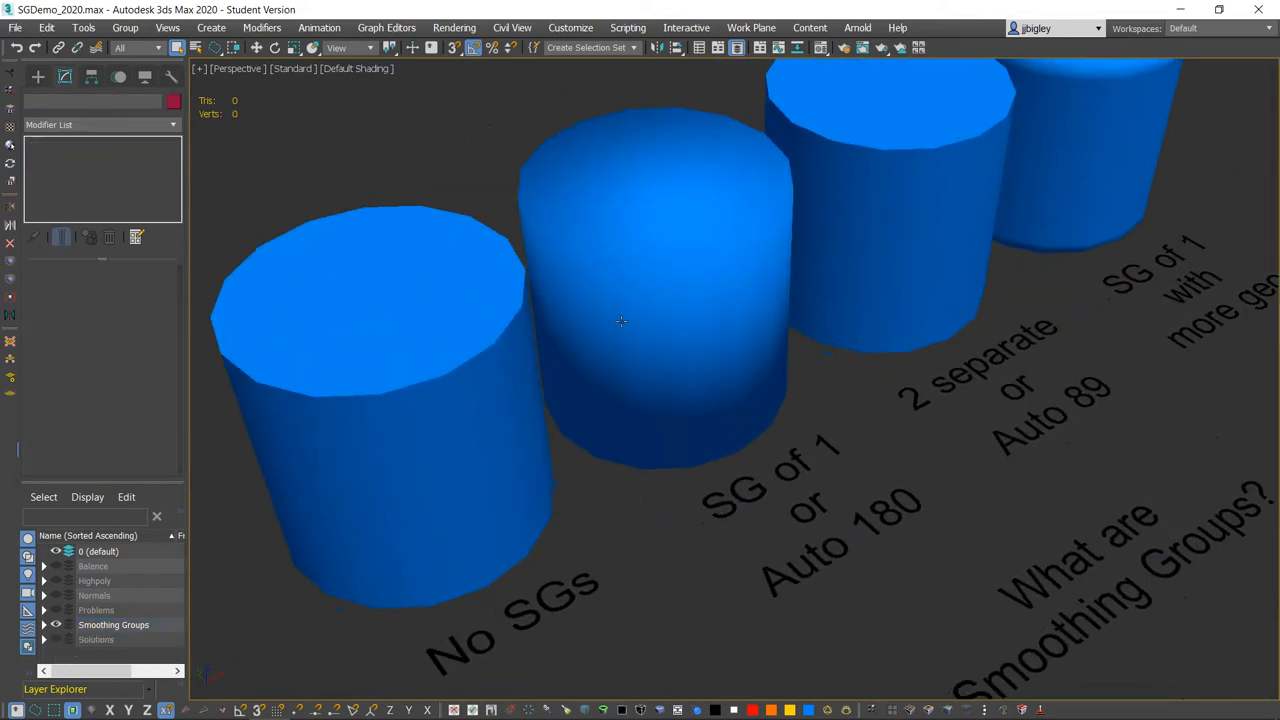
# Select the SG of 1 or Auto 180 cylinder and orbit to inspect its Edit Normals handles
pyautogui.click(676, 300)
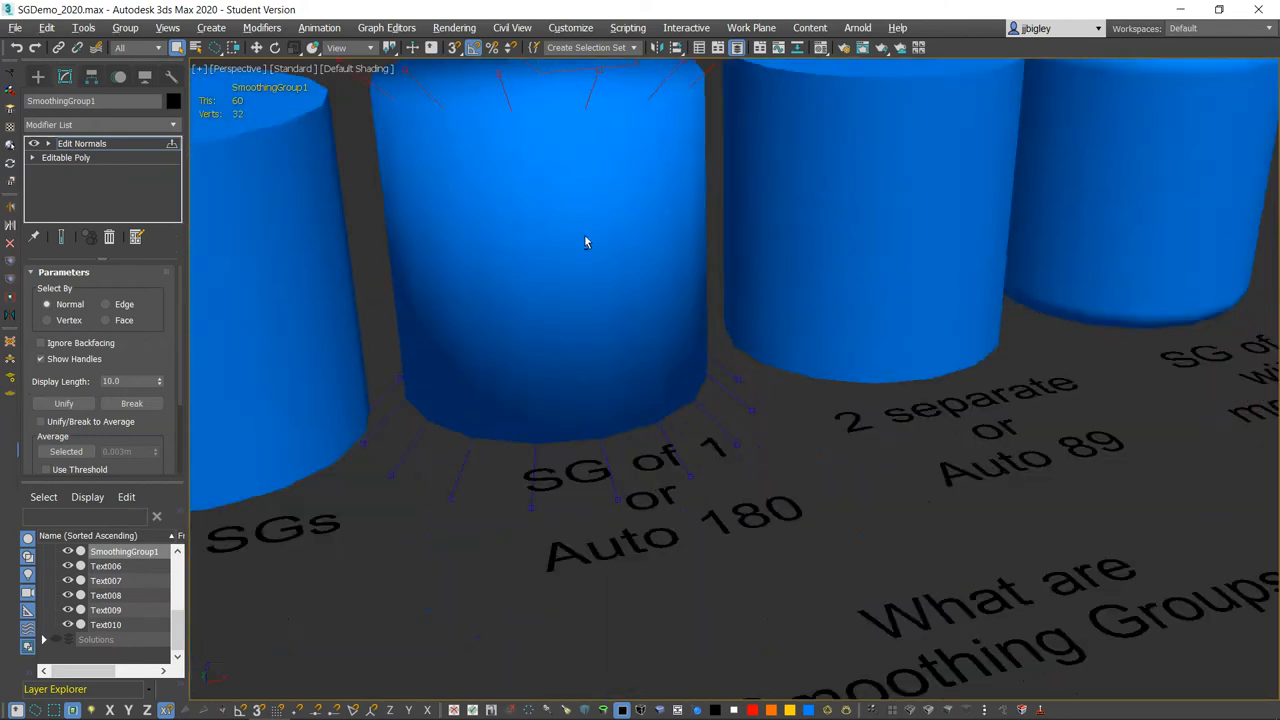
pyautogui.moveTo(586, 242); pyautogui.dragTo(458, 308)
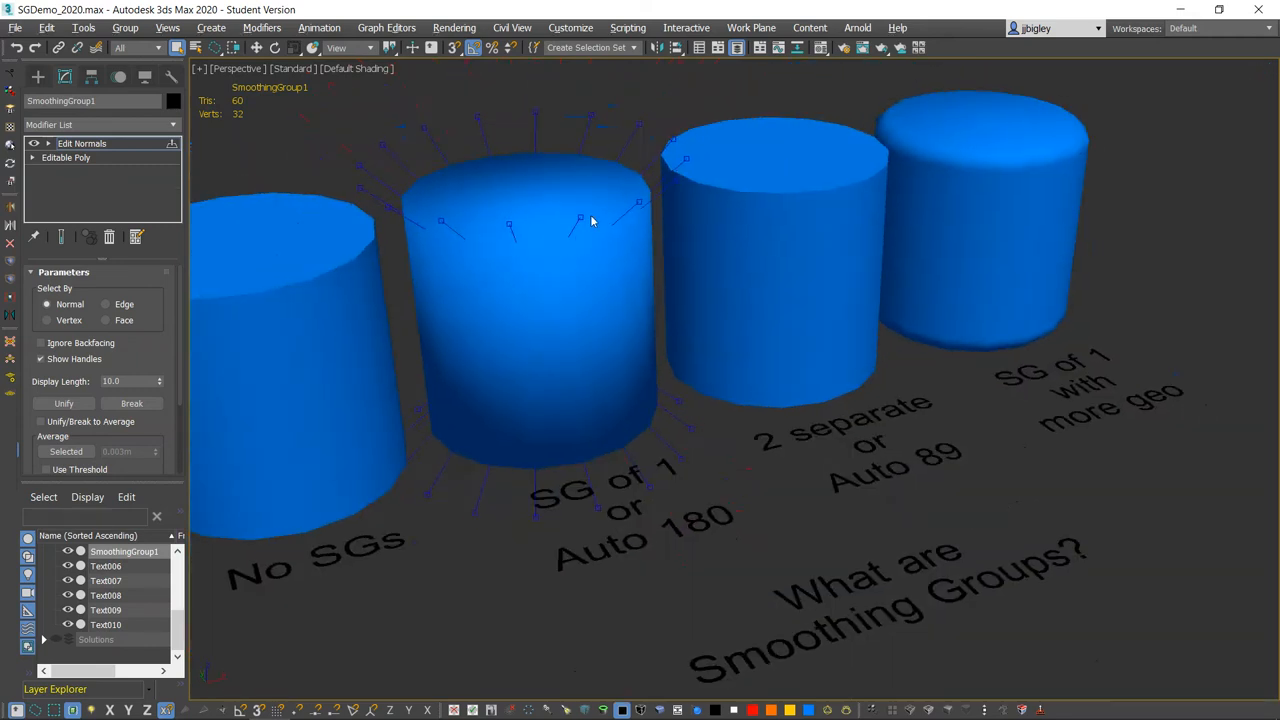
pyautogui.moveTo(590, 220); pyautogui.dragTo(564, 390)
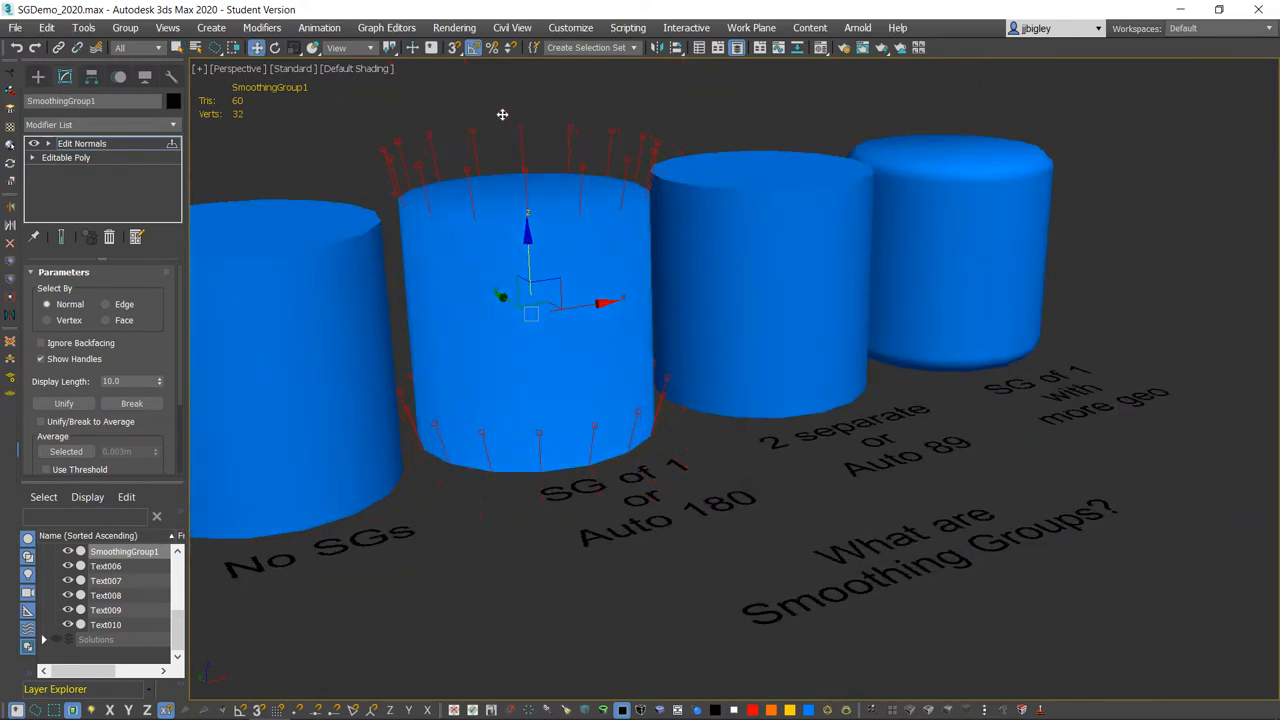
pyautogui.scroll(-3)
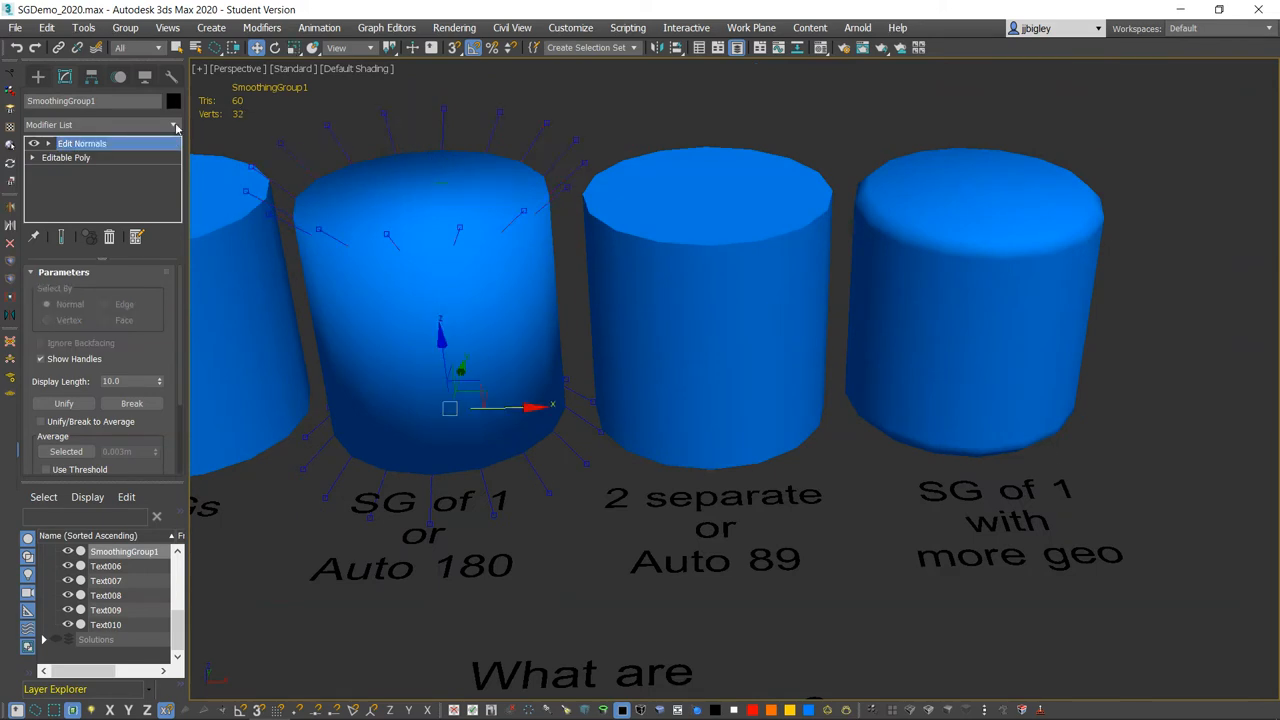
pyautogui.click(172, 124)
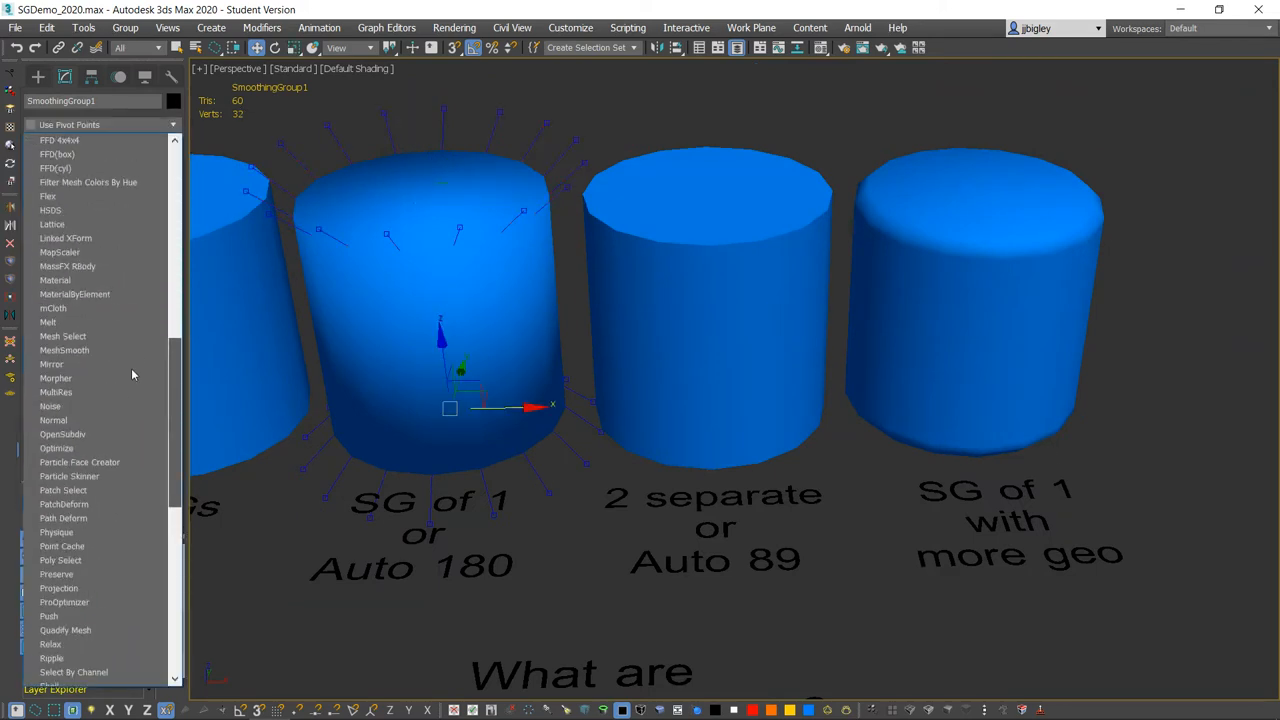
pyautogui.scroll(-3)
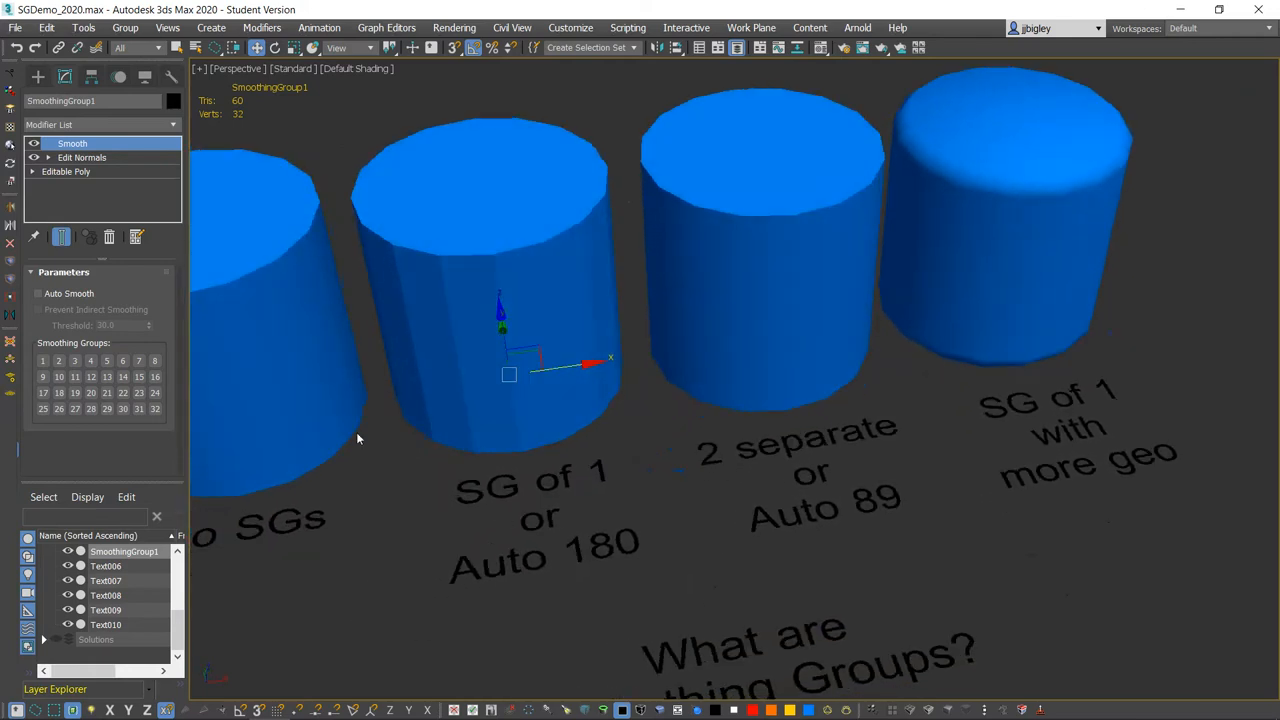
pyautogui.click(38, 292)
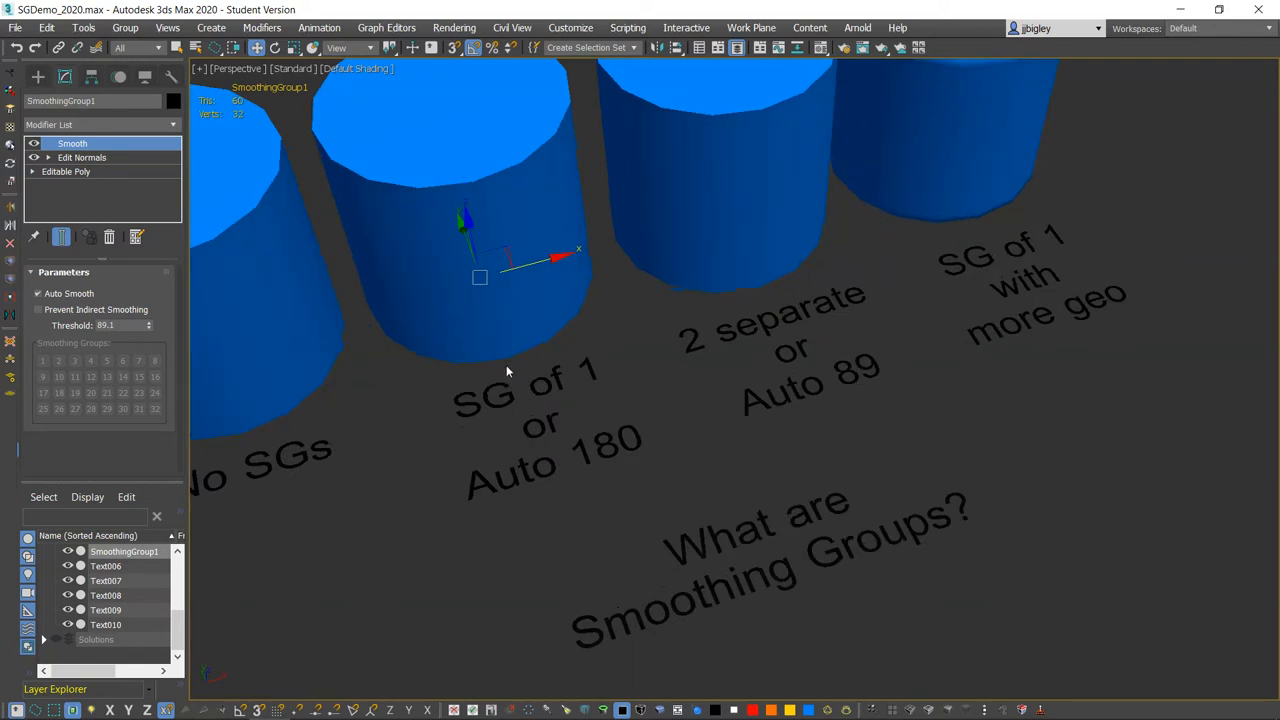
pyautogui.moveTo(580, 474)
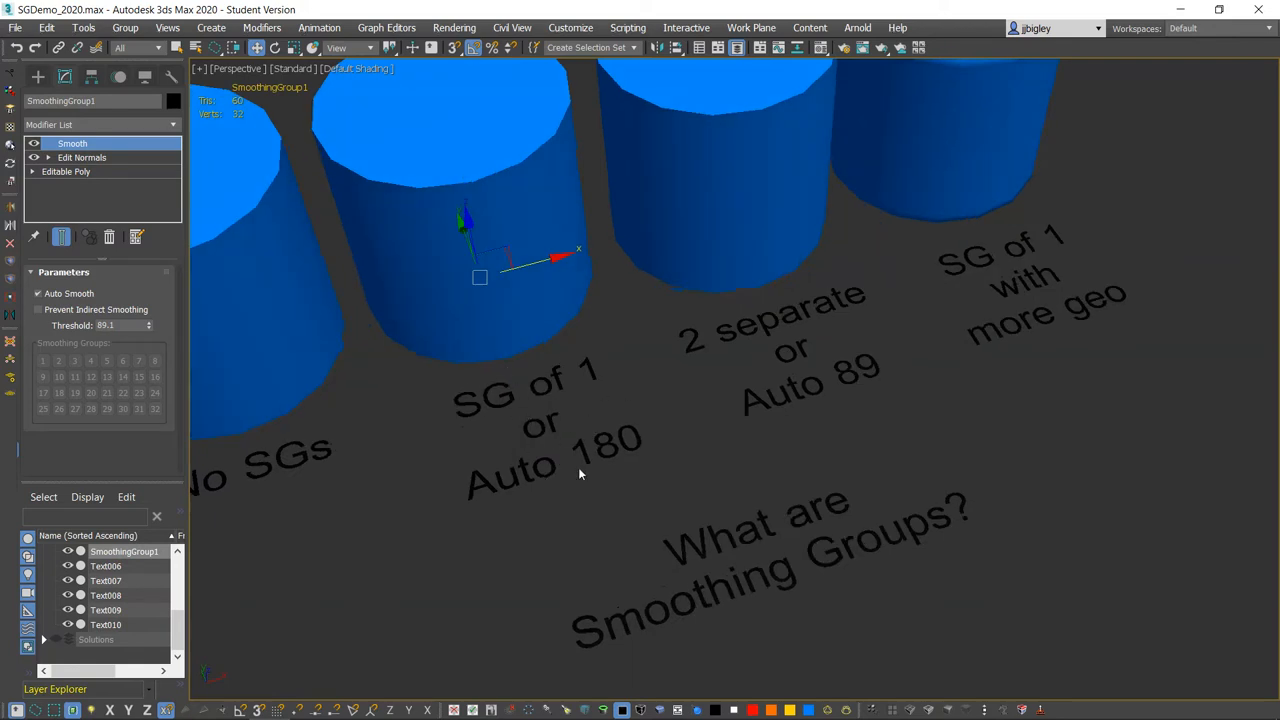
pyautogui.moveTo(524, 390)
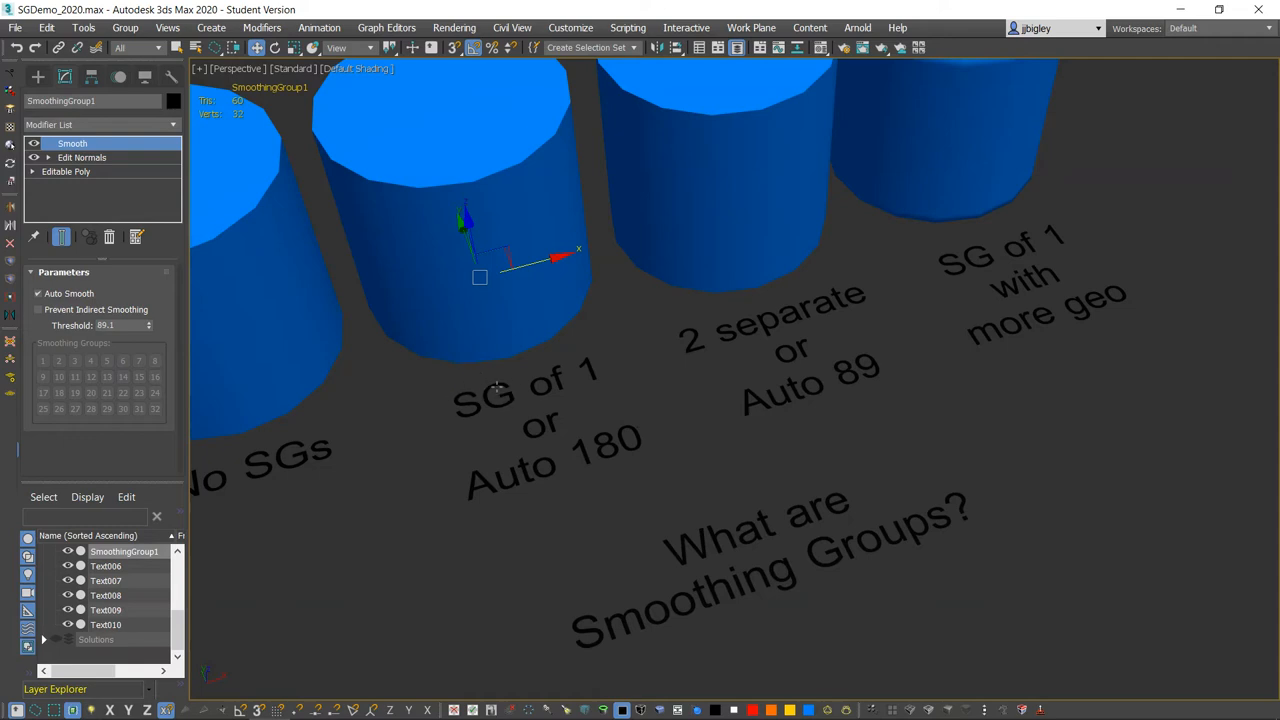
pyautogui.moveTo(640, 446)
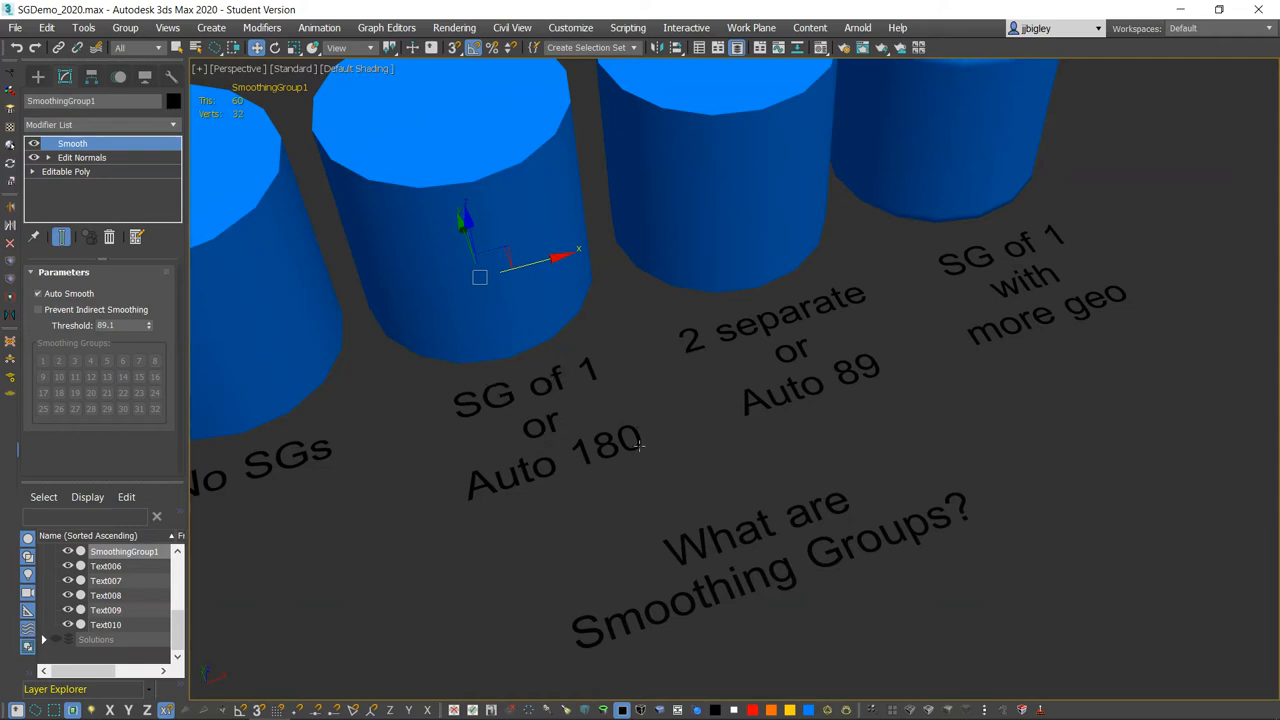
pyautogui.moveTo(472, 376)
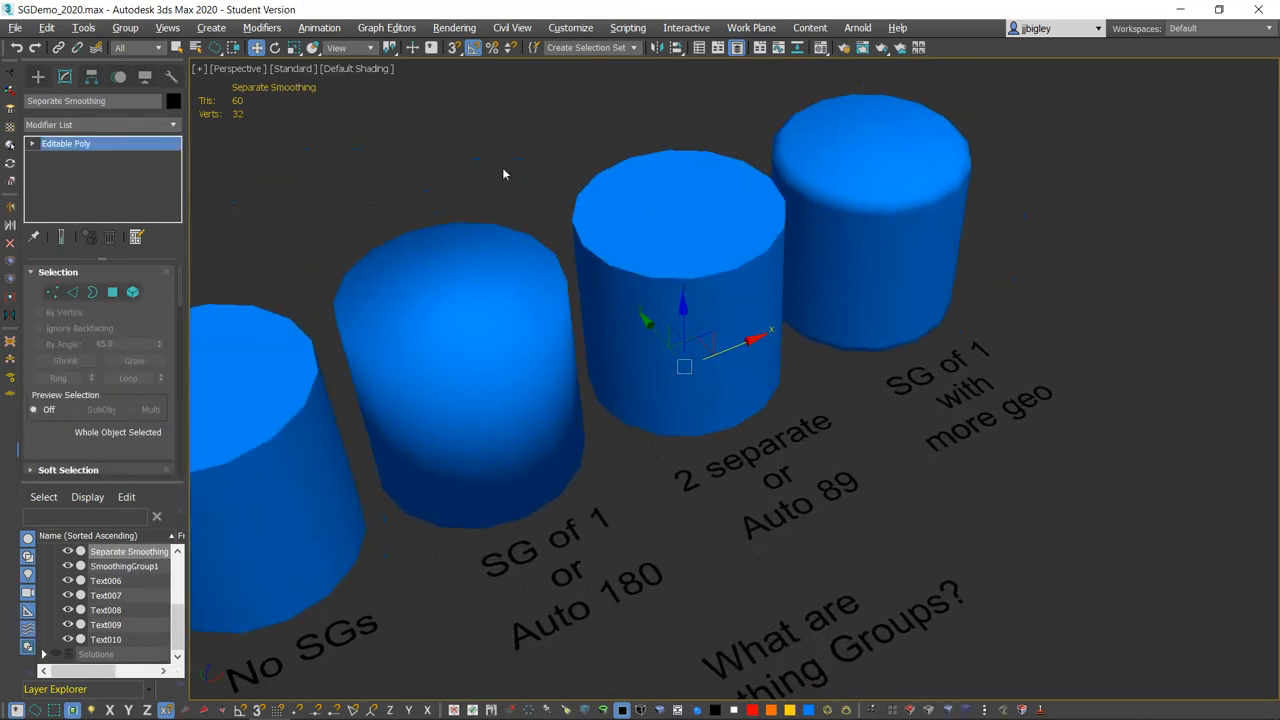
pyautogui.moveTo(856, 356)
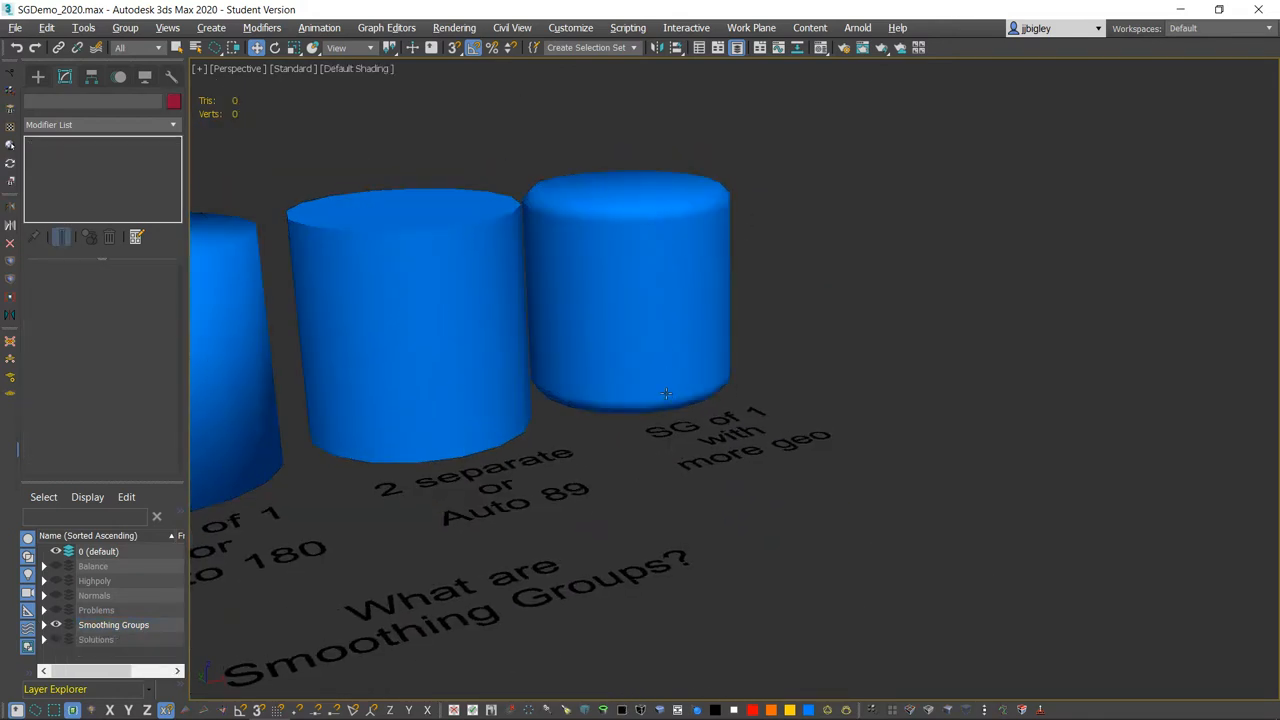
# Orbit to the Chamfered cylinder and select all of its normals in Edit Normals
pyautogui.moveTo(668, 392); pyautogui.dragTo(576, 352)
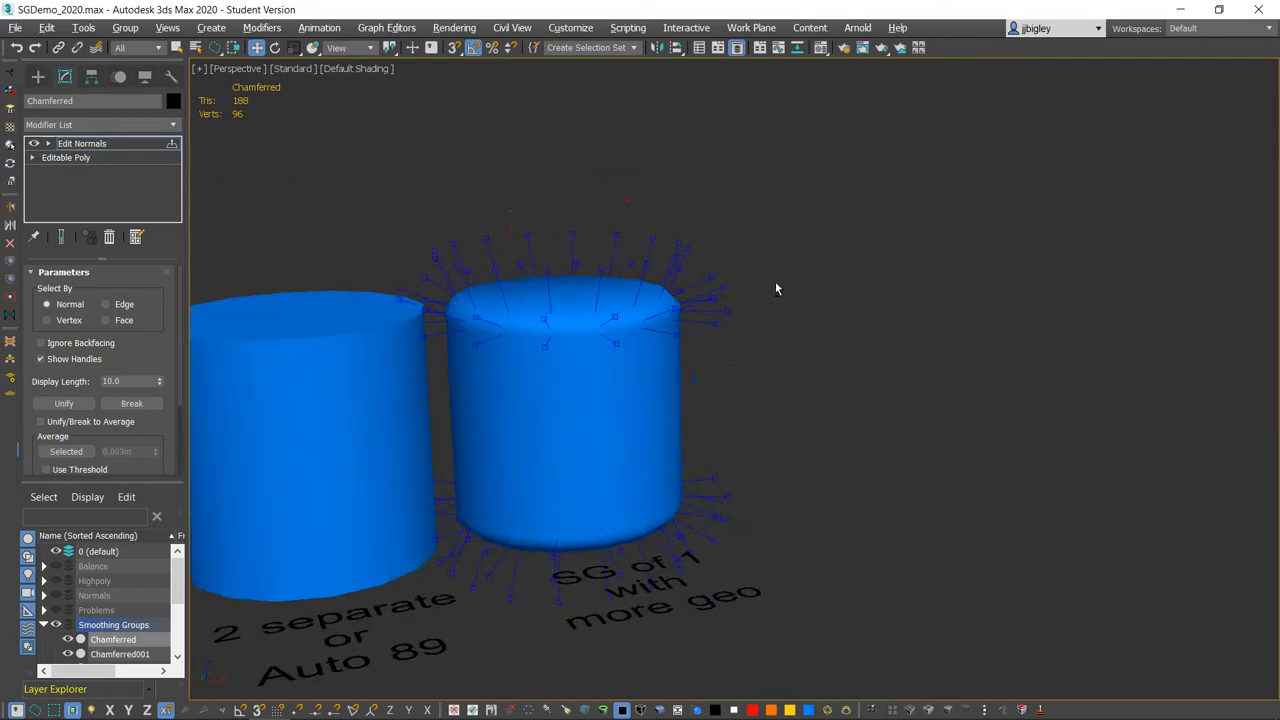
pyautogui.moveTo(776, 288); pyautogui.dragTo(736, 216)
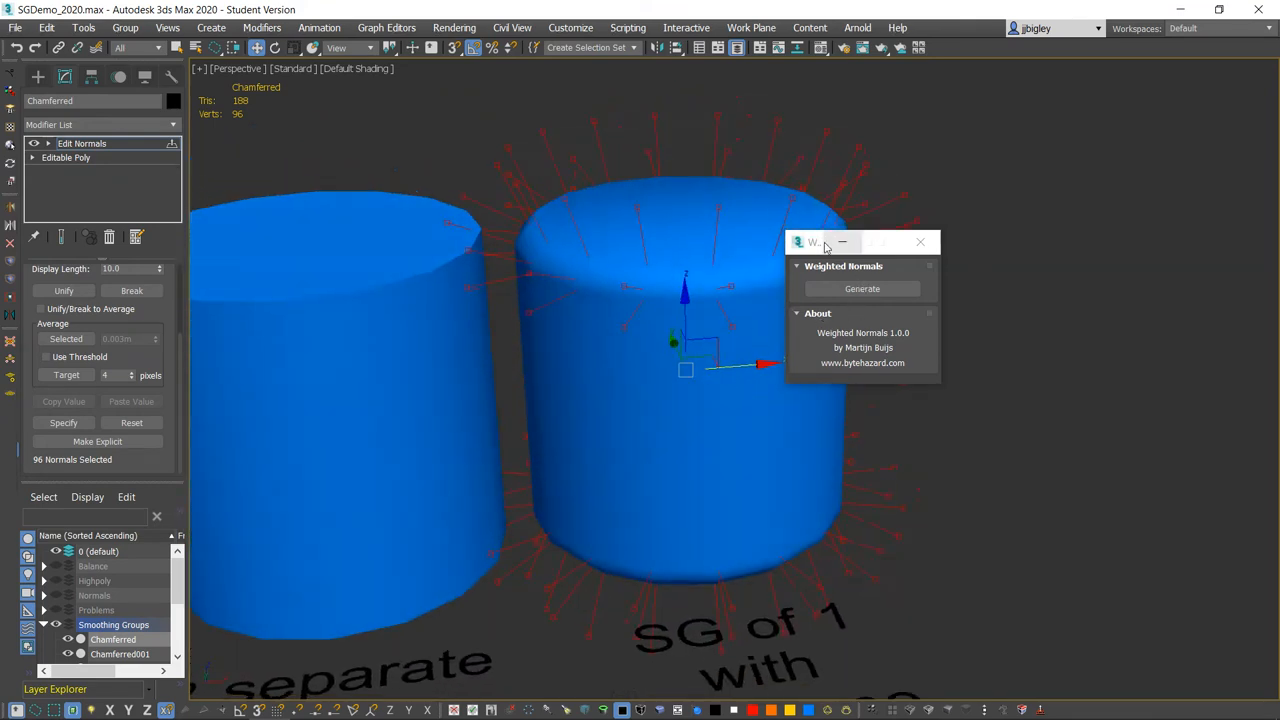
# Generate weighted normals for the Chamfered cylinder and look down at its top
pyautogui.moveTo(860, 242); pyautogui.dragTo(1024, 214)
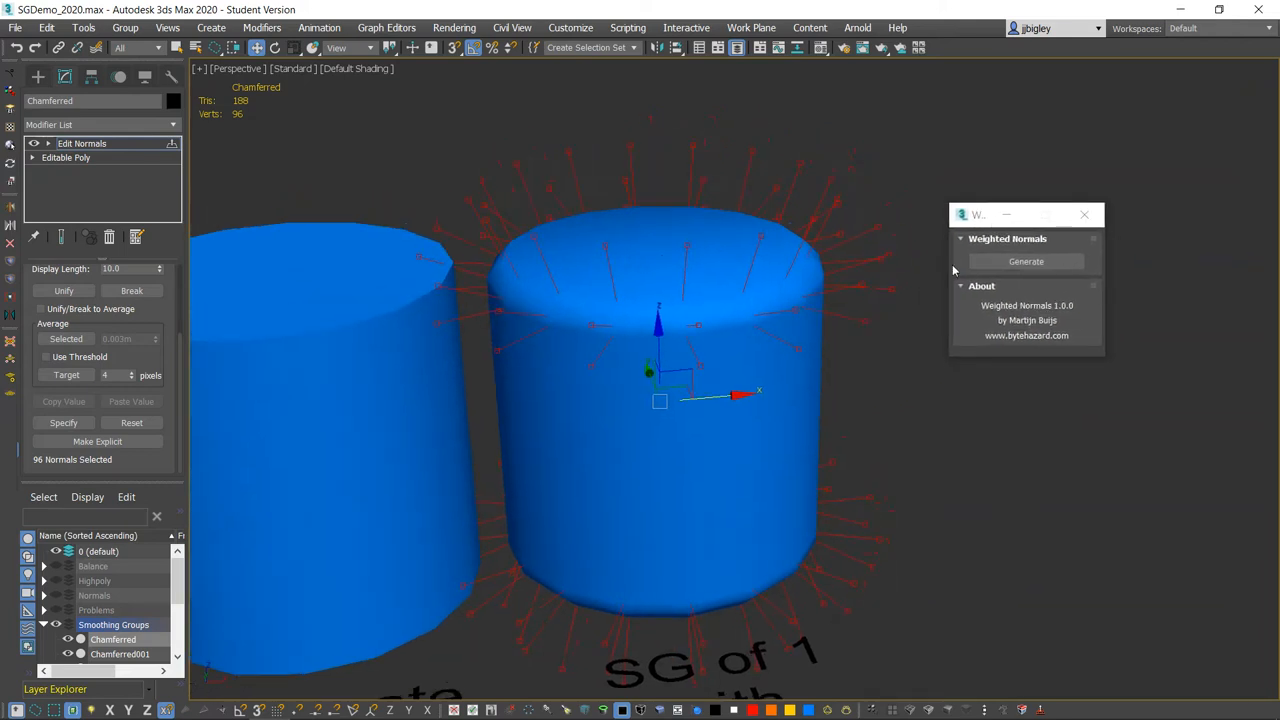
pyautogui.click(1026, 260)
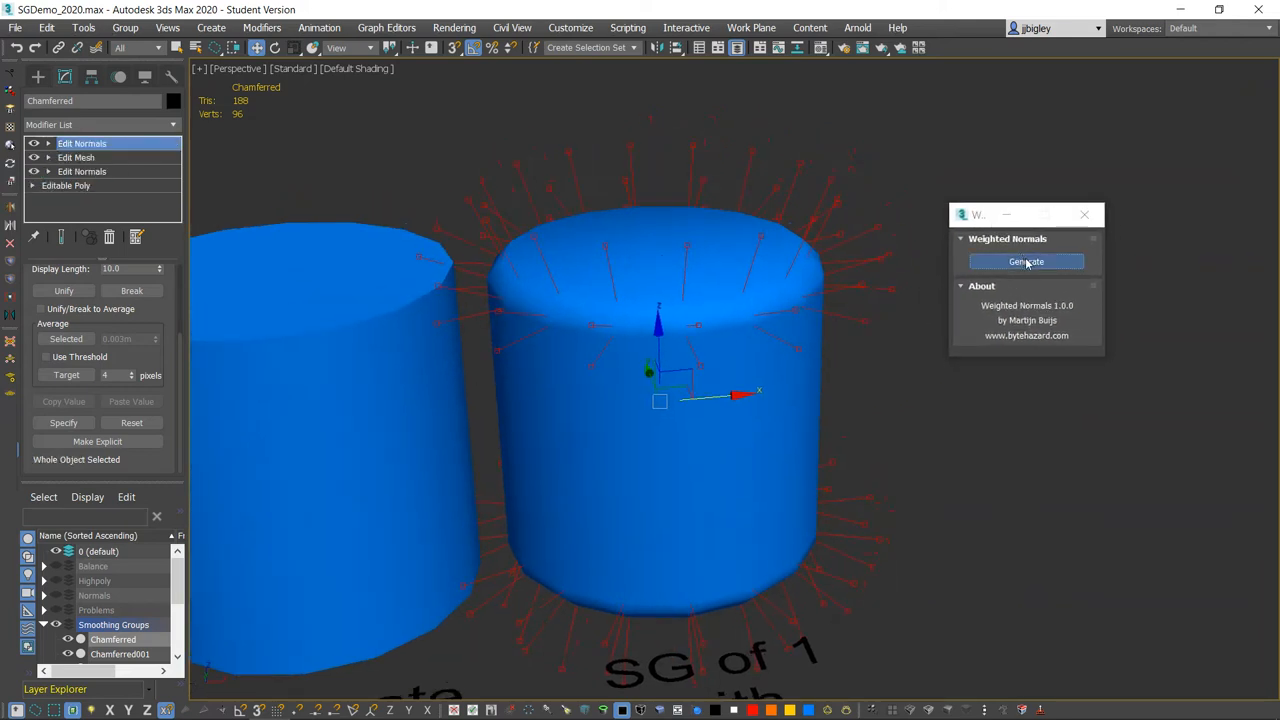
pyautogui.click(1026, 260)
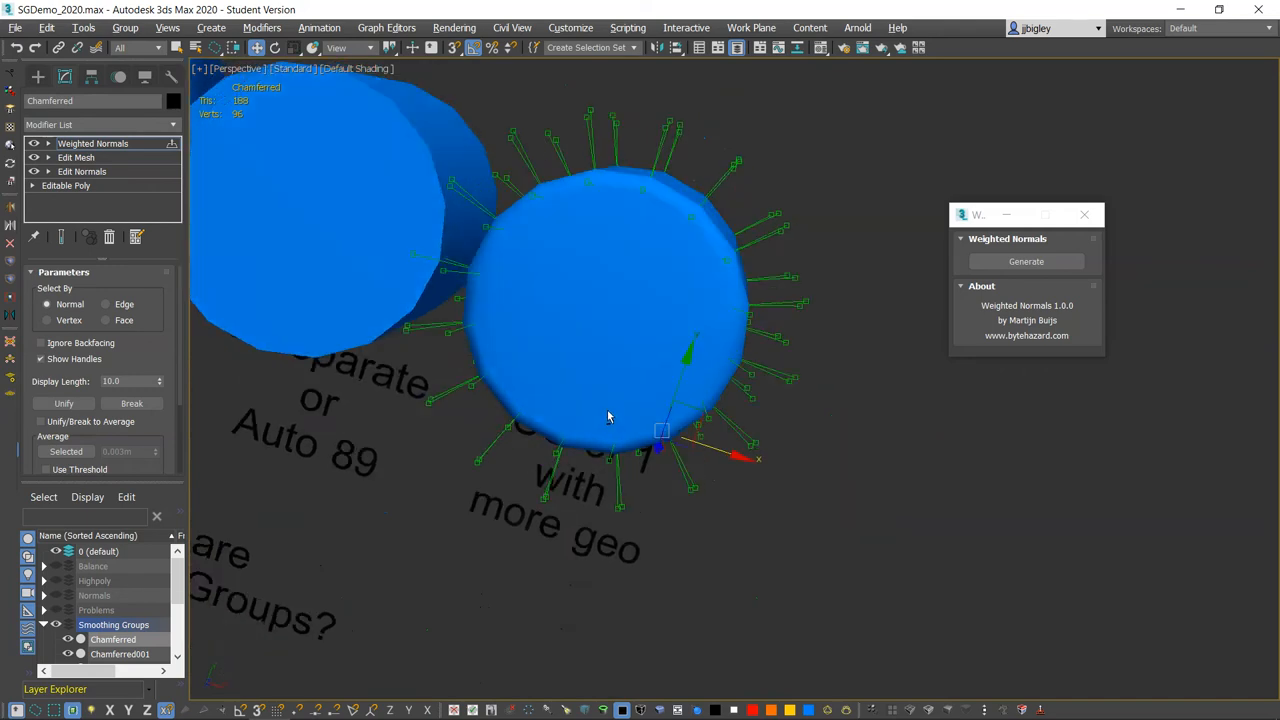
pyautogui.moveTo(610, 414); pyautogui.dragTo(630, 264)
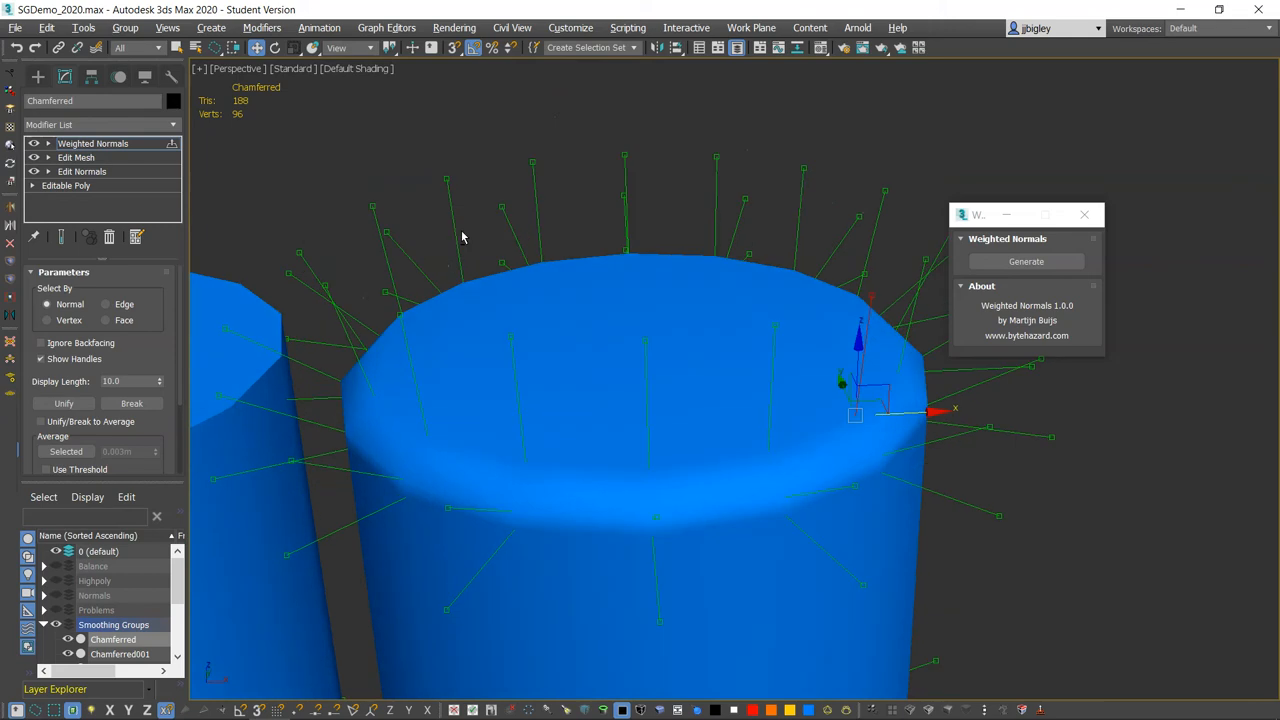
# Toggle the Weighted Normals modifier in the stack to compare shading with and without it
pyautogui.click(32, 144)
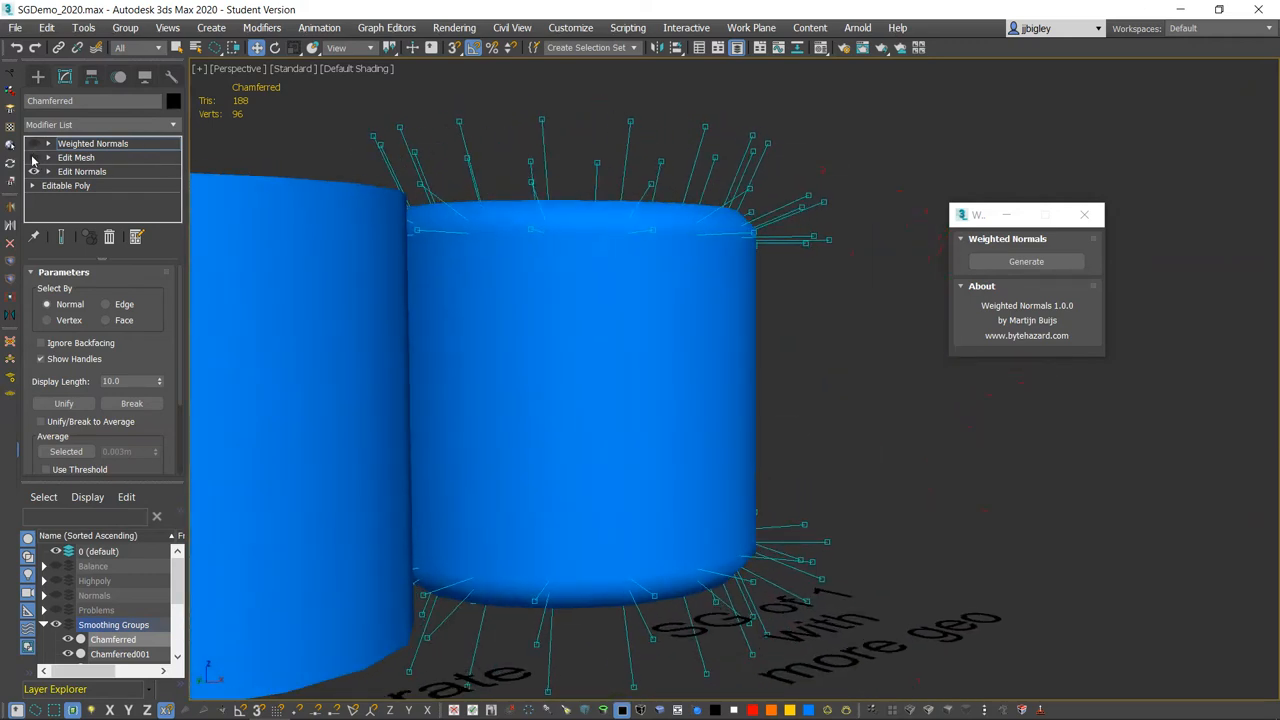
pyautogui.click(92, 144)
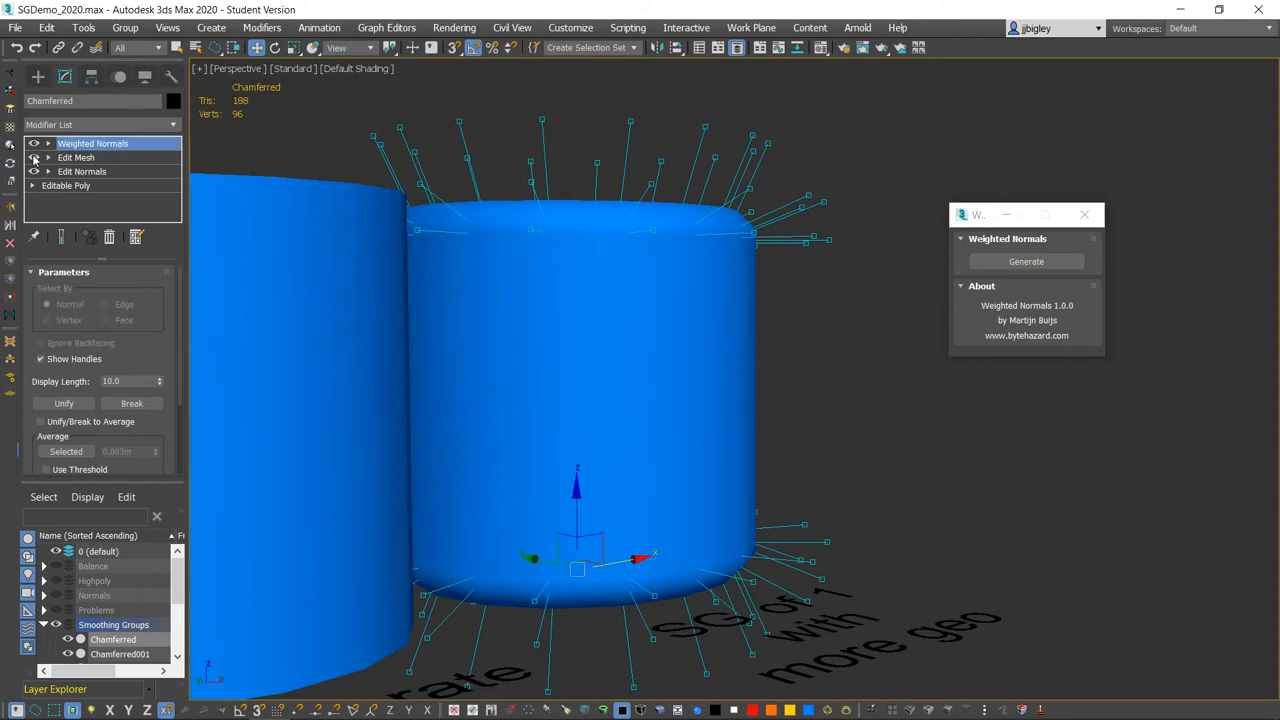
pyautogui.click(76, 156)
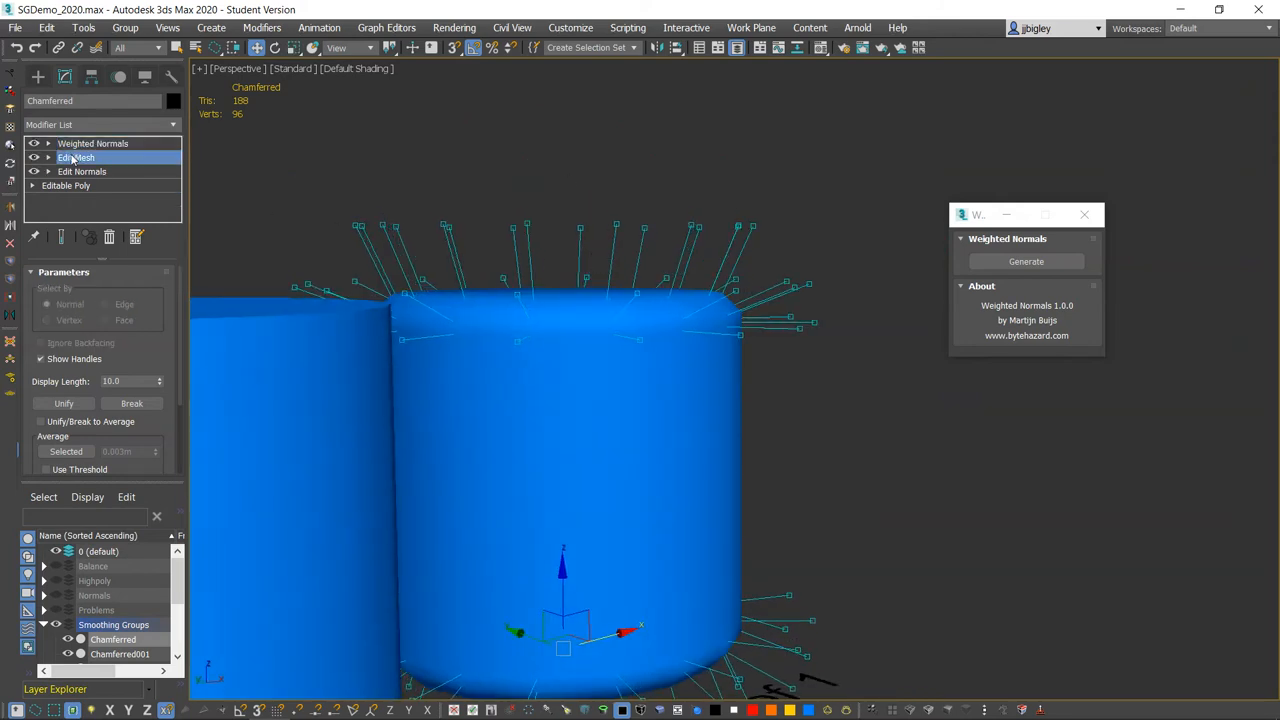
pyautogui.click(76, 156)
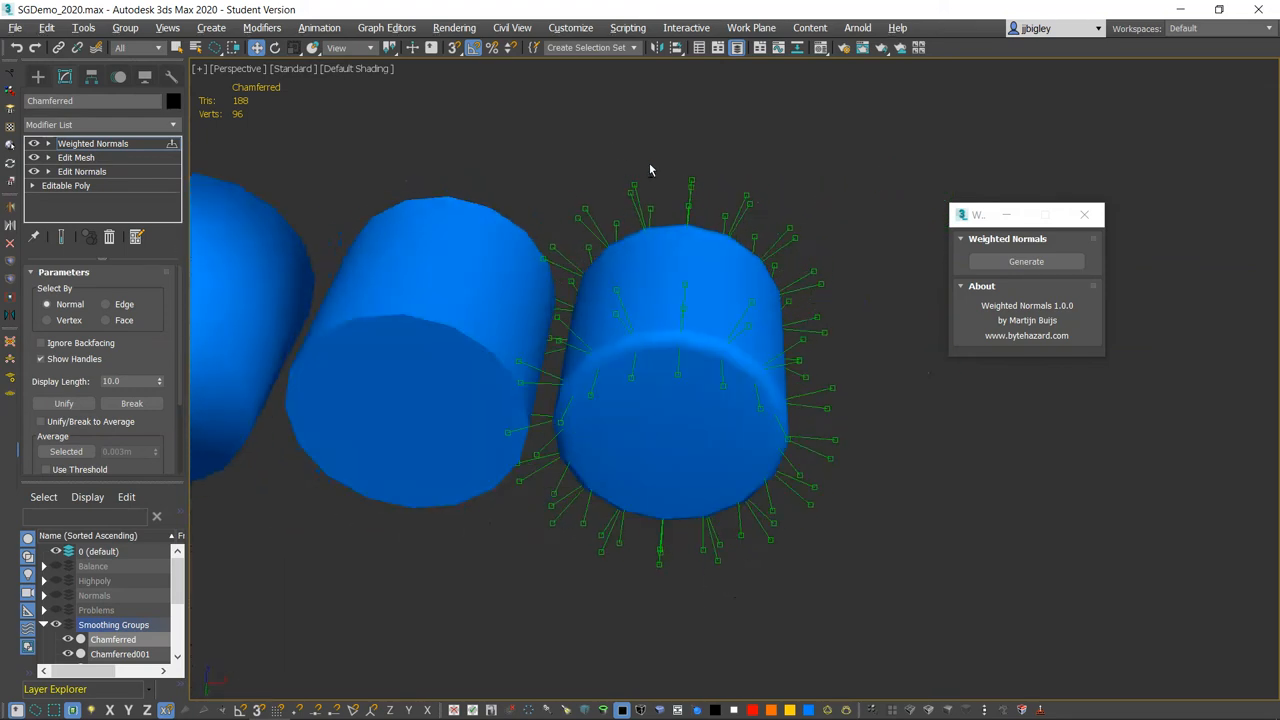
# Orbit around the smoothing-group cylinders to inspect their tops and the weighted-normals one
pyautogui.moveTo(650, 168); pyautogui.dragTo(612, 250)
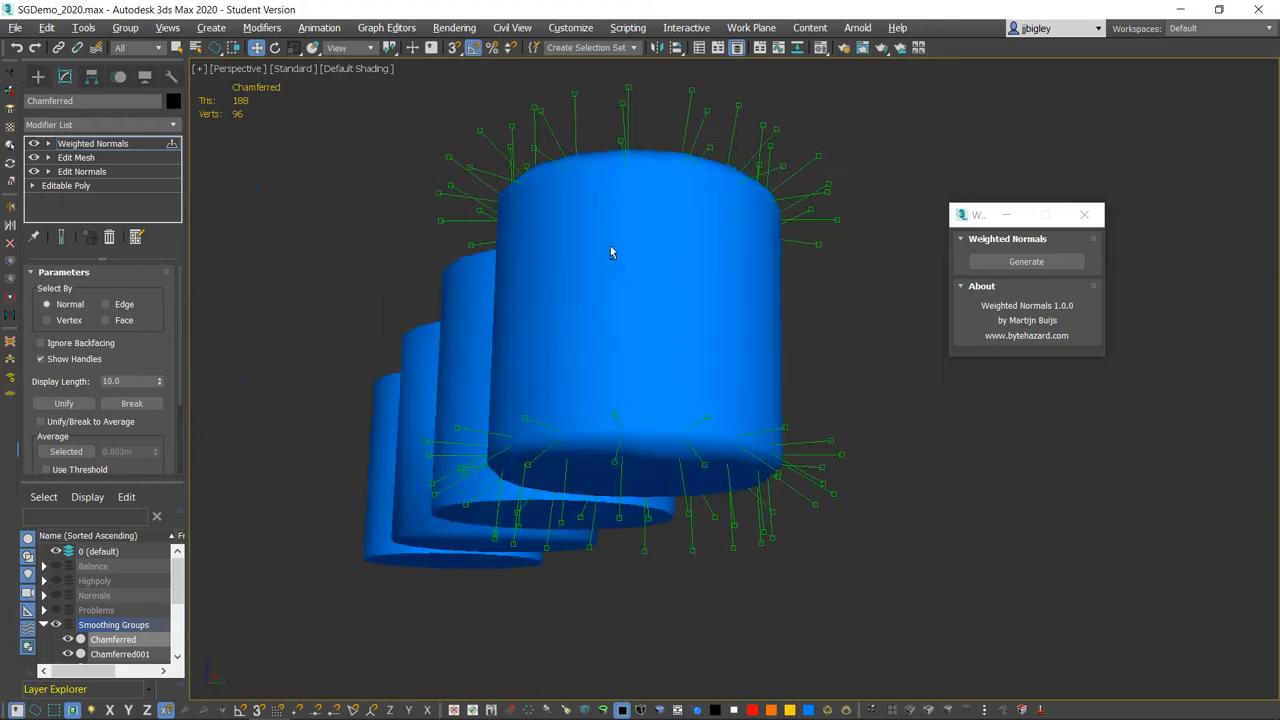
pyautogui.moveTo(610, 250); pyautogui.dragTo(630, 320)
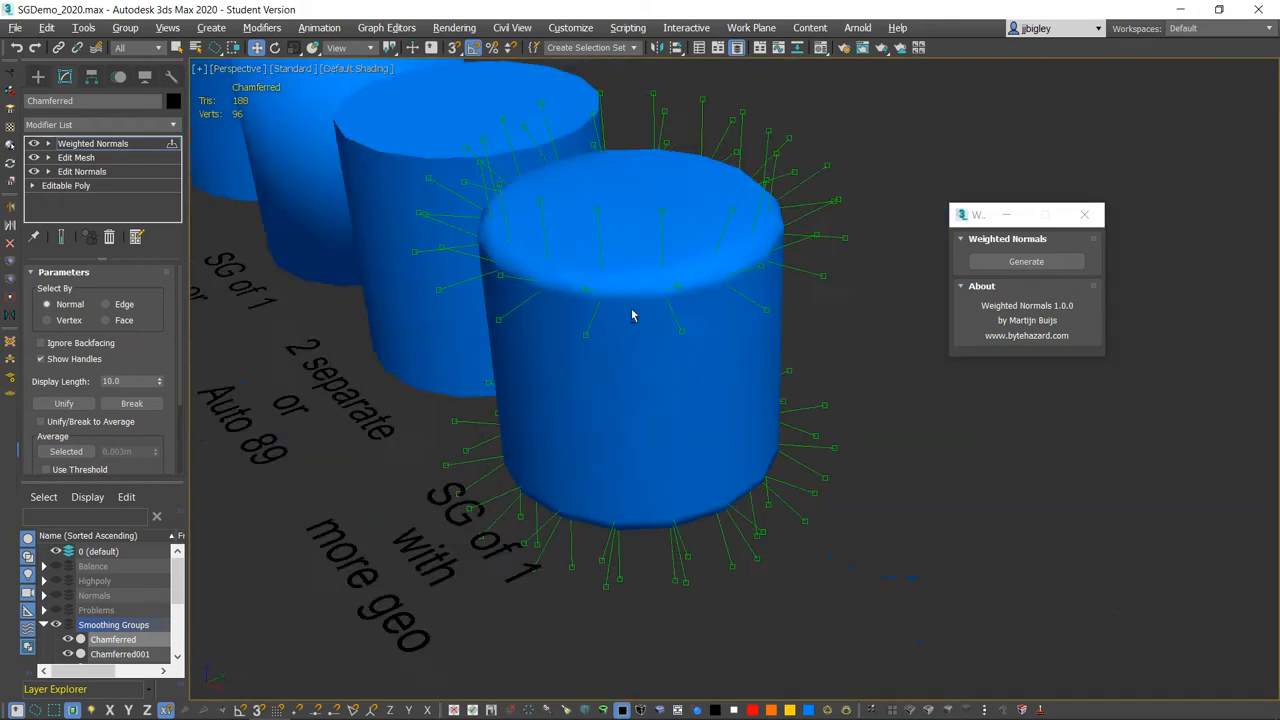
pyautogui.moveTo(632, 316); pyautogui.dragTo(624, 260)
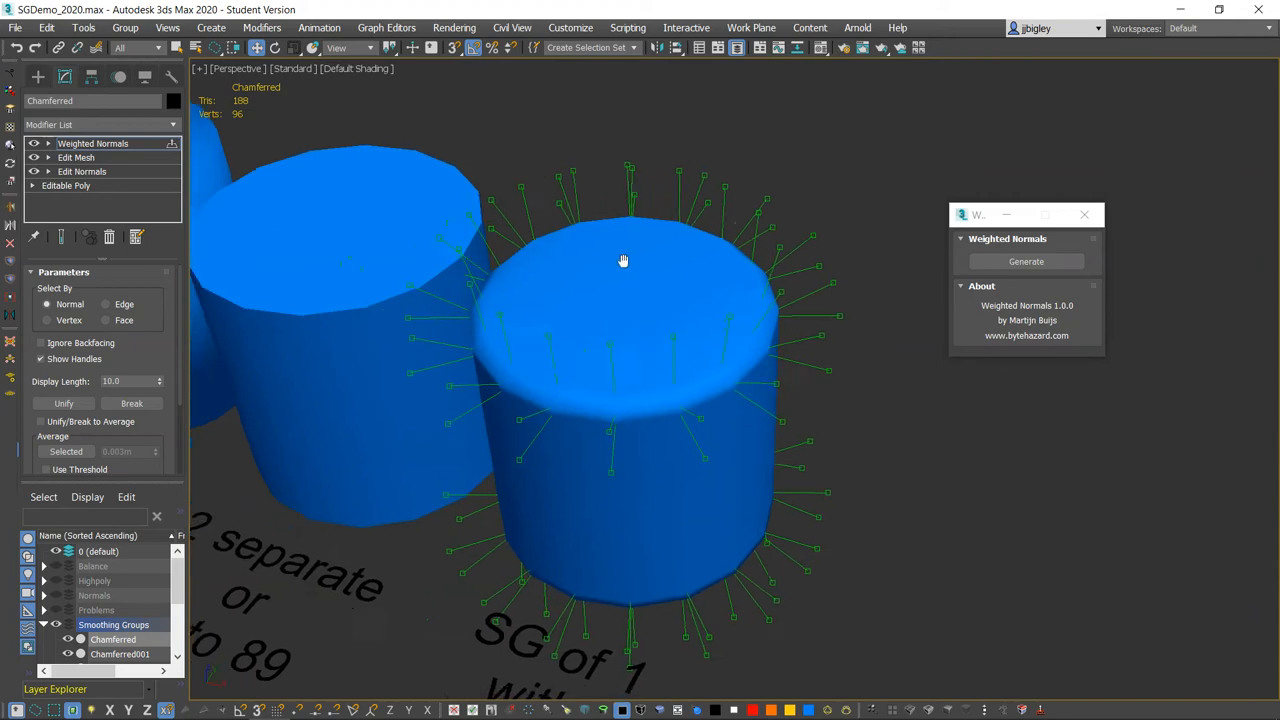
pyautogui.moveTo(624, 260); pyautogui.dragTo(544, 276)
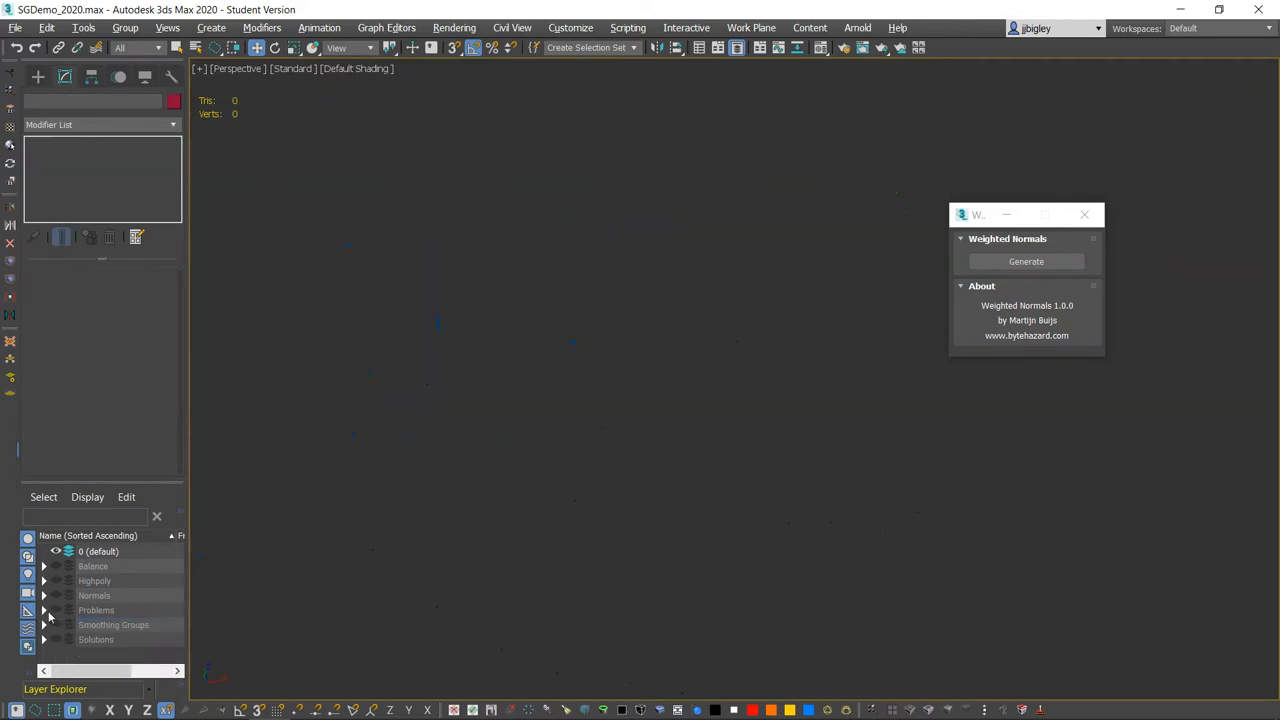
pyautogui.moveTo(398, 424)
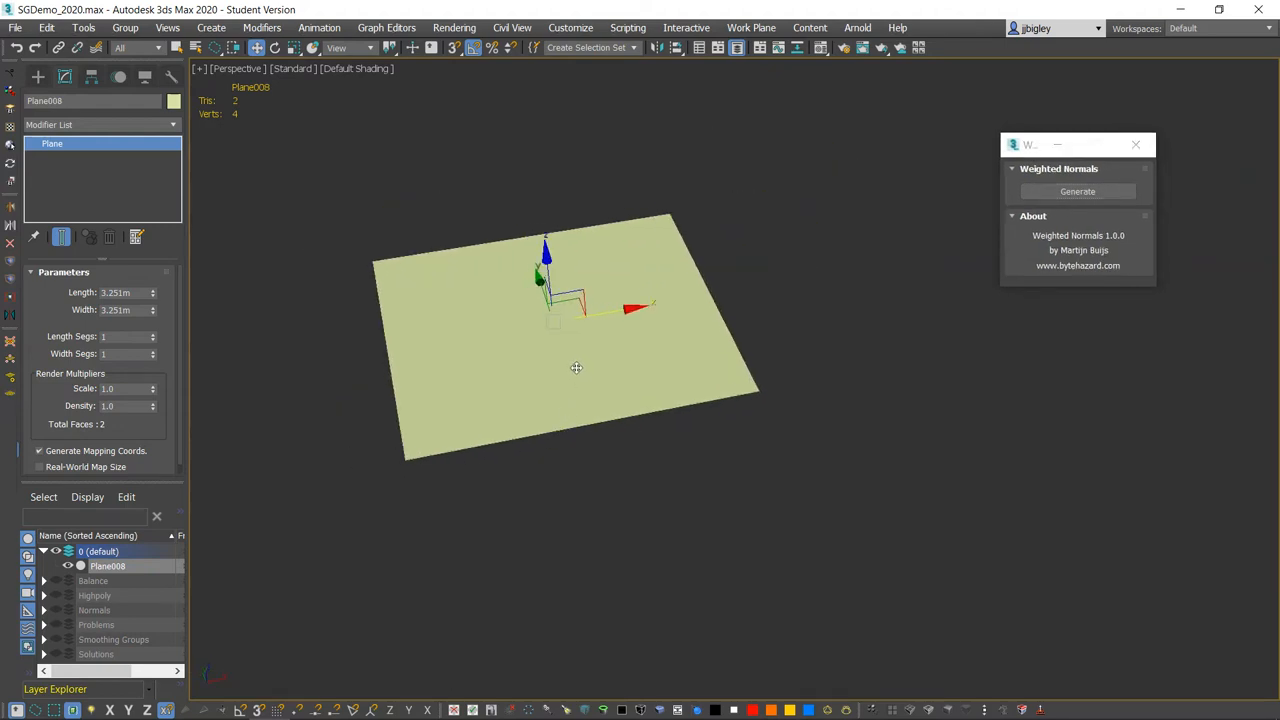
pyautogui.moveTo(482, 410)
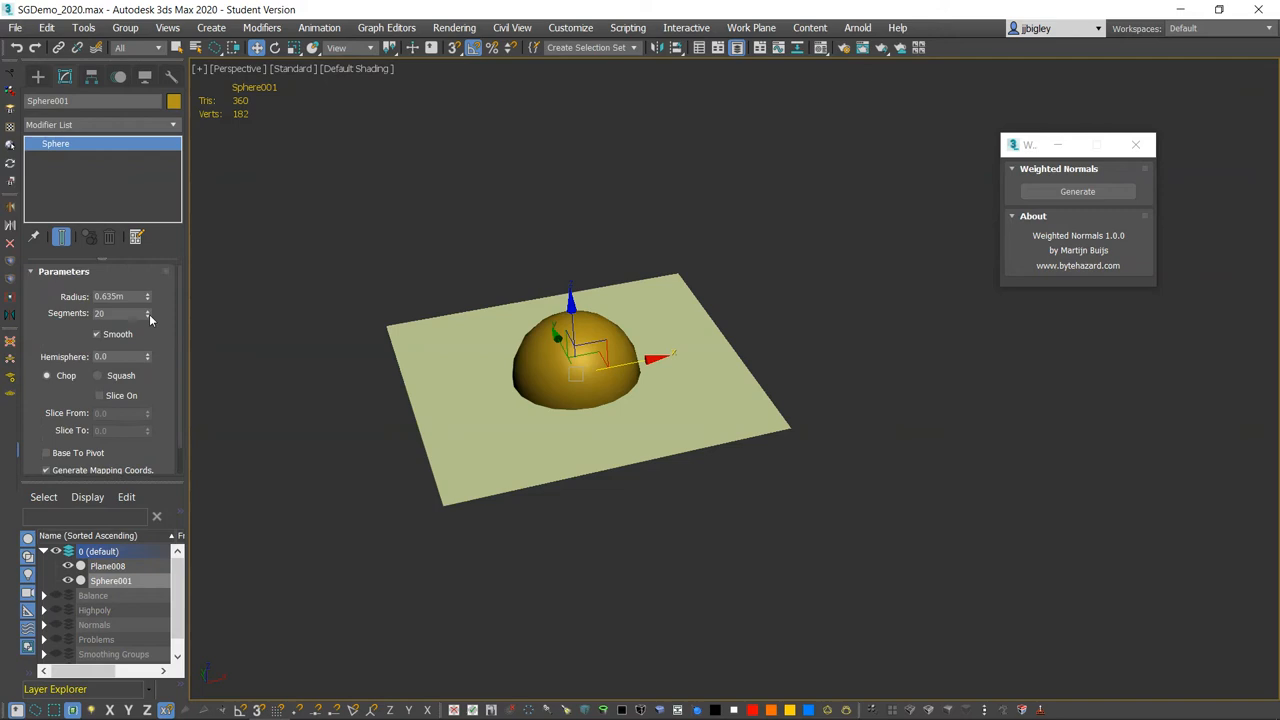
# Raise the sphere to 200 segments, then make the intersecting plane the active object
pyautogui.click(148, 310)
pyautogui.write('0')
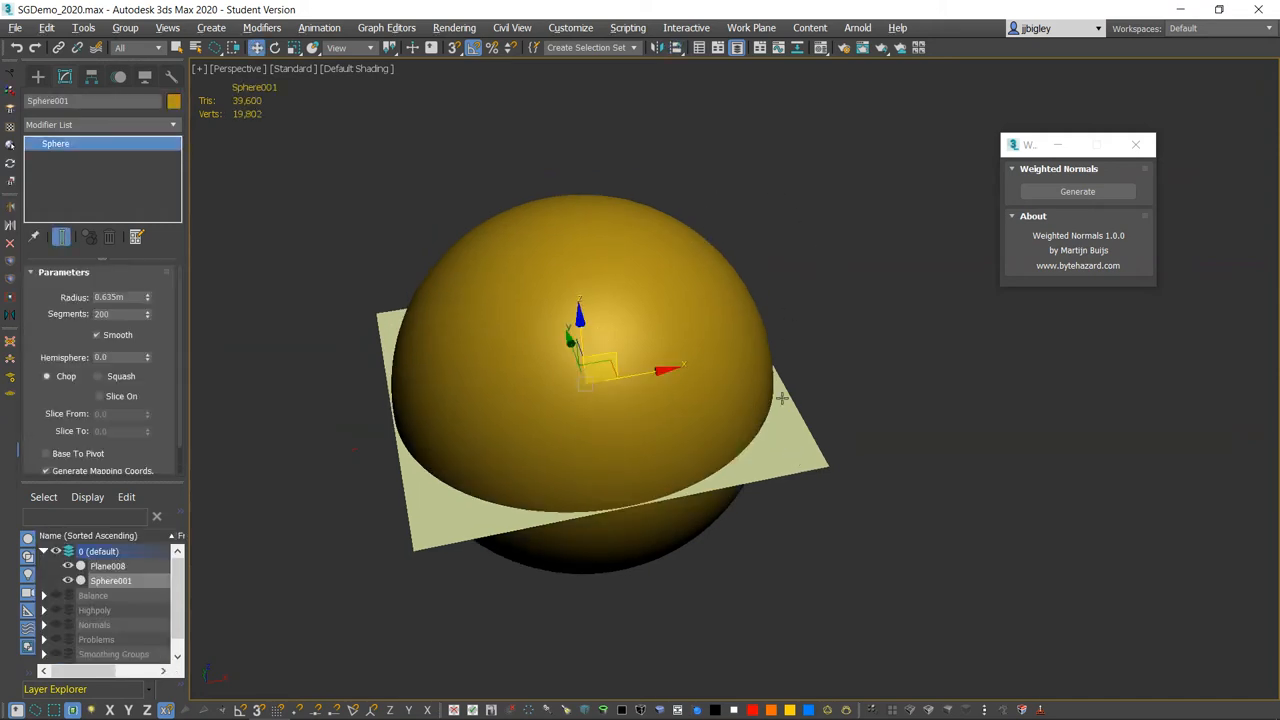
pyautogui.click(108, 564)
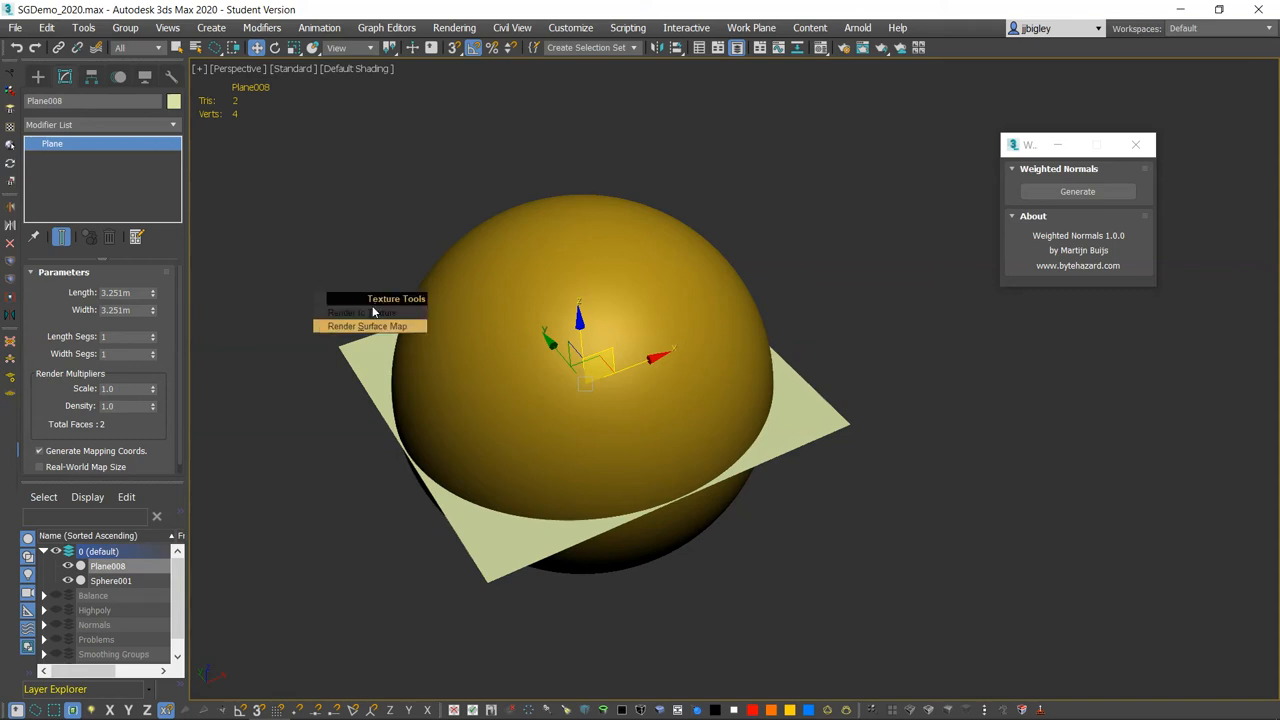
pyautogui.moveTo(362, 312)
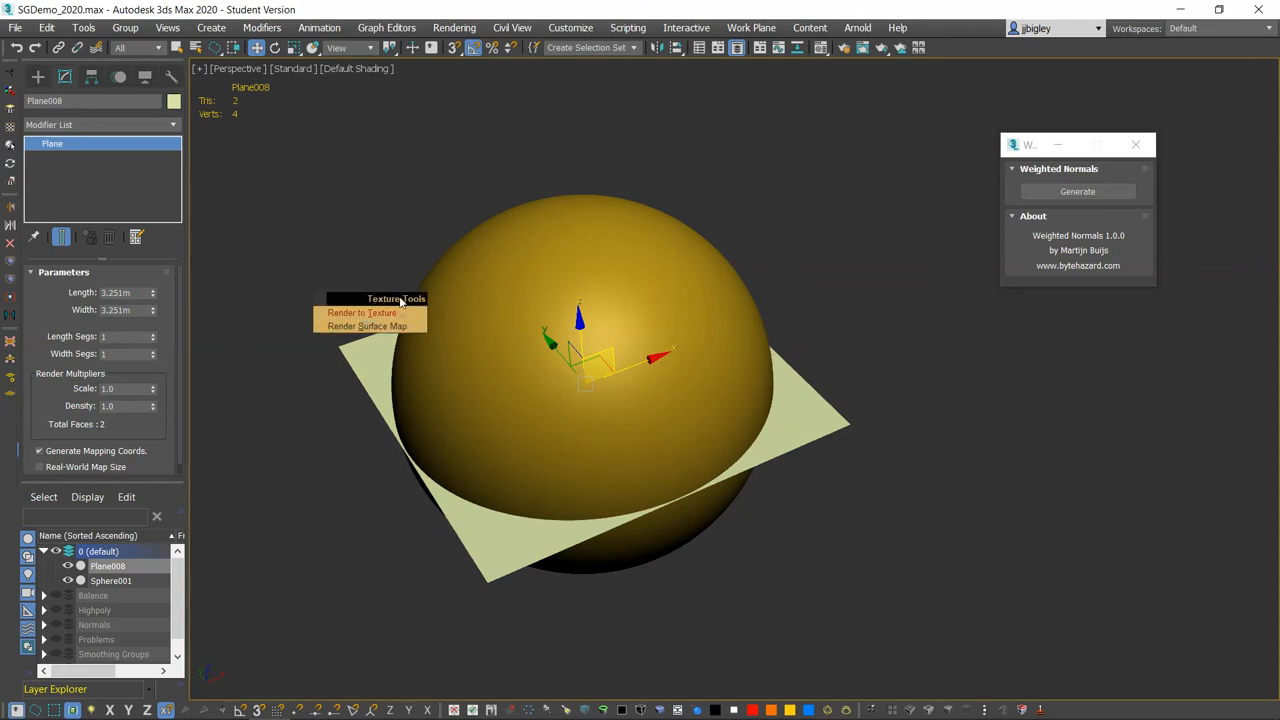
# Start Render To Texture for the plane and add Sphere001 as its projection target
pyautogui.click(360, 312)
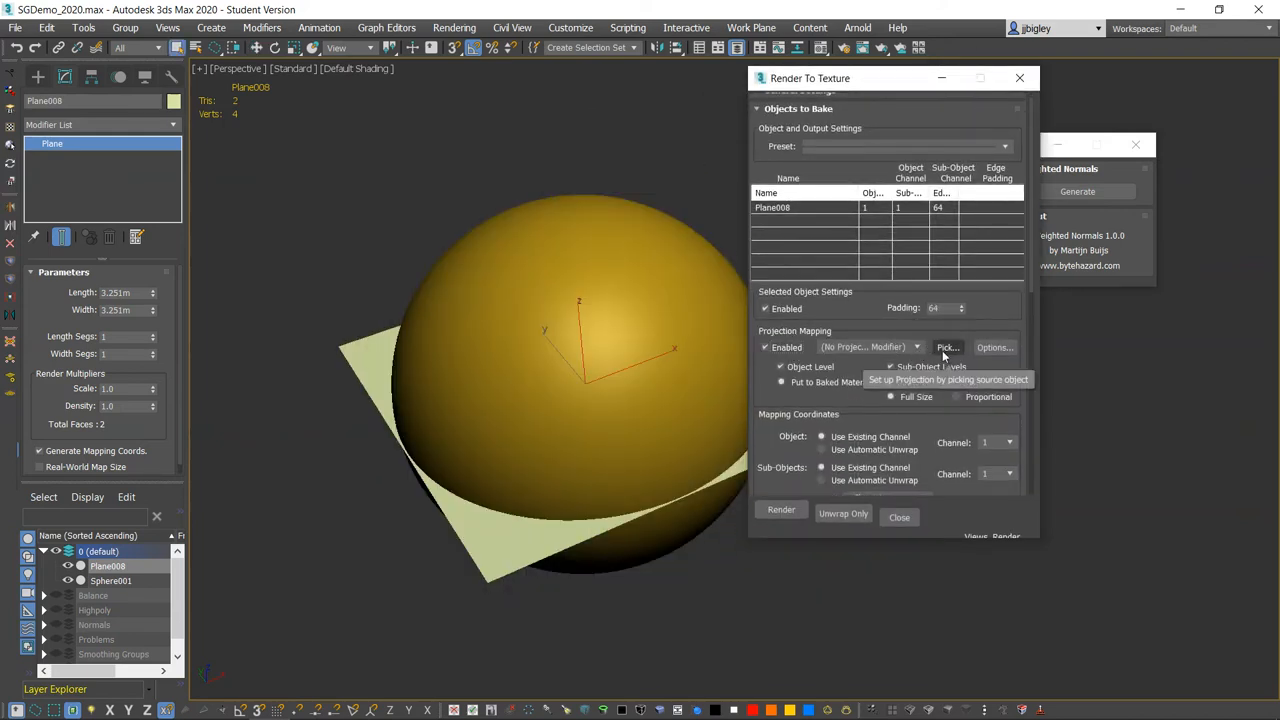
pyautogui.click(948, 348)
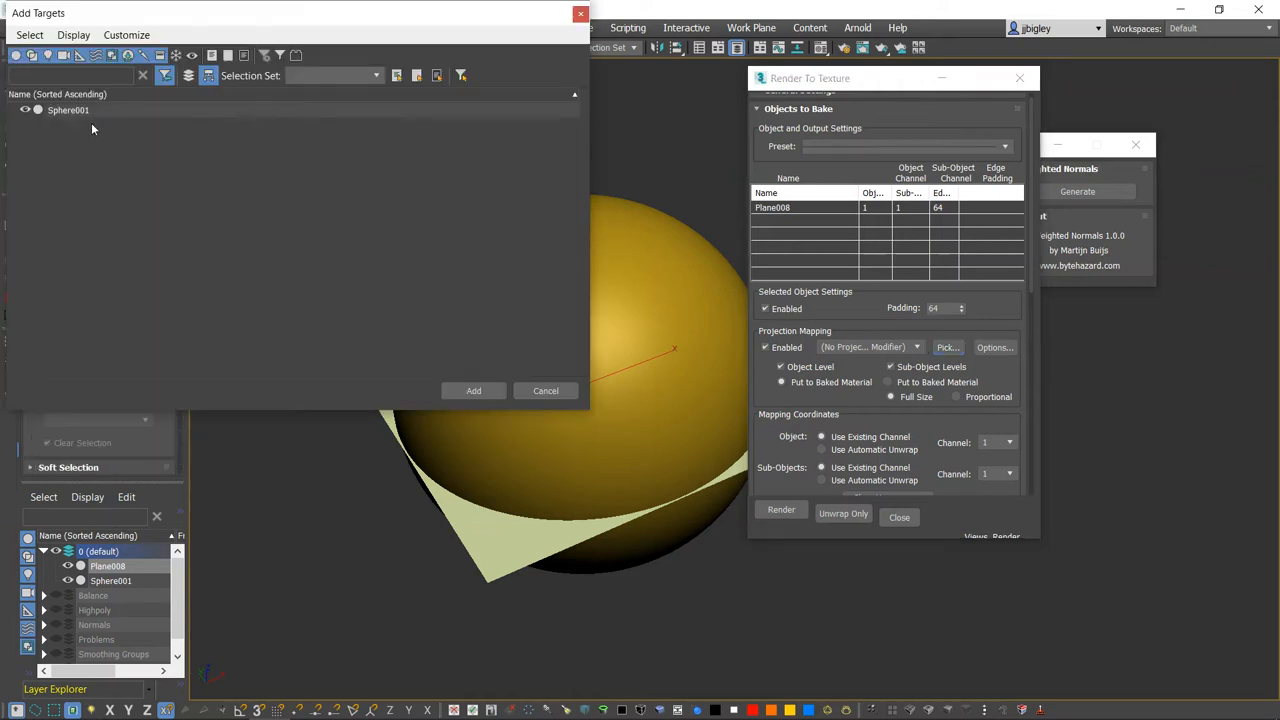
pyautogui.click(472, 390)
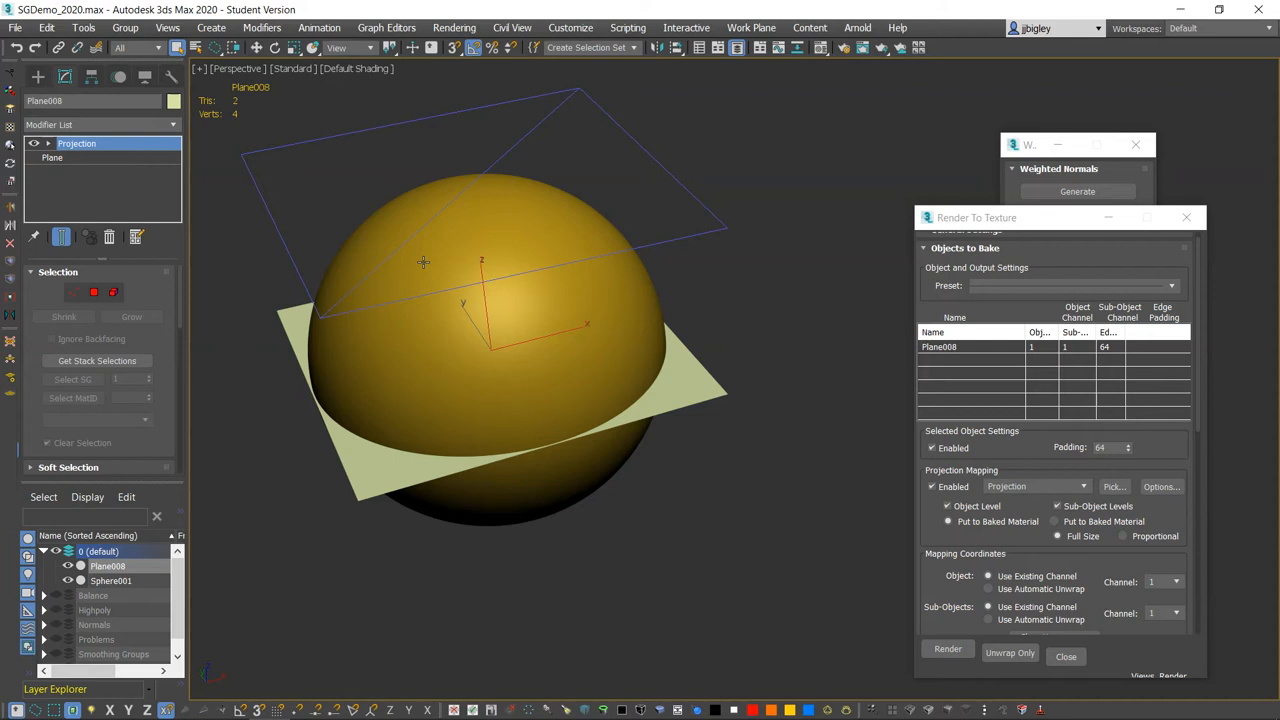
pyautogui.moveTo(872, 182)
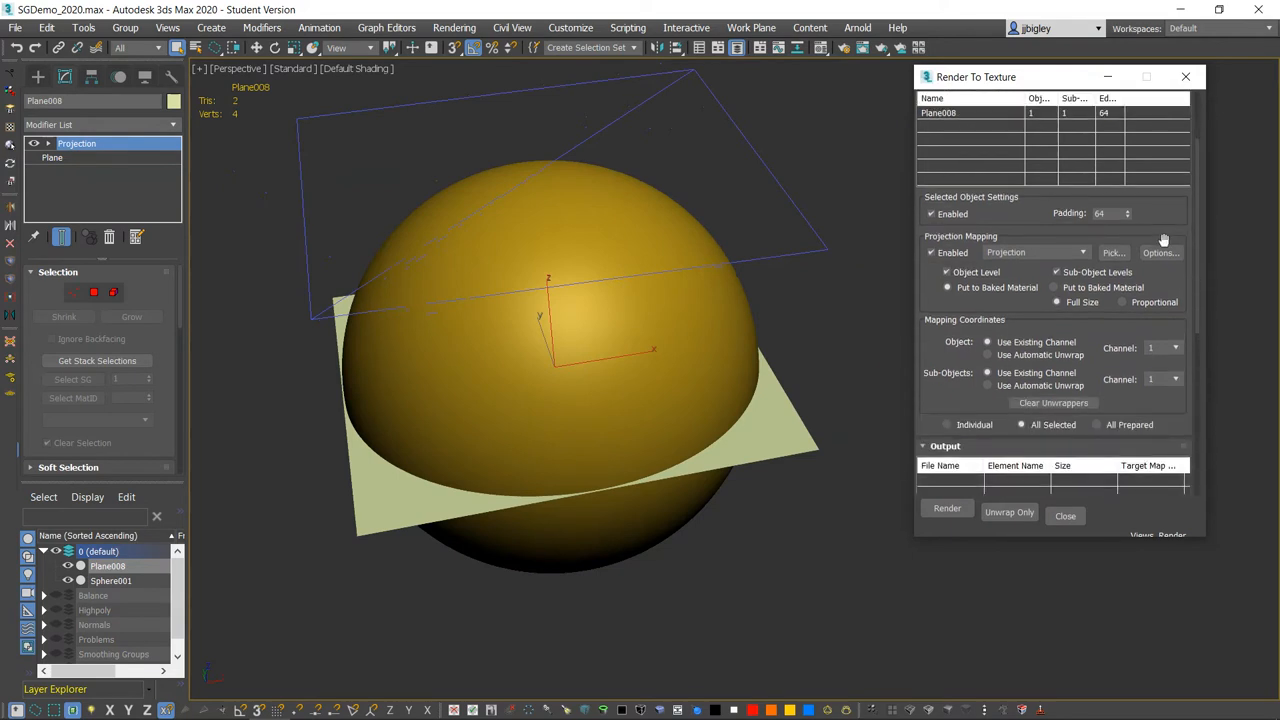
# Add a NormalsMap bake element and begin choosing its save location in the projects folder
pyautogui.click(988, 376)
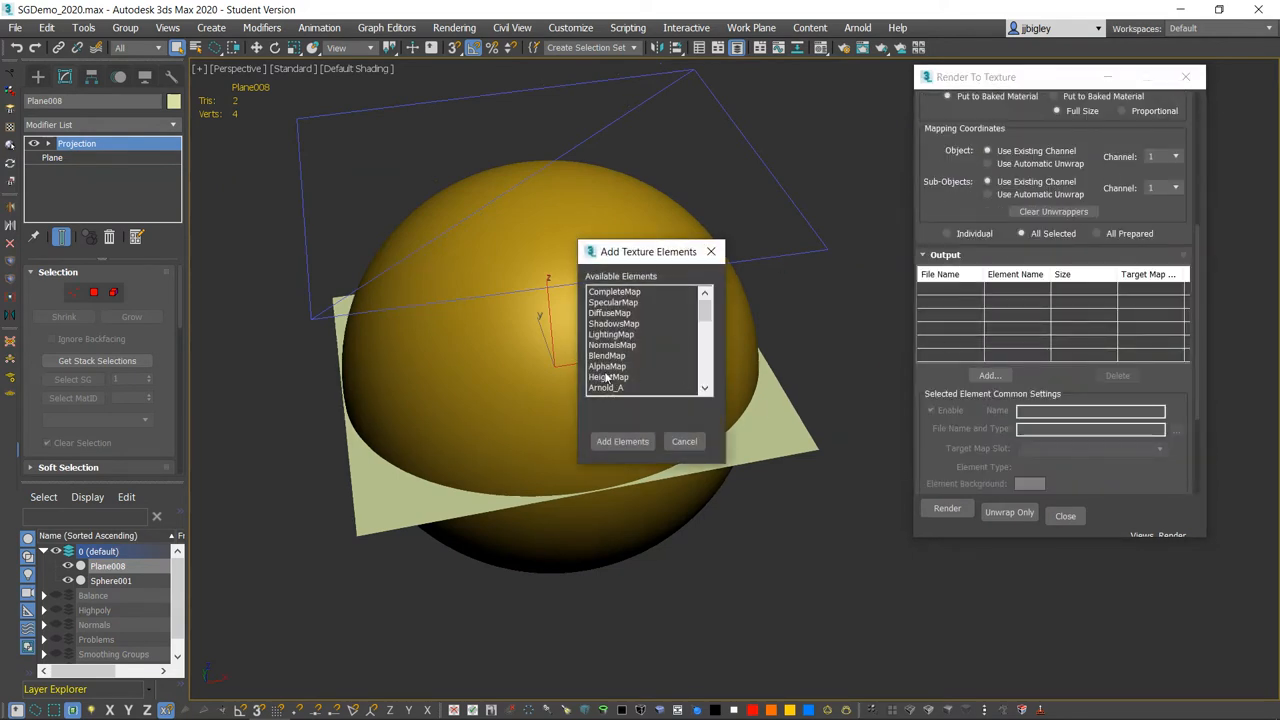
pyautogui.click(622, 442)
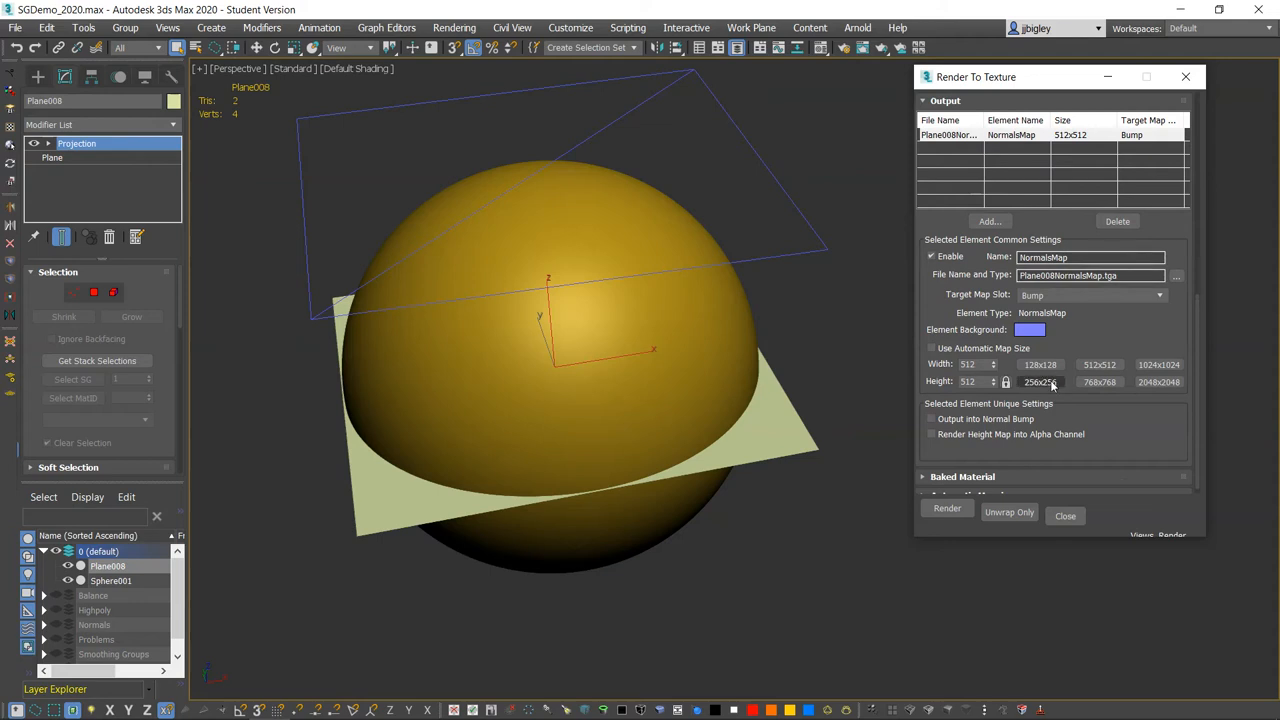
pyautogui.click(1178, 276)
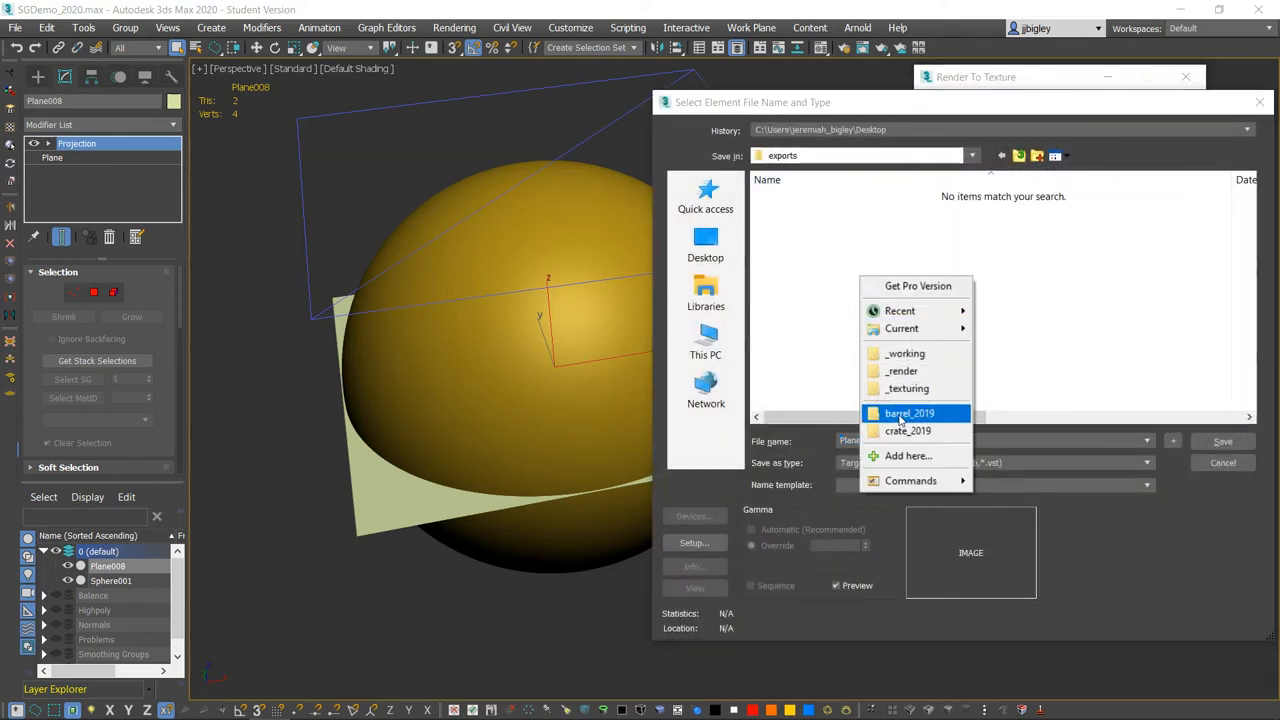
pyautogui.click(904, 352)
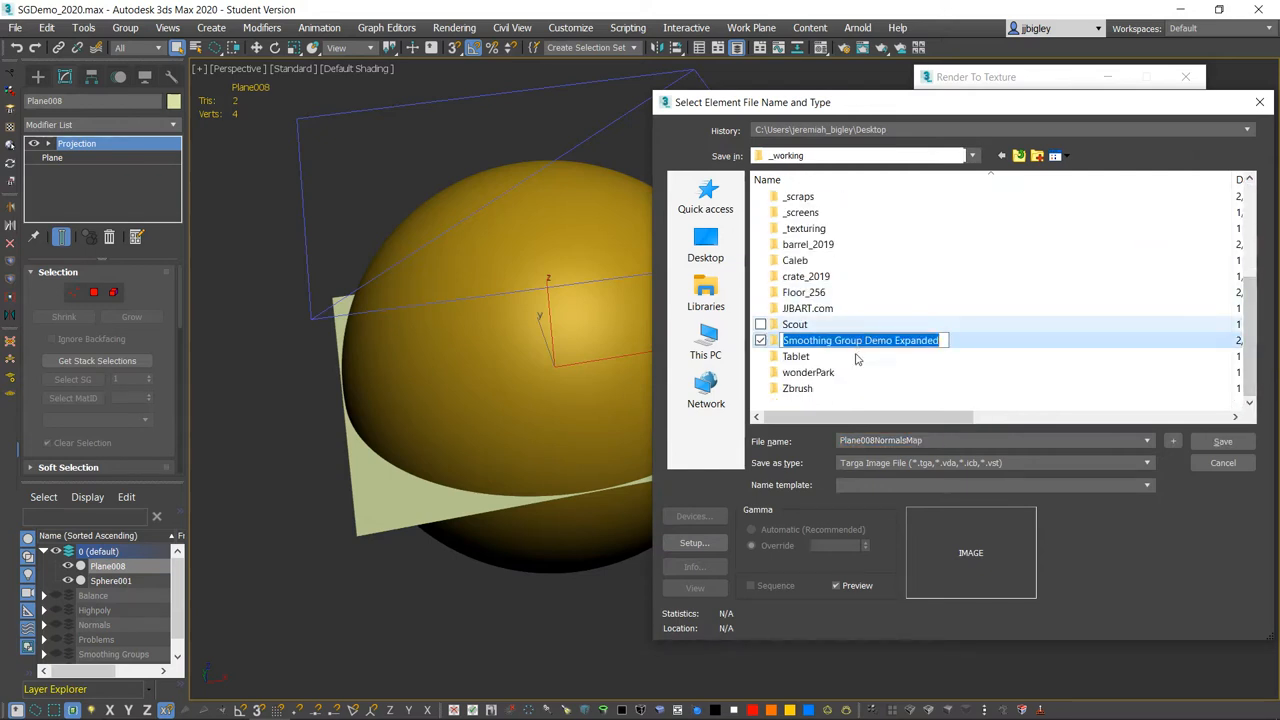
# Point the output at Smoothing Group Demo Expanded > textures as a Targa file
pyautogui.doubleClick(860, 340)
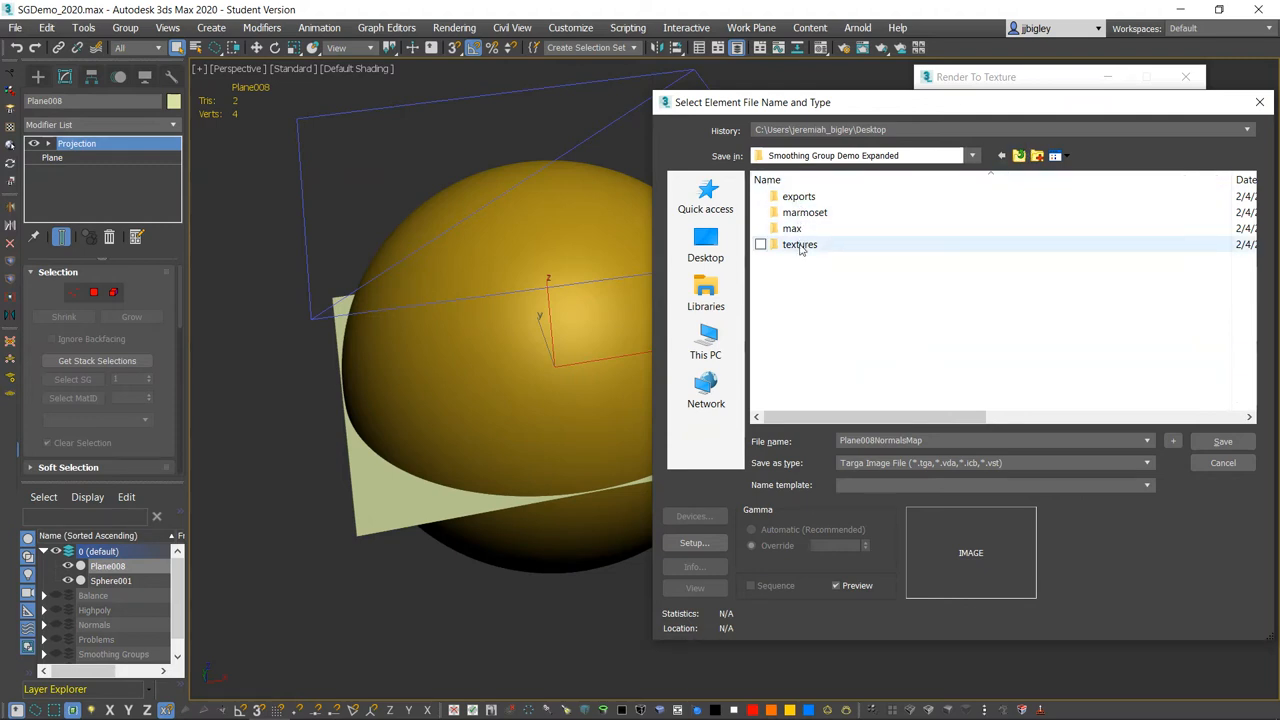
pyautogui.doubleClick(800, 244)
pyautogui.write('spehre')
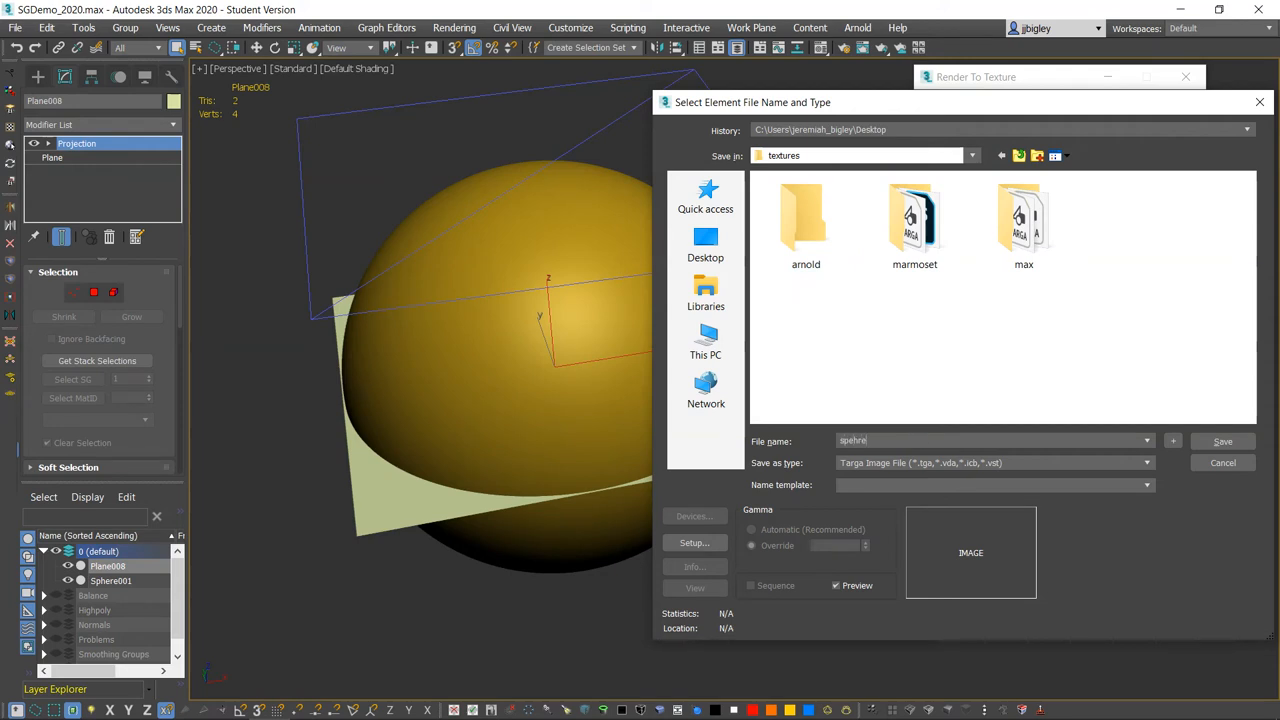
pyautogui.click(1222, 442)
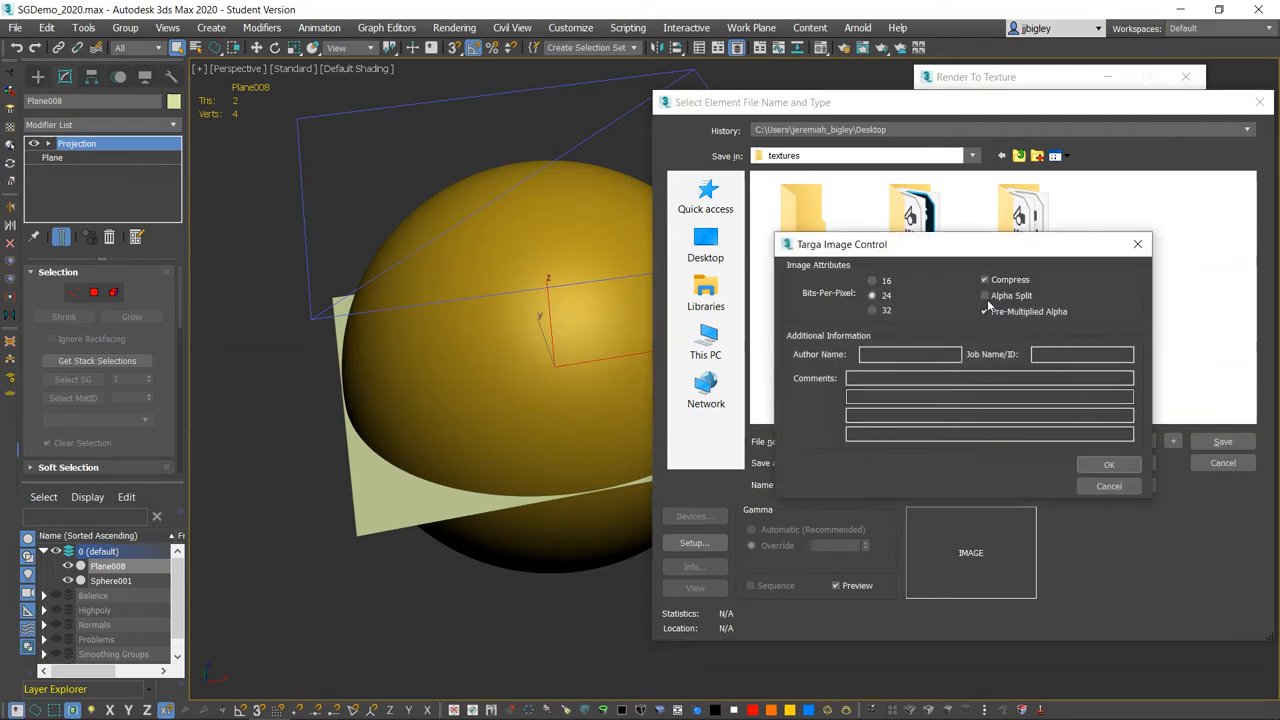
pyautogui.click(1108, 464)
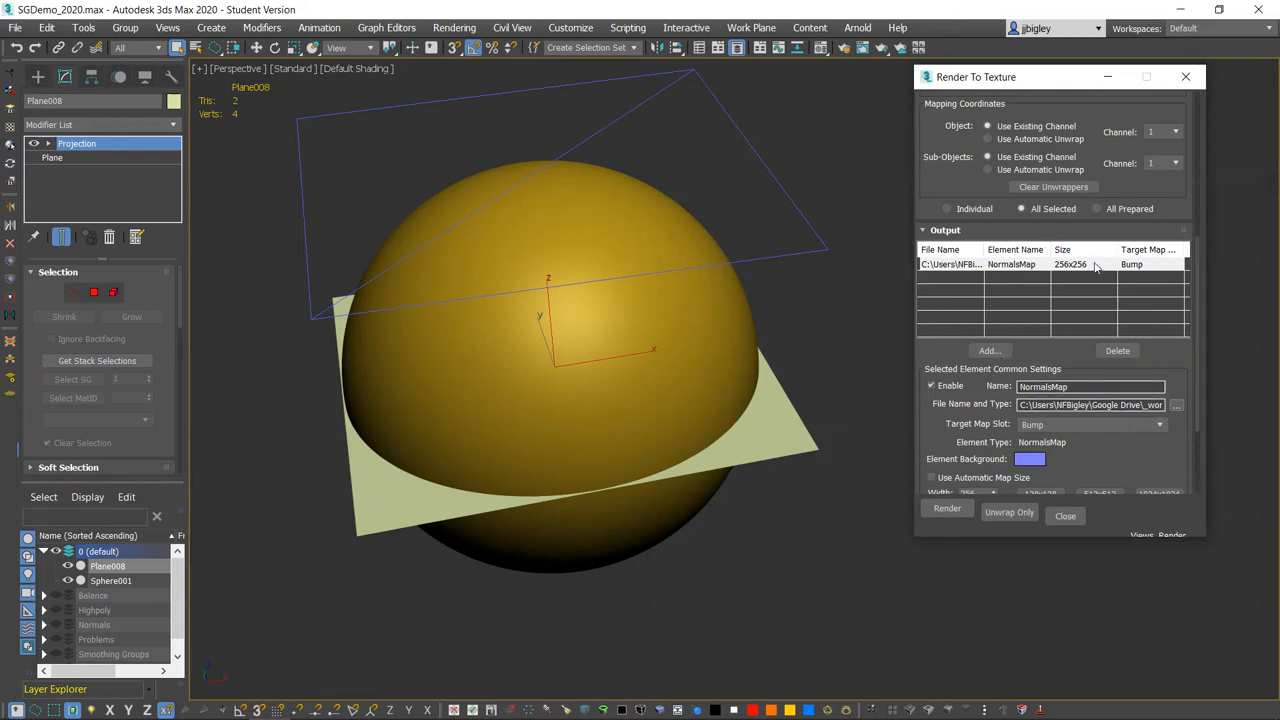
# Render the NormalsMap element, continuing past the Missing Map Targets warning
pyautogui.click(1160, 424)
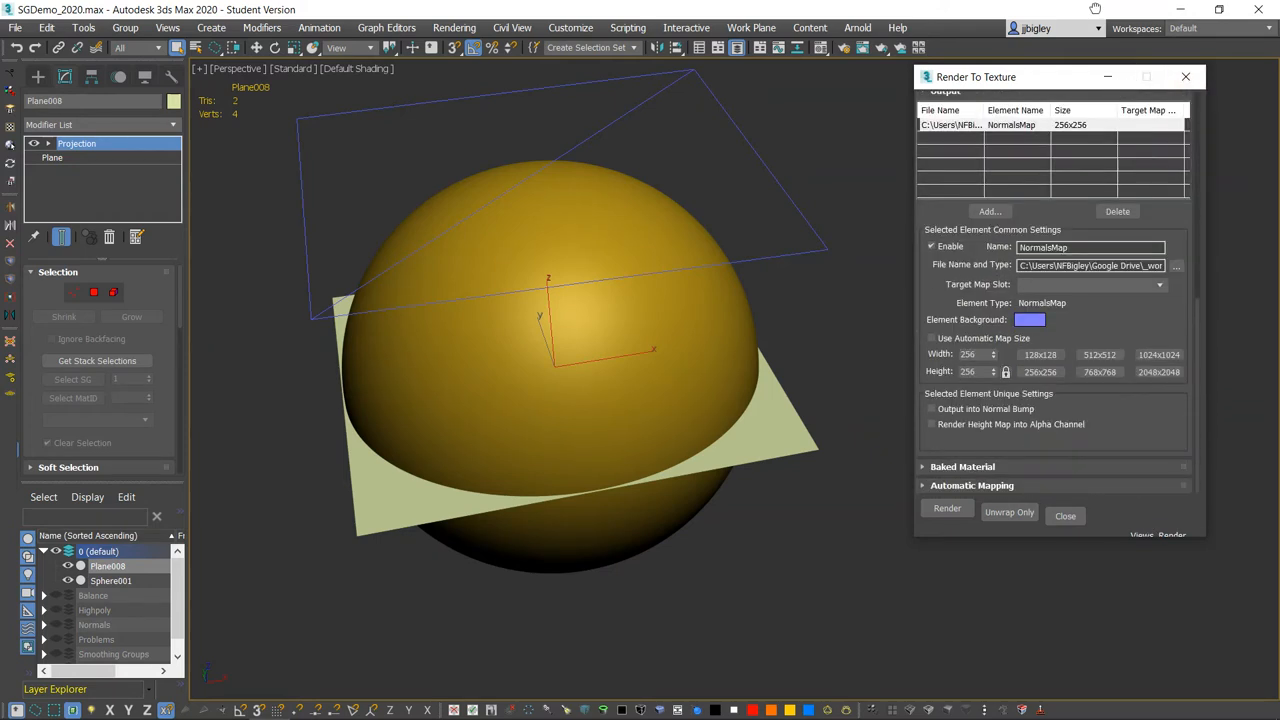
pyautogui.scroll(3)
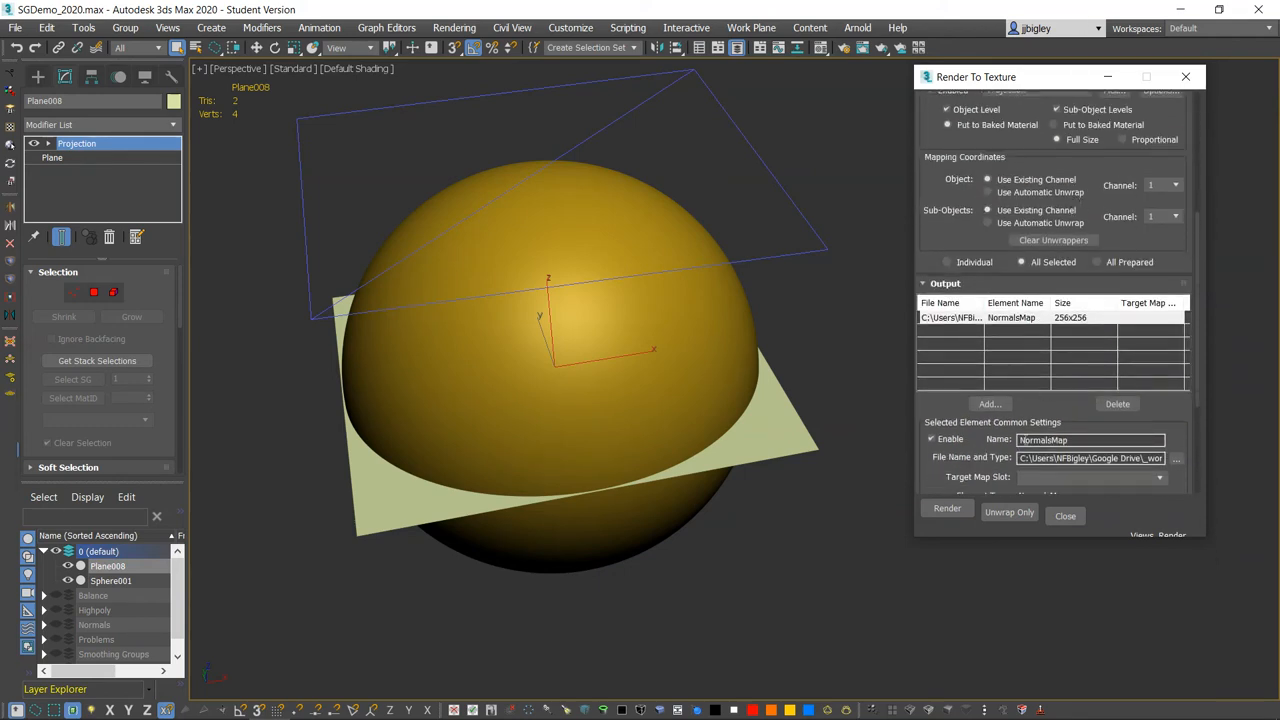
pyautogui.click(946, 510)
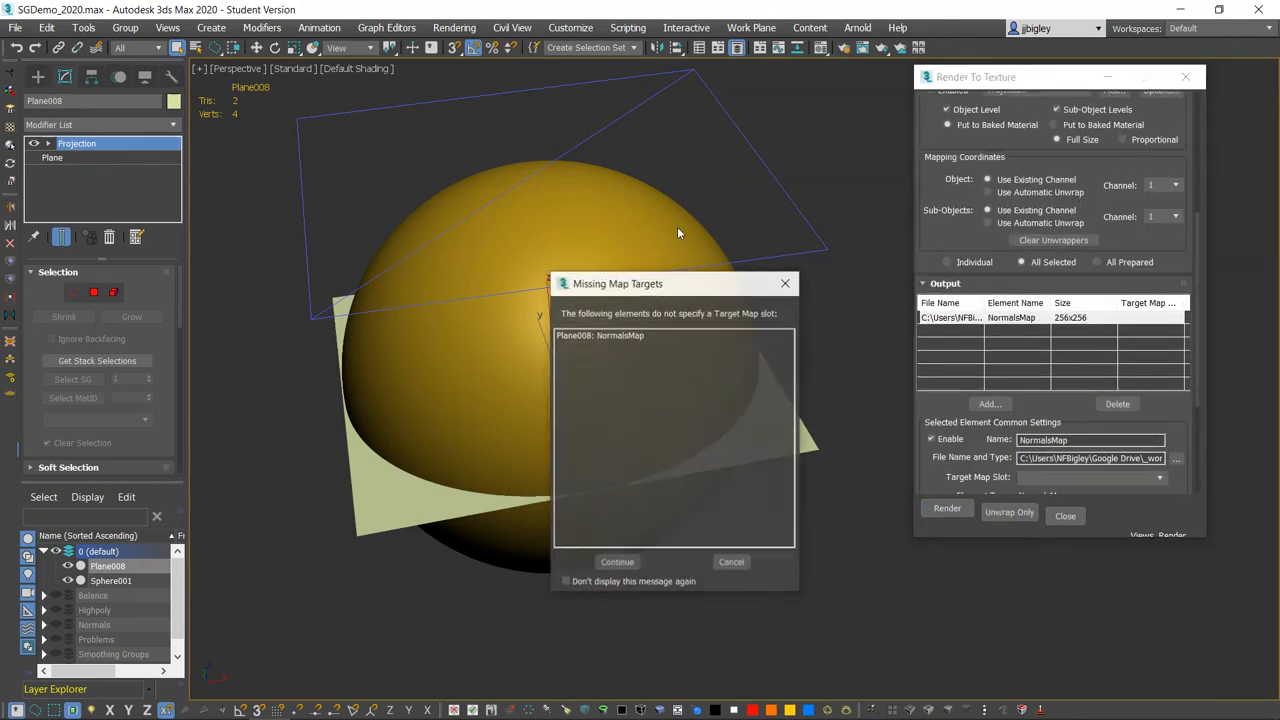
pyautogui.click(616, 560)
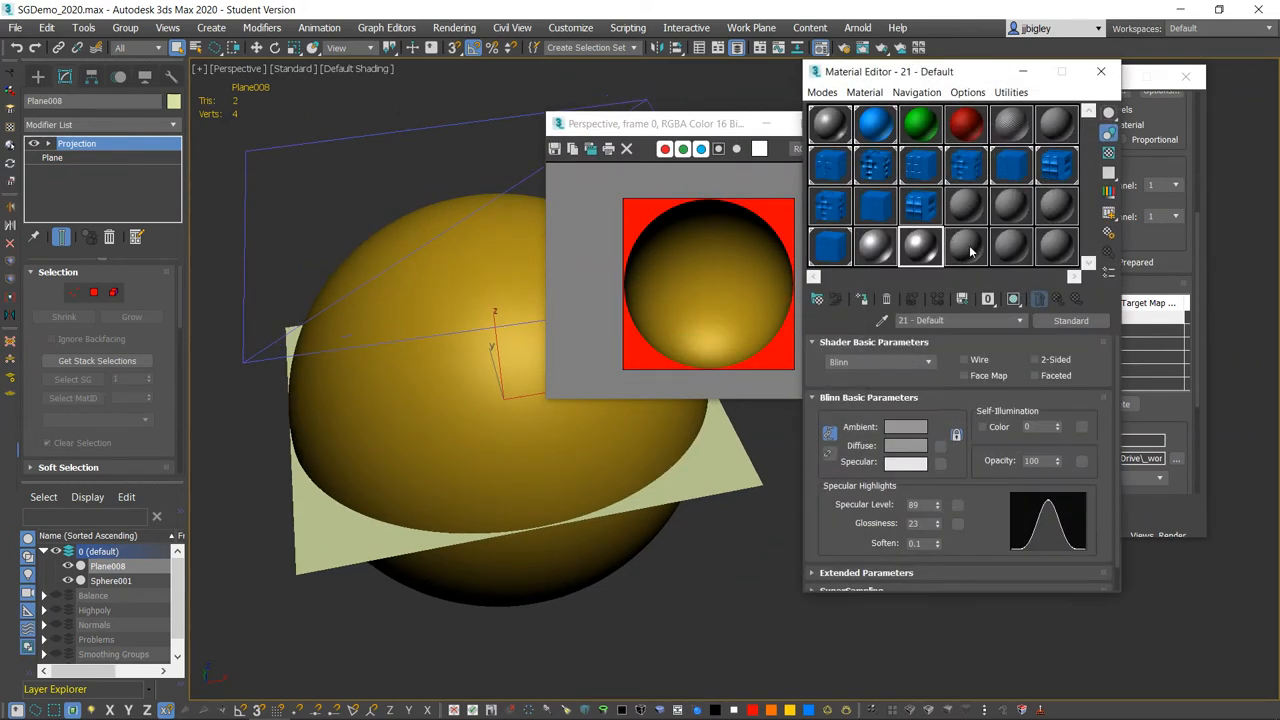
# Clone the baking plane as a copy named Plane009
pyautogui.click(822, 92)
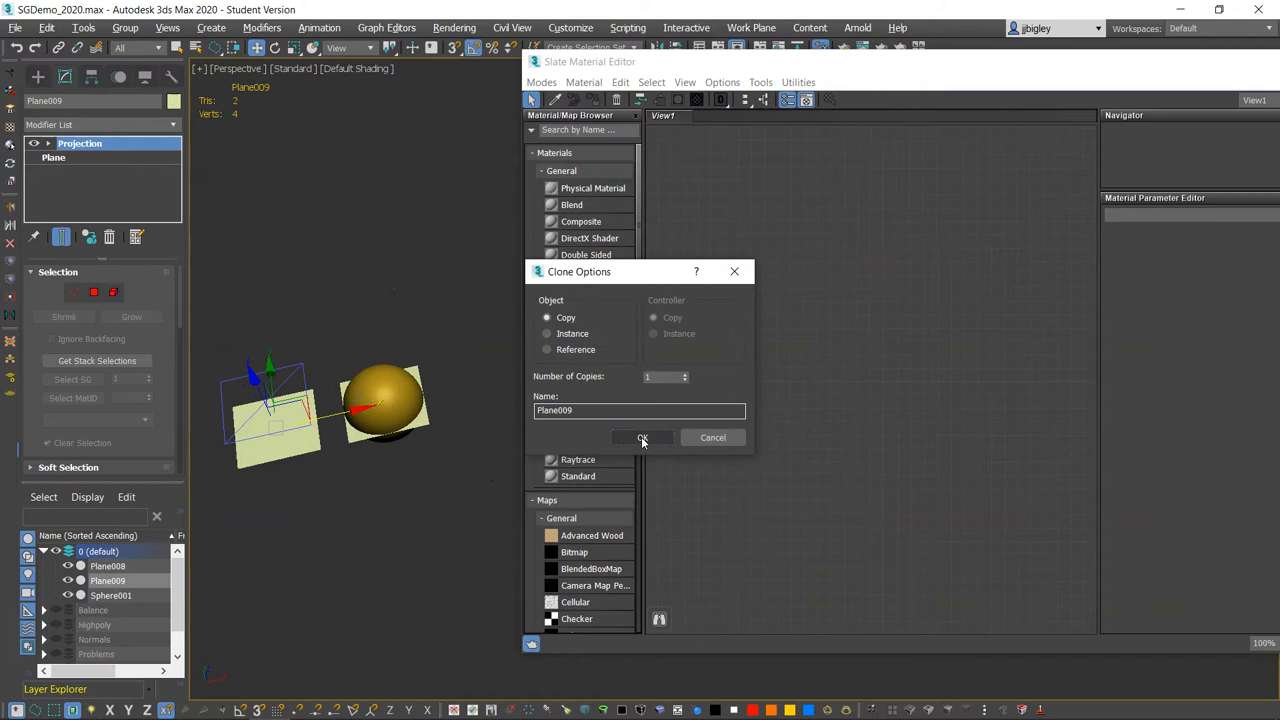
pyautogui.click(642, 436)
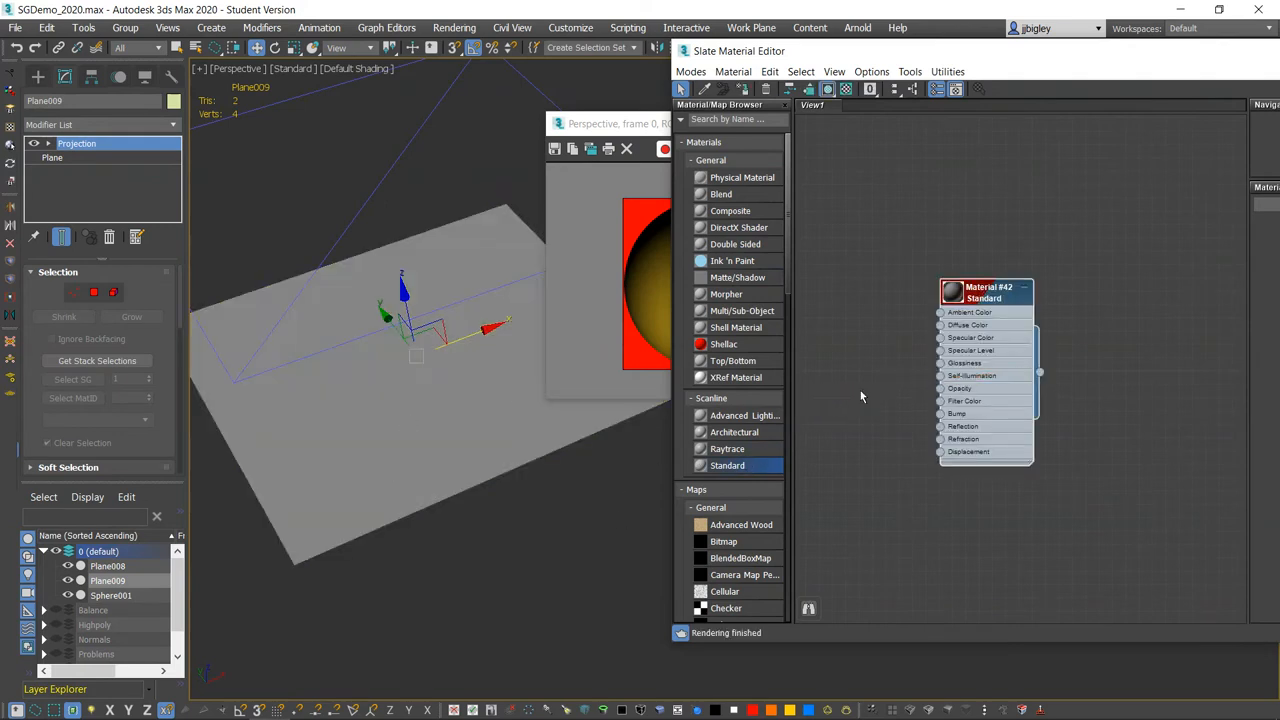
# Wire a Normal Bump into the material's Bump slot and load the baked sphere.tga into its bitmap
pyautogui.moveTo(984, 290); pyautogui.dragTo(1064, 236)
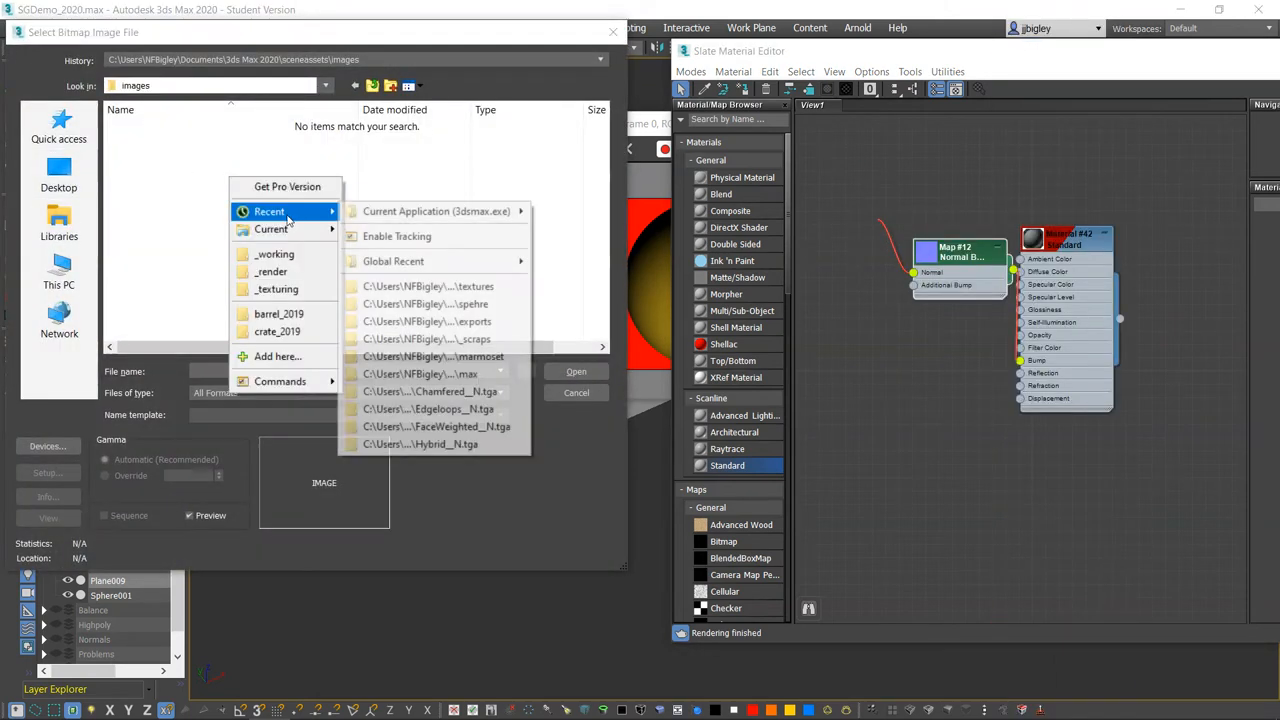
pyautogui.click(428, 286)
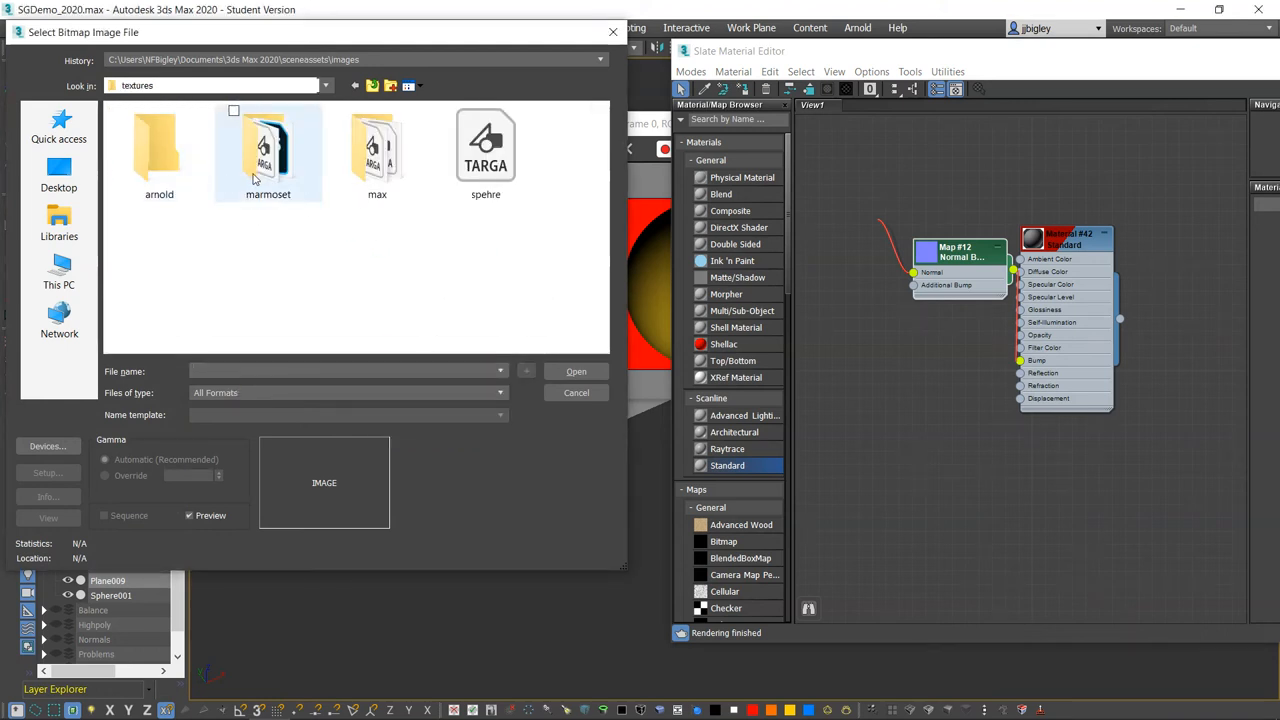
pyautogui.click(484, 150)
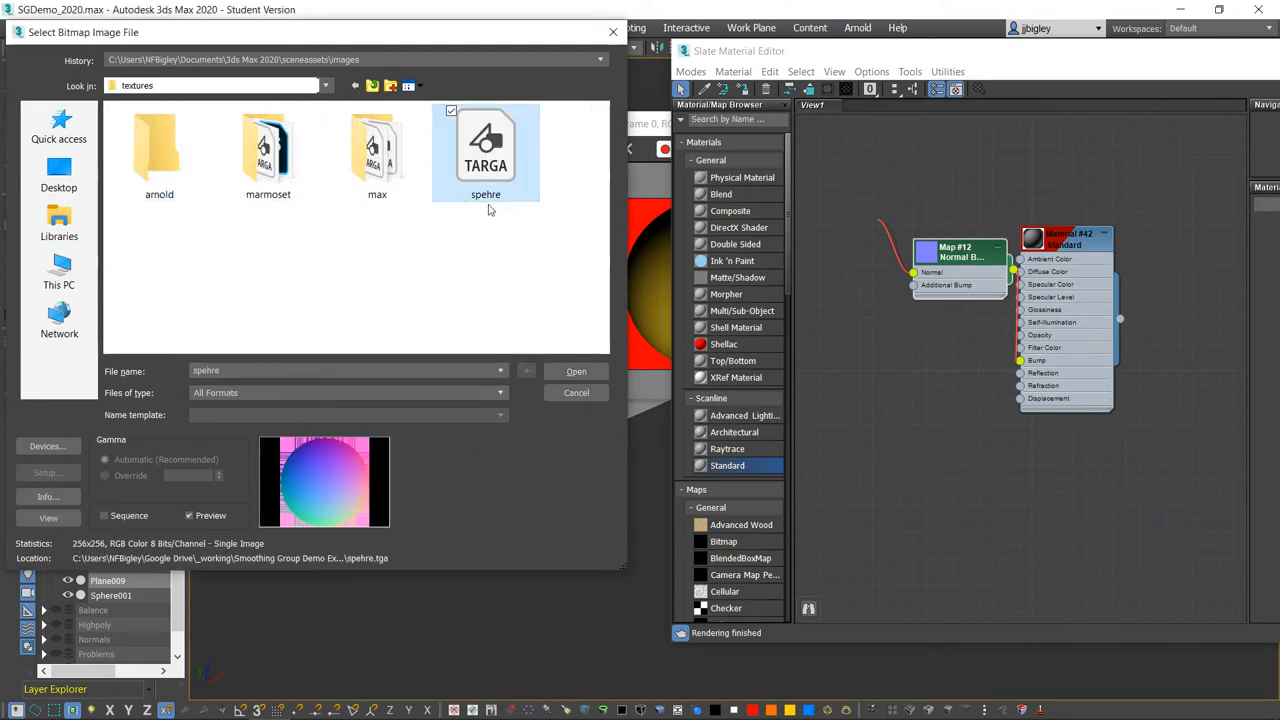
pyautogui.click(576, 370)
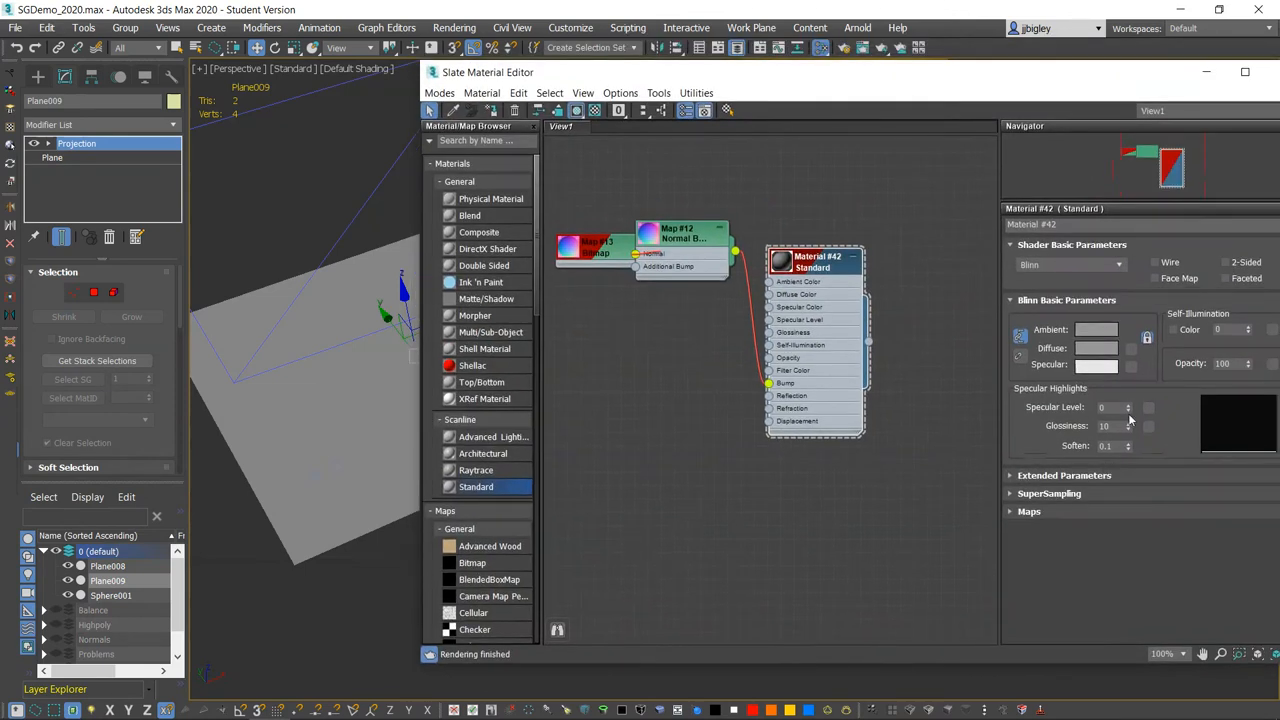
# Show the material's Maps rollout and select the Bump amount value for editing
pyautogui.click(1128, 404)
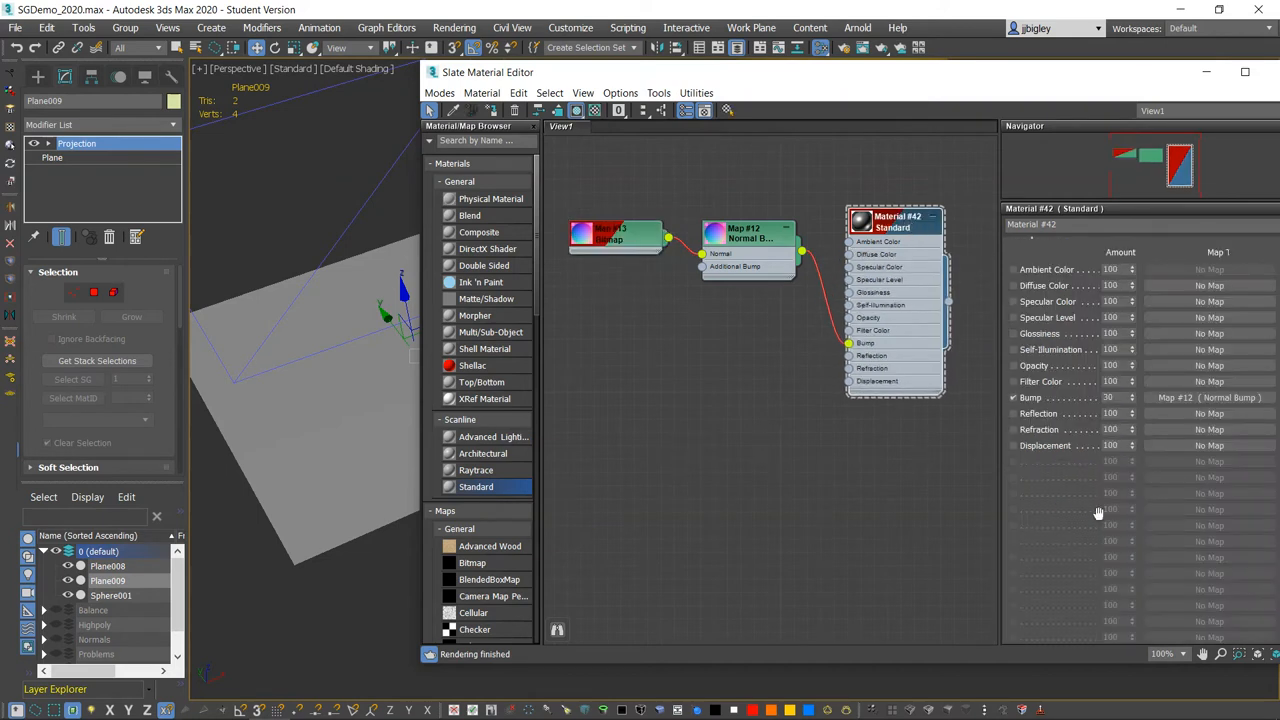
pyautogui.tripleClick(1108, 396)
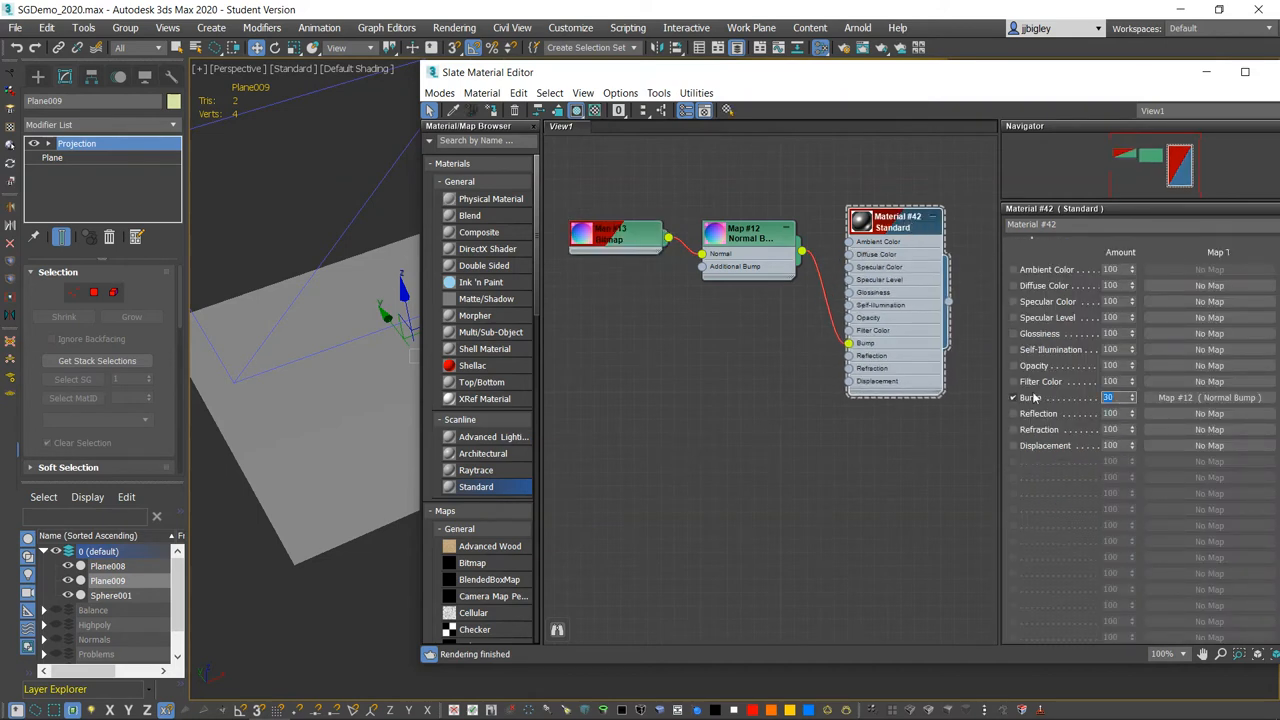
pyautogui.tripleClick(1108, 396)
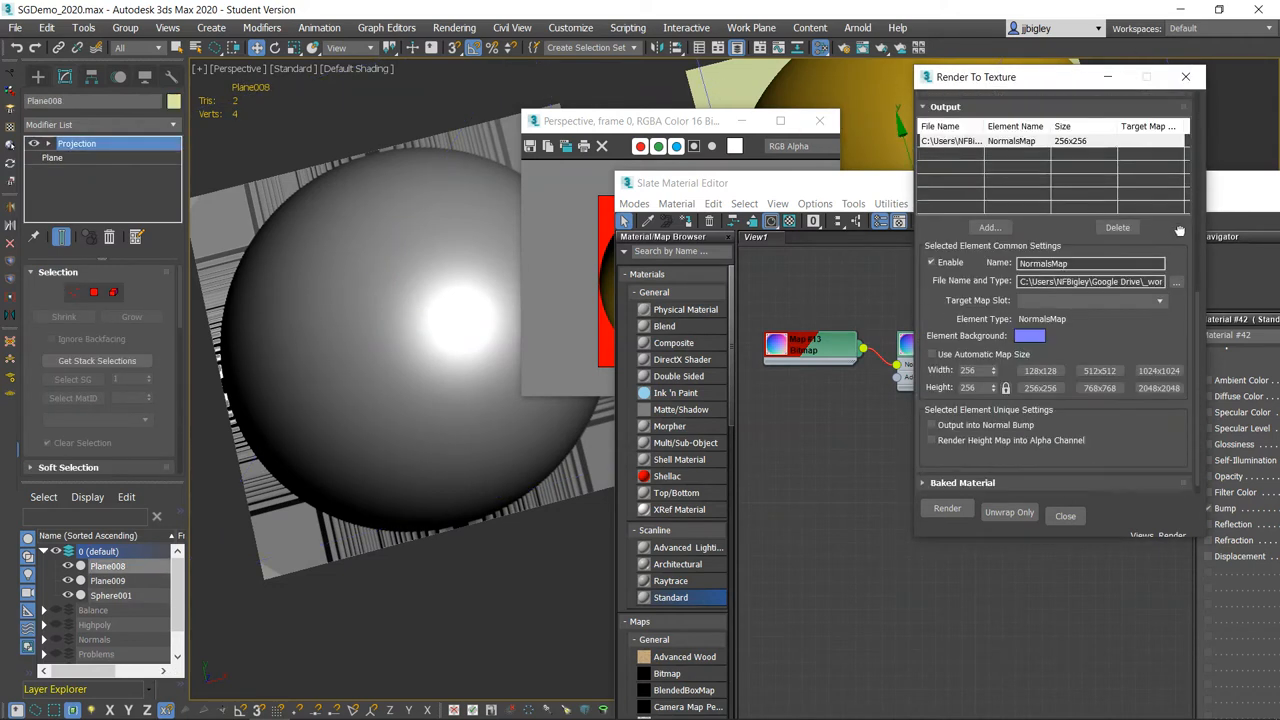
# Review projection options and rebake, continuing past the warning and overwriting the earlier sphere image
pyautogui.click(948, 508)
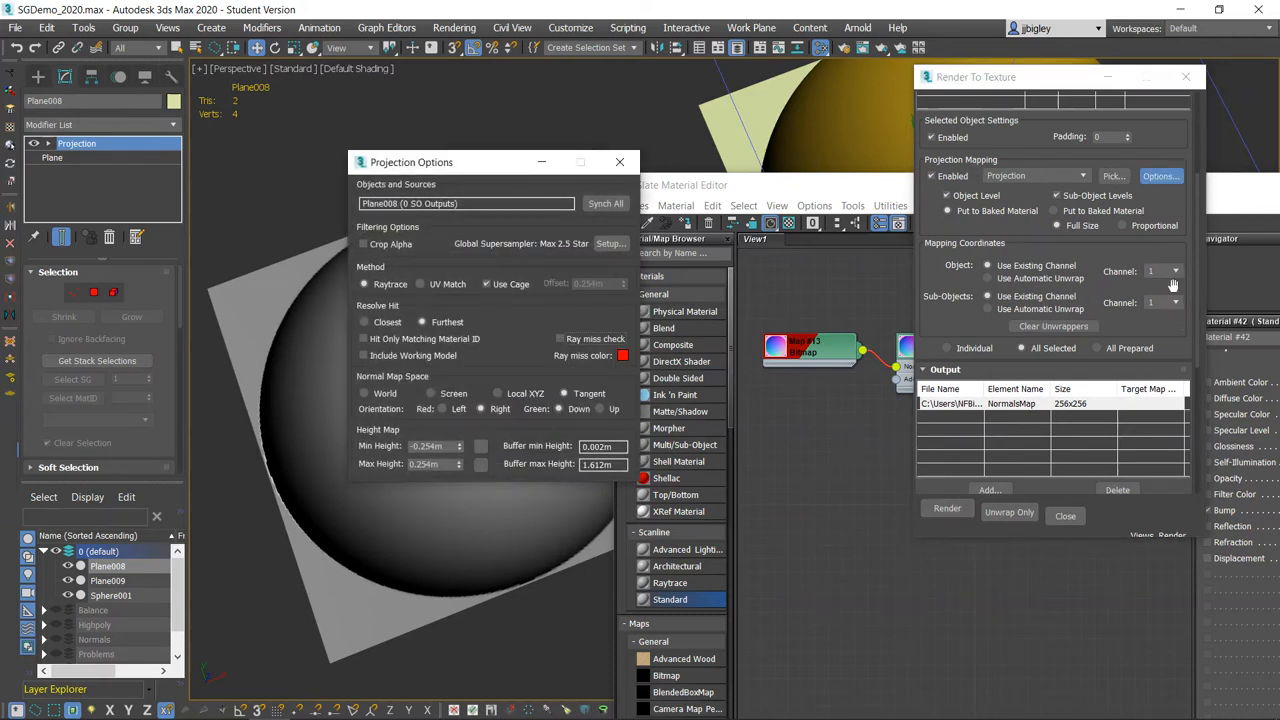
pyautogui.click(946, 508)
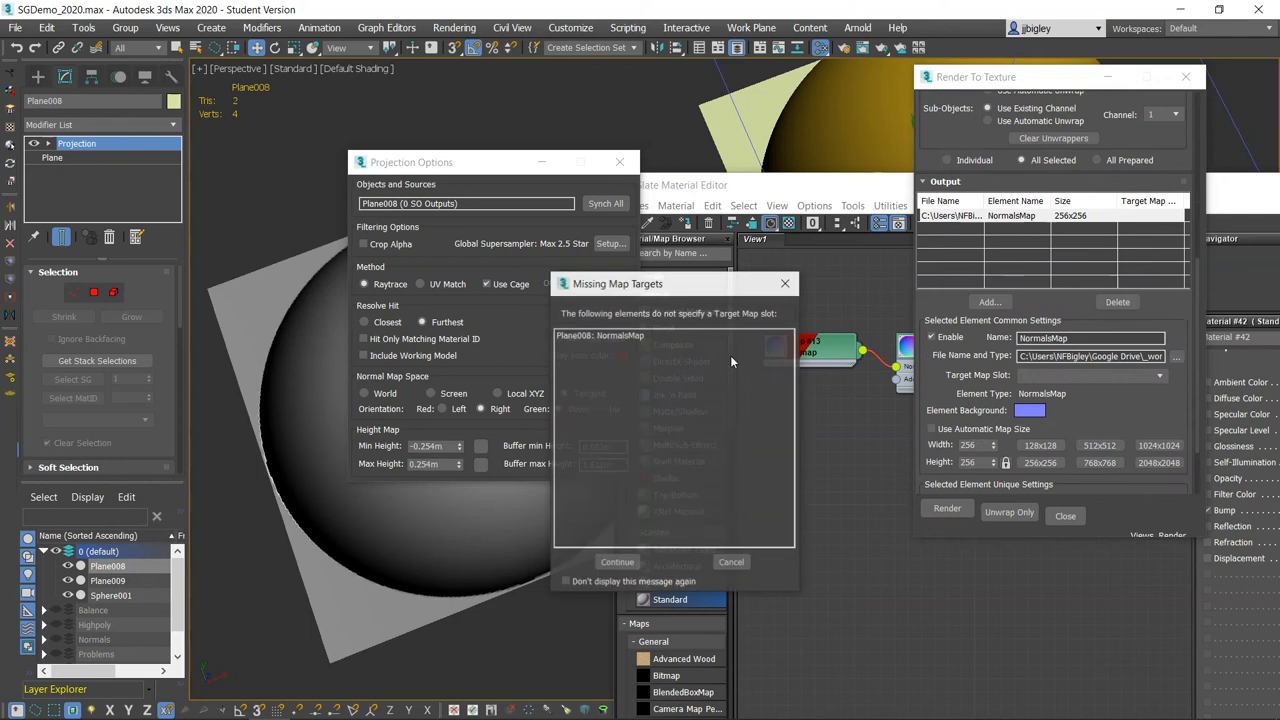
pyautogui.click(616, 560)
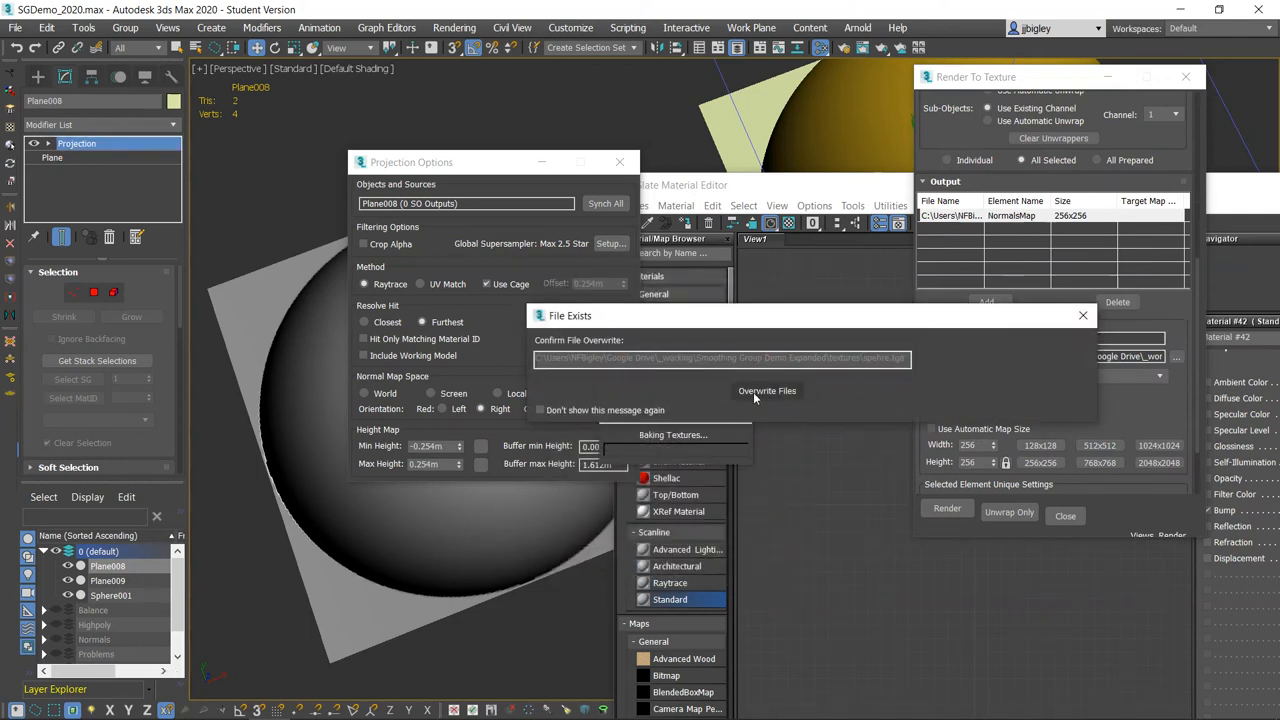
pyautogui.click(768, 390)
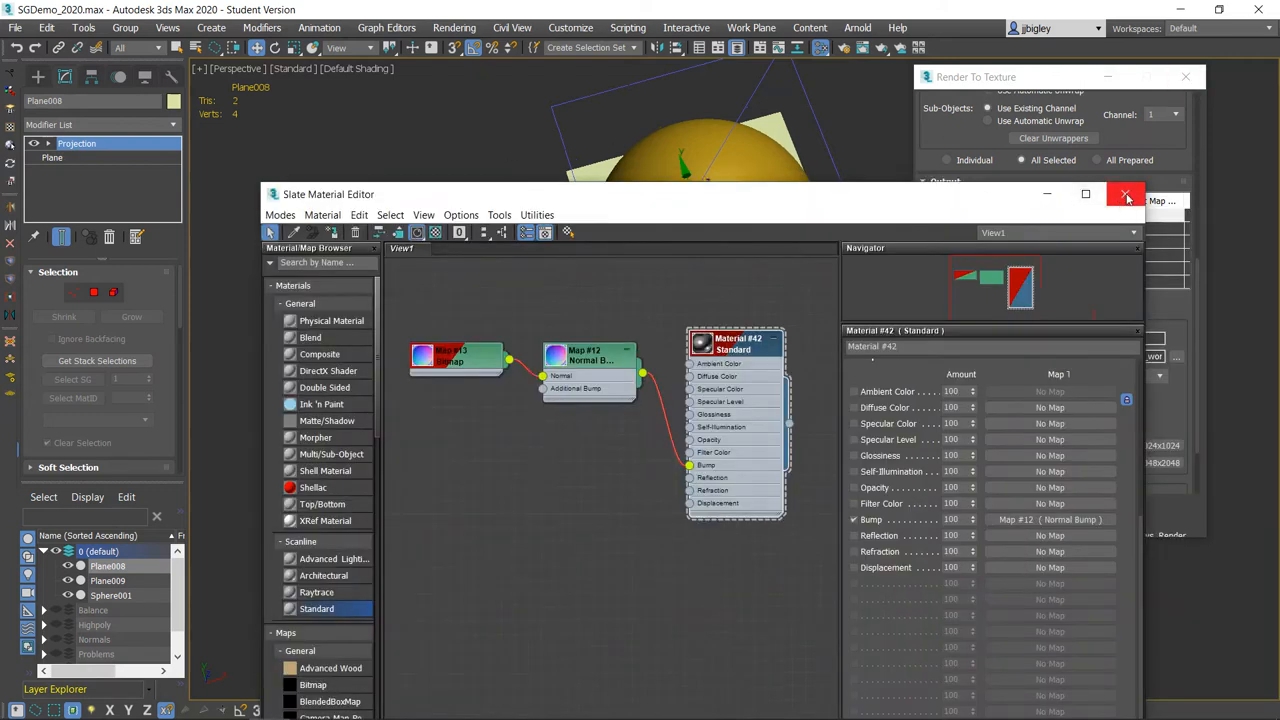
# Close the material editor, select Sphere001 to compare it with the normal-mapped plane, then Alt+Tab away
pyautogui.click(1126, 194)
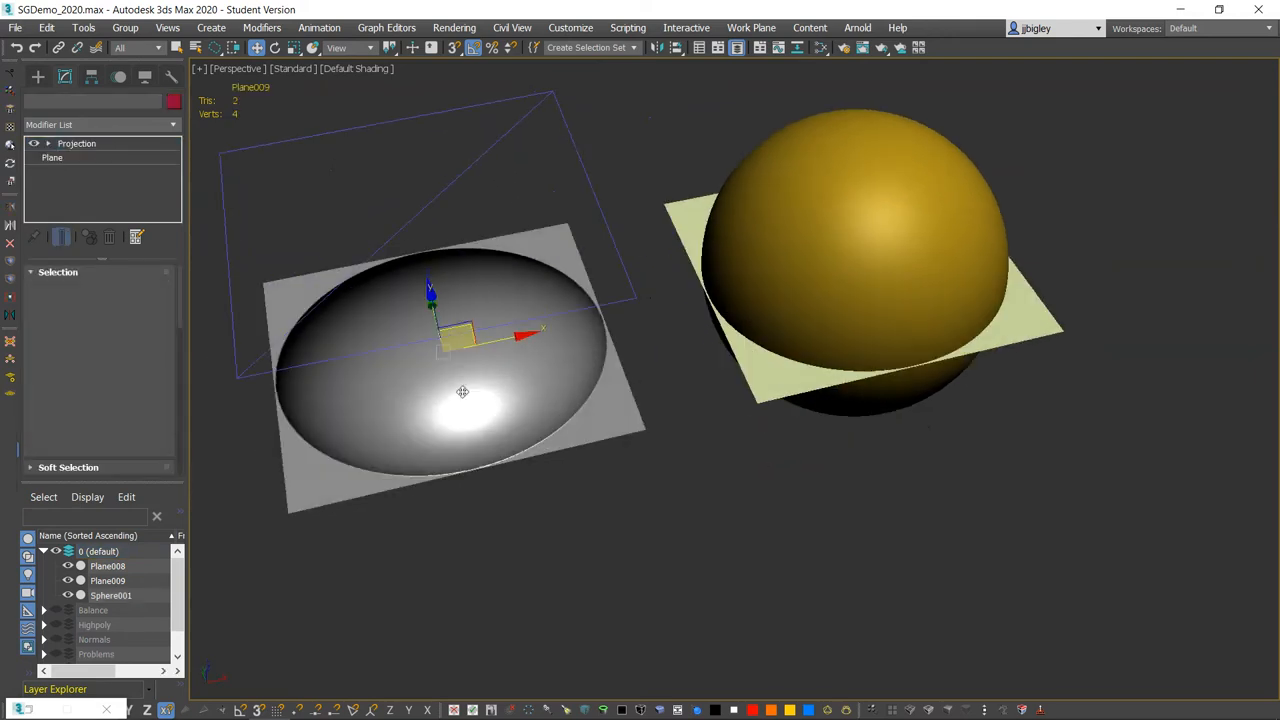
pyautogui.click(76, 144)
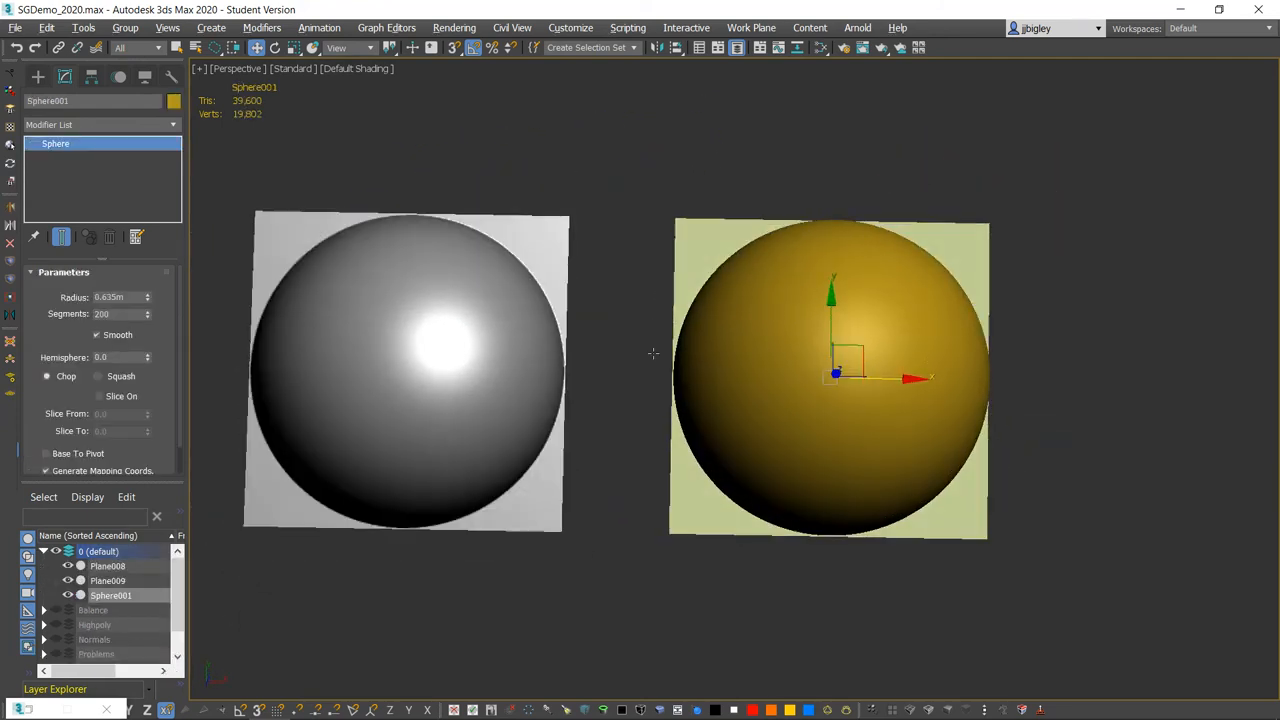
pyautogui.moveTo(650, 350); pyautogui.dragTo(692, 260)
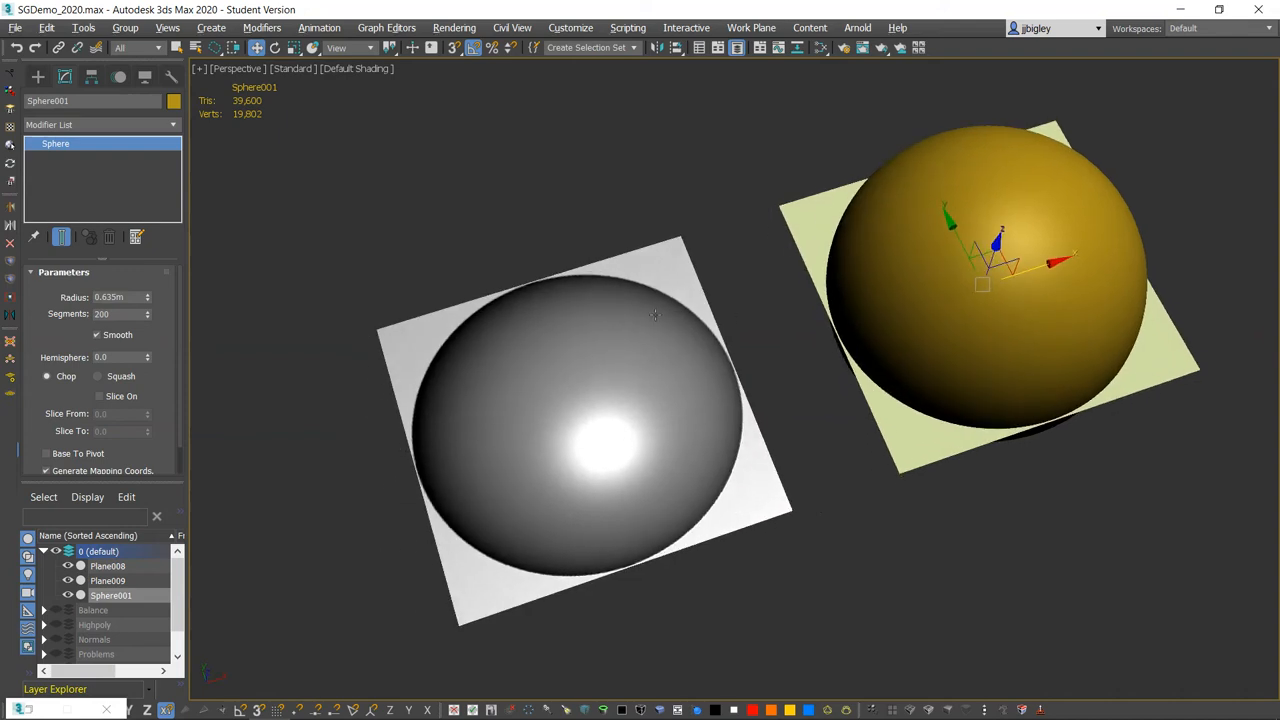
pyautogui.press('alt+tab')
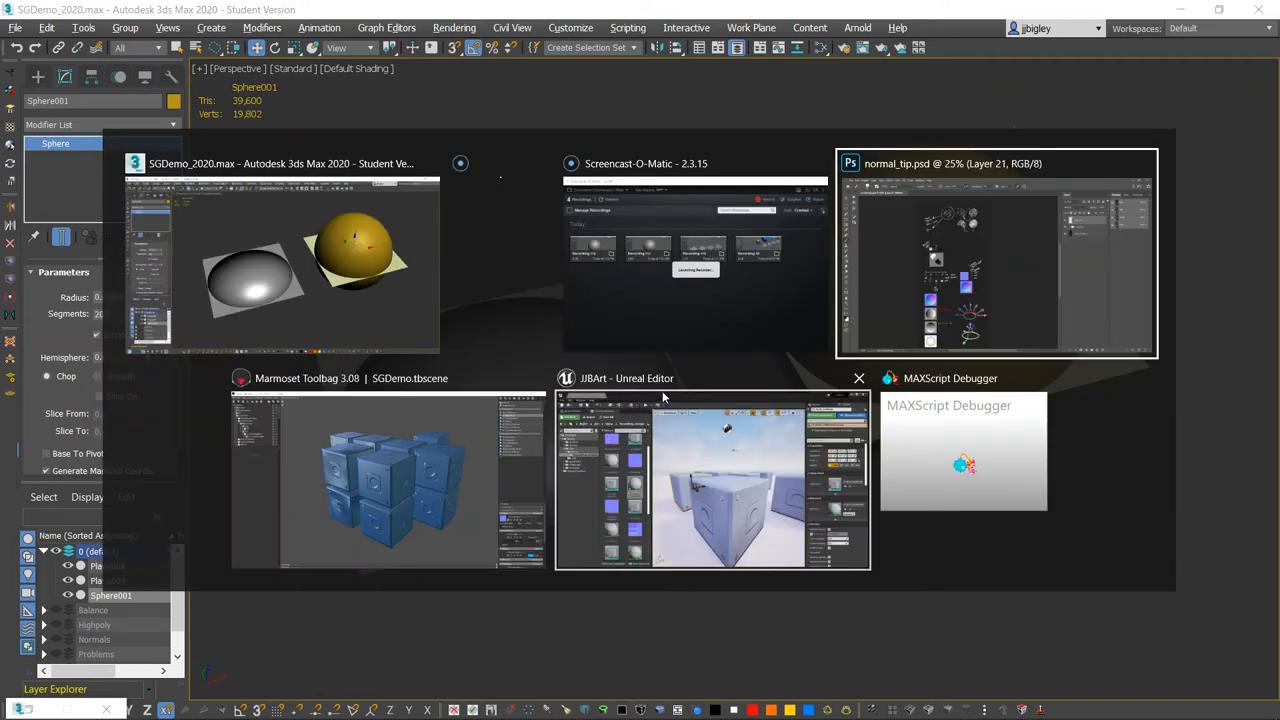
# Switch to the normal_tip.psd notes document with the normal-map sphere
pyautogui.click(996, 254)
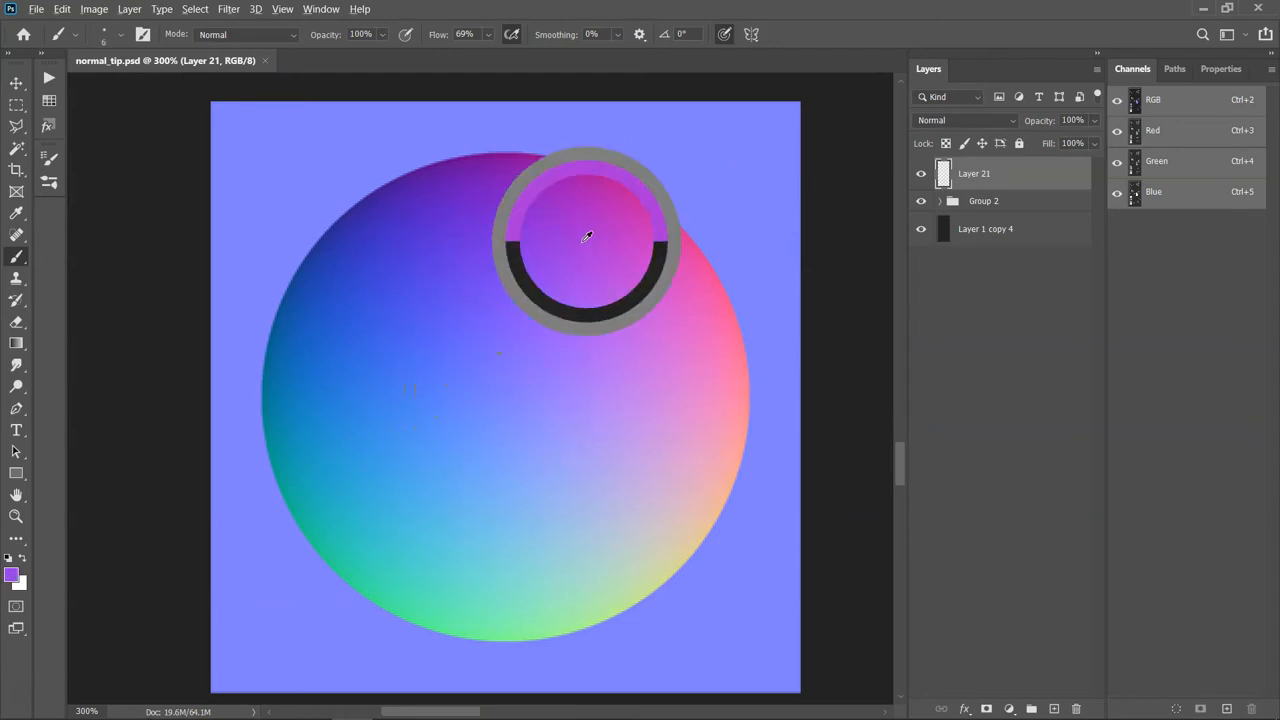
# Sample colours at the sphere's top, right, bottom, left and upper-right edges with the eyedropper
pyautogui.moveTo(588, 236); pyautogui.dragTo(316, 432)
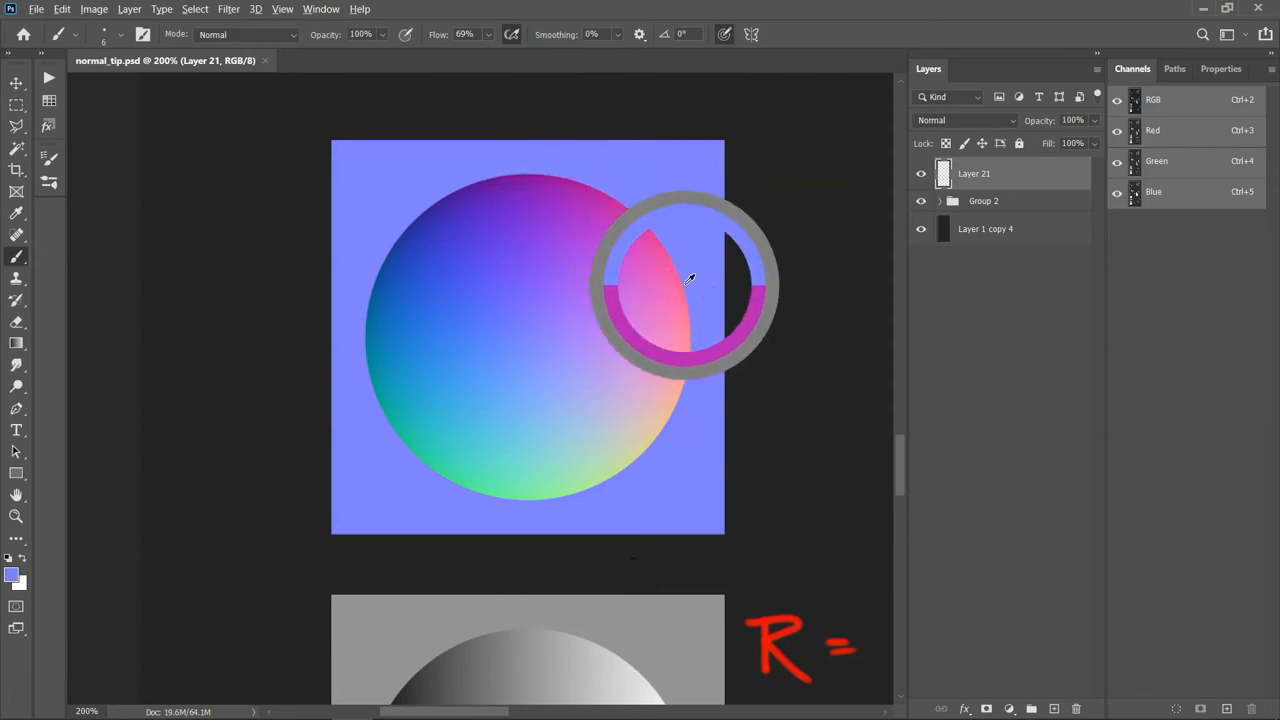
pyautogui.moveTo(684, 290); pyautogui.dragTo(520, 490)
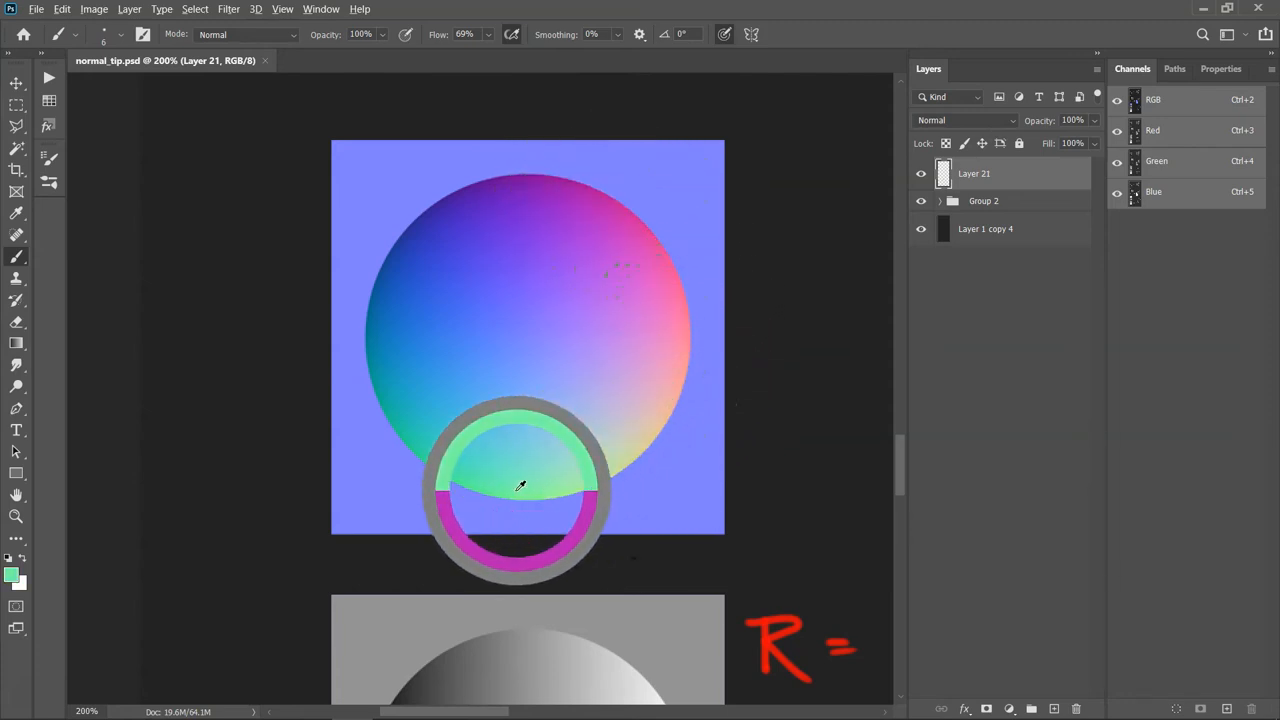
pyautogui.moveTo(520, 486); pyautogui.dragTo(390, 290)
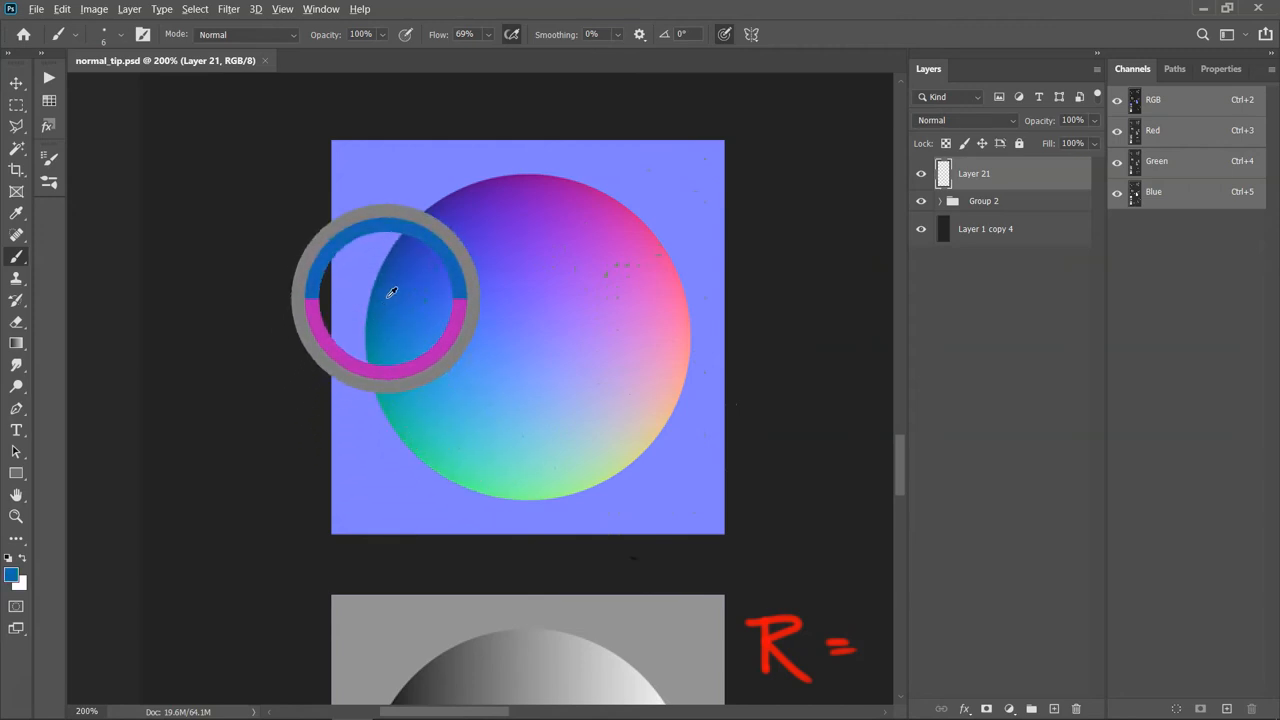
pyautogui.moveTo(390, 290); pyautogui.dragTo(630, 244)
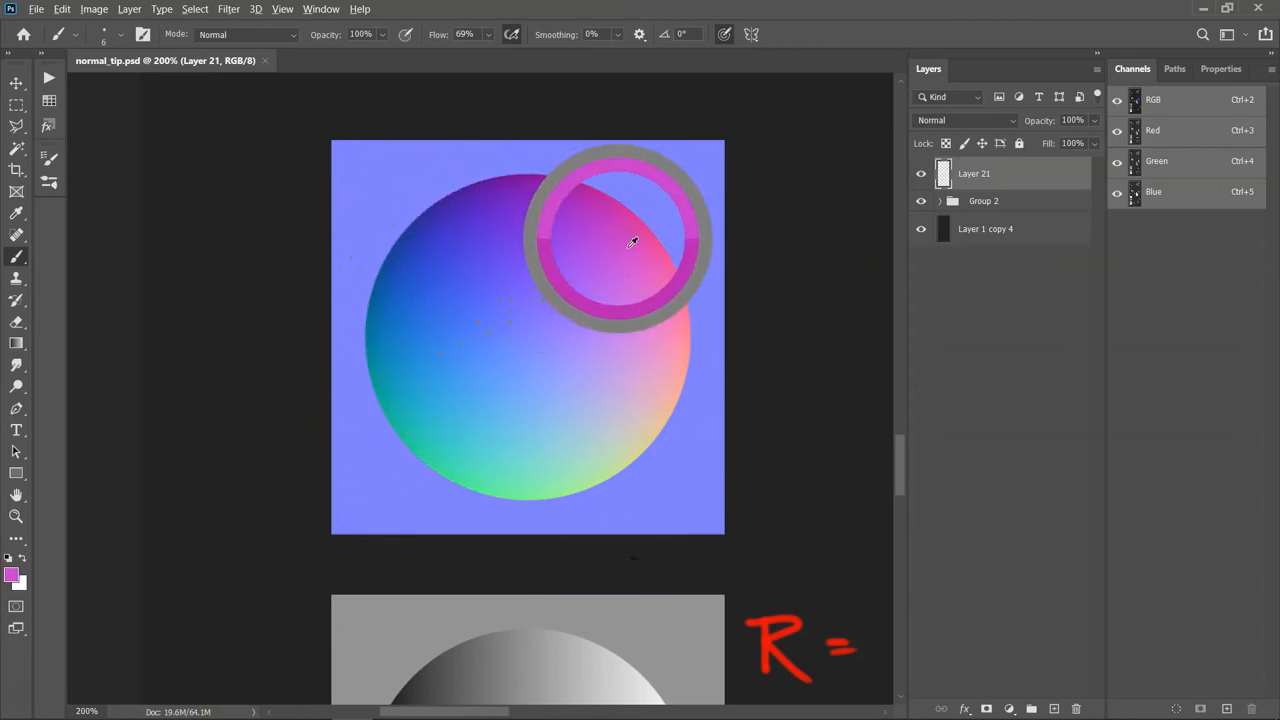
pyautogui.moveTo(630, 240); pyautogui.dragTo(516, 340)
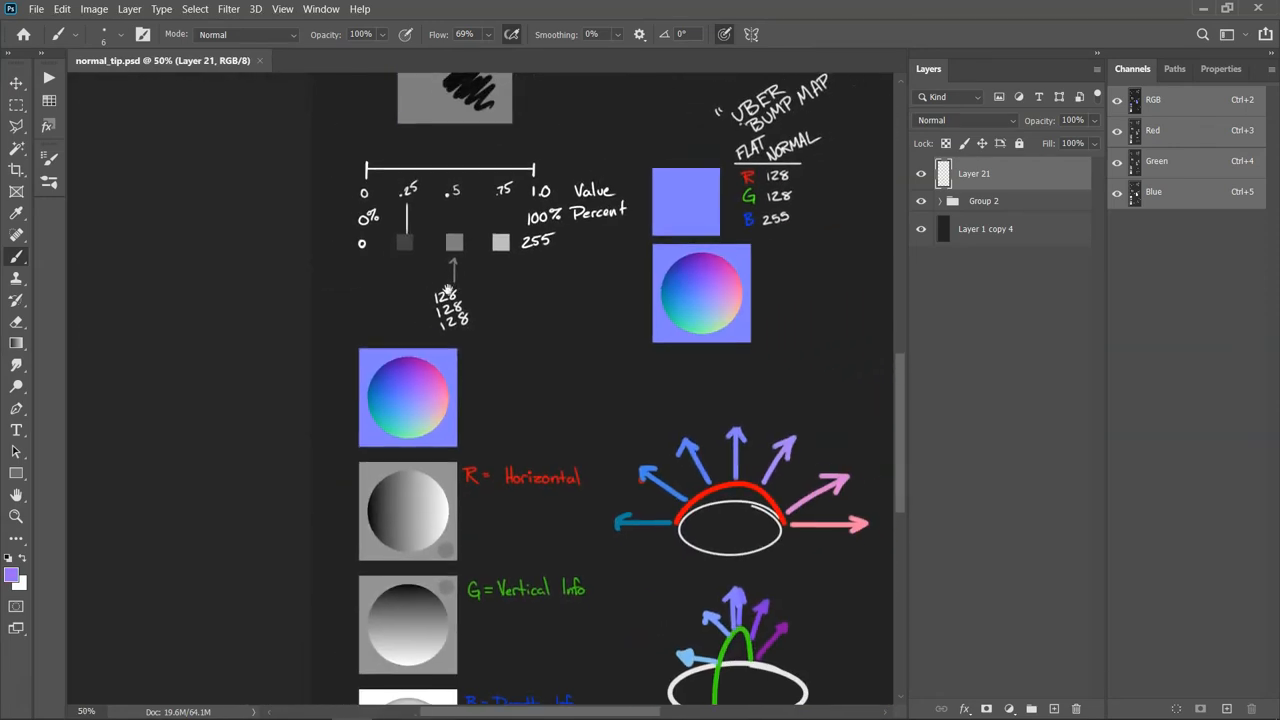
pyautogui.scroll(-3)
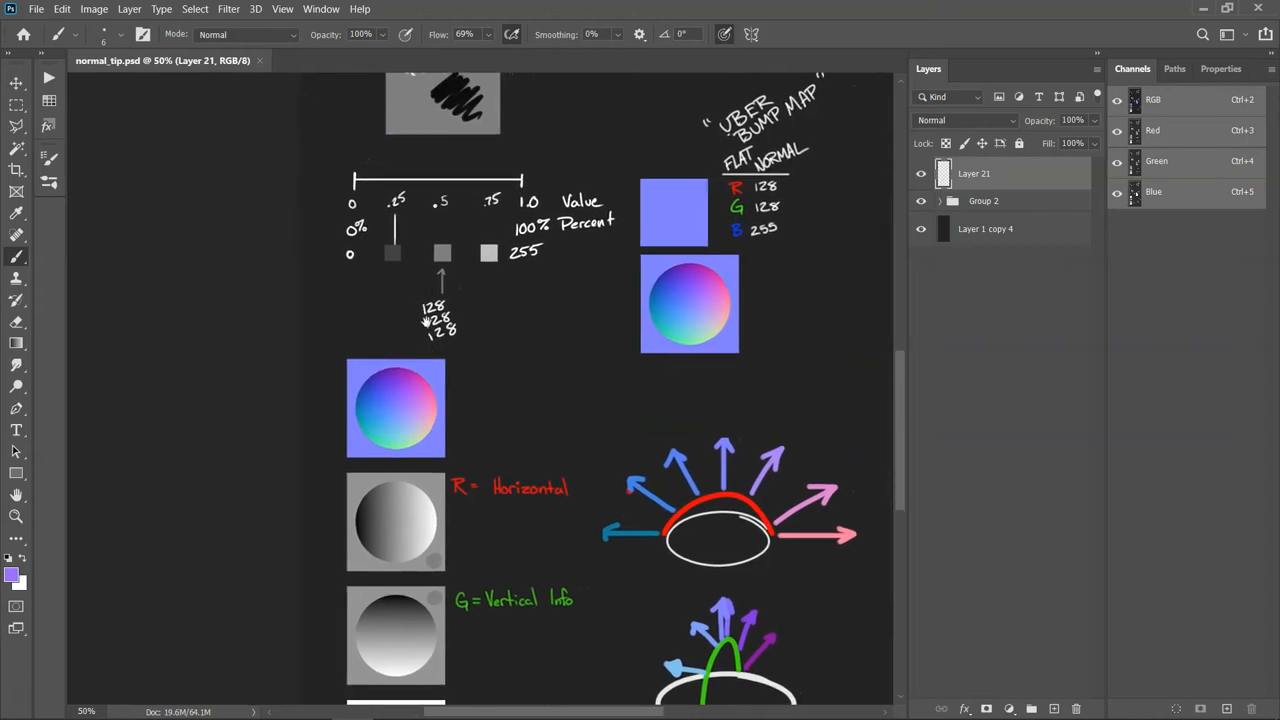
pyautogui.scroll(-3)
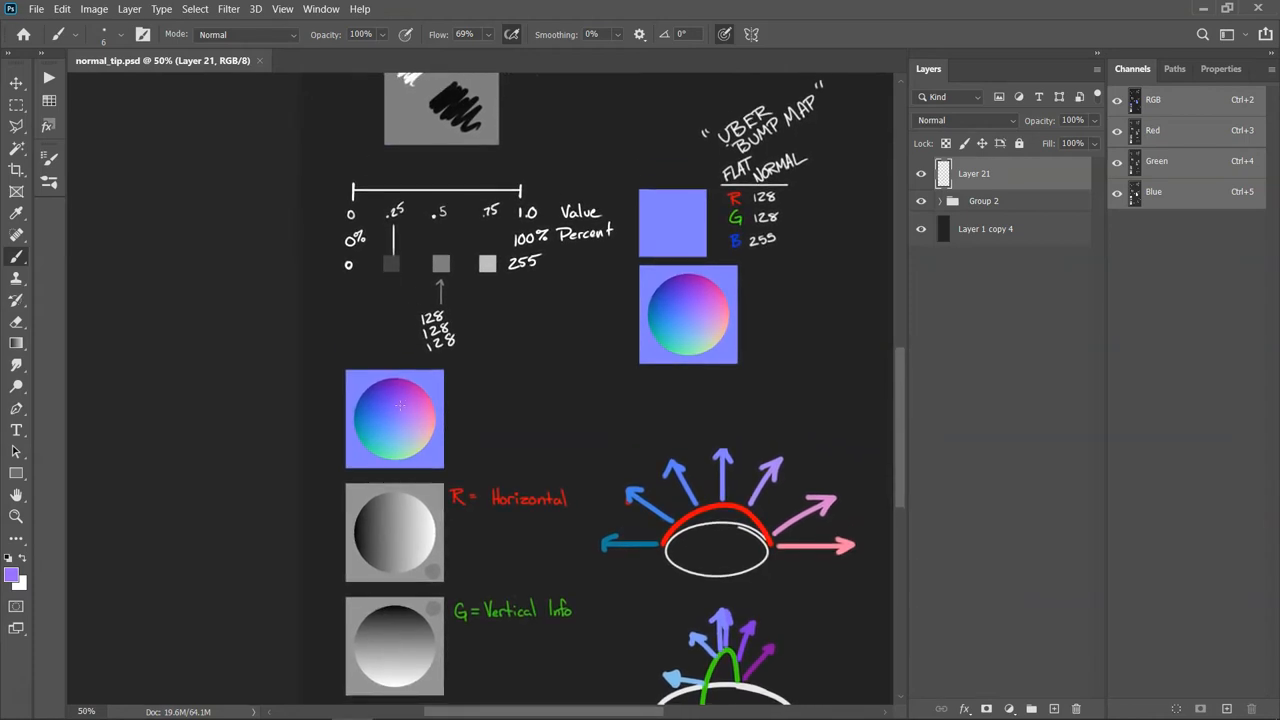
pyautogui.scroll(-3)
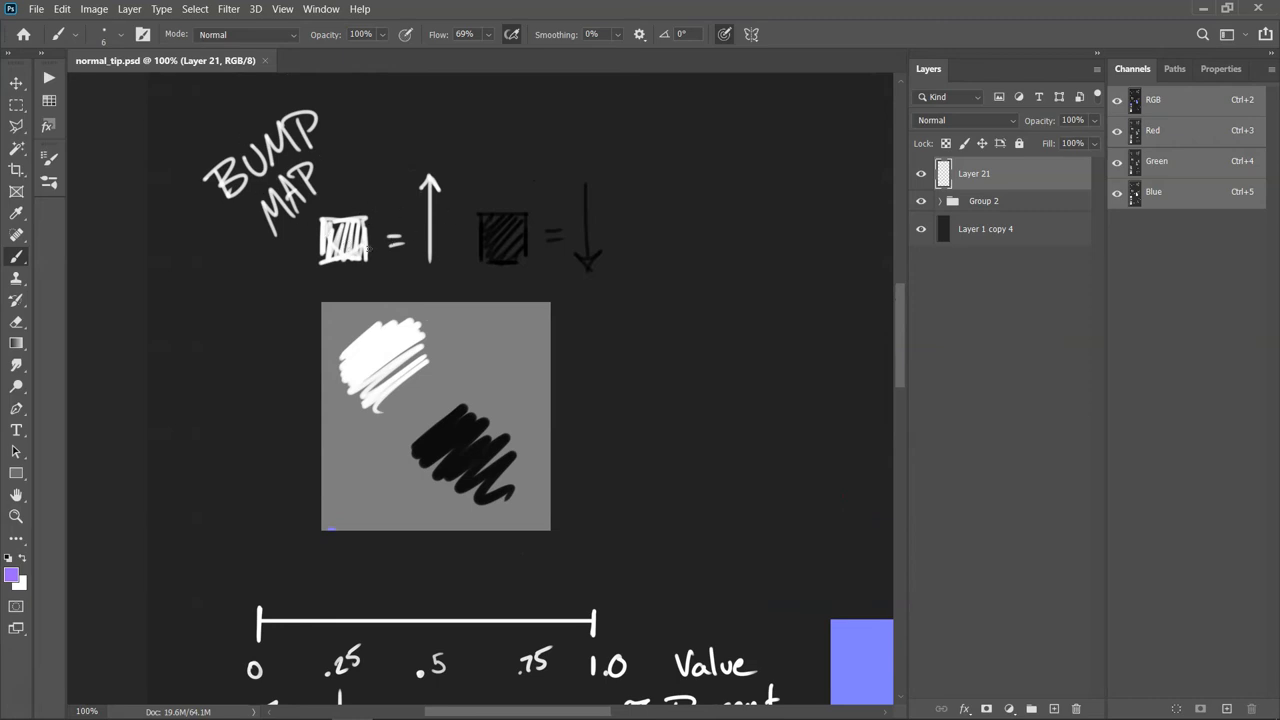
pyautogui.moveTo(416, 204)
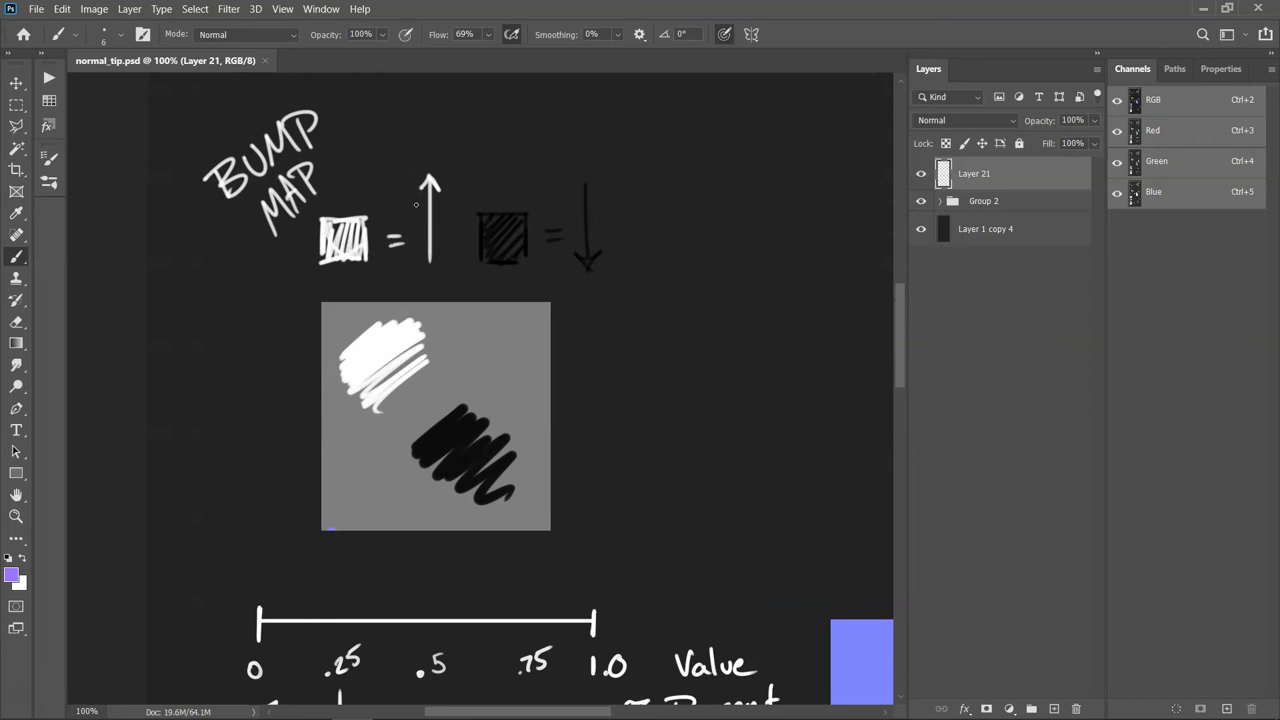
pyautogui.moveTo(436, 216)
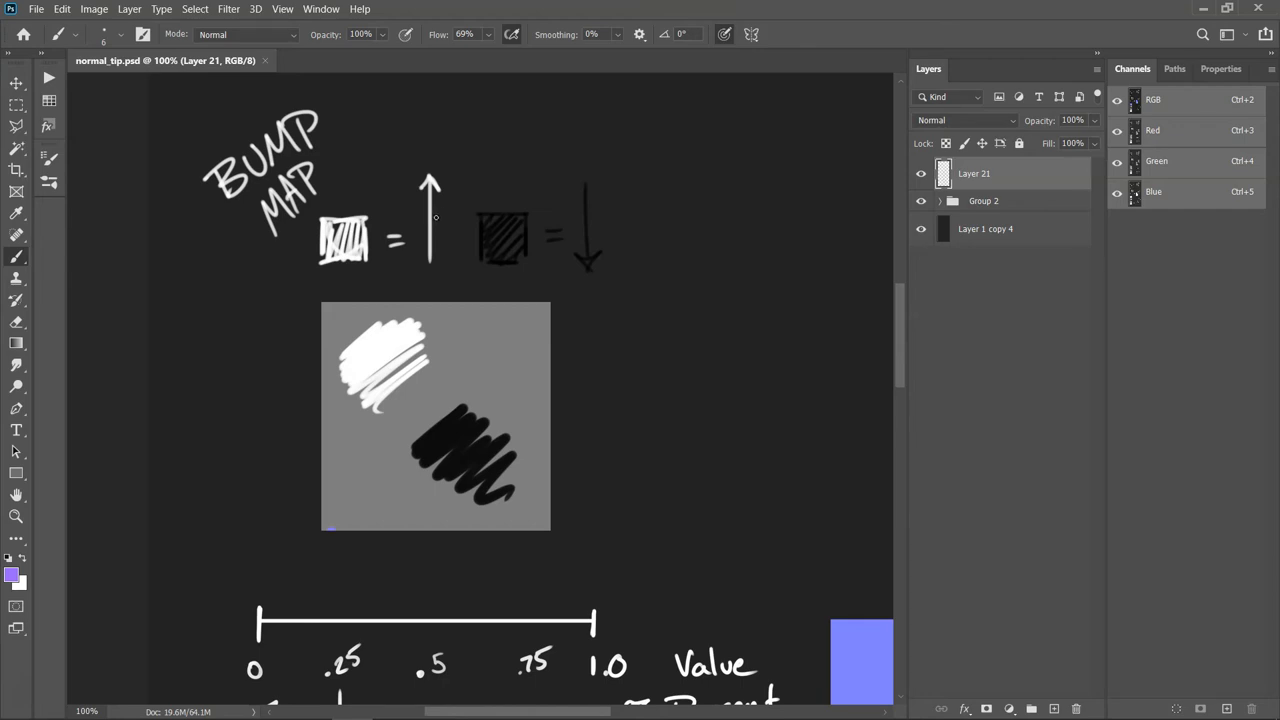
pyautogui.moveTo(470, 190); pyautogui.dragTo(550, 270)
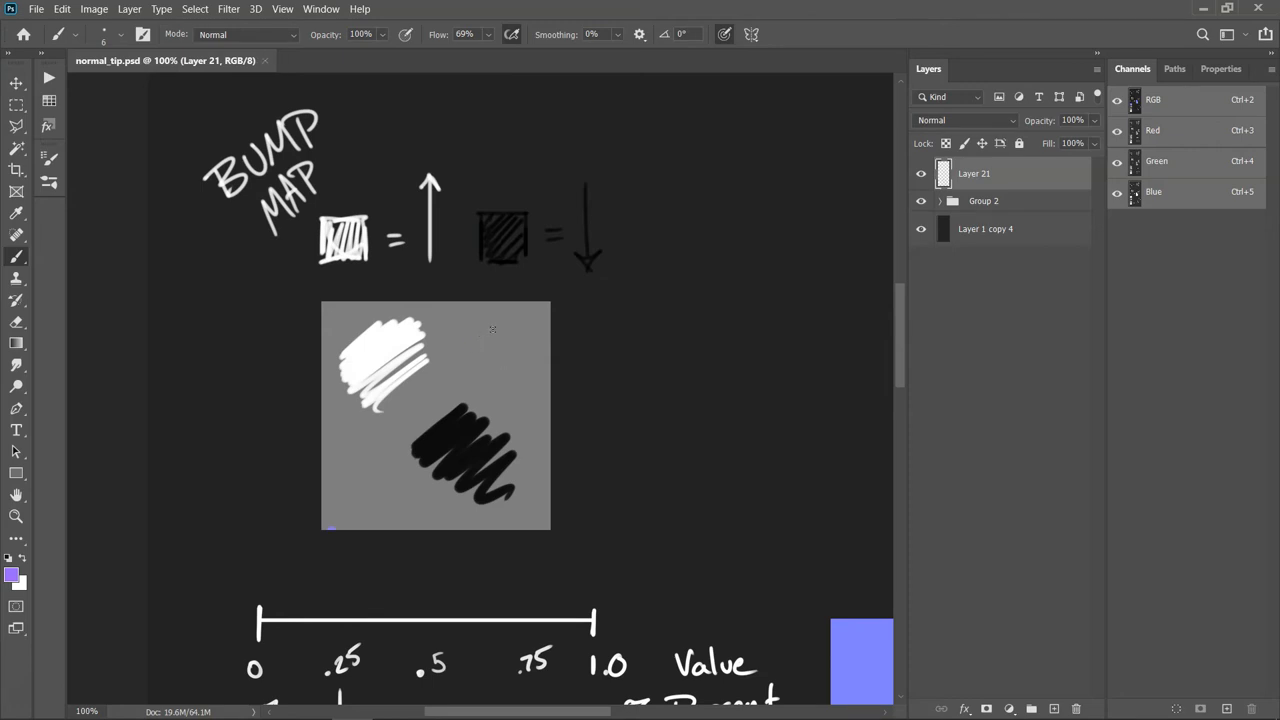
pyautogui.moveTo(476, 326)
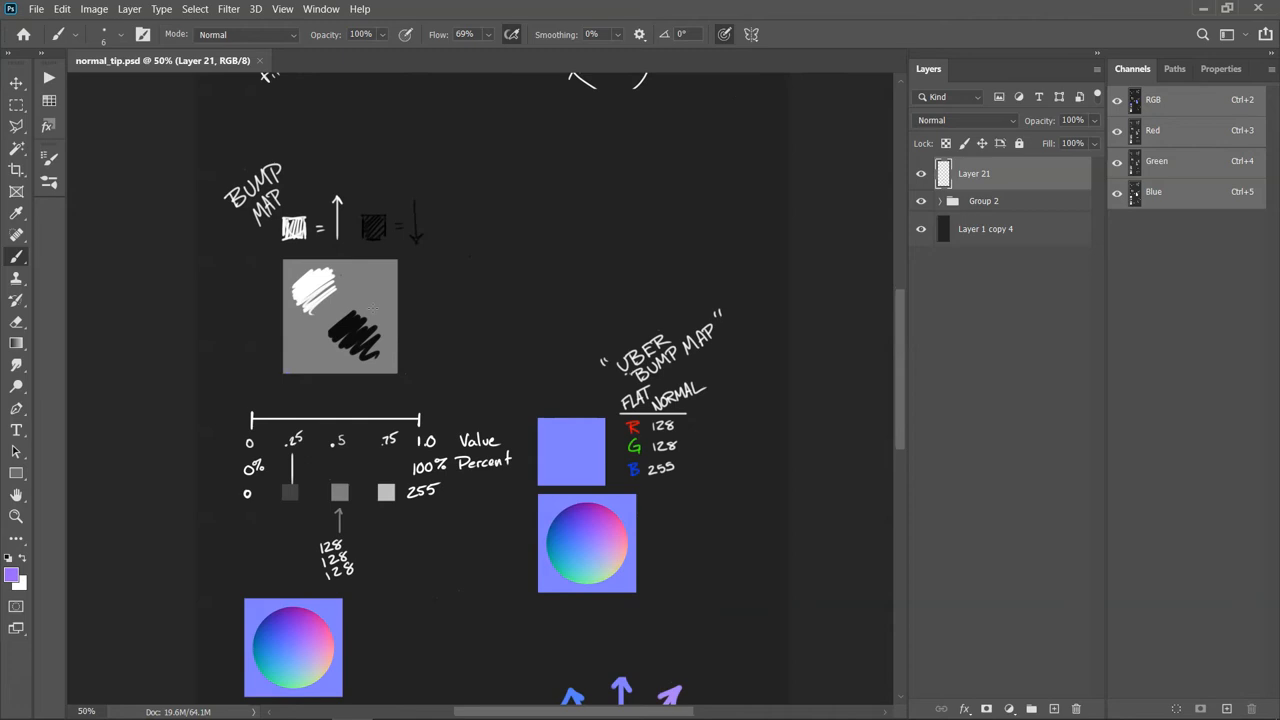
# Scroll through the R/G/B channel notes and zoom out to see the whole document
pyautogui.scroll(-3)
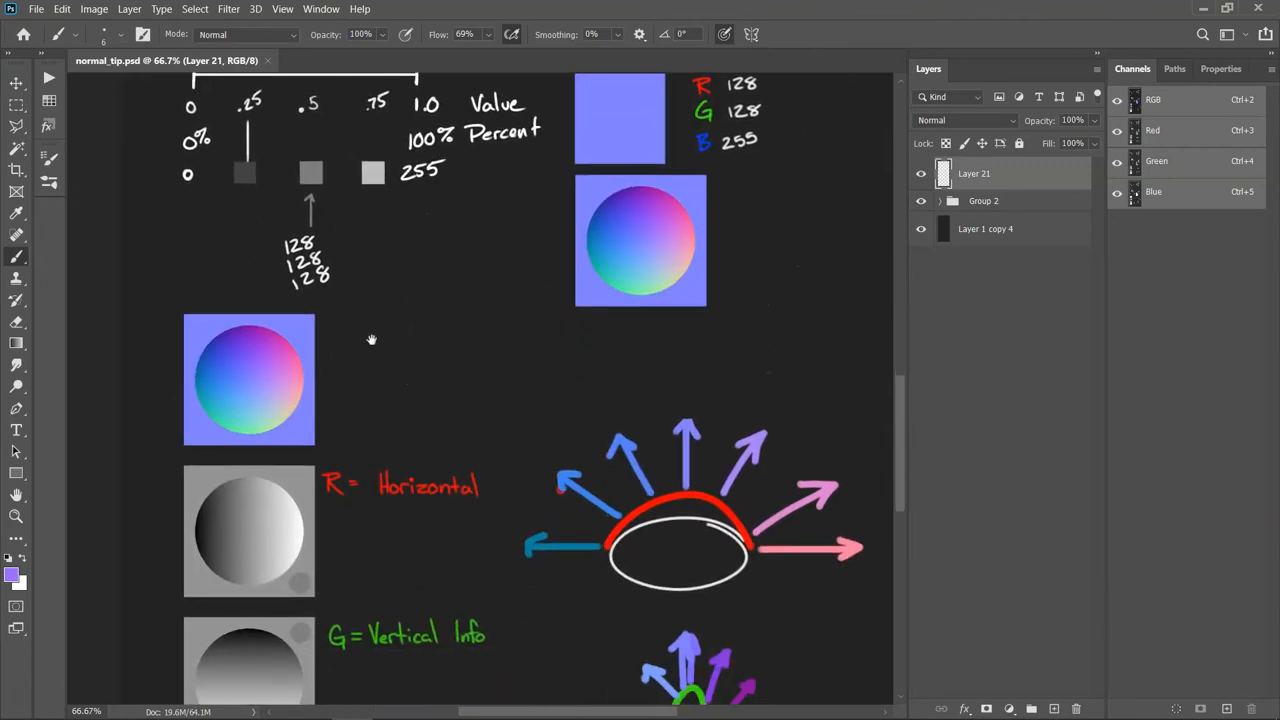
pyautogui.scroll(-3)
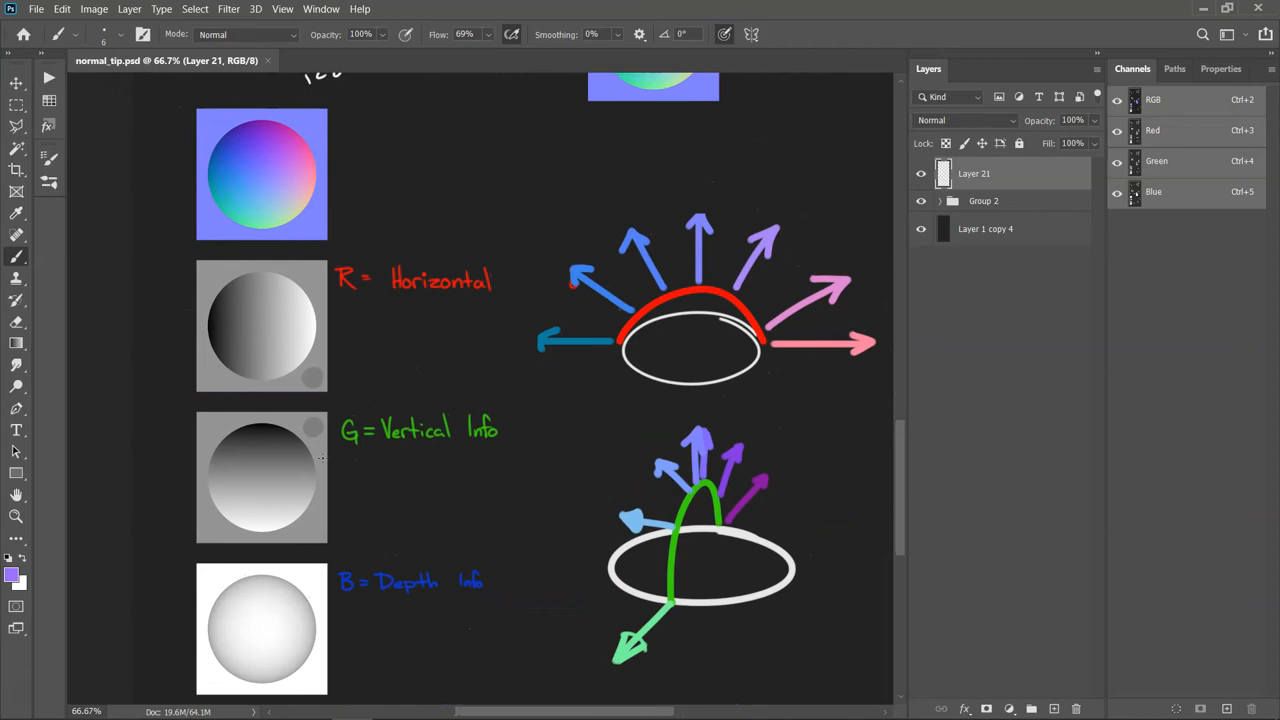
pyautogui.scroll(3)
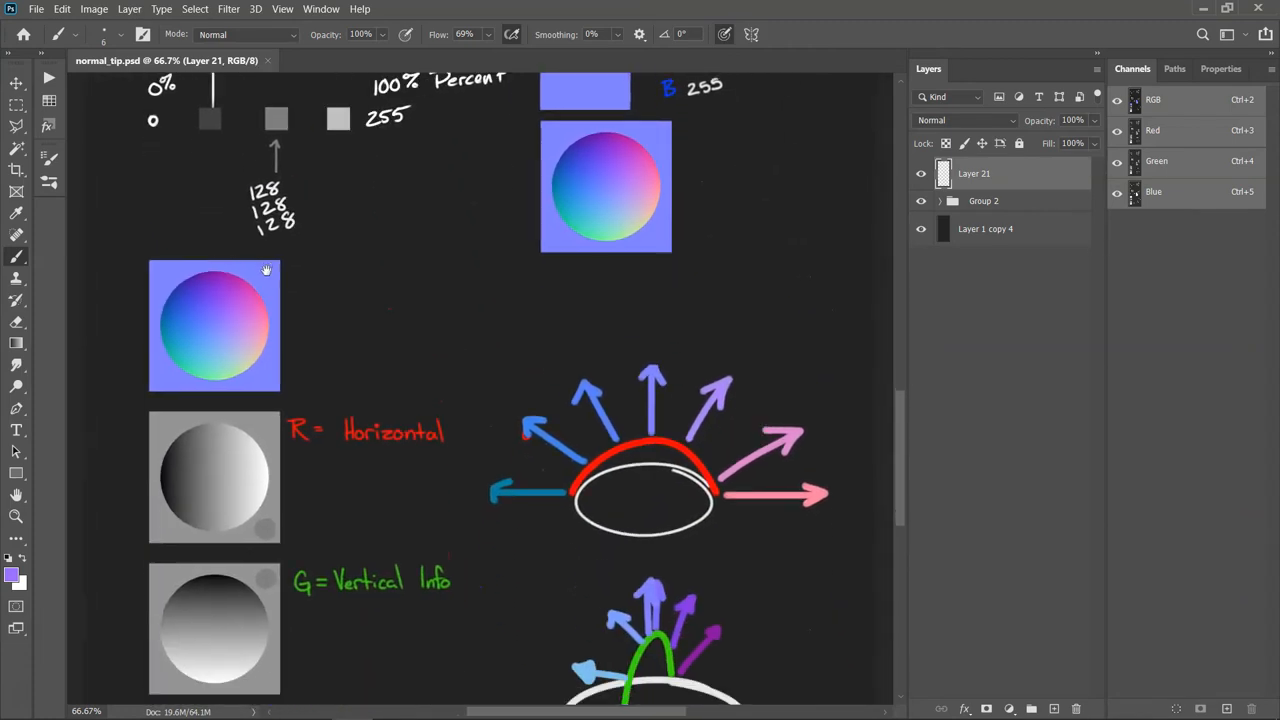
pyautogui.scroll(-3)
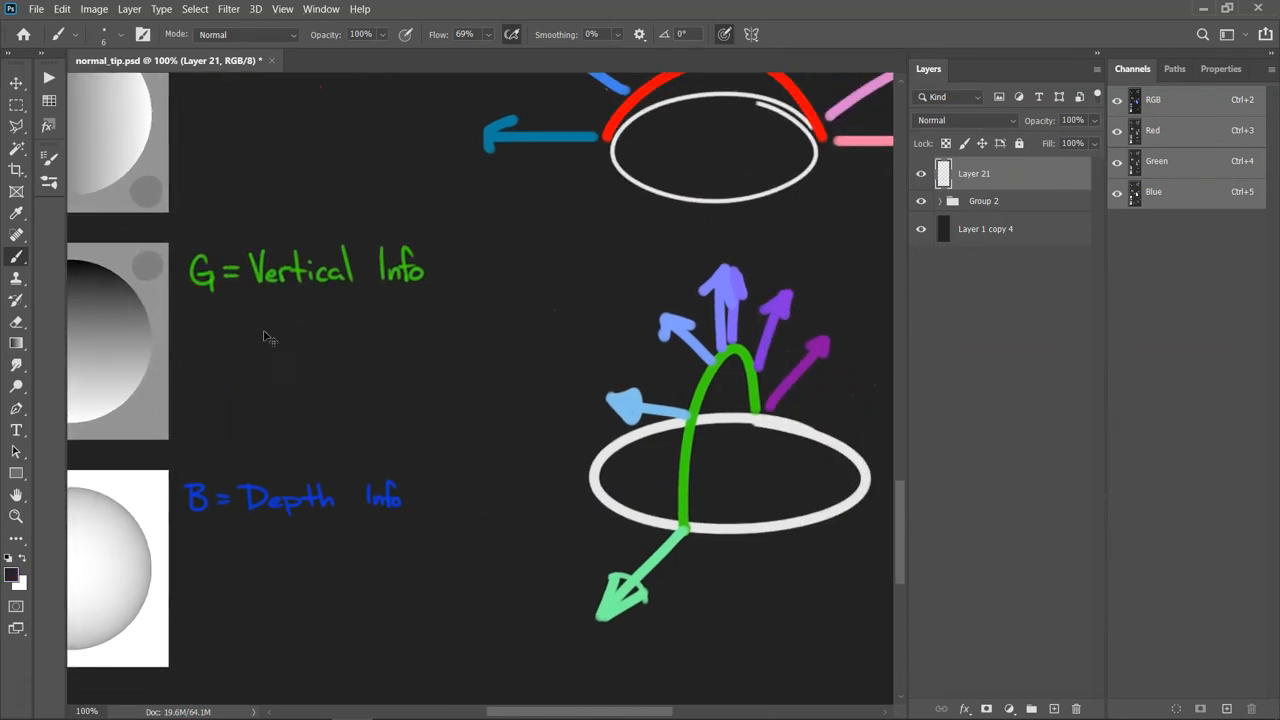
pyautogui.moveTo(284, 336); pyautogui.dragTo(292, 430)
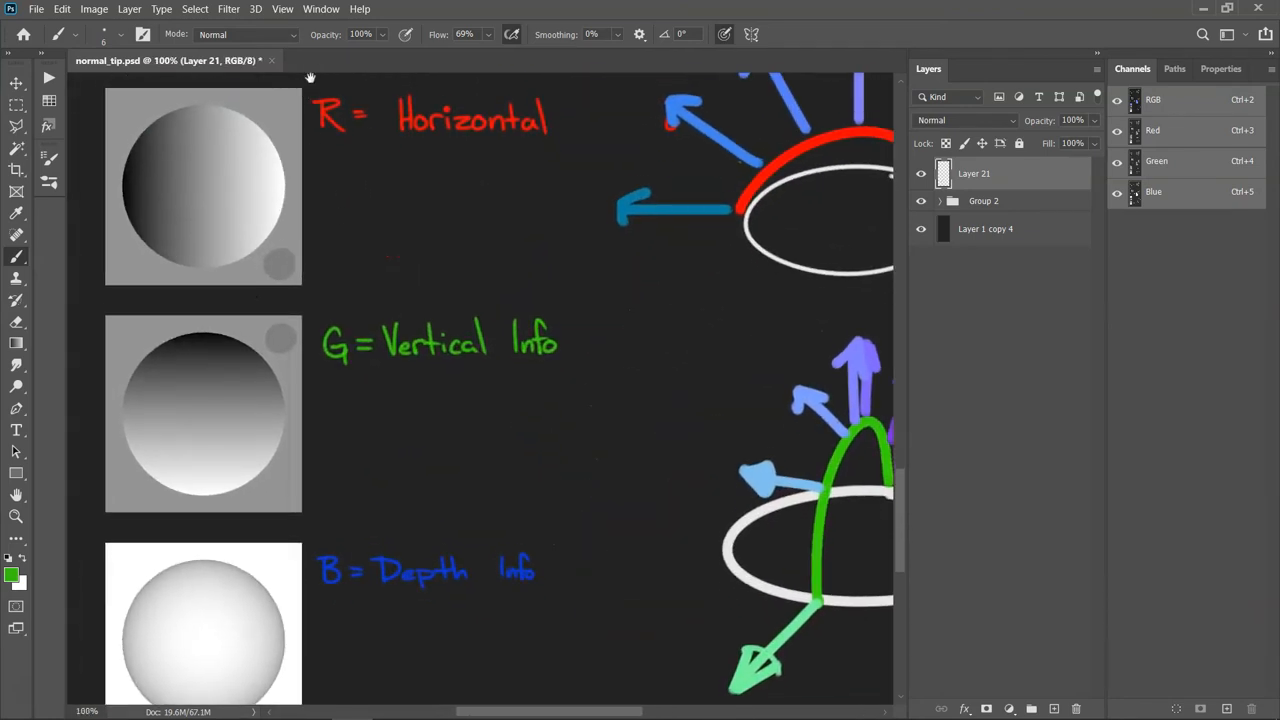
pyautogui.scroll(3)
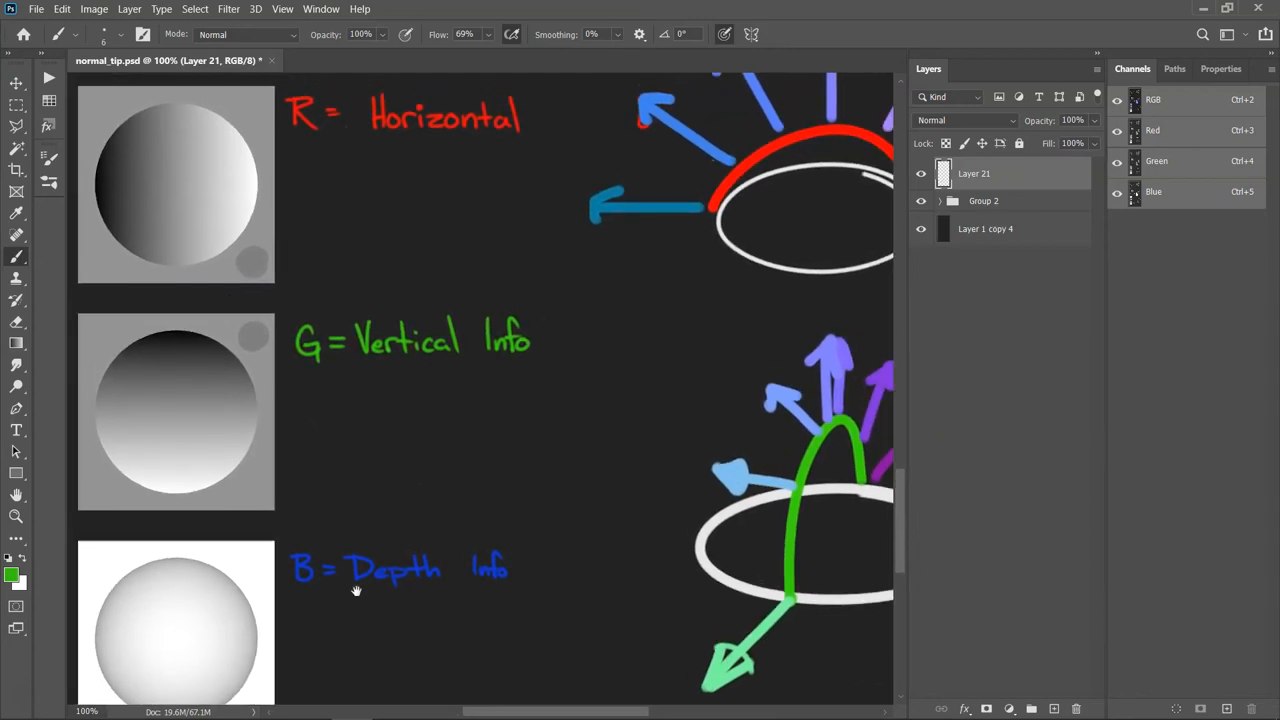
pyautogui.scroll(-3)
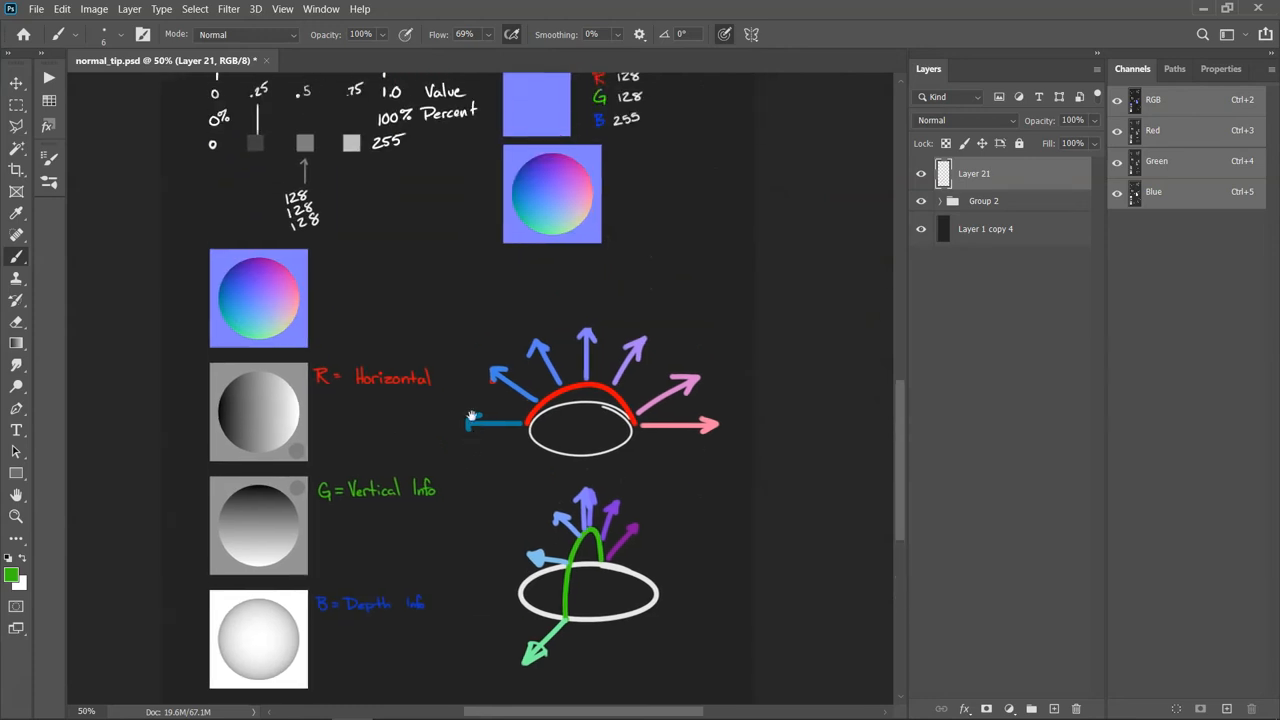
pyautogui.scroll(3)
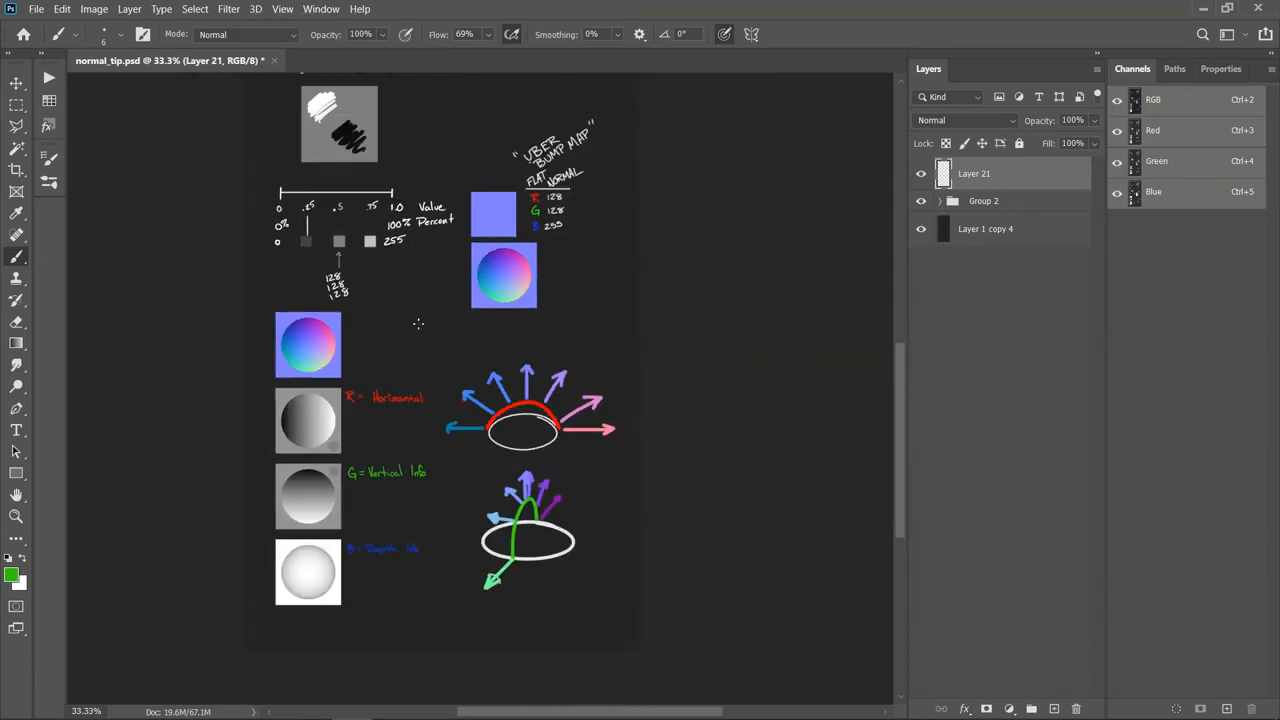
# Bring up the overview of open program windows
pyautogui.press('alt+tab')
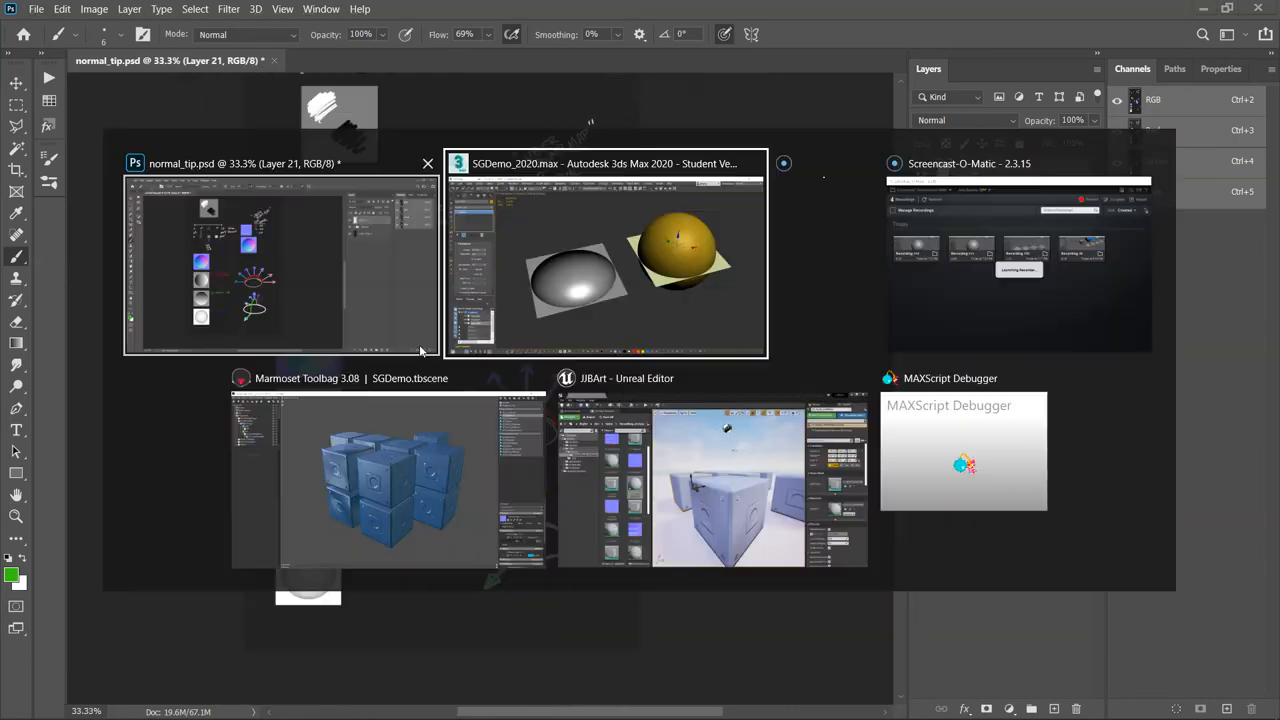
# Return to 3ds Max, dismiss the Unhide All prompt and show the highpoly and Problems layer boxes
pyautogui.click(604, 256)
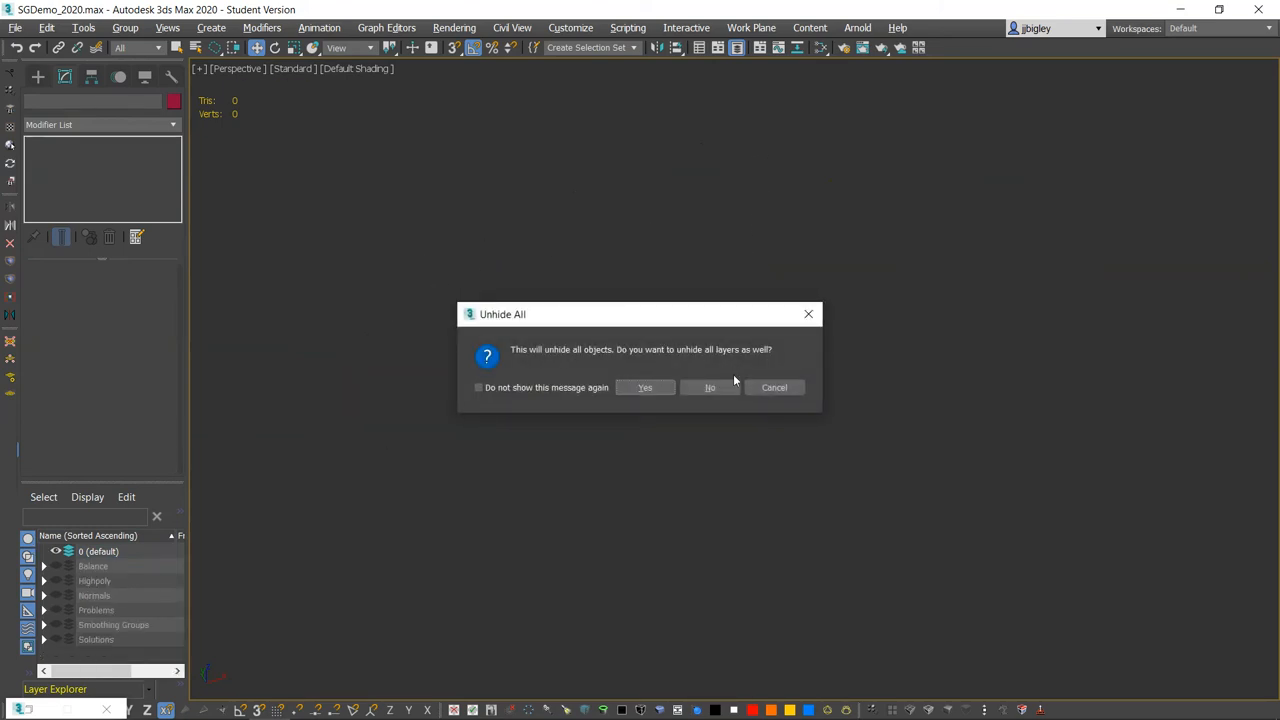
pyautogui.click(710, 388)
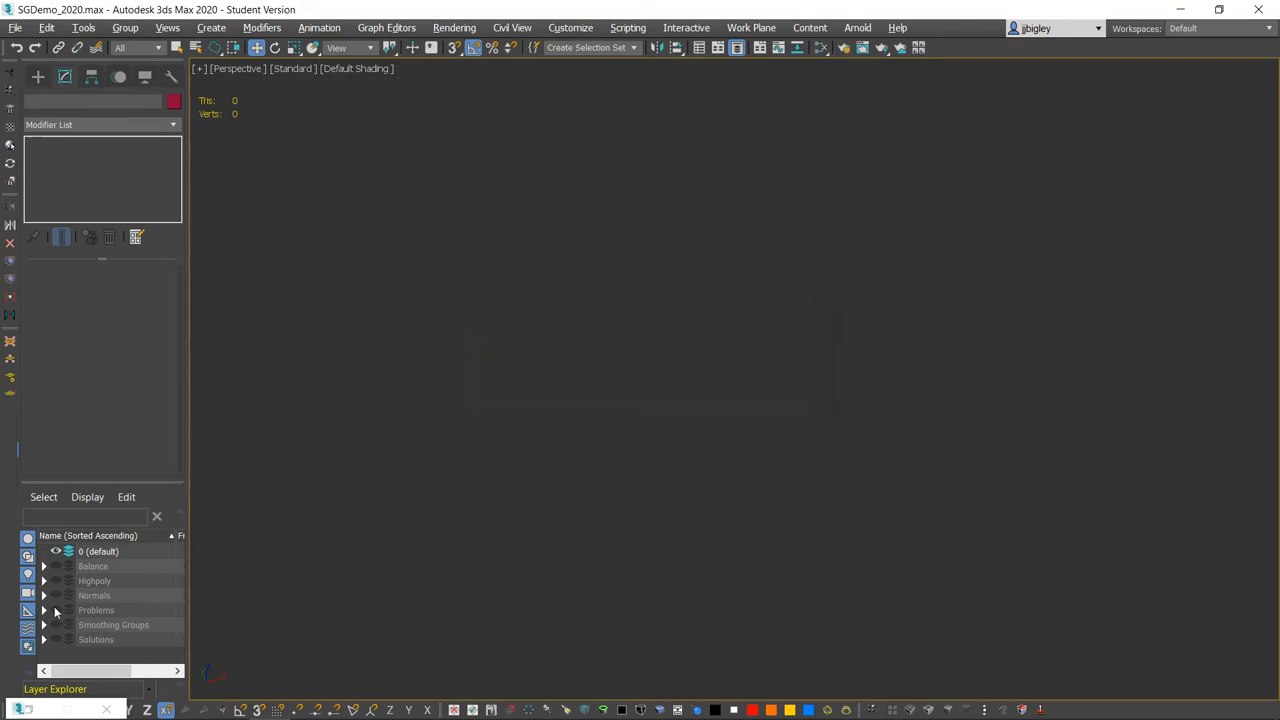
pyautogui.click(56, 580)
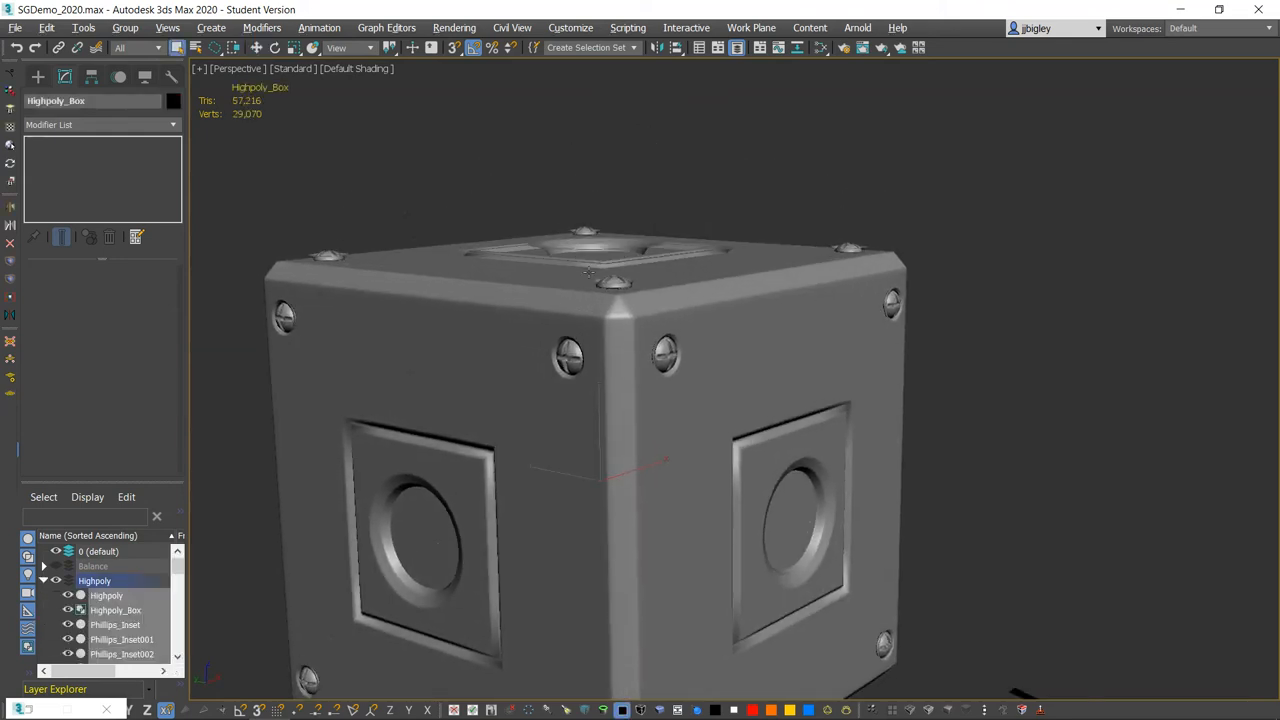
pyautogui.scroll(3)
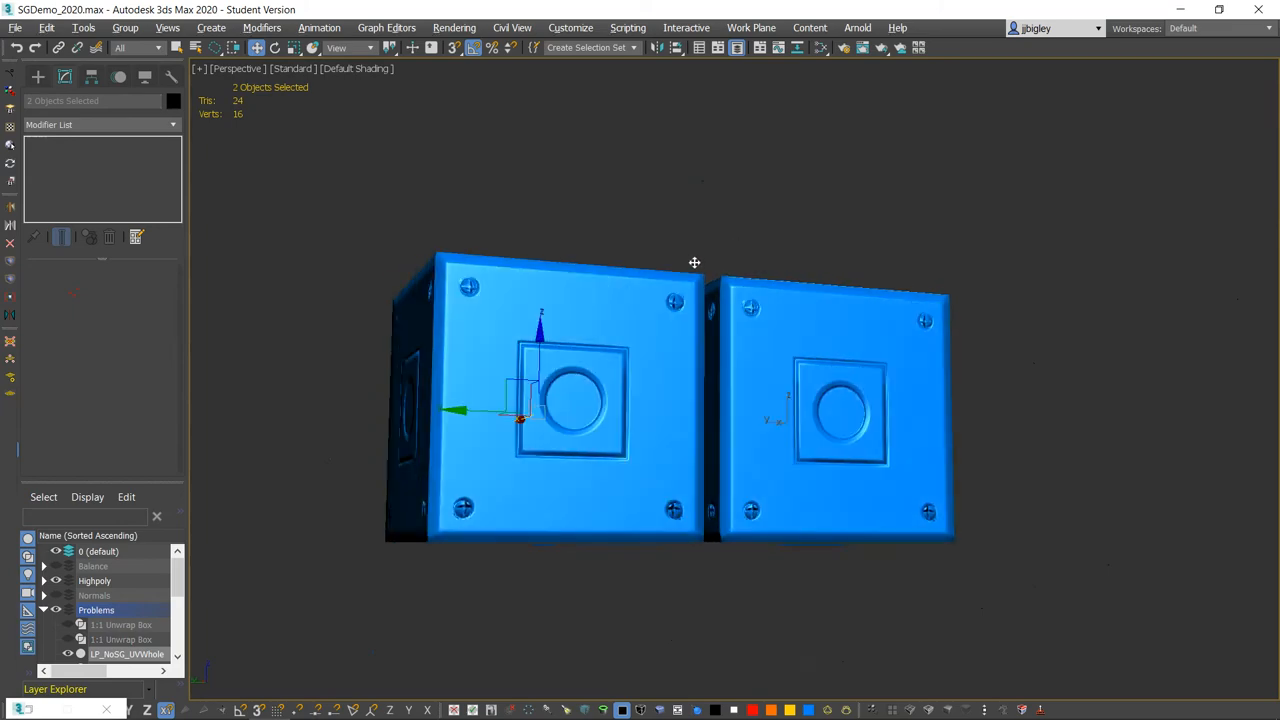
# Orbit and zoom around the blue boxes' edges and corners, then deselect and frame the Smoothing Groups boxes
pyautogui.moveTo(694, 264); pyautogui.dragTo(388, 290)
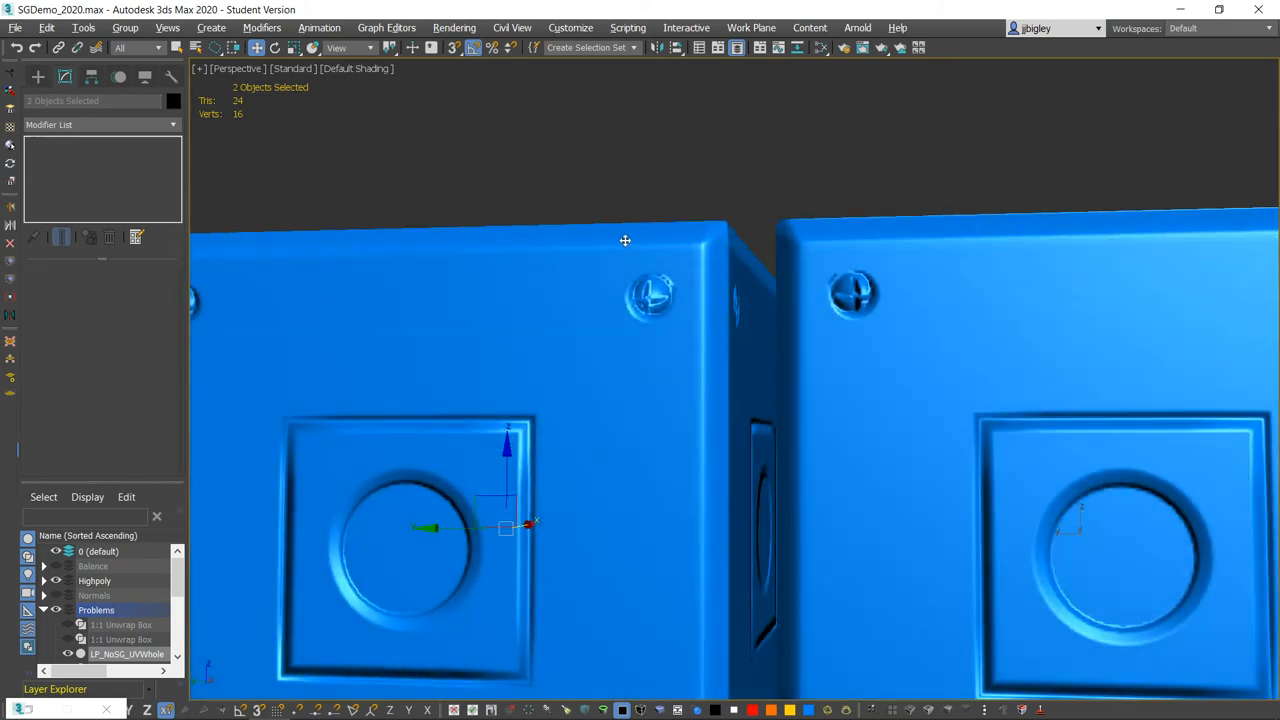
pyautogui.moveTo(624, 240); pyautogui.dragTo(686, 286)
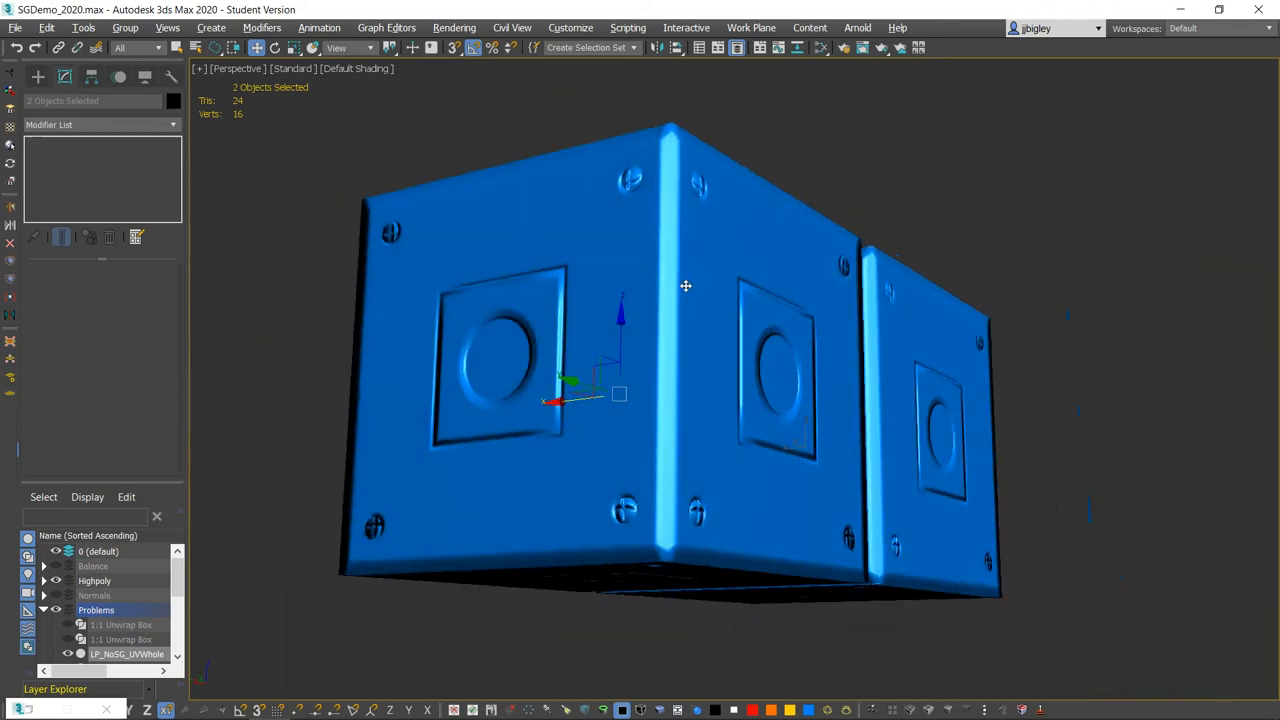
pyautogui.moveTo(684, 286); pyautogui.dragTo(564, 332)
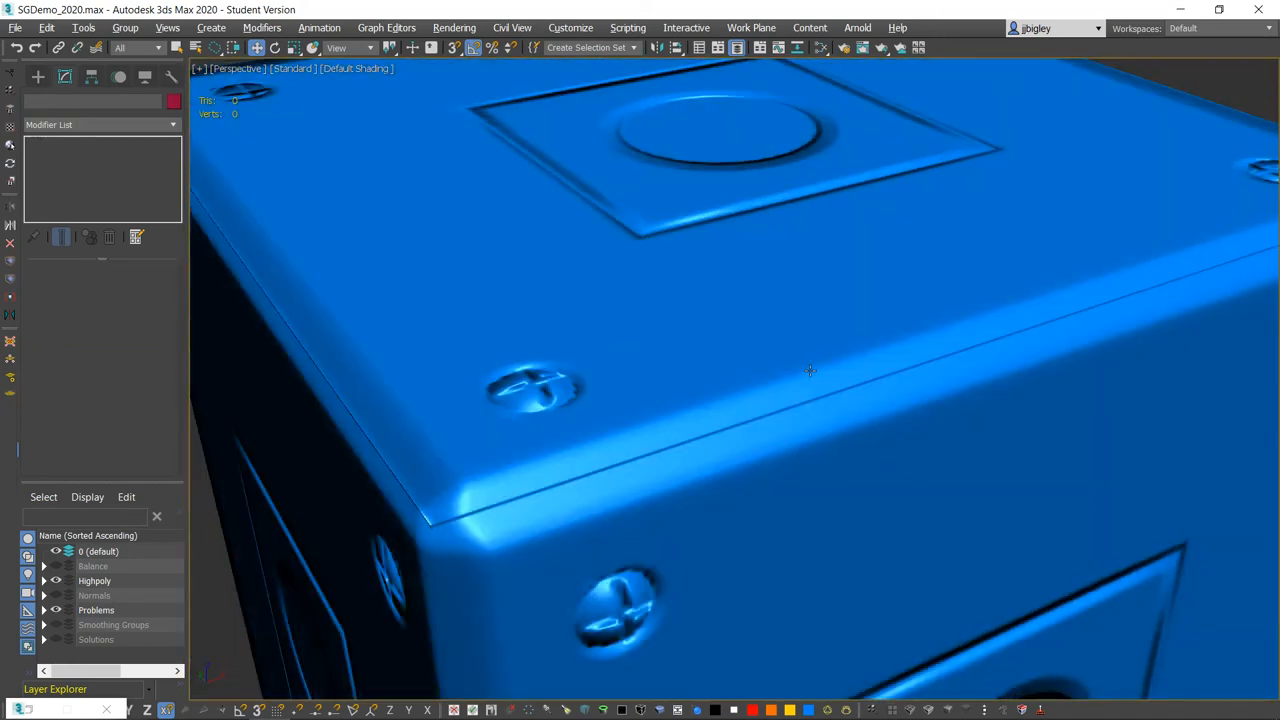
pyautogui.moveTo(810, 370); pyautogui.dragTo(550, 444)
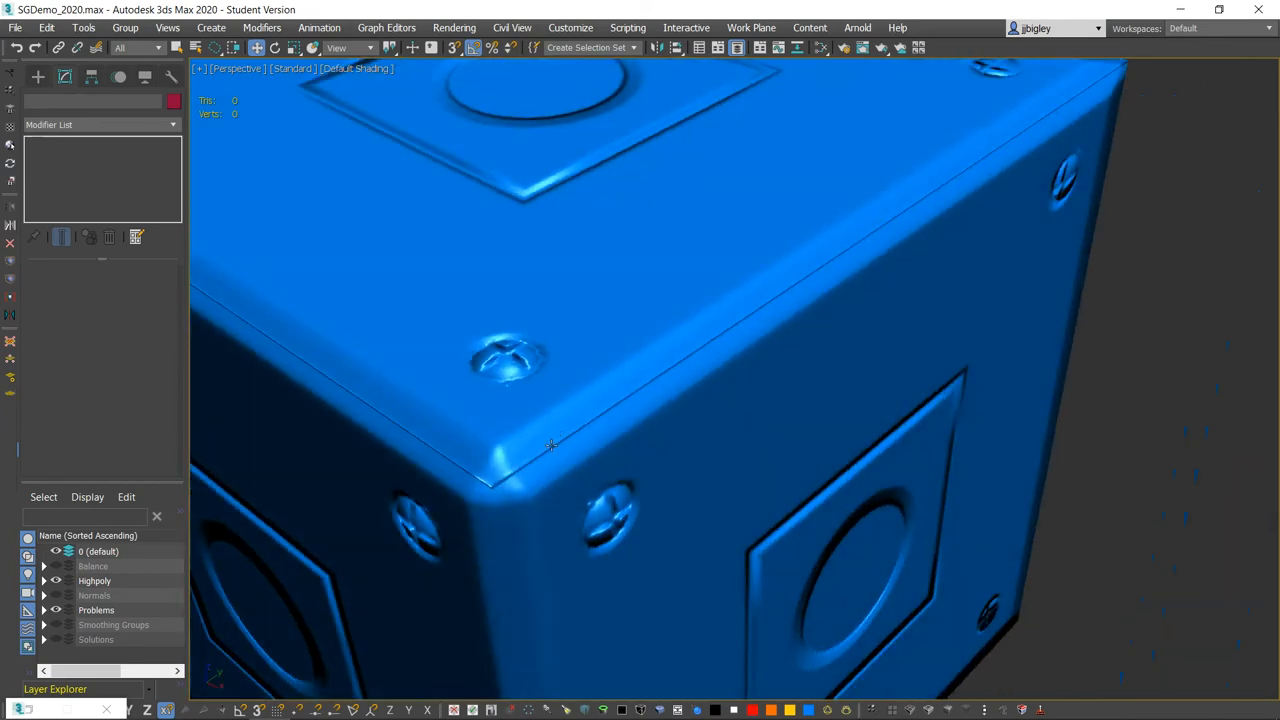
pyautogui.moveTo(550, 444); pyautogui.dragTo(736, 382)
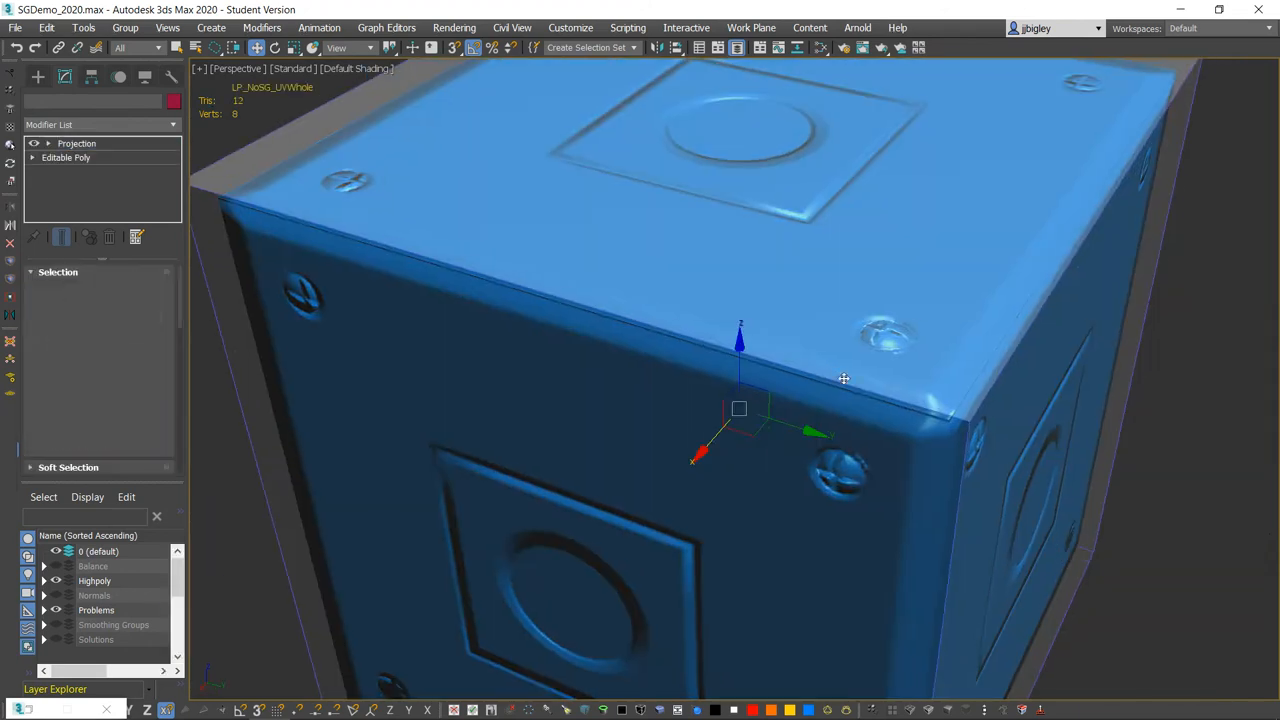
pyautogui.click(76, 144)
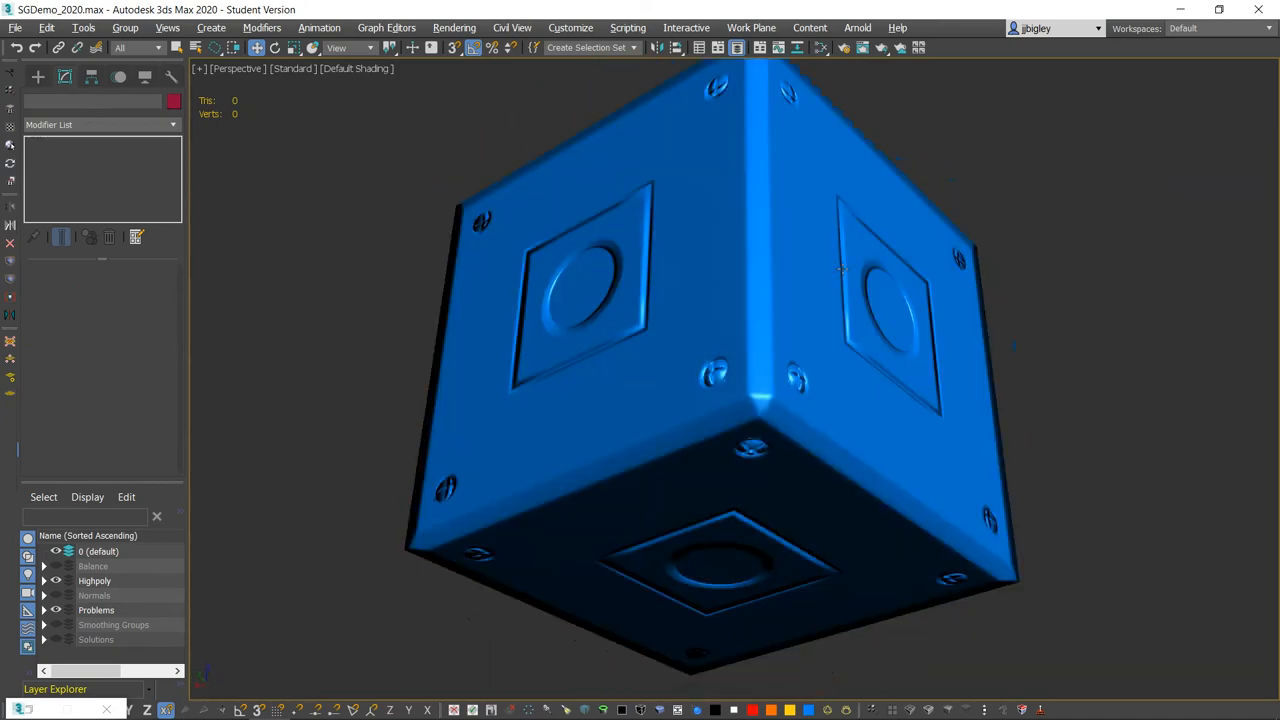
pyautogui.moveTo(840, 270); pyautogui.dragTo(730, 240)
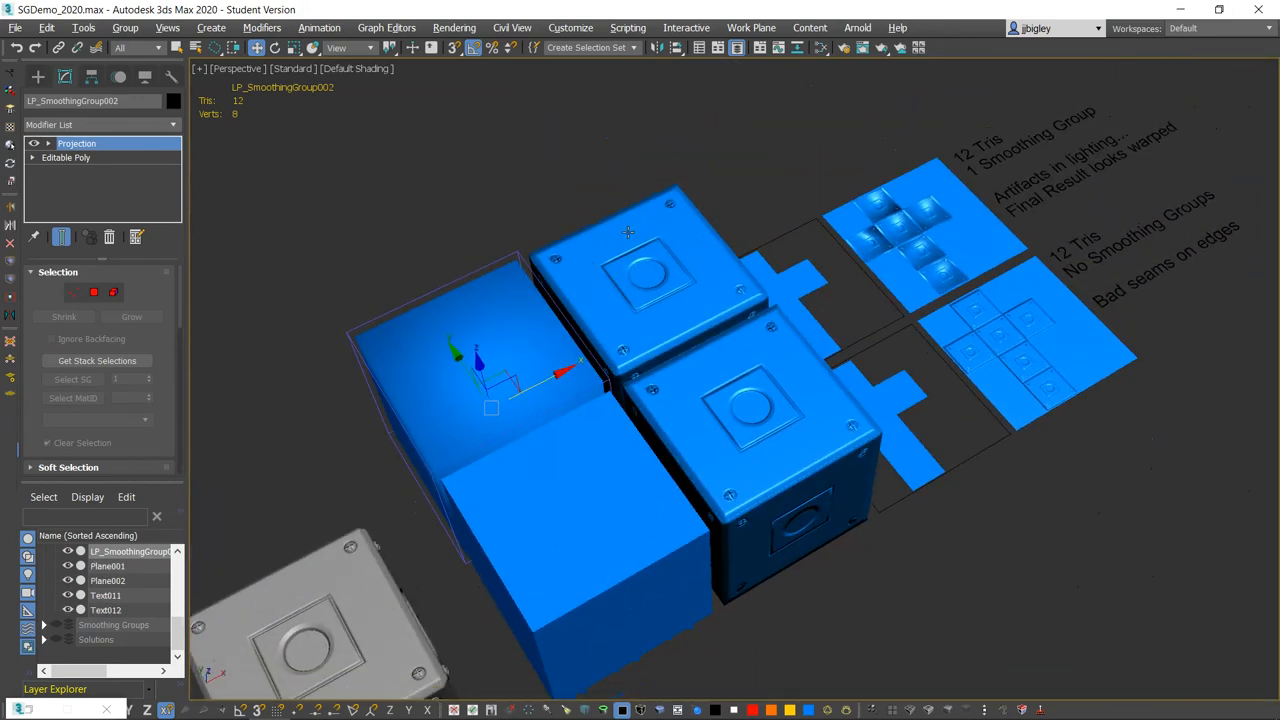
# Bring up the overview of open program windows
pyautogui.press('alt+tab')
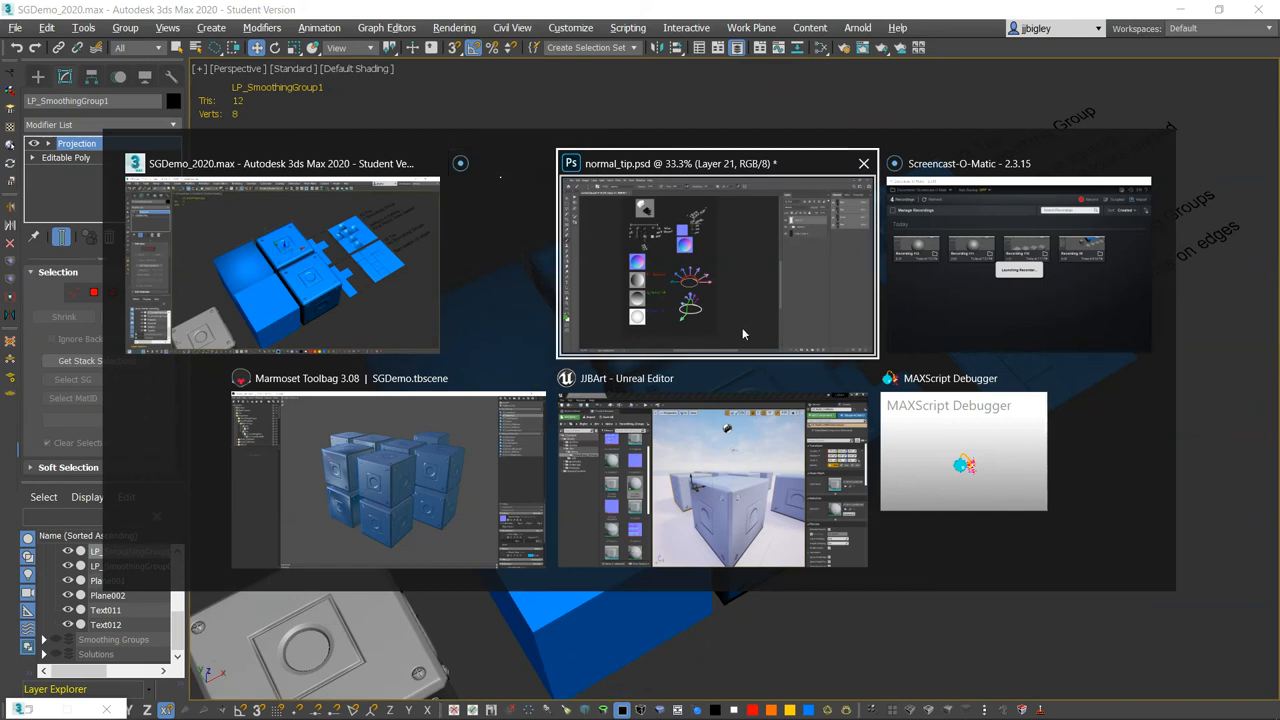
pyautogui.moveTo(436, 462)
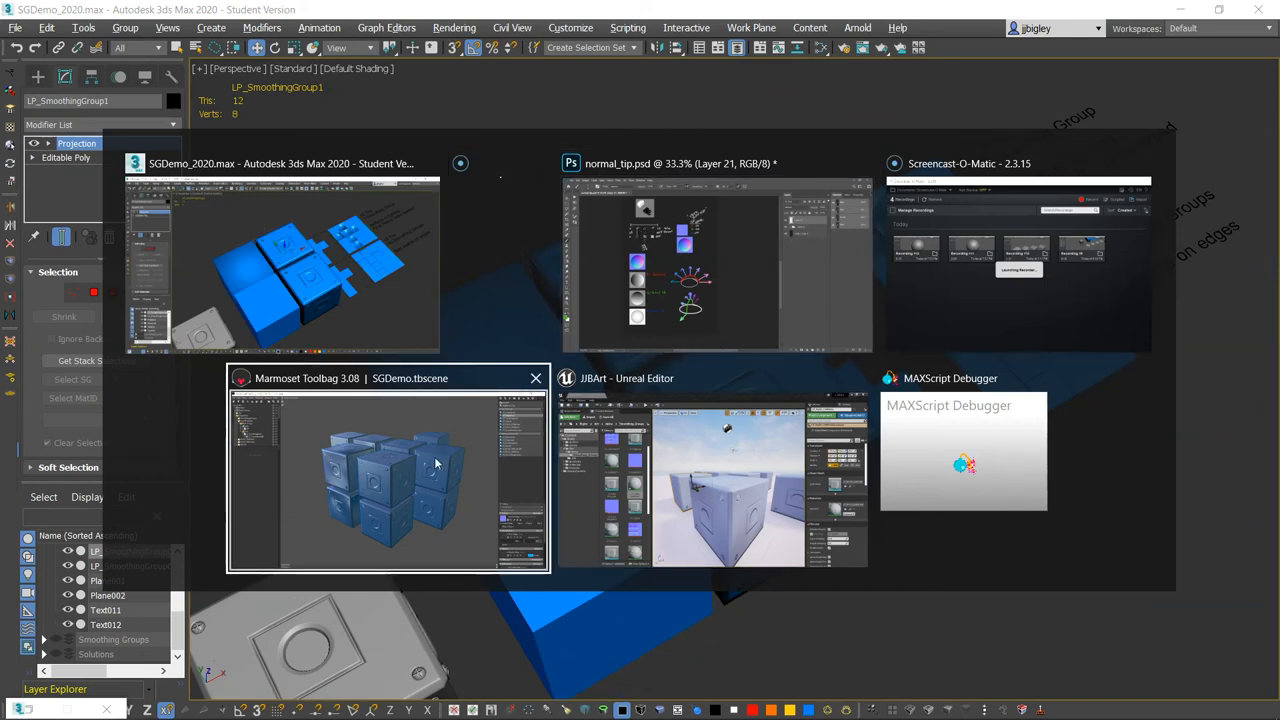
# Switch to another window from the switcher, then return to the 3ds Max UV layout planes
pyautogui.click(712, 480)
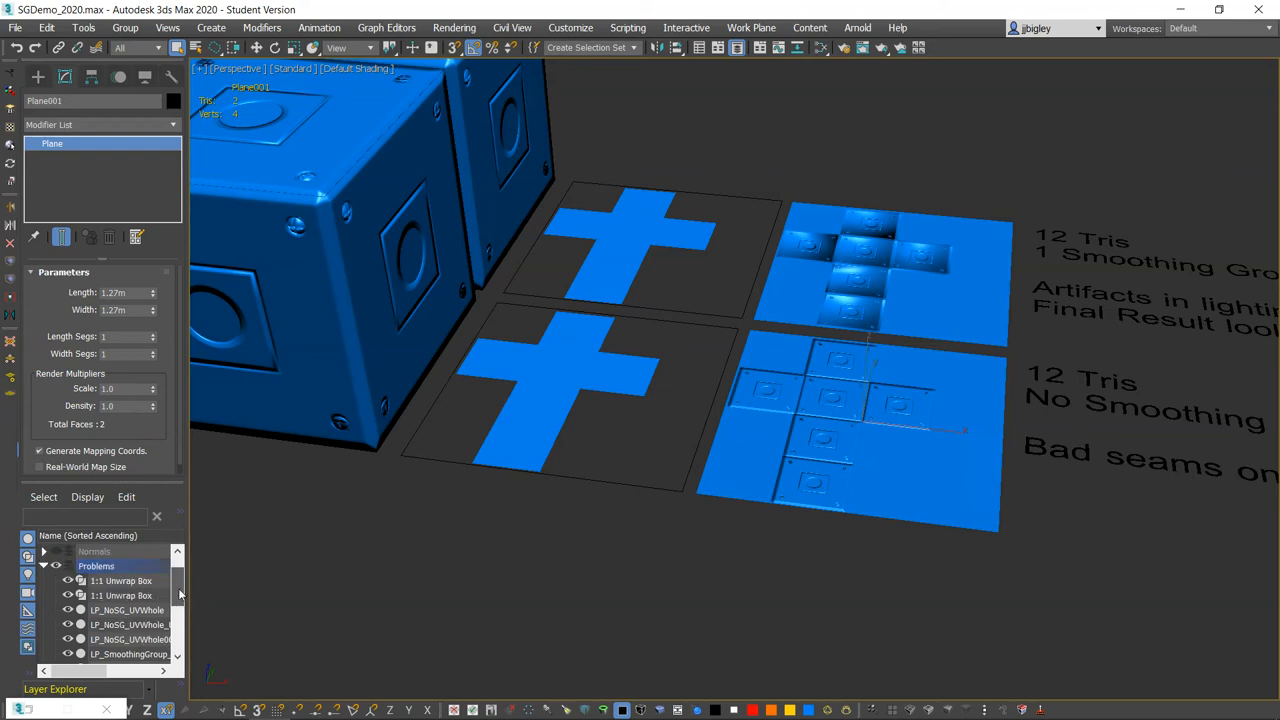
# Zoom toward the UF_NoSG_UVBroken box beside the Solutions text and tile grid
pyautogui.scroll(3)
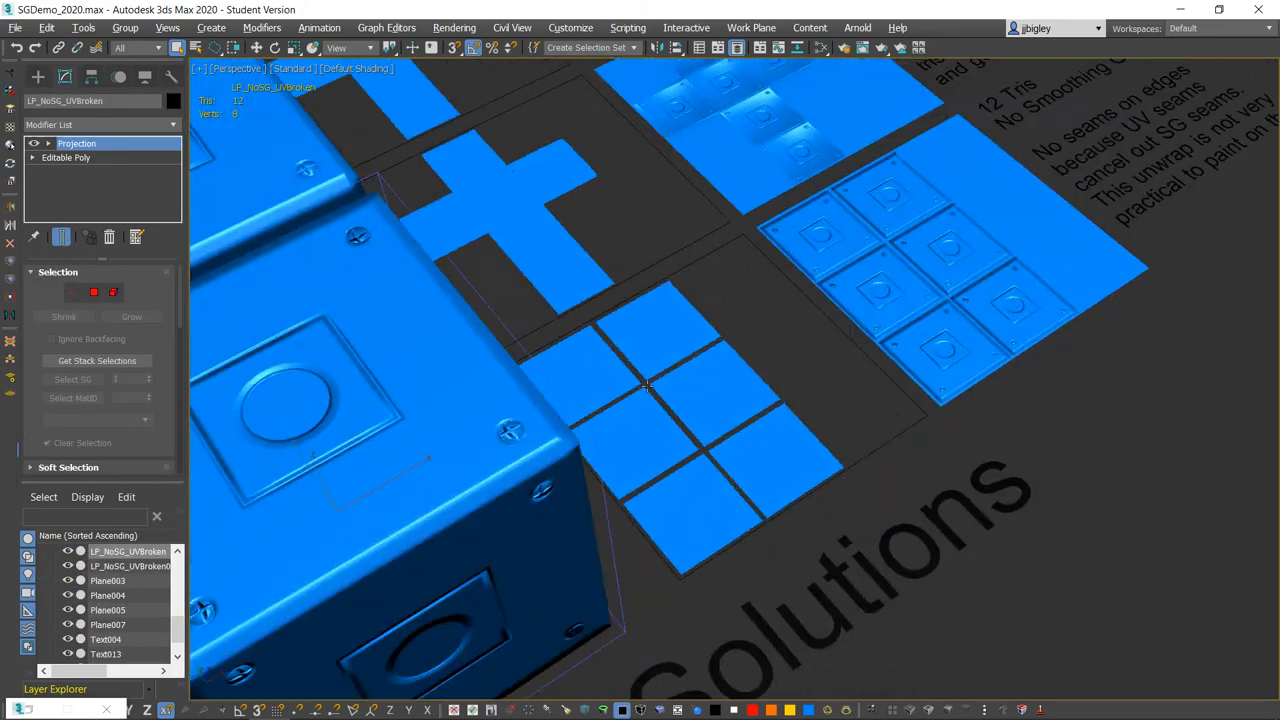
pyautogui.moveTo(644, 384); pyautogui.dragTo(596, 392)
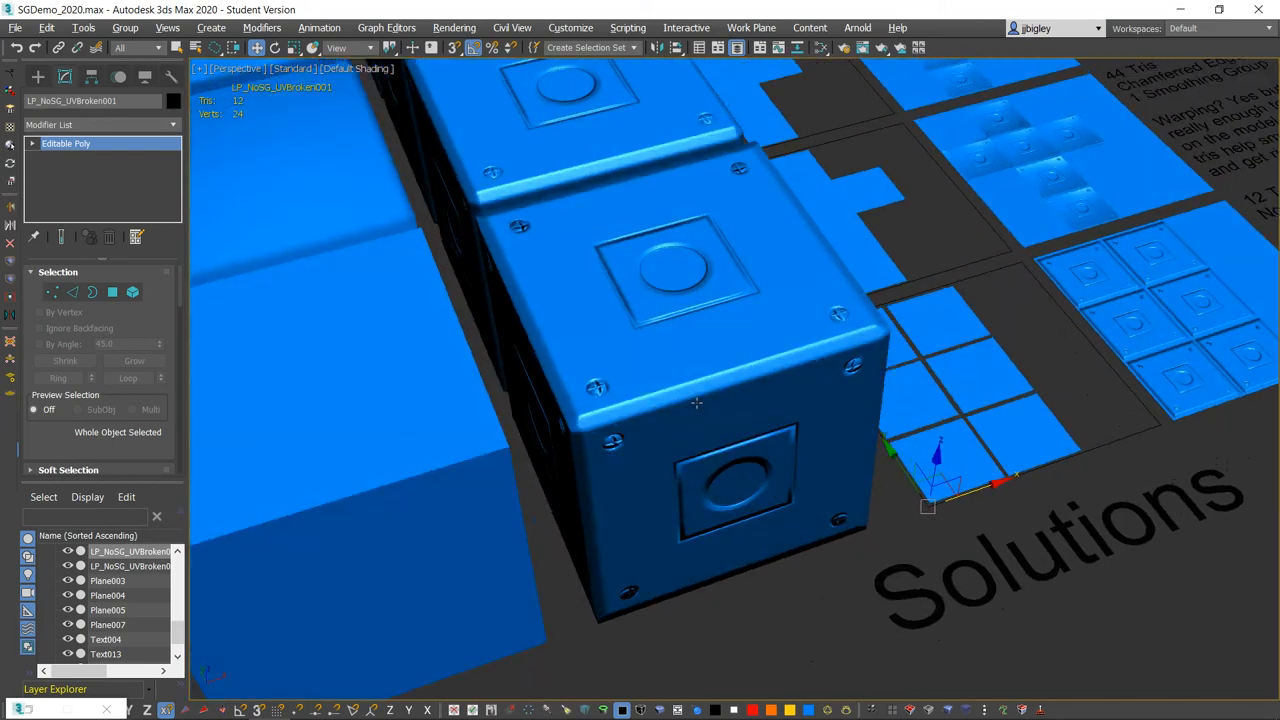
pyautogui.moveTo(696, 404); pyautogui.dragTo(868, 364)
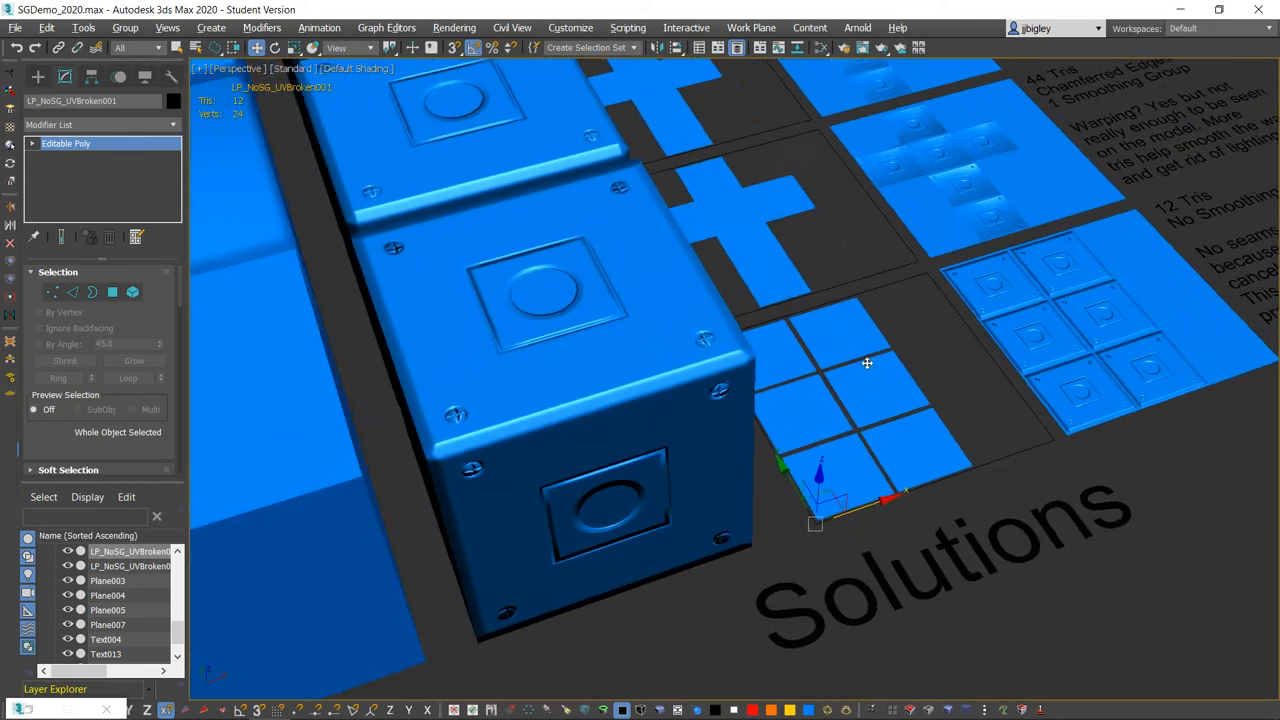
pyautogui.scroll(3)
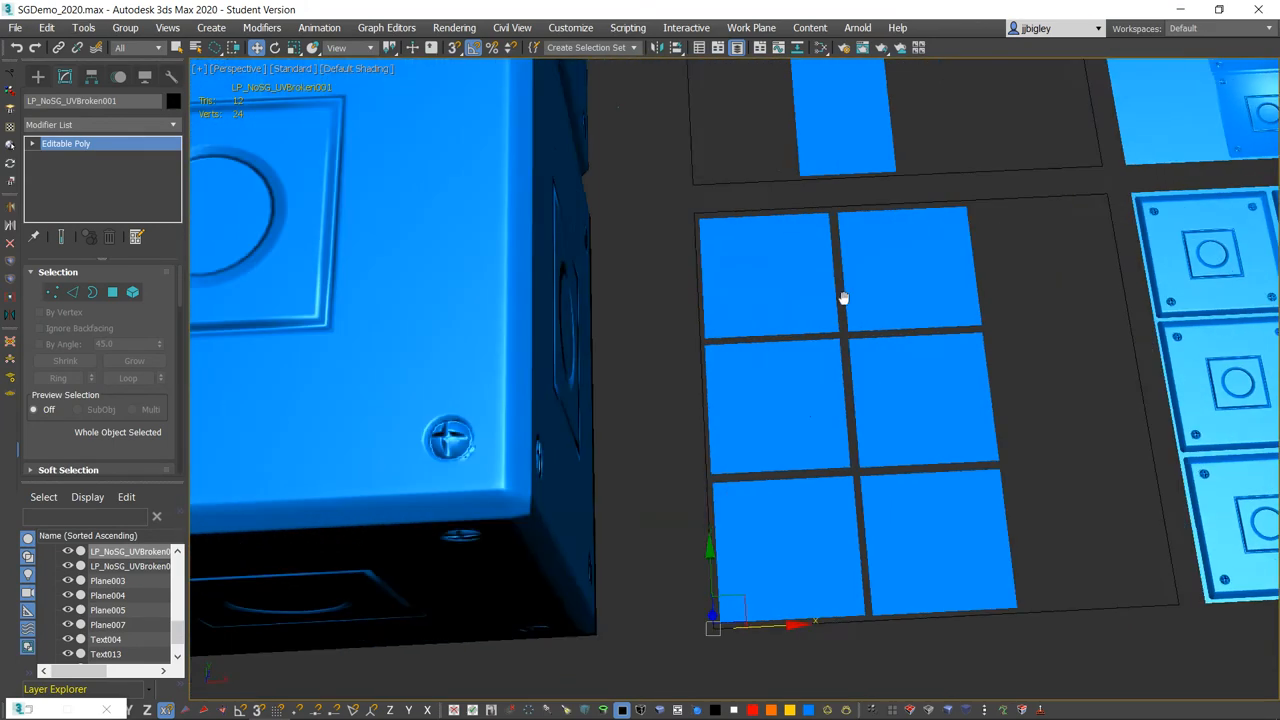
pyautogui.moveTo(844, 296); pyautogui.dragTo(572, 390)
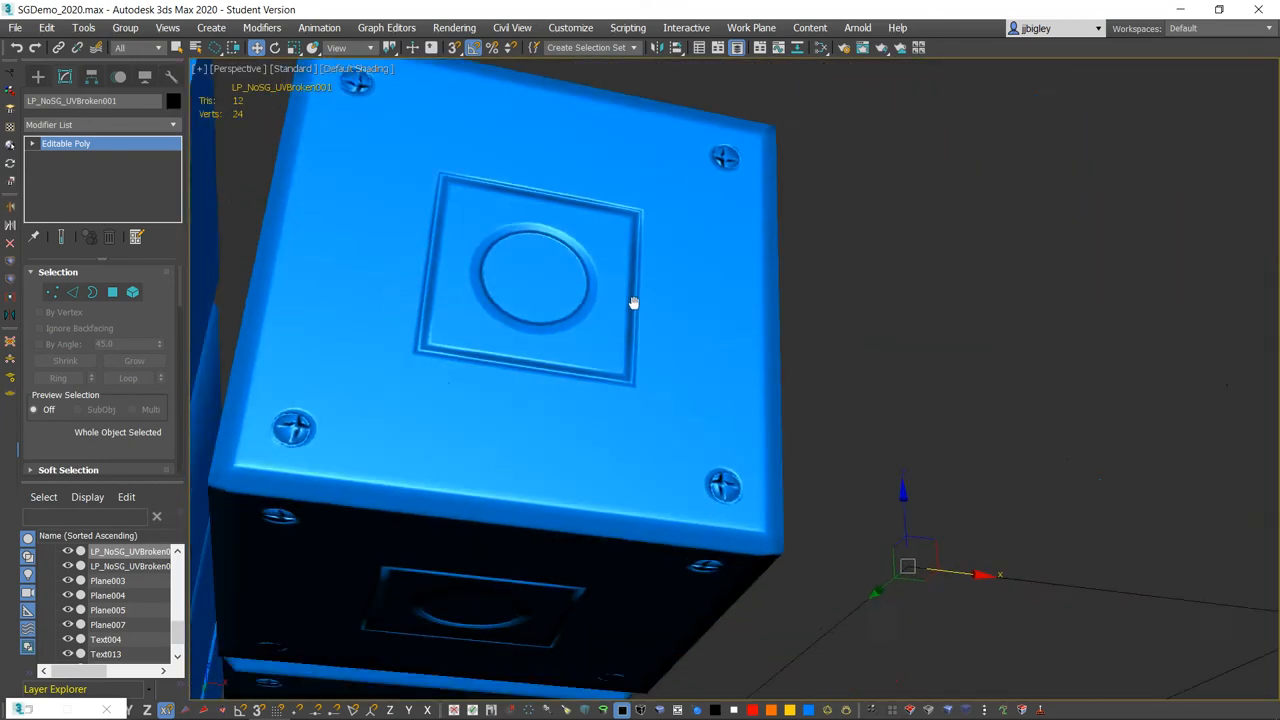
pyautogui.moveTo(632, 304); pyautogui.dragTo(600, 332)
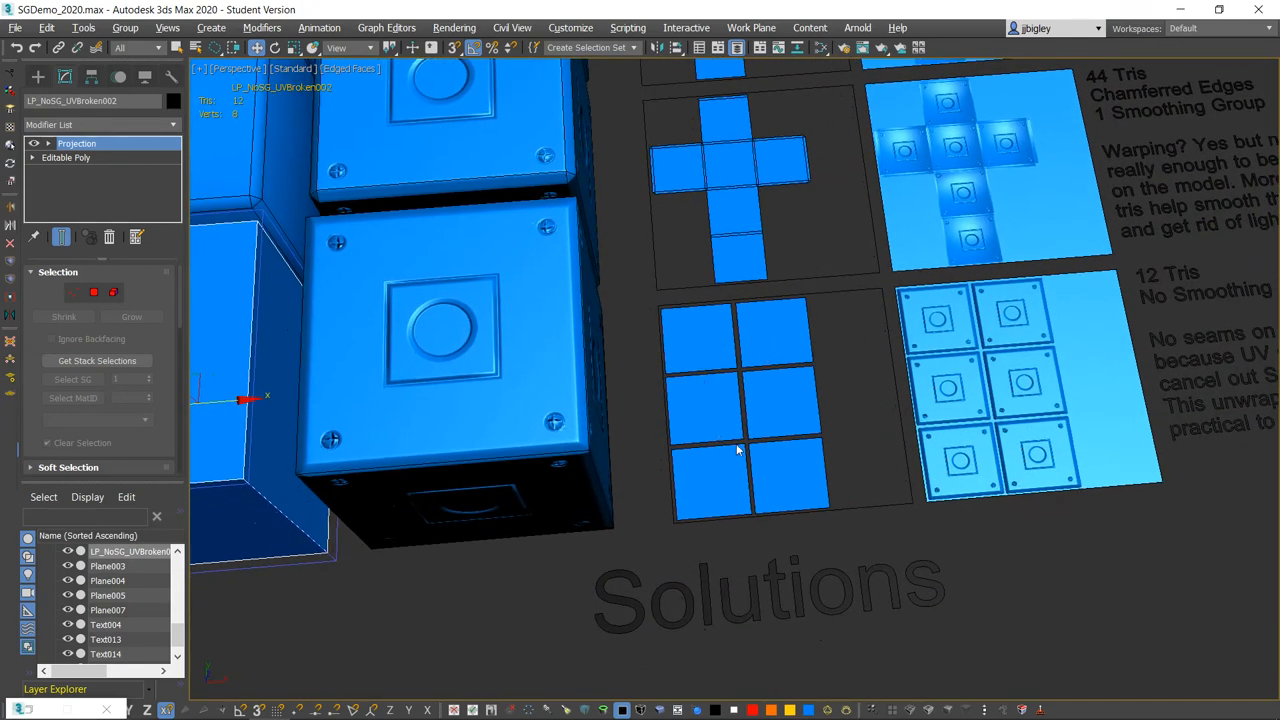
pyautogui.moveTo(716, 430)
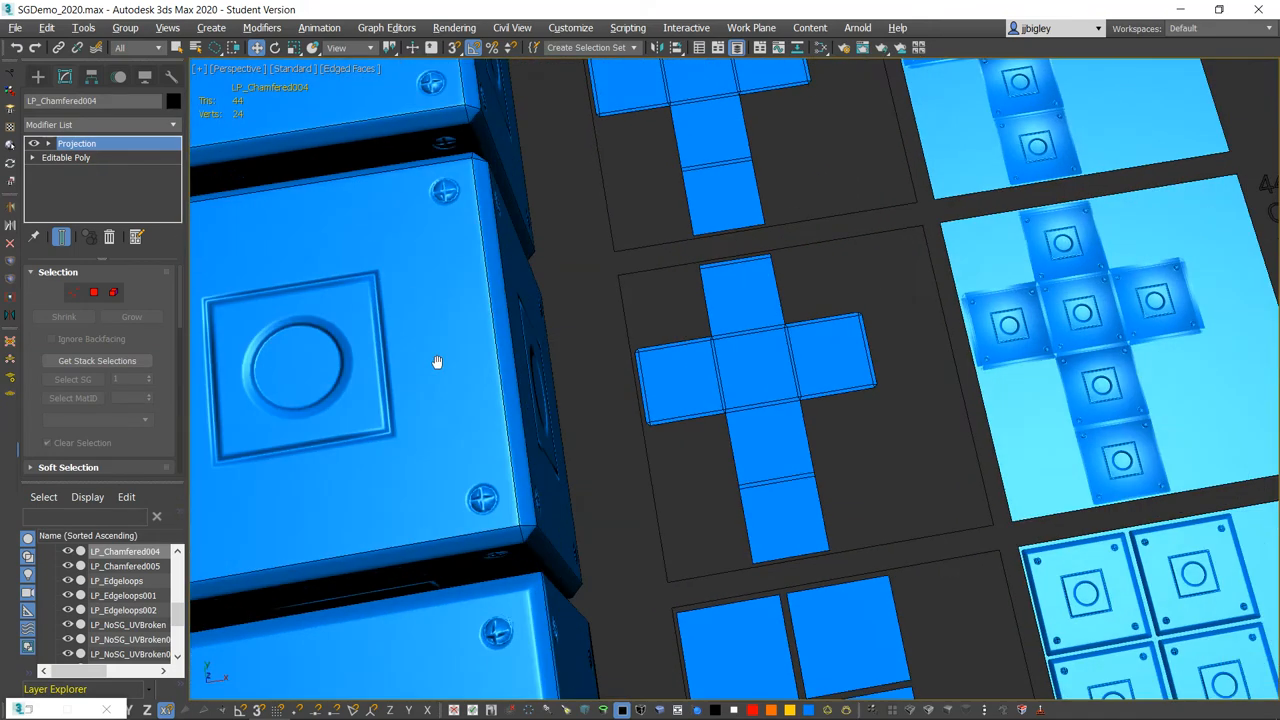
# Orbit across the chamfered box and its unwraps before opening the Slate Material Editor
pyautogui.moveTo(436, 360); pyautogui.dragTo(548, 336)
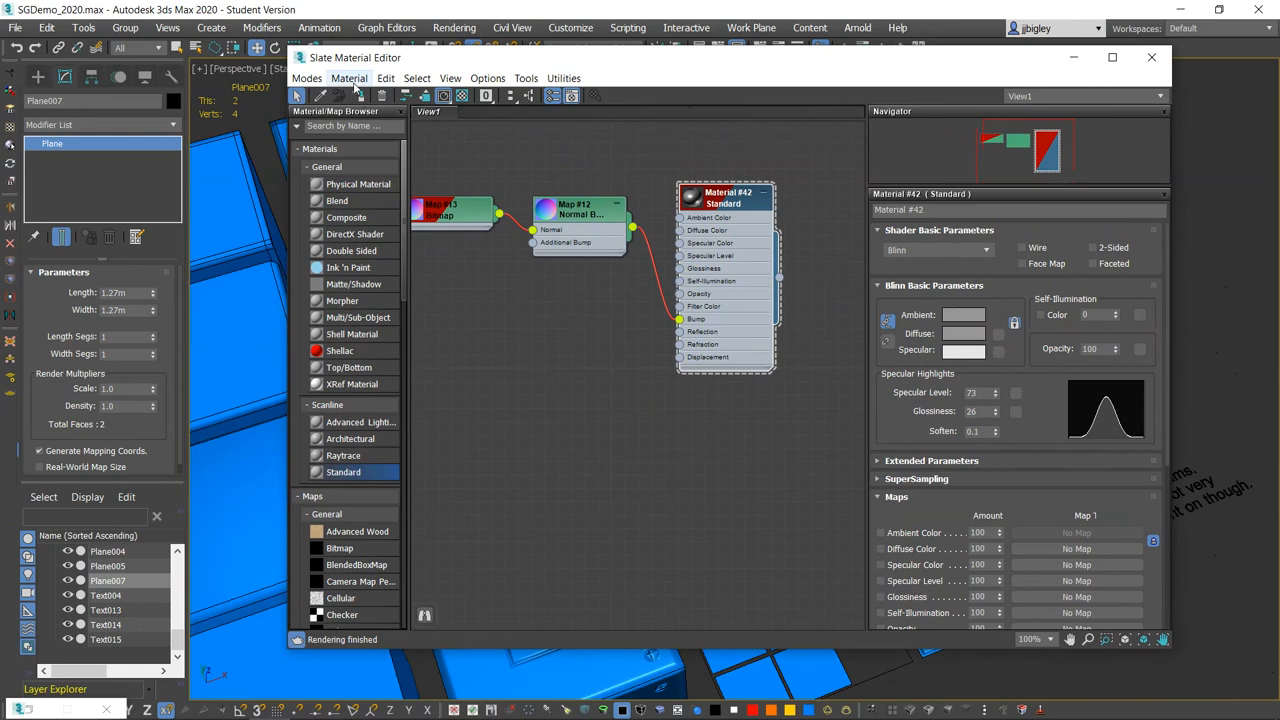
# In the Compact Material Editor review the LP_Hybrid, LP_Chamfered and LP_FaceWeighted slots, then close it
pyautogui.click(1152, 56)
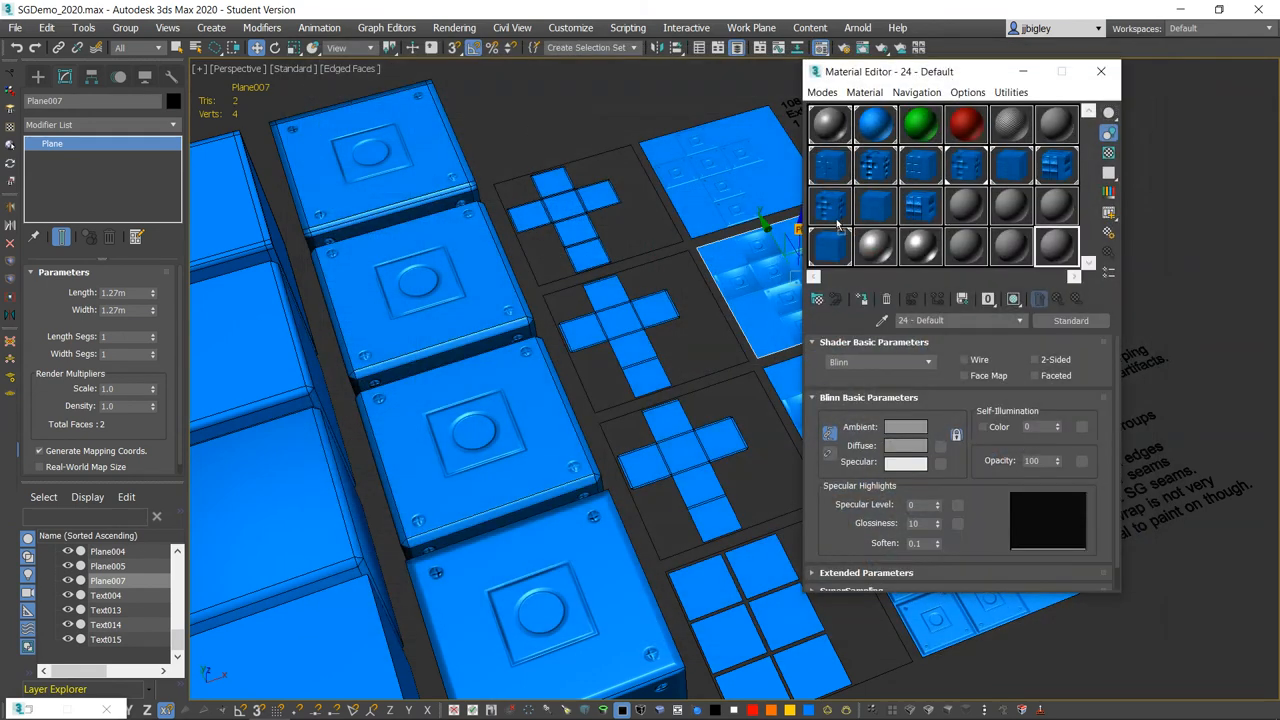
pyautogui.click(1056, 164)
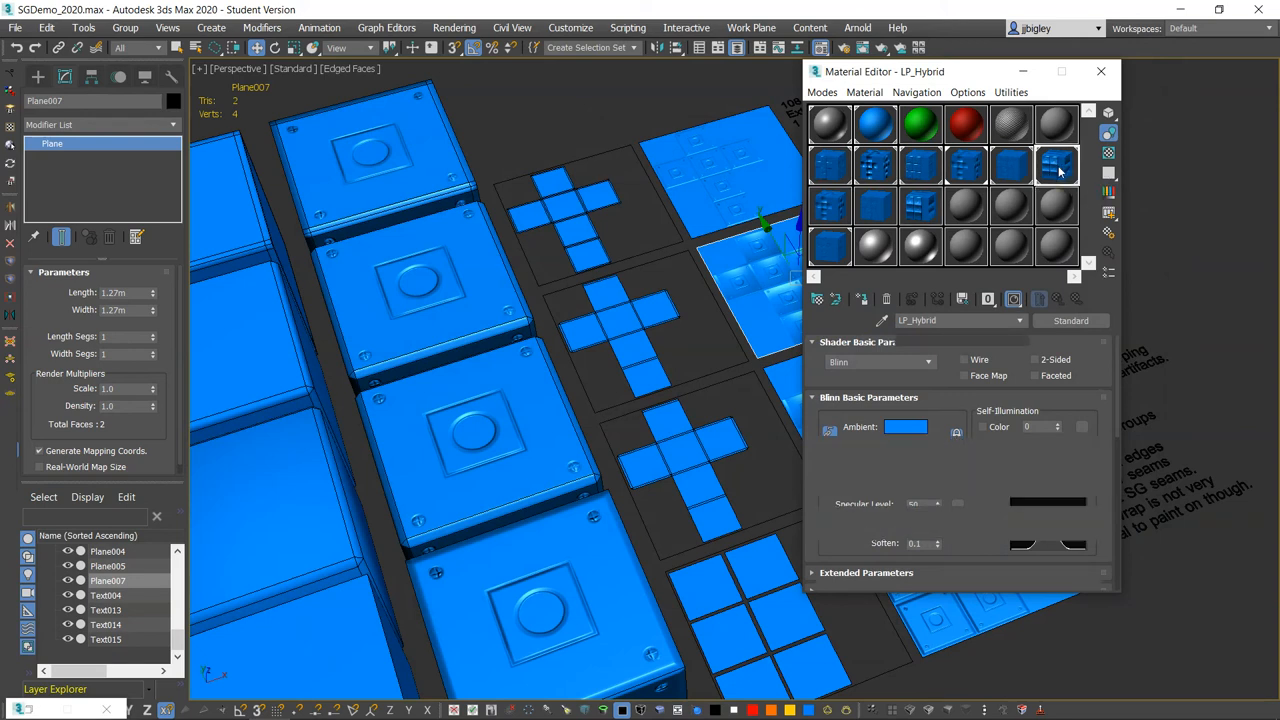
pyautogui.click(830, 208)
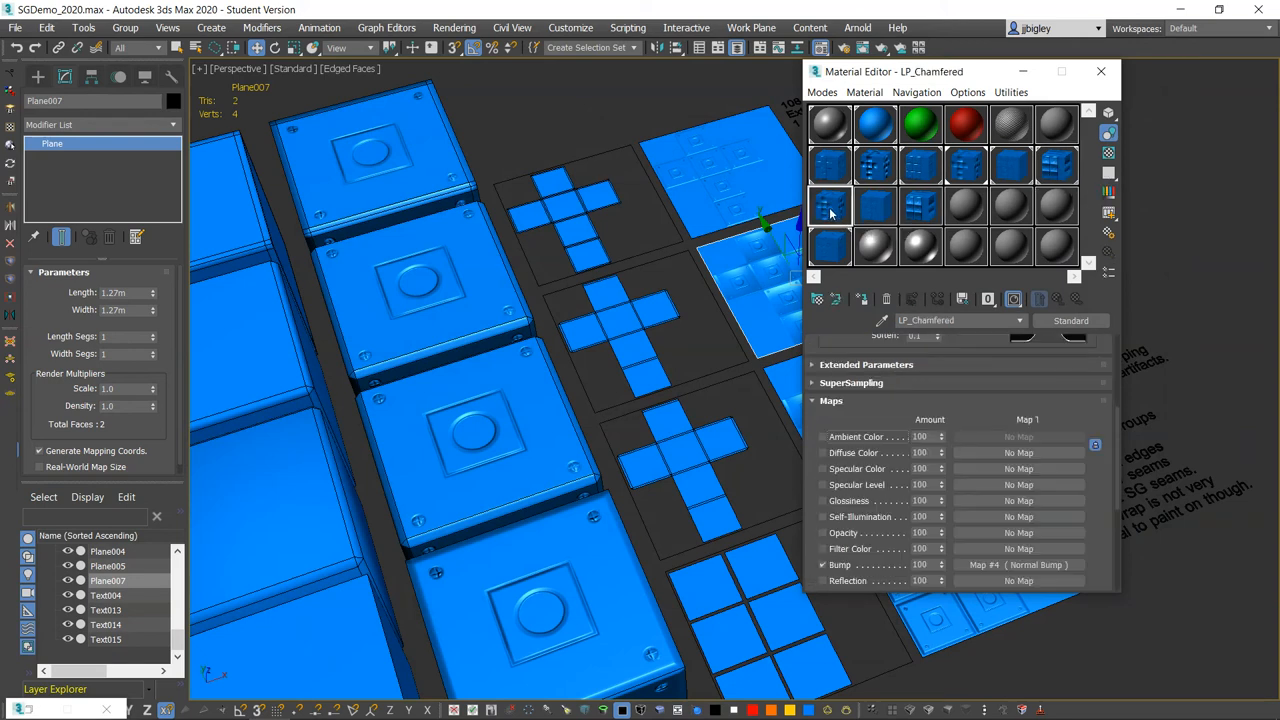
pyautogui.click(830, 248)
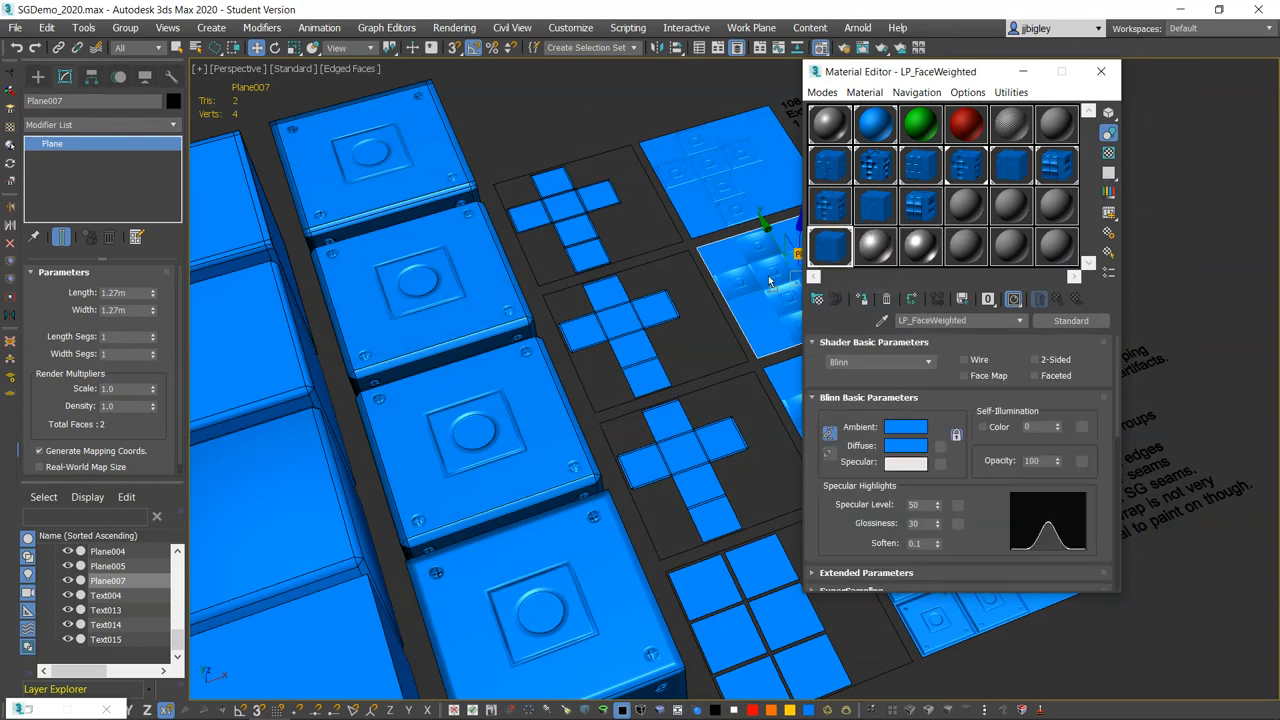
pyautogui.click(1100, 72)
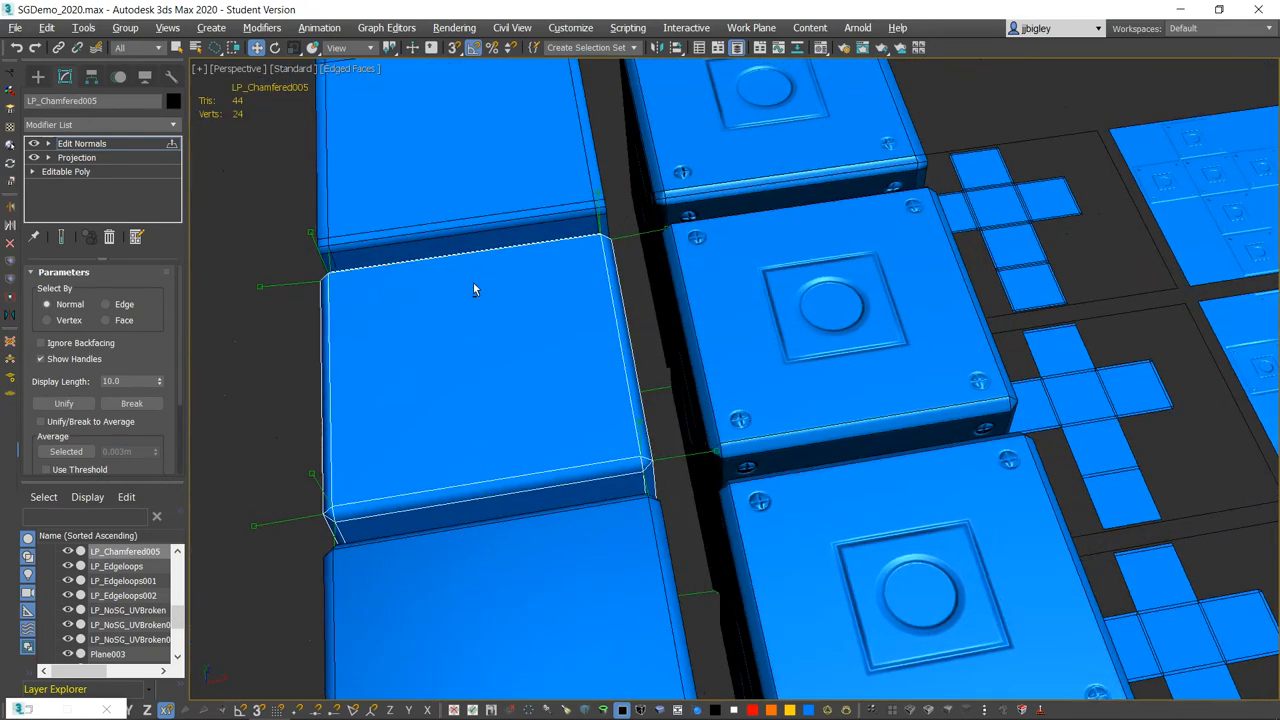
# Select LP_Edgeloops so it can be isolated with its Projection cage
pyautogui.click(66, 172)
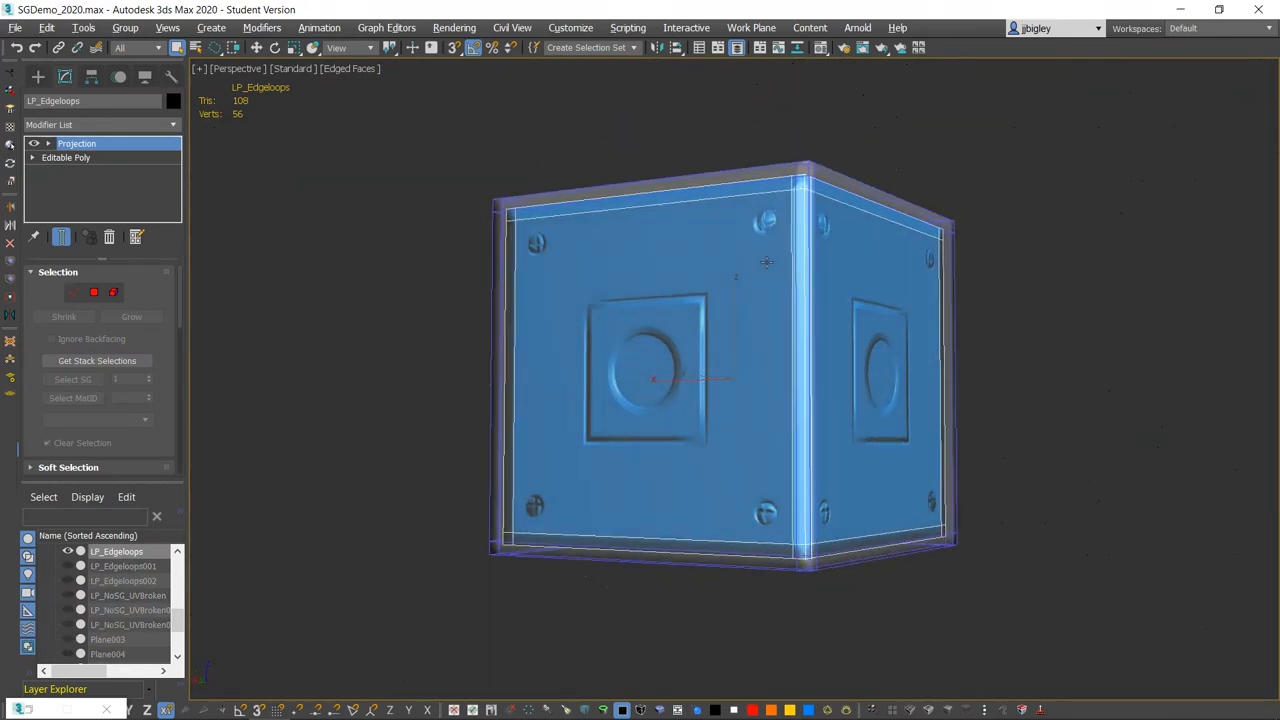
# Select LP_Edgeloops and orbit close around its top corners to view the Edit Normals handles
pyautogui.moveTo(764, 260); pyautogui.dragTo(696, 236)
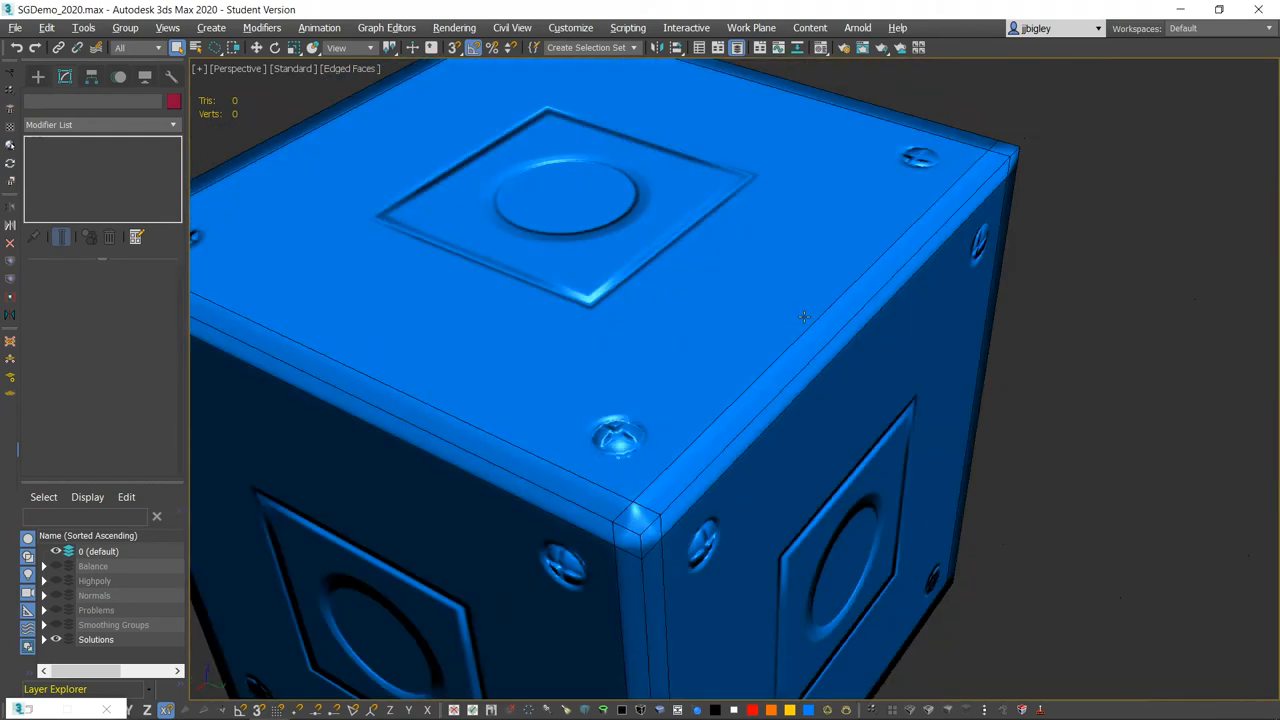
pyautogui.click(116, 552)
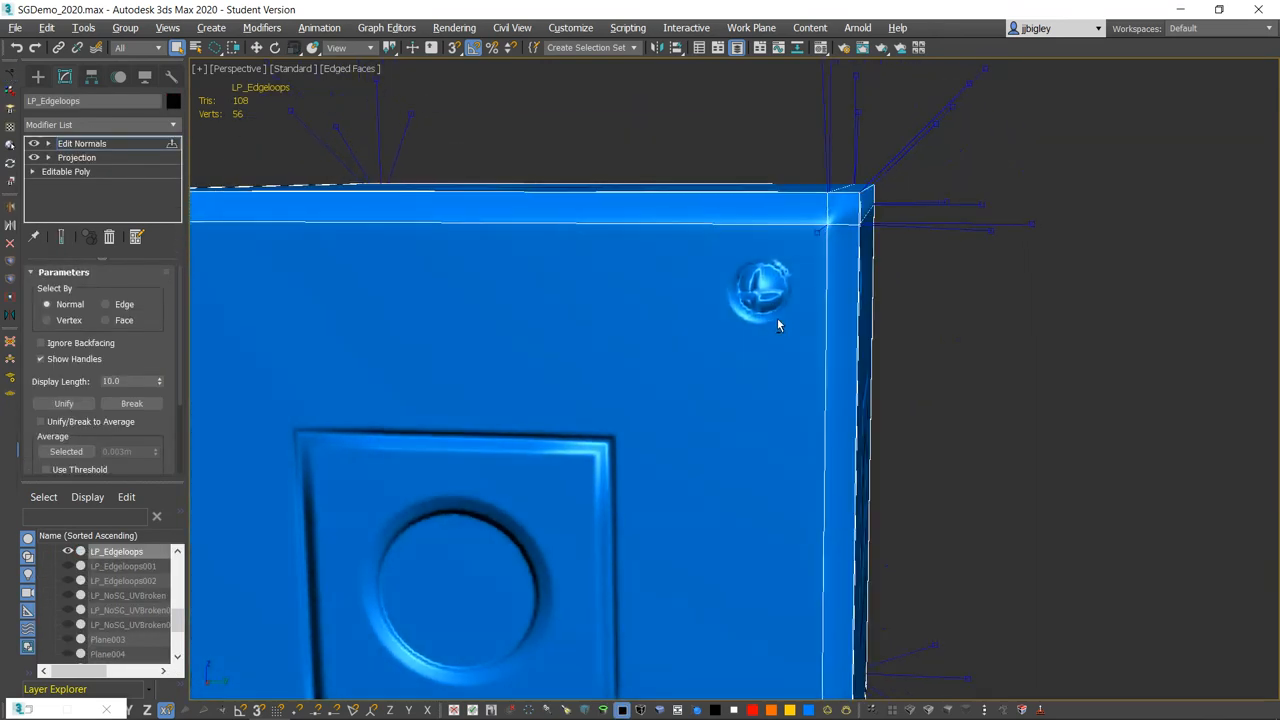
pyautogui.moveTo(780, 324); pyautogui.dragTo(684, 380)
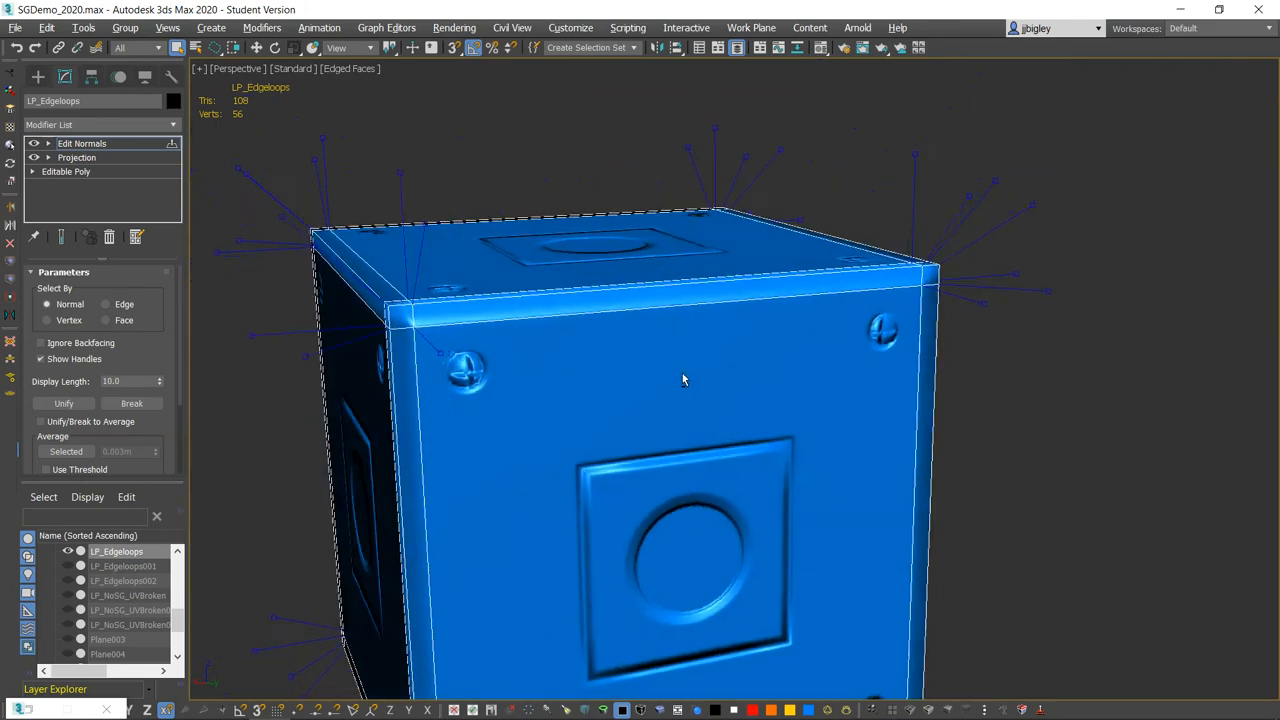
pyautogui.moveTo(684, 380); pyautogui.dragTo(610, 388)
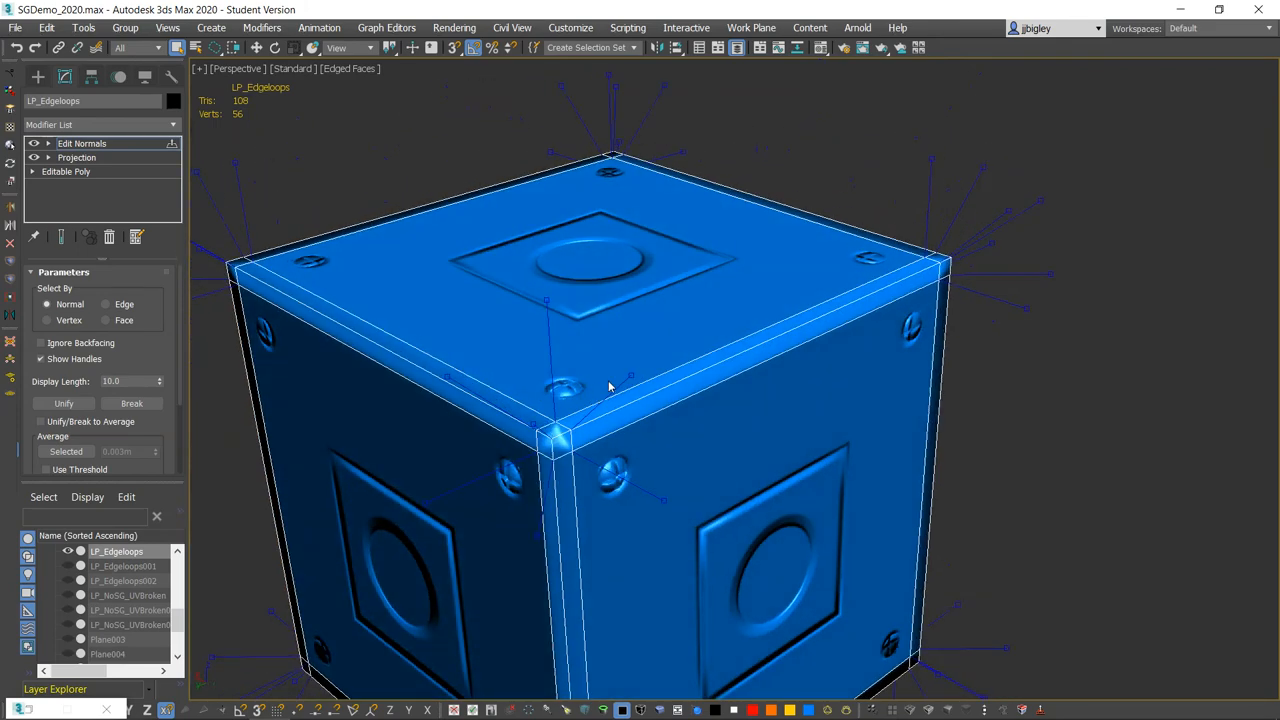
pyautogui.moveTo(610, 400); pyautogui.dragTo(620, 330)
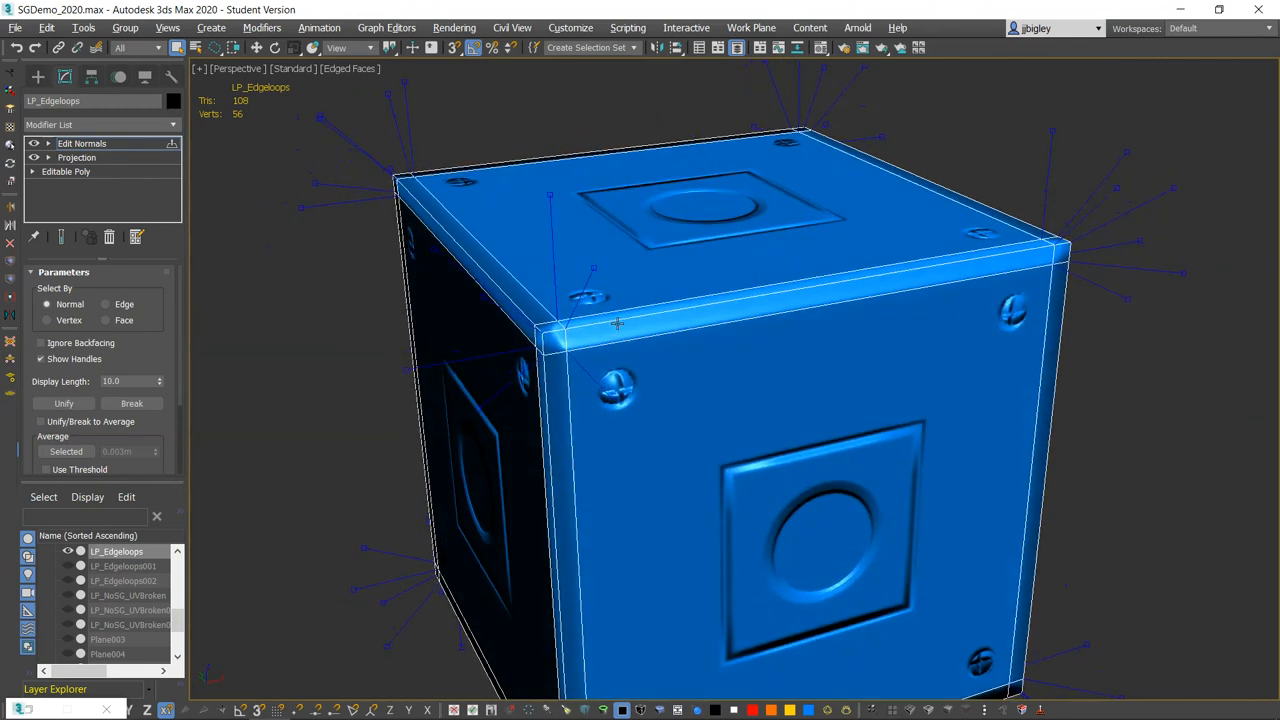
pyautogui.moveTo(228, 204)
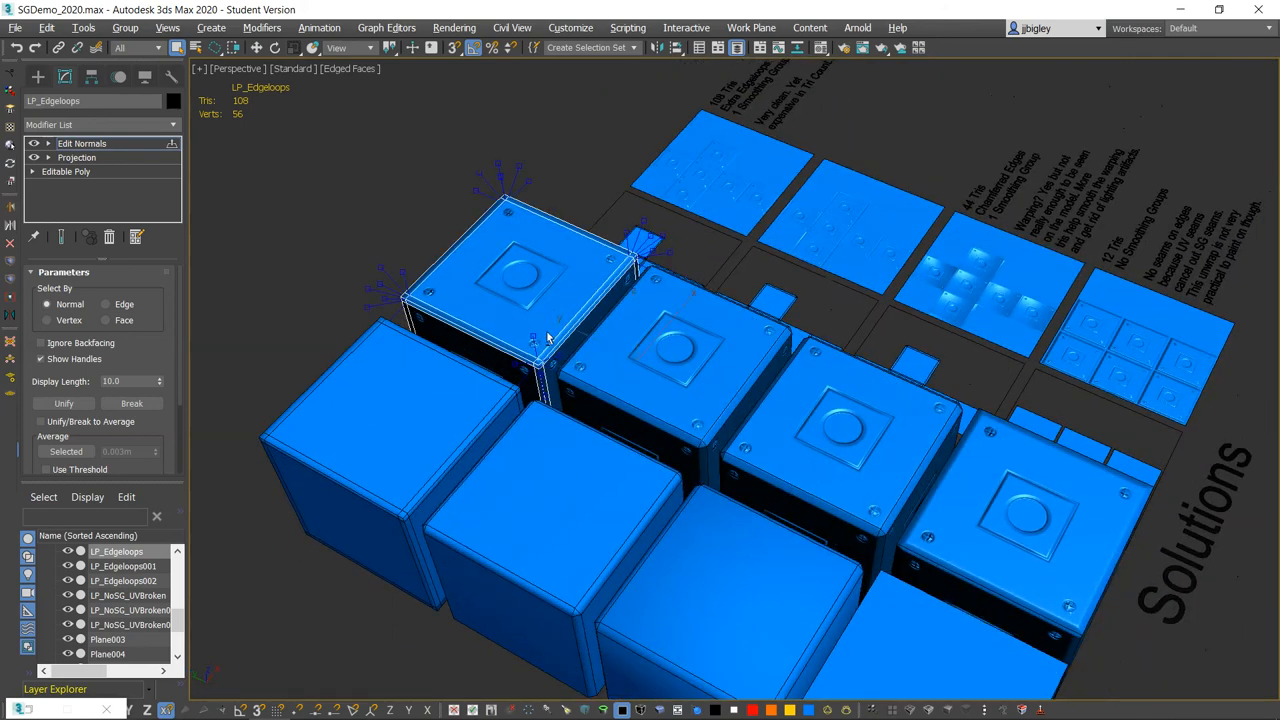
# Select the chamfered box and orbit in close to inspect its edges
pyautogui.click(670, 350)
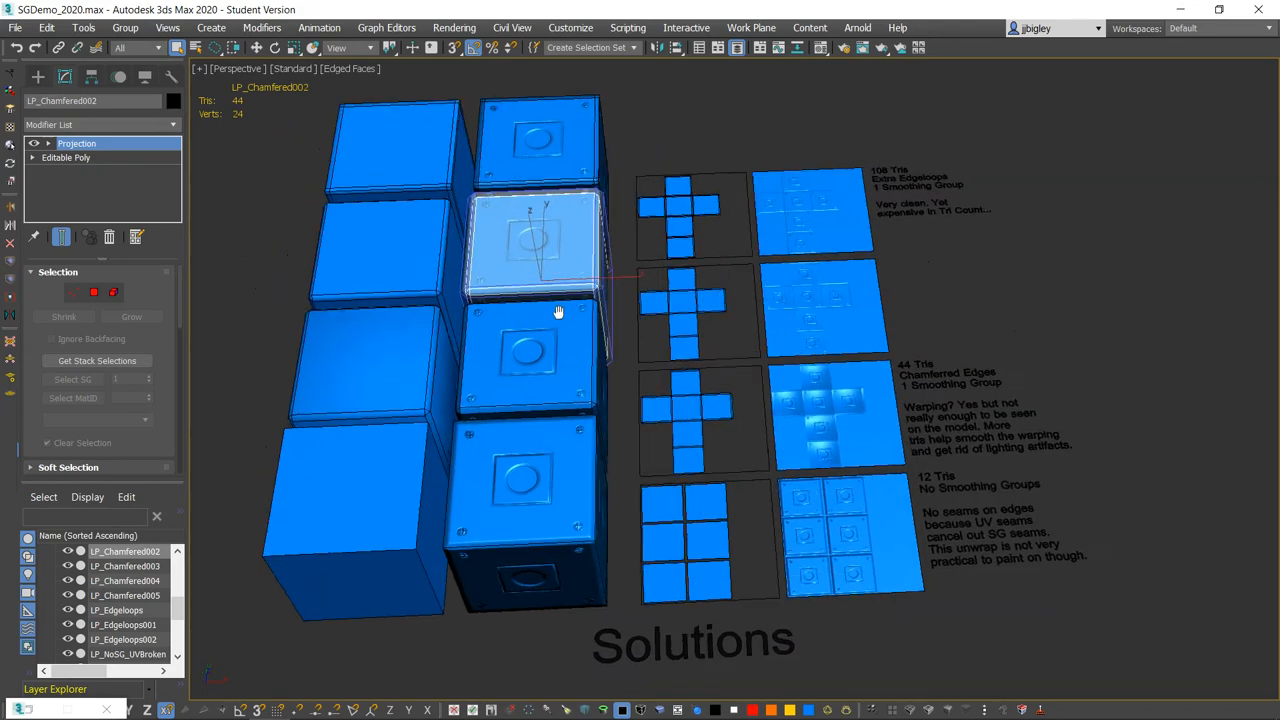
pyautogui.moveTo(558, 312); pyautogui.dragTo(396, 296)
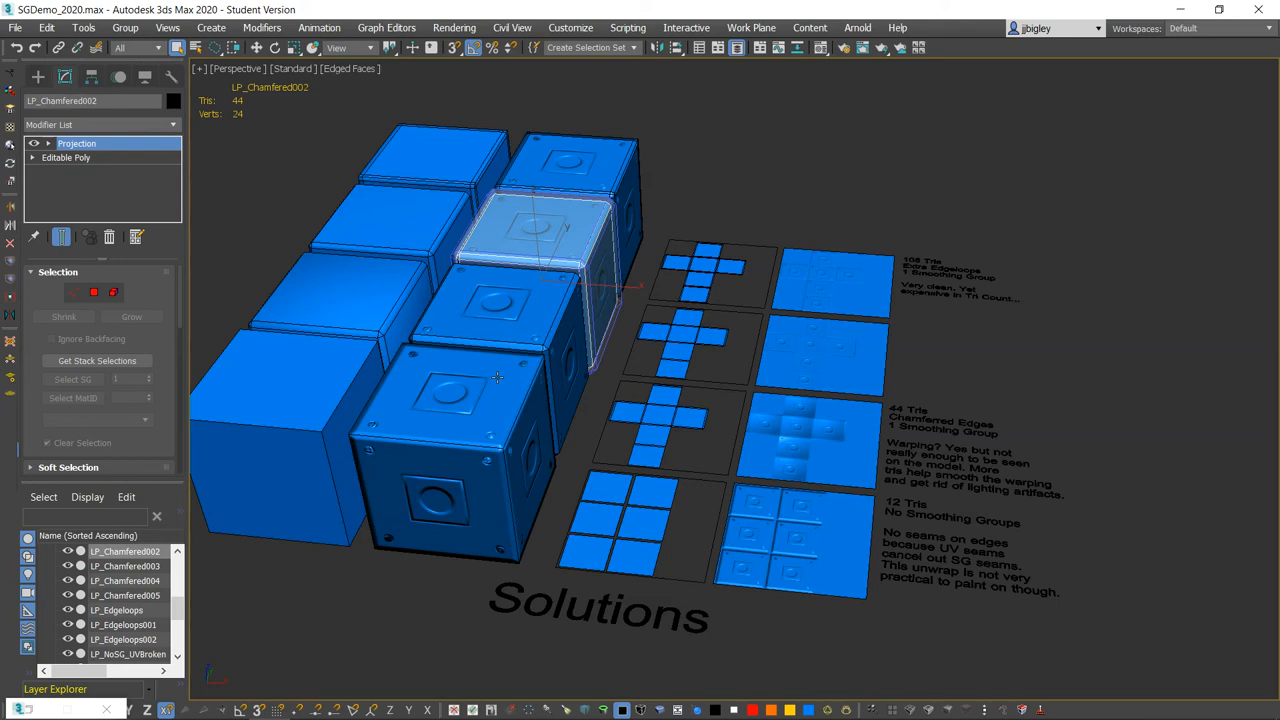
pyautogui.moveTo(500, 384)
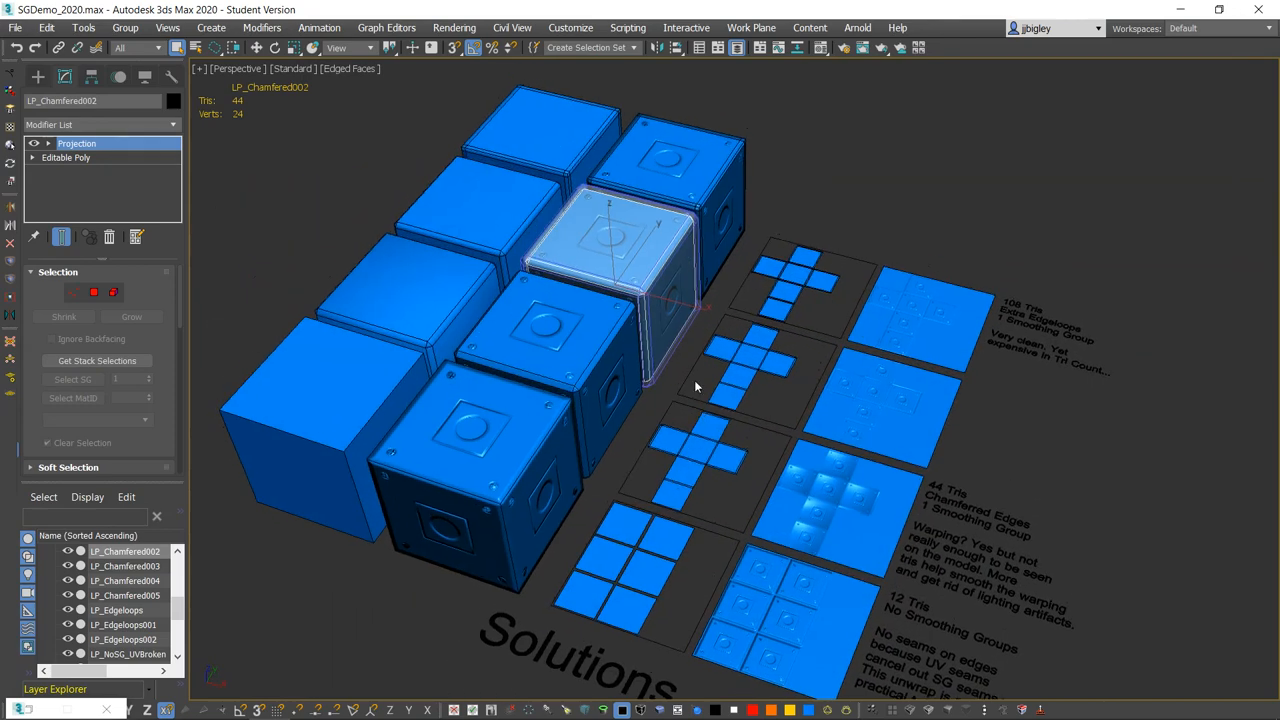
pyautogui.moveTo(700, 400); pyautogui.dragTo(640, 430)
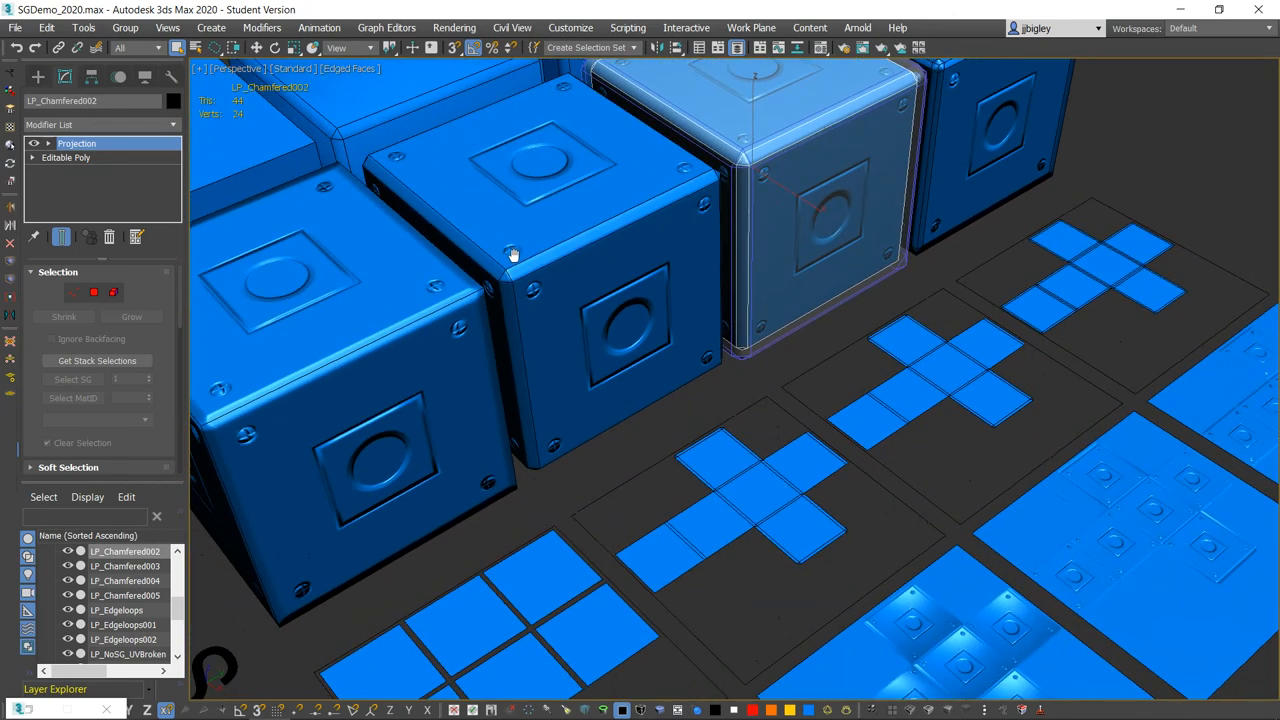
pyautogui.moveTo(512, 256); pyautogui.dragTo(536, 258)
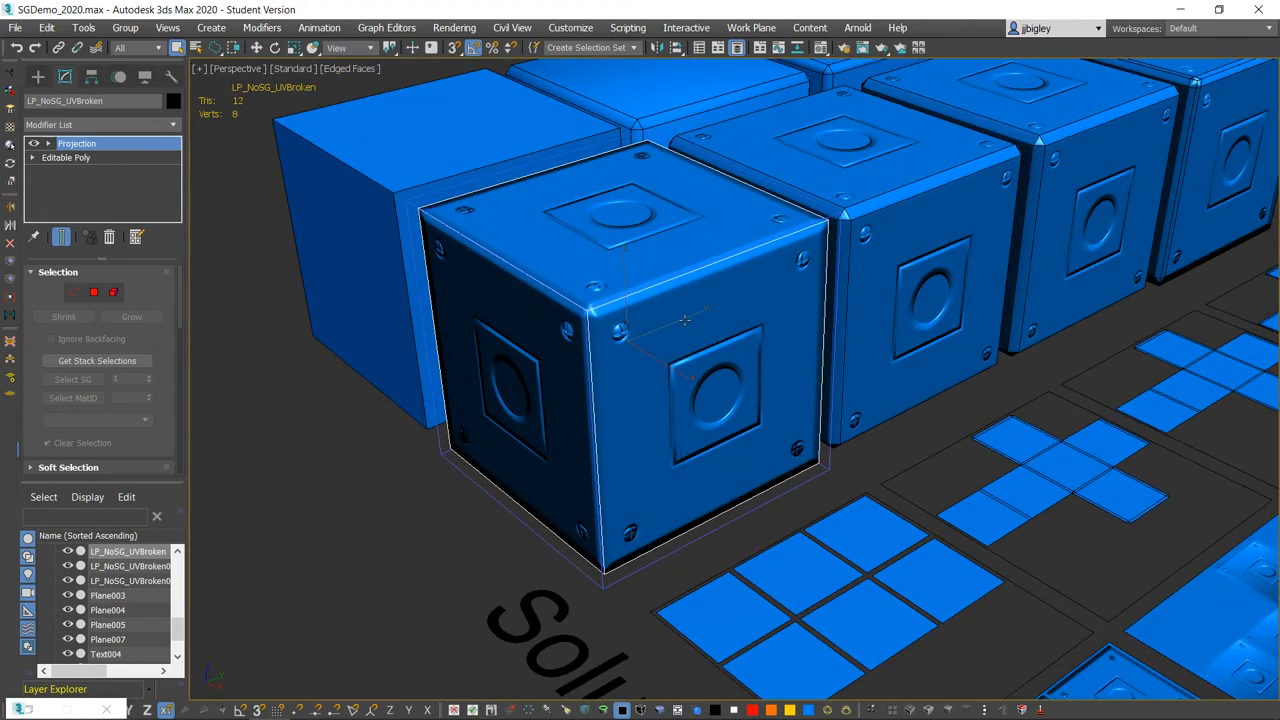
# Orbit around the unsmoothed broken-UV box to examine its top and shading
pyautogui.moveTo(684, 320); pyautogui.dragTo(640, 284)
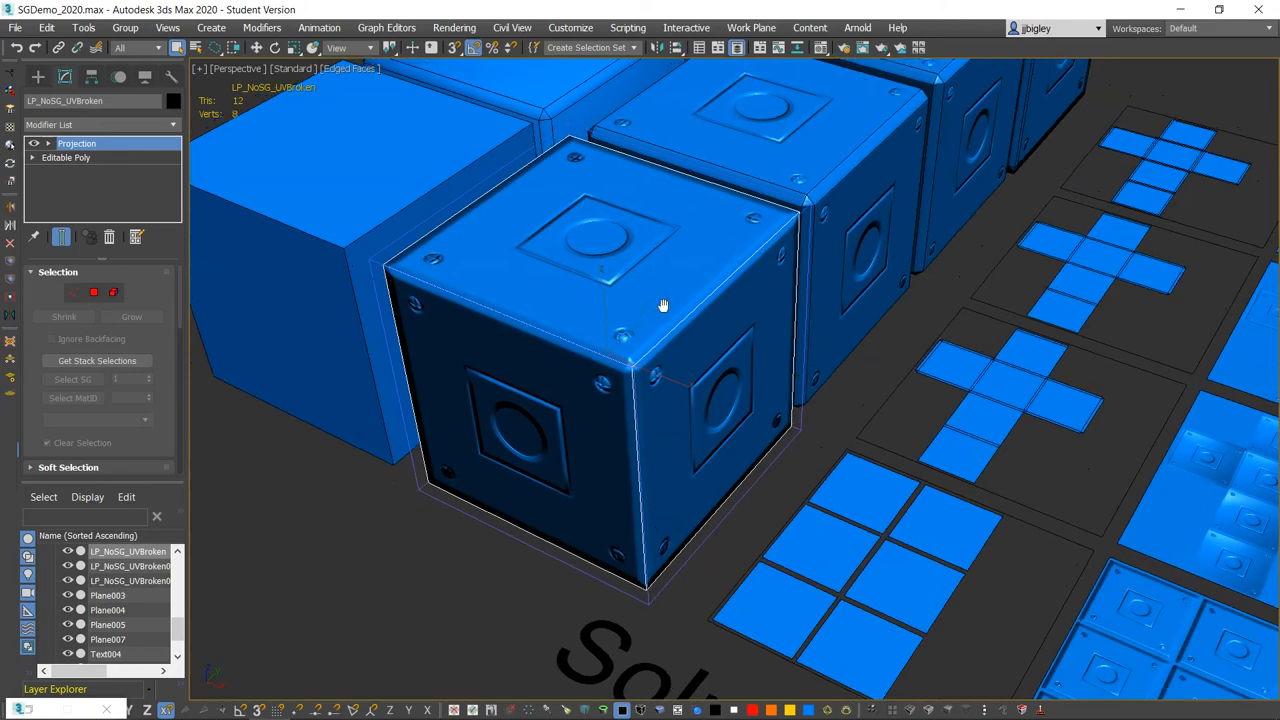
pyautogui.moveTo(664, 304); pyautogui.dragTo(564, 248)
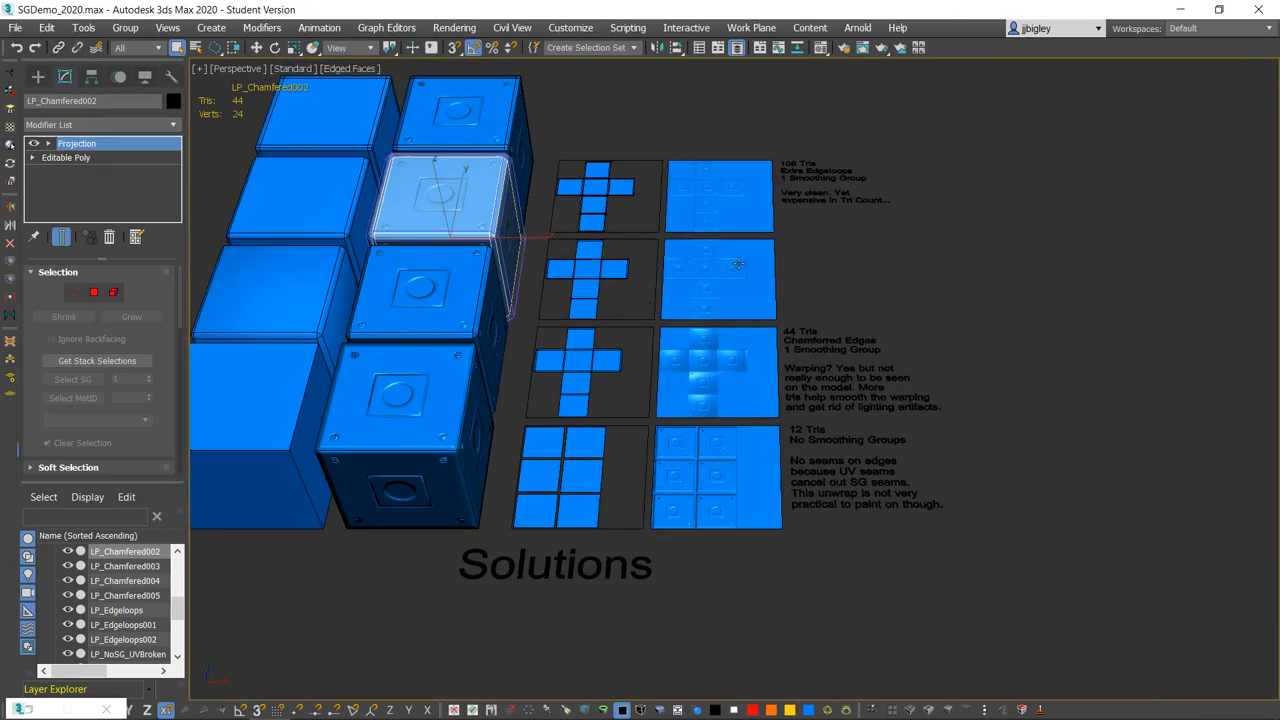
pyautogui.moveTo(1050, 312)
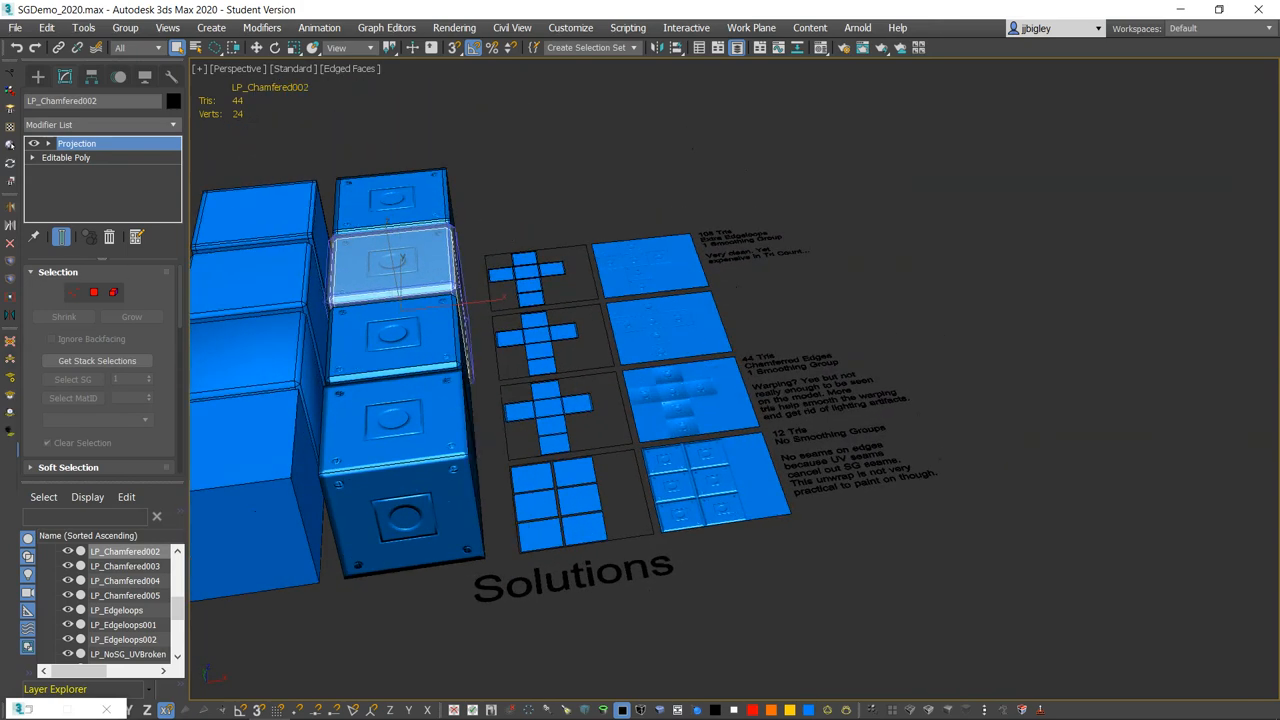
pyautogui.scroll(3)
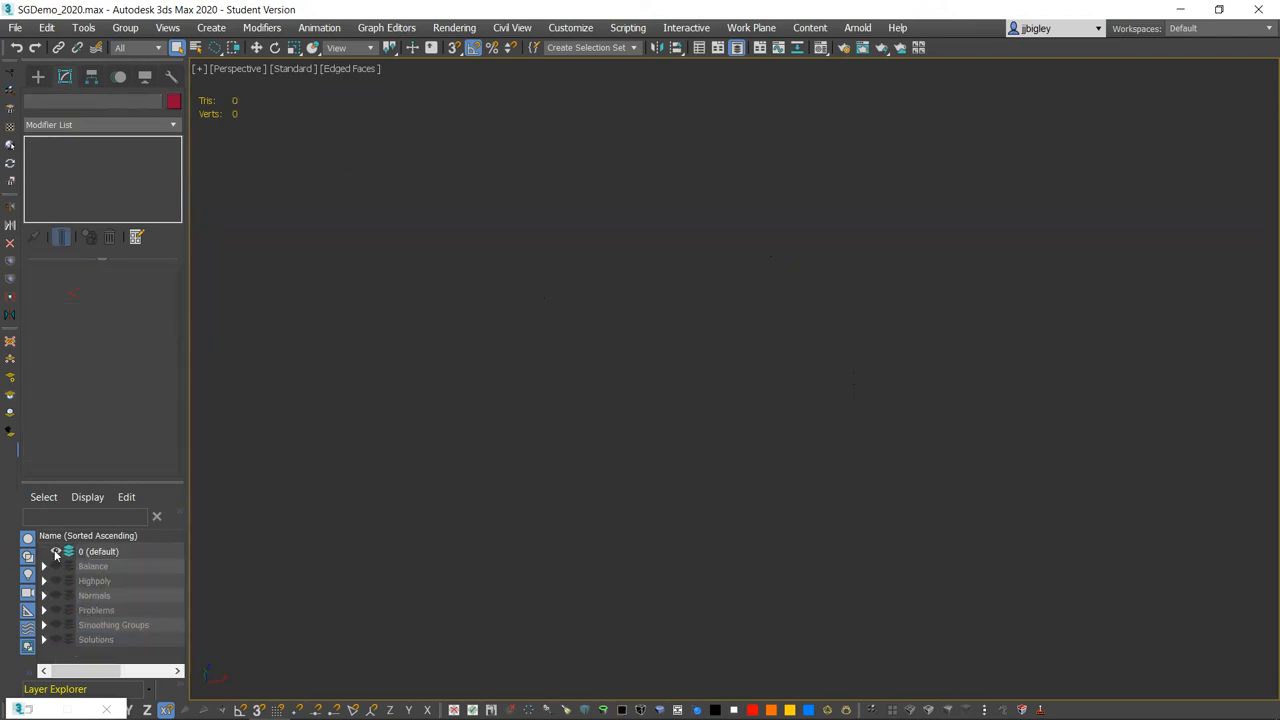
# Show the Balance layer's hybrid box and generate weighted normals on LP_Hybrid002
pyautogui.click(56, 552)
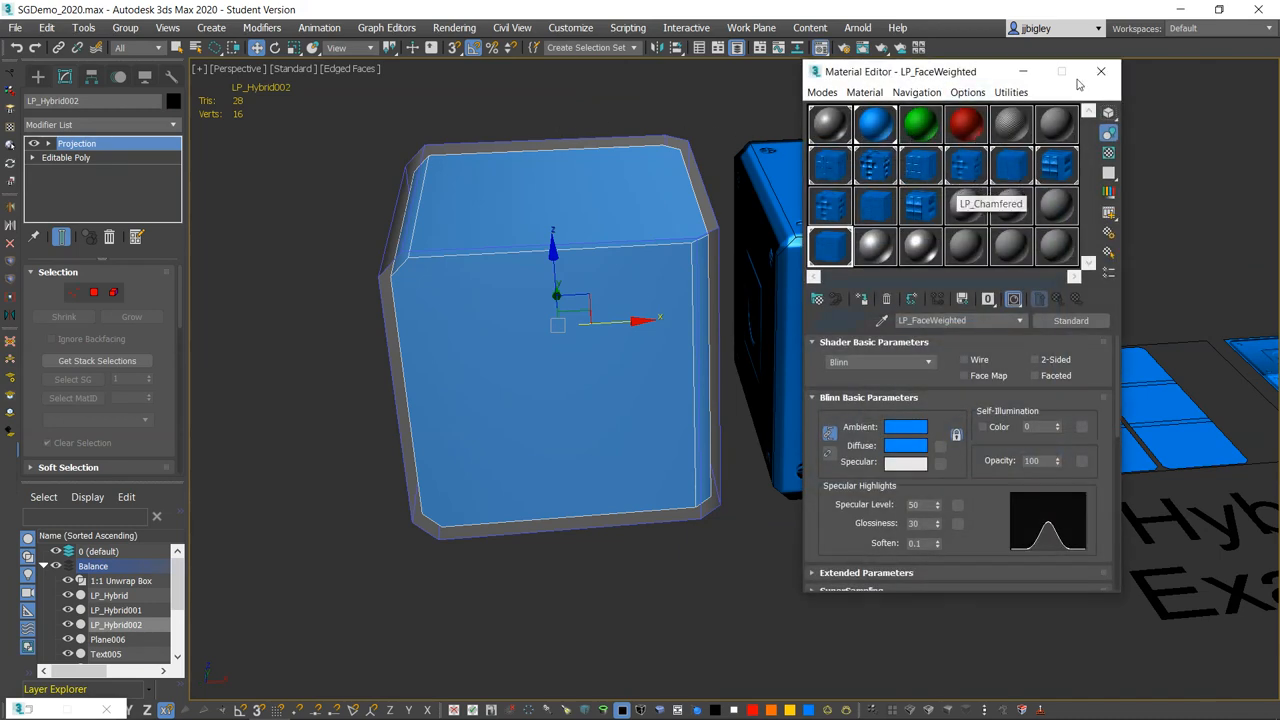
pyautogui.click(1100, 72)
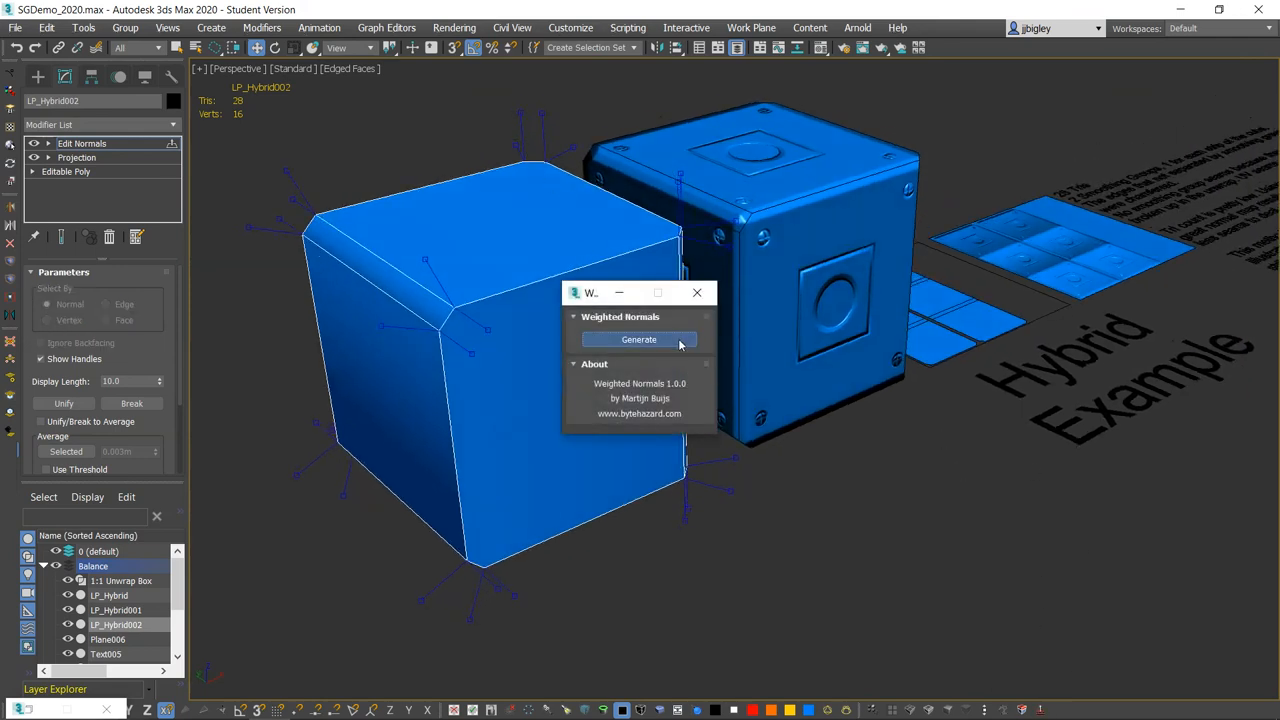
pyautogui.click(638, 340)
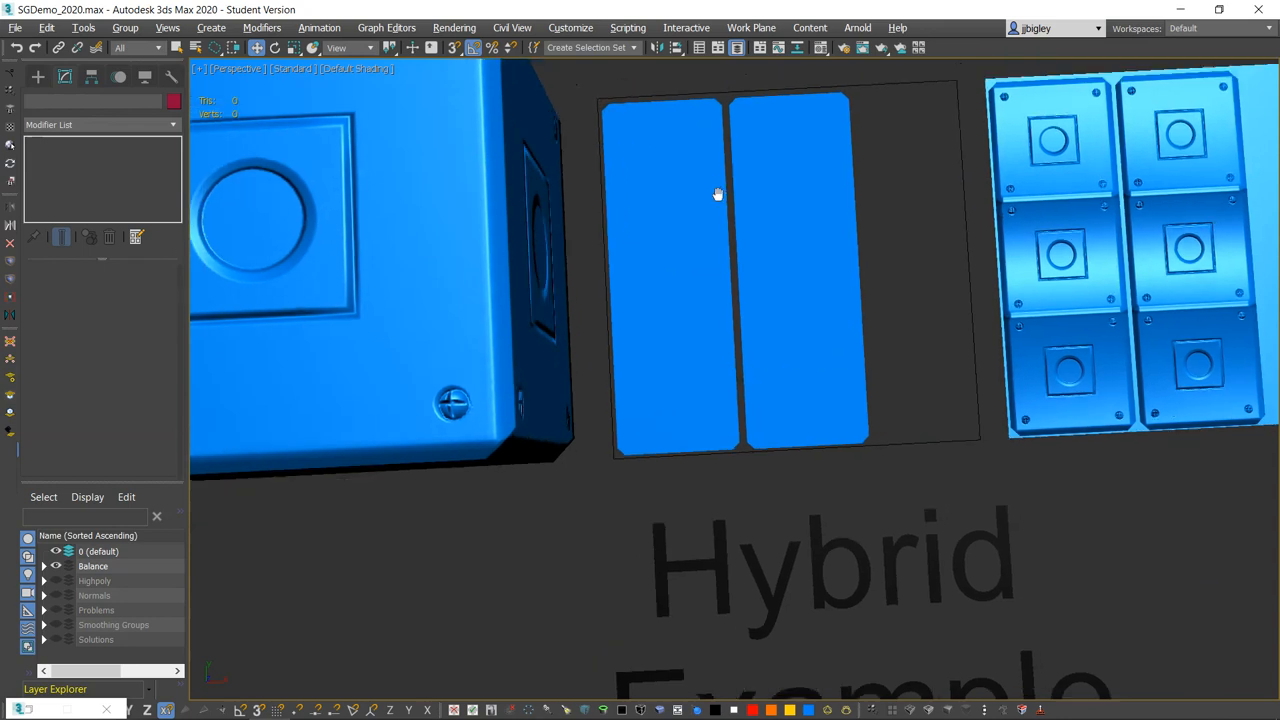
# Pan to frame the whole Hybrid Example, then bring up the program switcher
pyautogui.moveTo(716, 194); pyautogui.dragTo(392, 328)
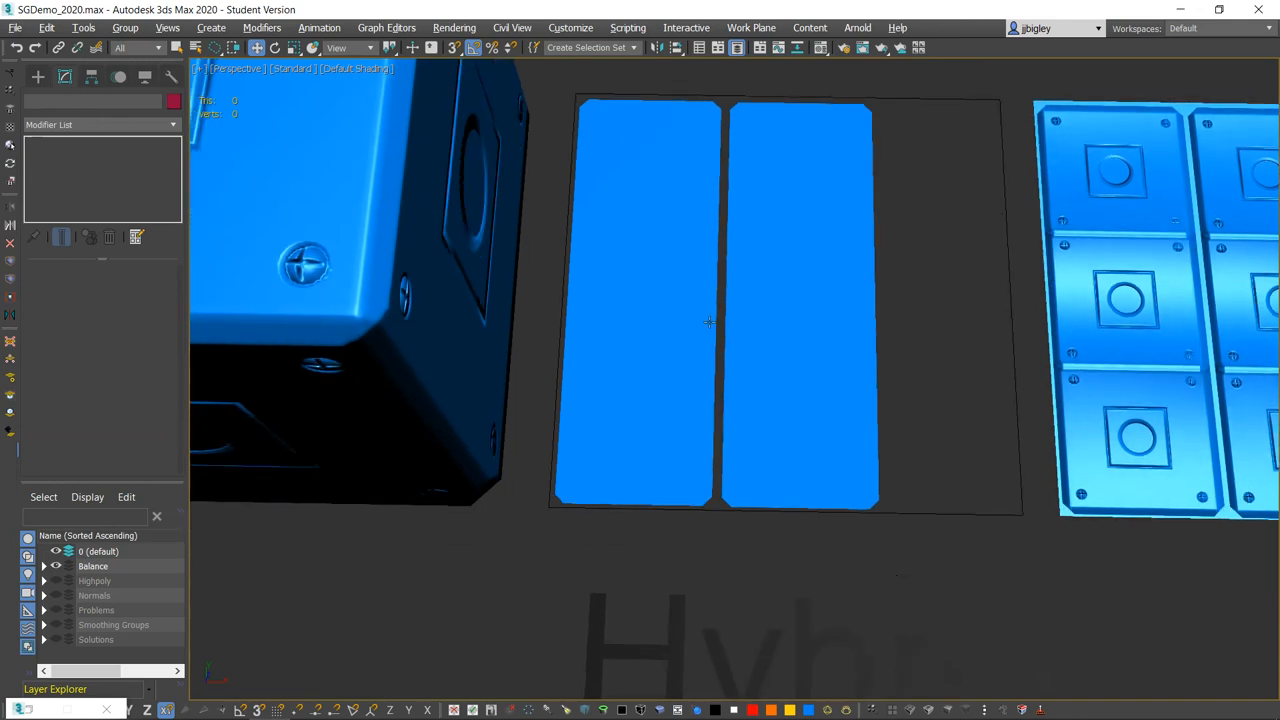
pyautogui.moveTo(724, 408)
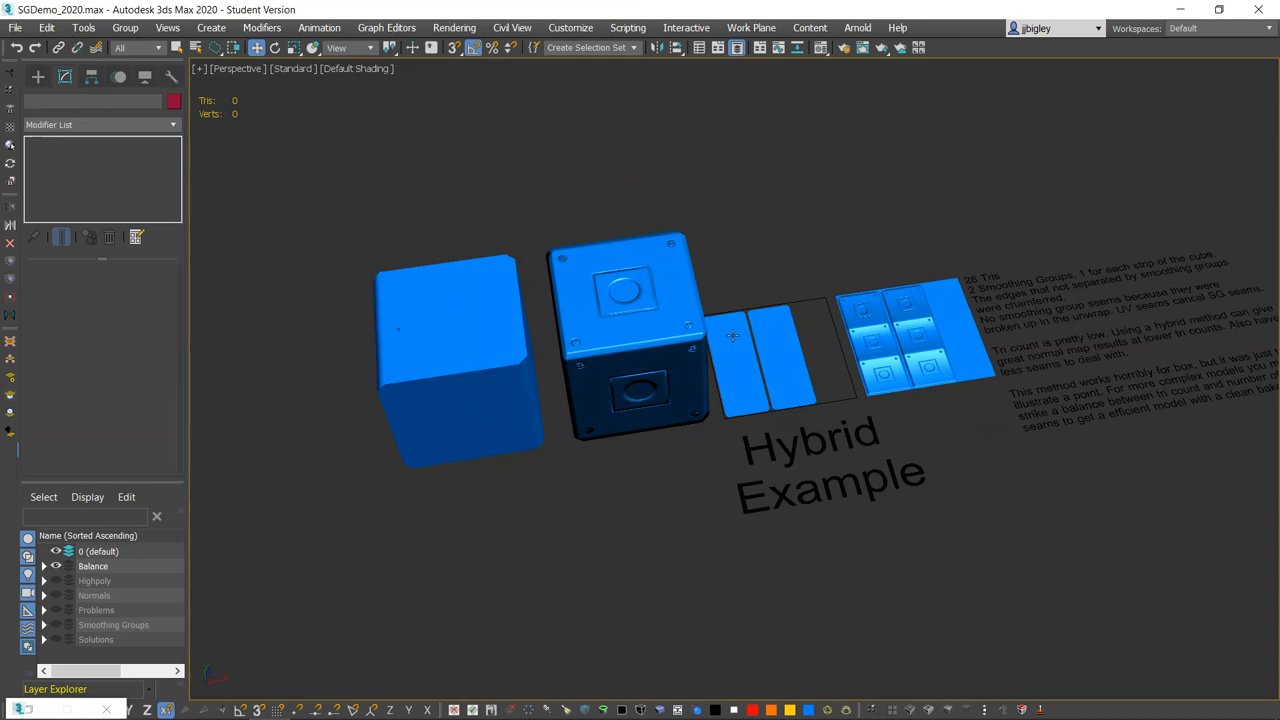
pyautogui.press('alt+tab')
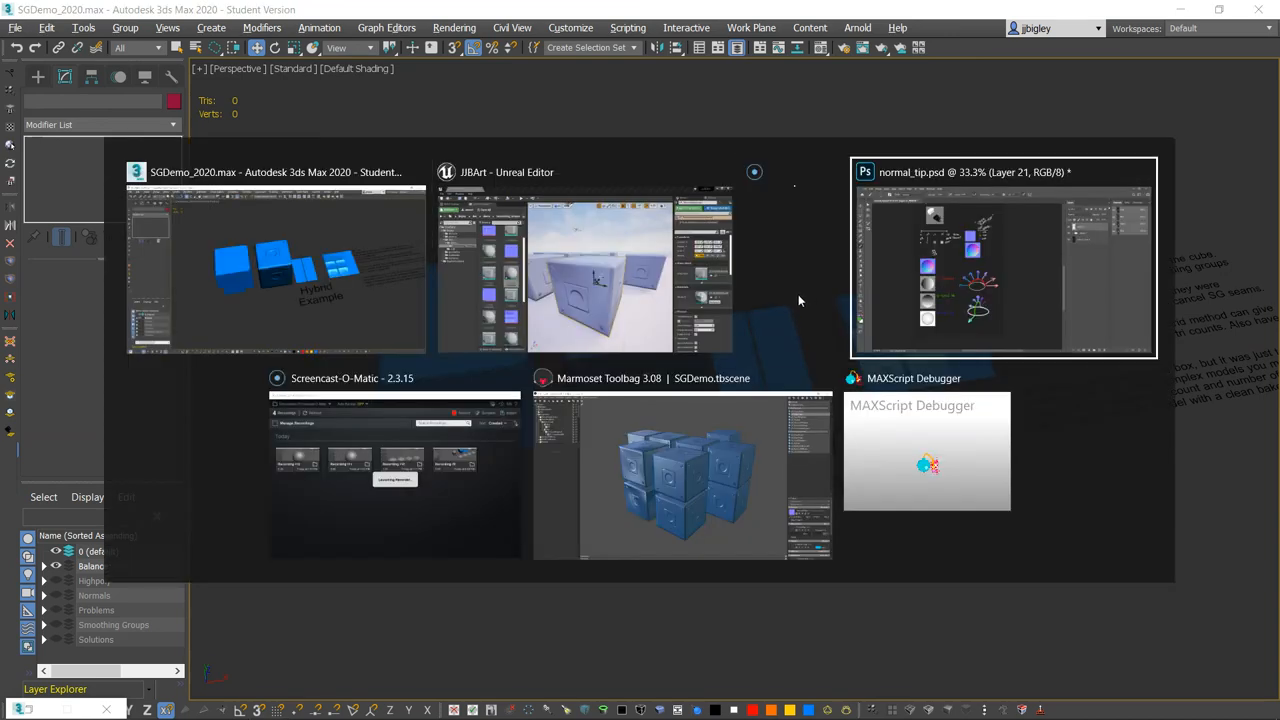
pyautogui.click(684, 476)
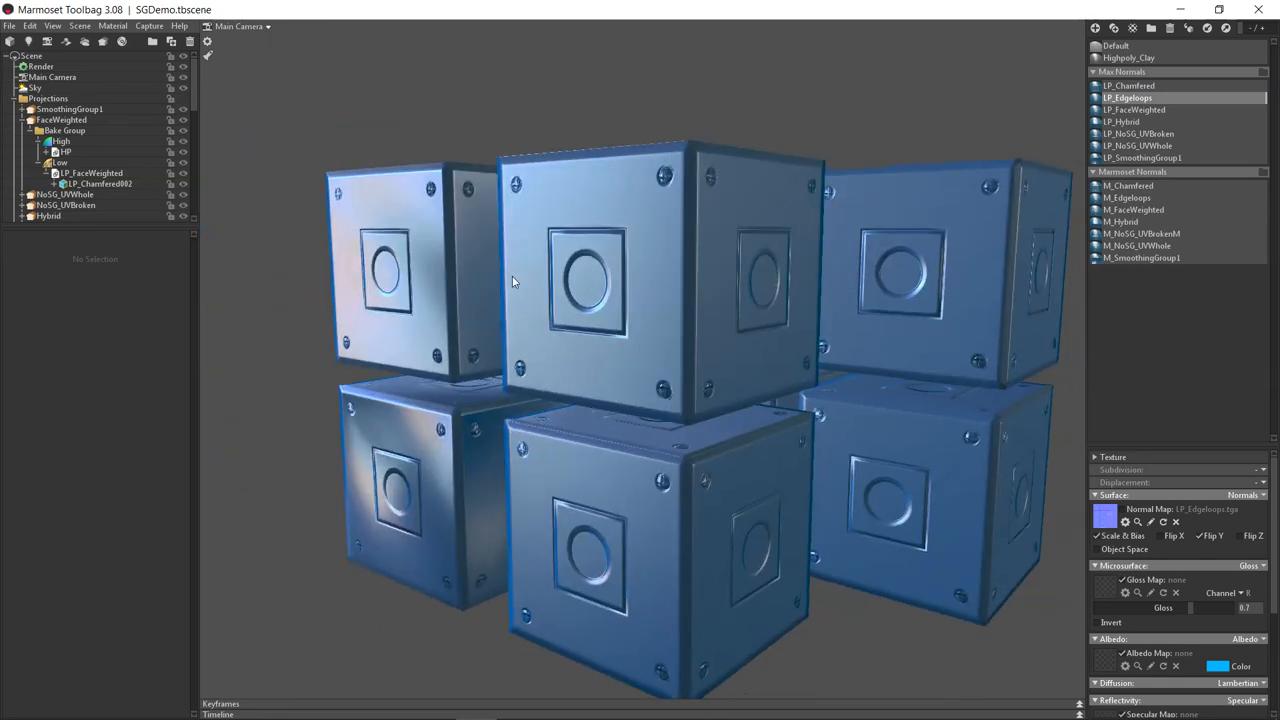
pyautogui.press('alt+tab')
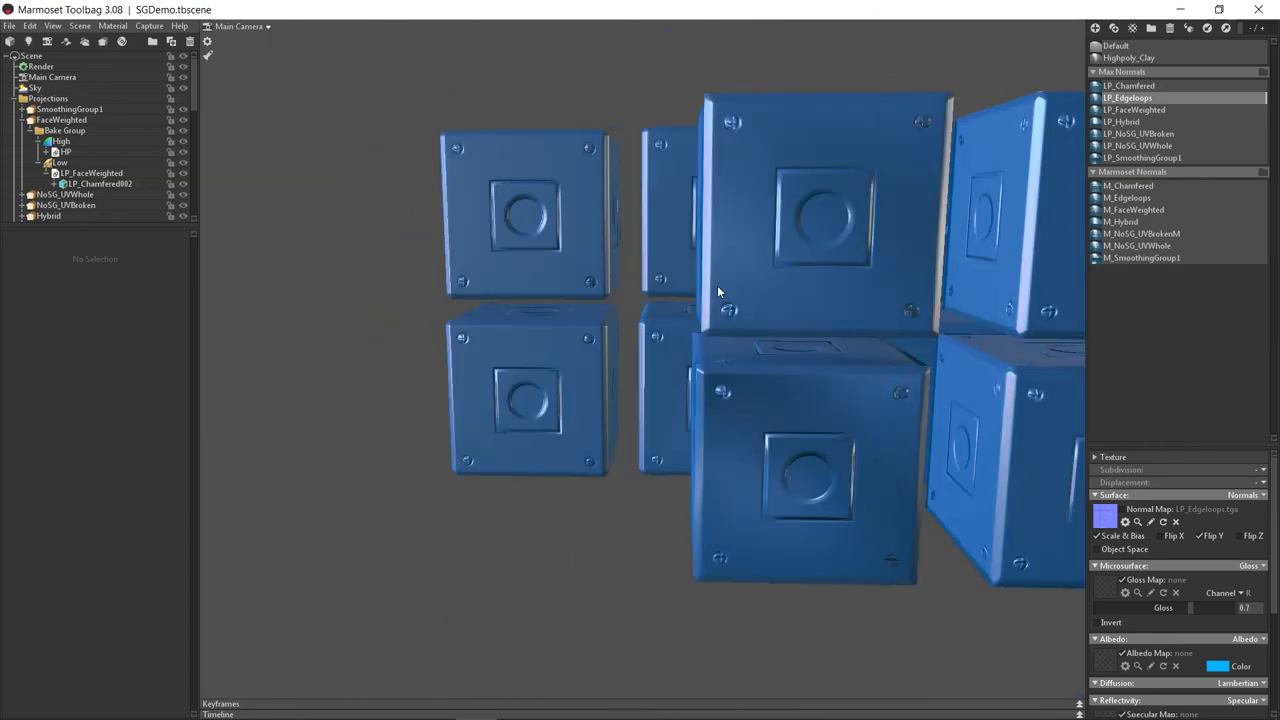
pyautogui.moveTo(718, 292); pyautogui.dragTo(484, 284)
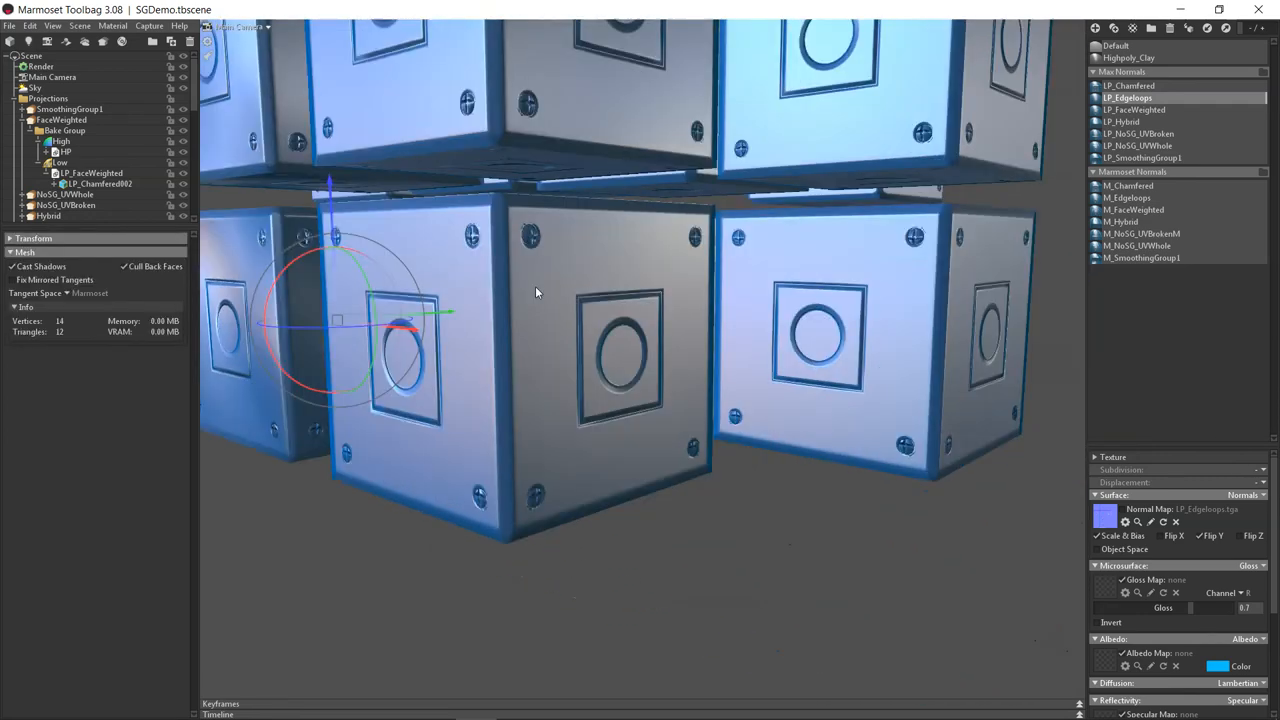
pyautogui.moveTo(536, 292); pyautogui.dragTo(604, 308)
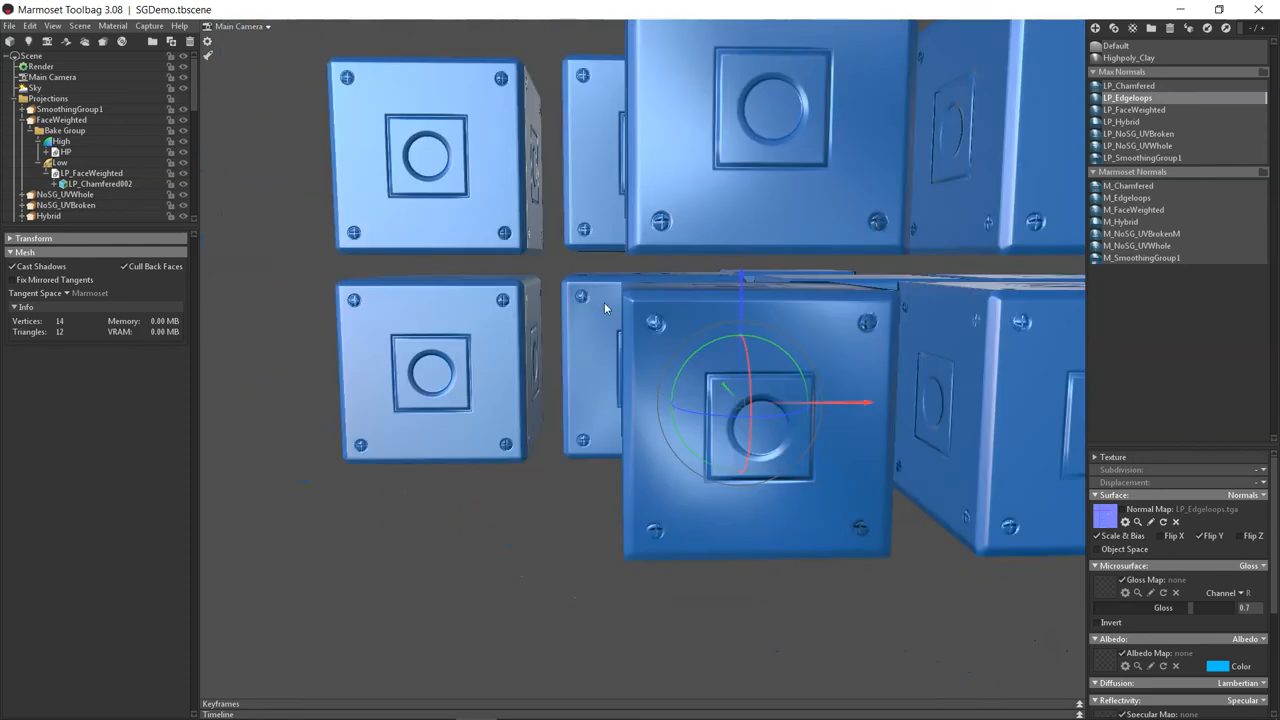
pyautogui.moveTo(604, 308); pyautogui.dragTo(480, 392)
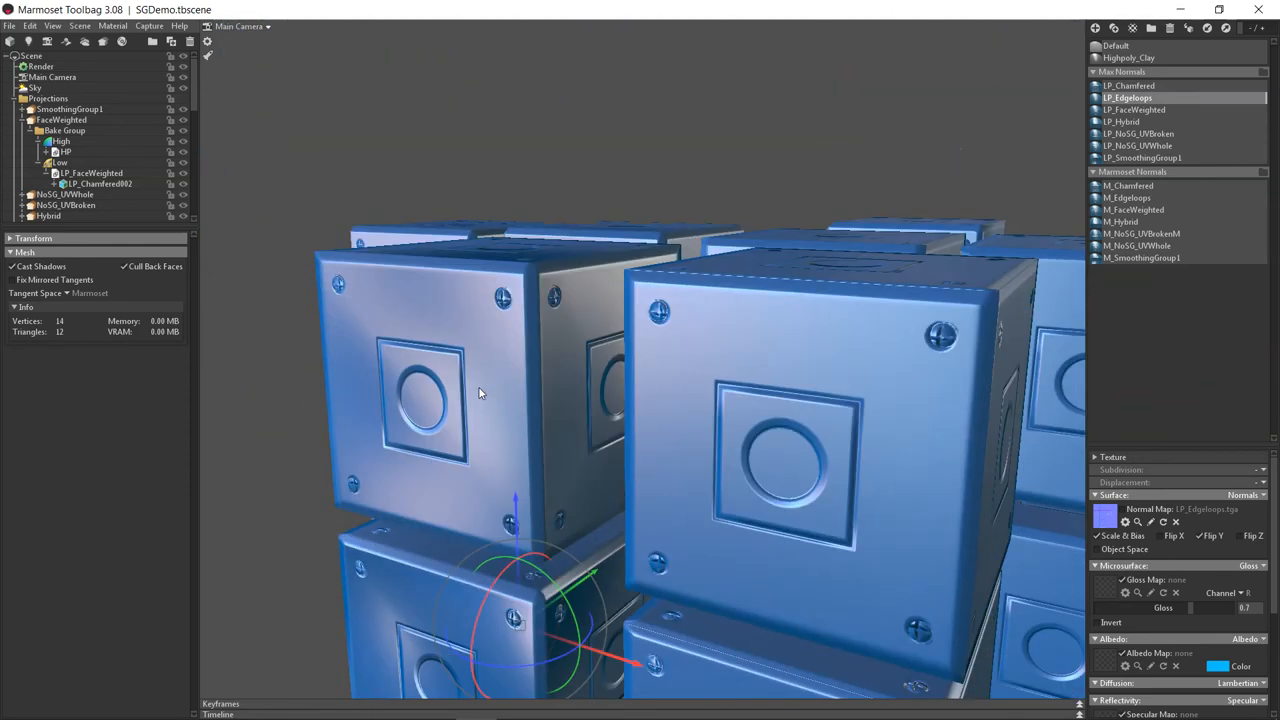
pyautogui.moveTo(480, 392); pyautogui.dragTo(438, 298)
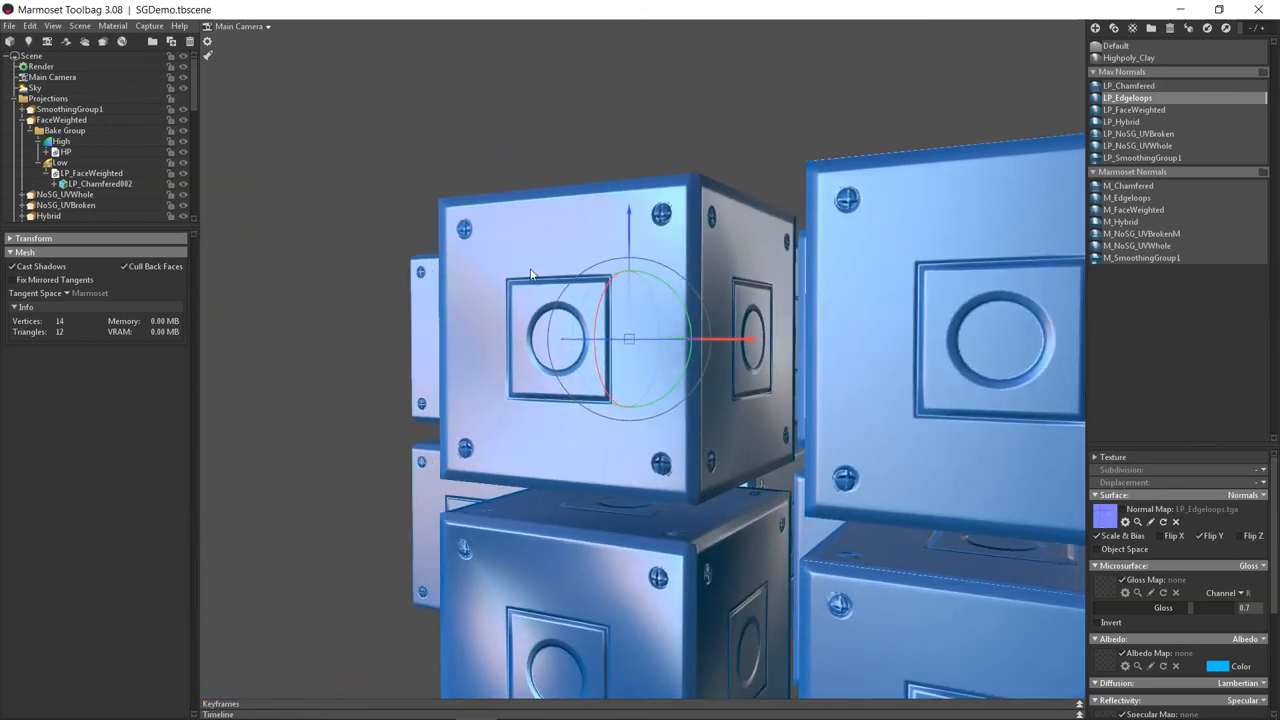
pyautogui.moveTo(530, 276); pyautogui.dragTo(428, 296)
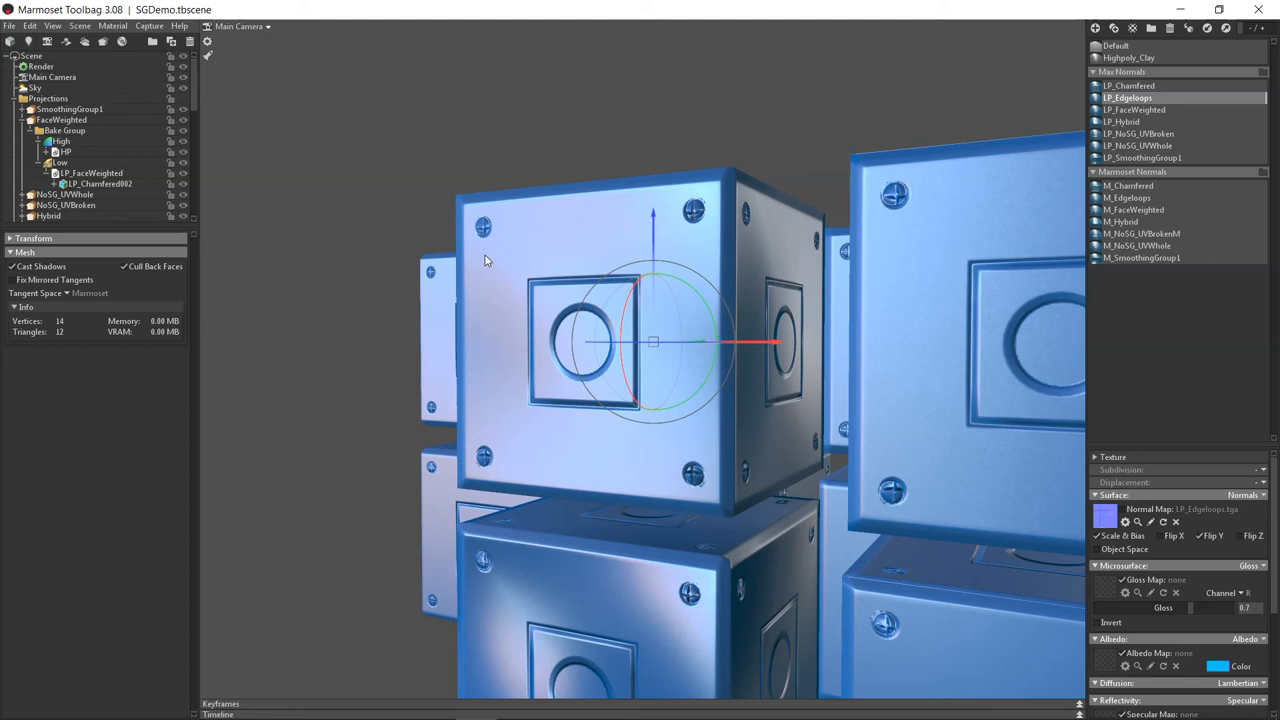
pyautogui.moveTo(524, 264)
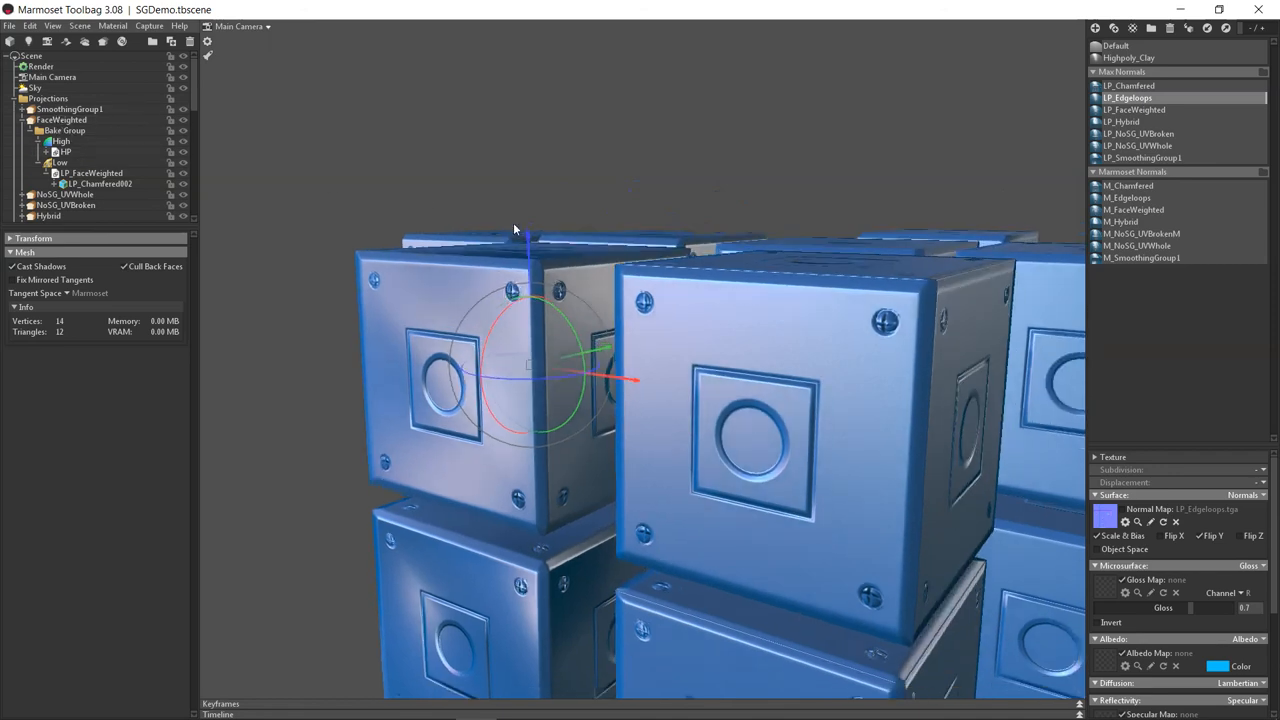
pyautogui.moveTo(516, 228); pyautogui.dragTo(560, 176)
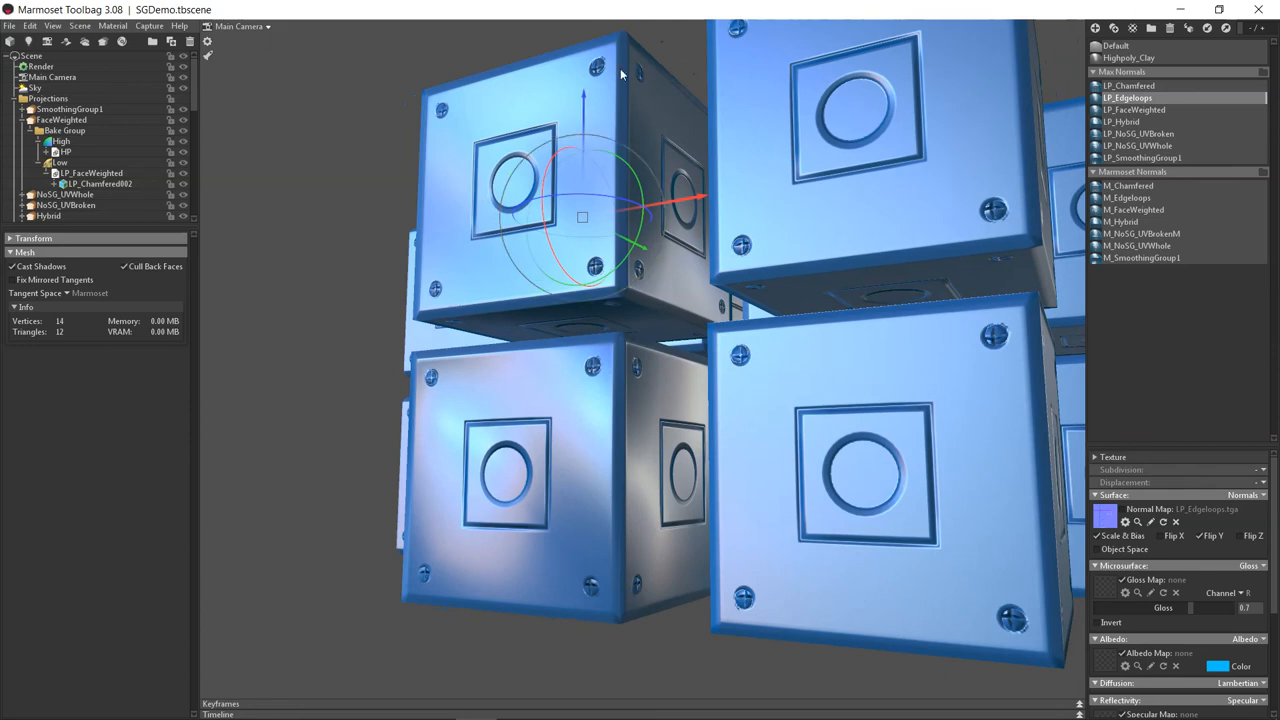
pyautogui.moveTo(620, 76); pyautogui.dragTo(584, 196)
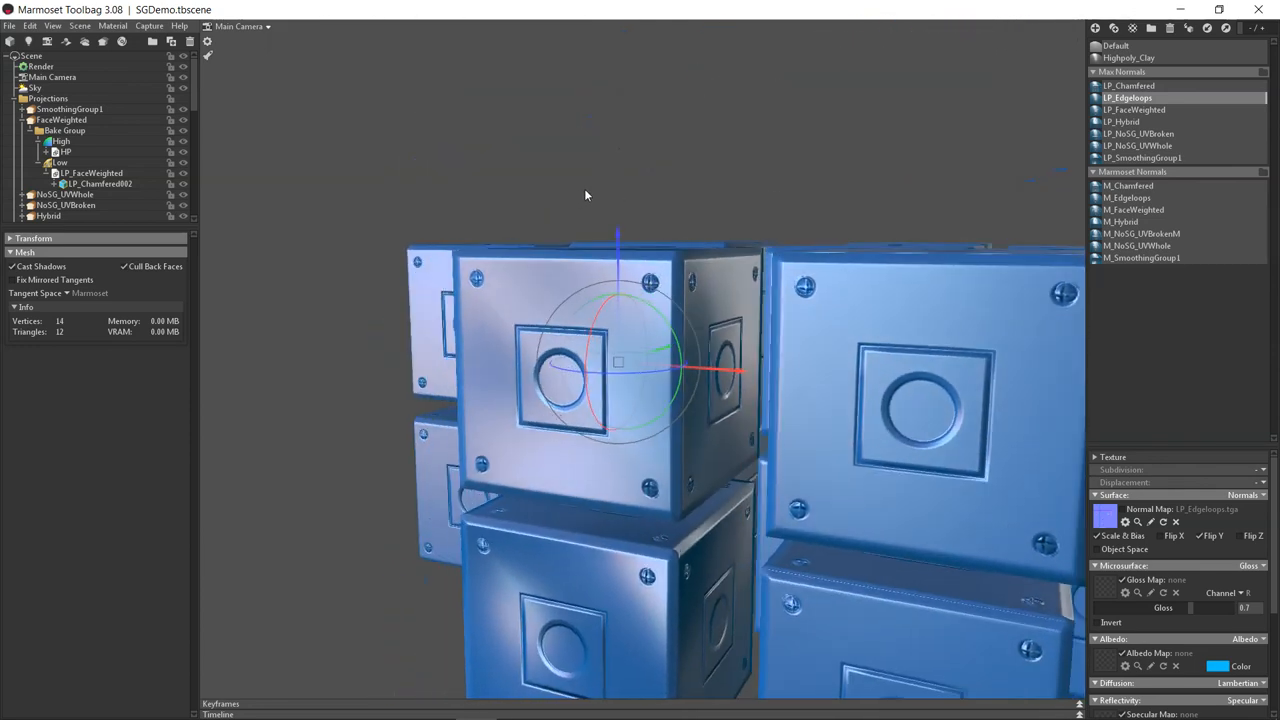
pyautogui.moveTo(584, 196); pyautogui.dragTo(630, 164)
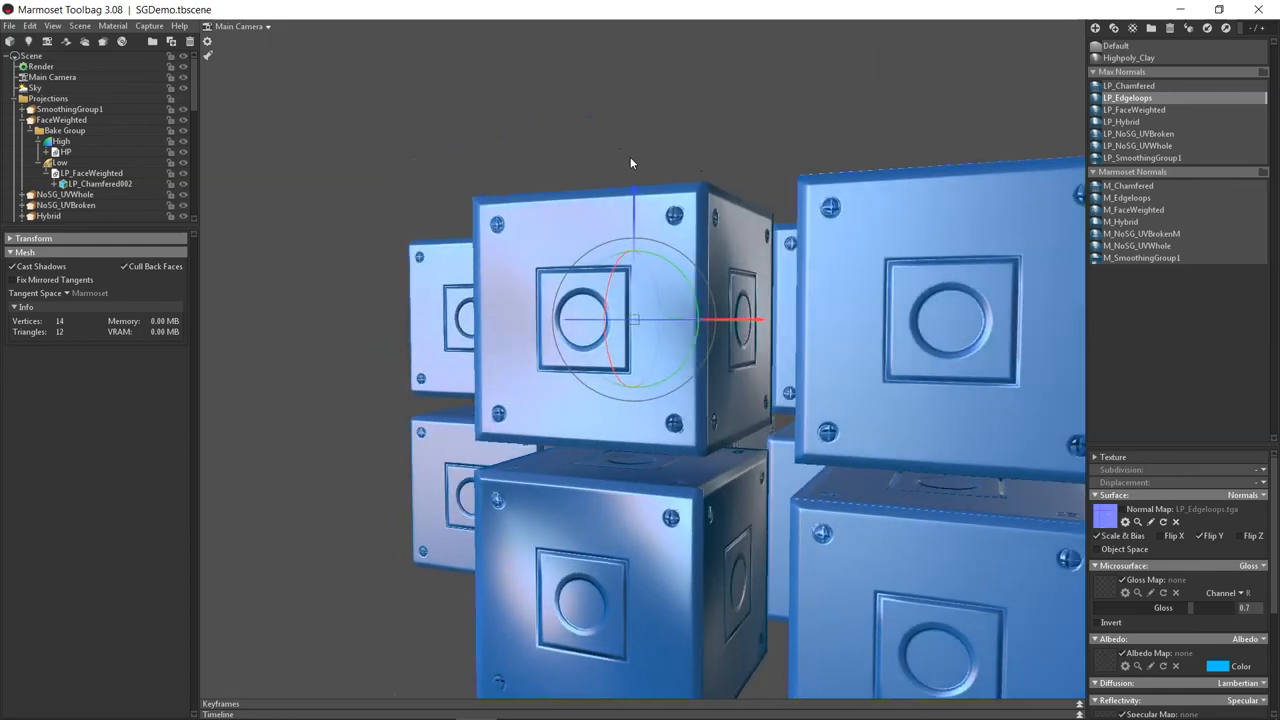
pyautogui.moveTo(630, 164); pyautogui.dragTo(558, 198)
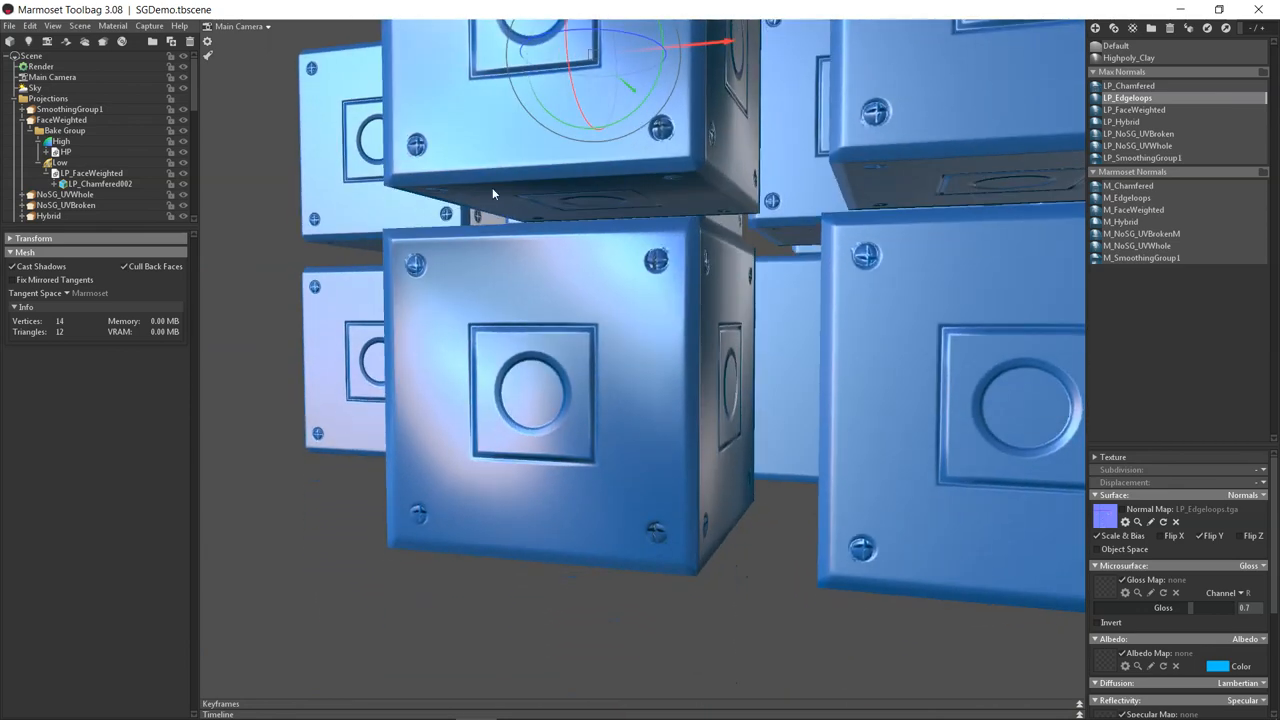
# Orbit and zoom tightly onto the box corners and seams to check the baked shading
pyautogui.moveTo(490, 190); pyautogui.dragTo(476, 244)
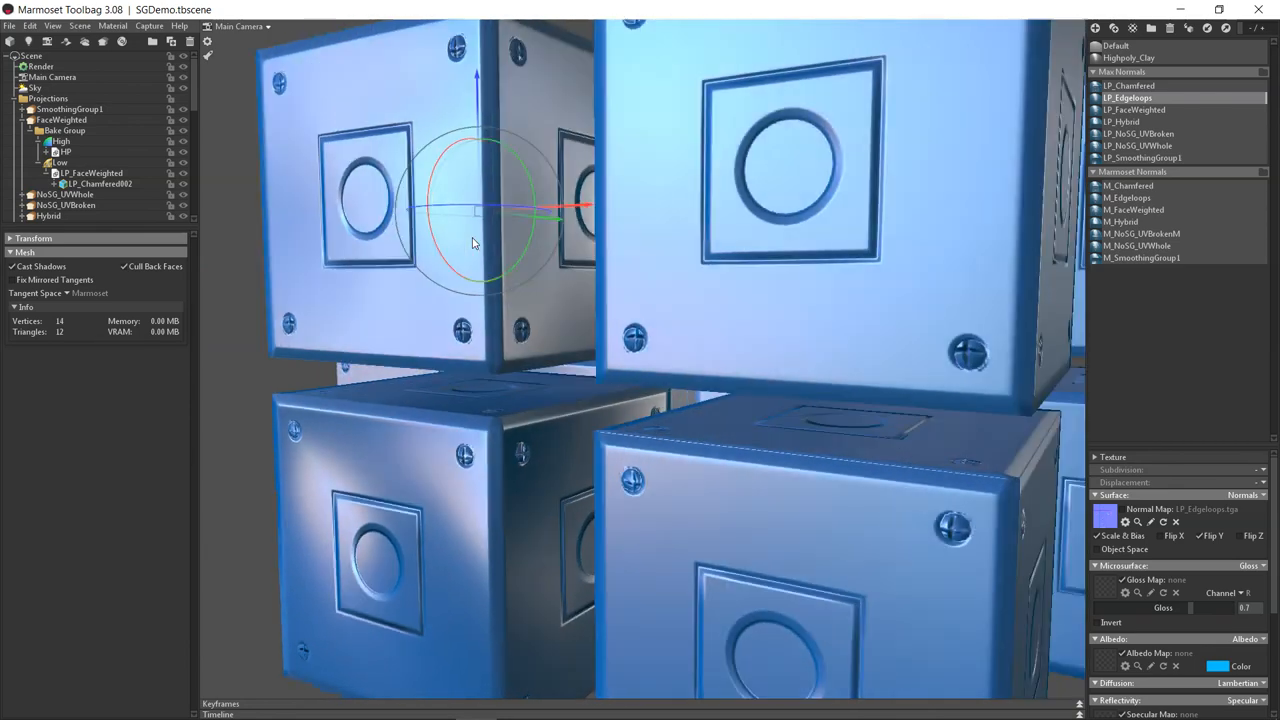
pyautogui.moveTo(476, 240); pyautogui.dragTo(490, 190)
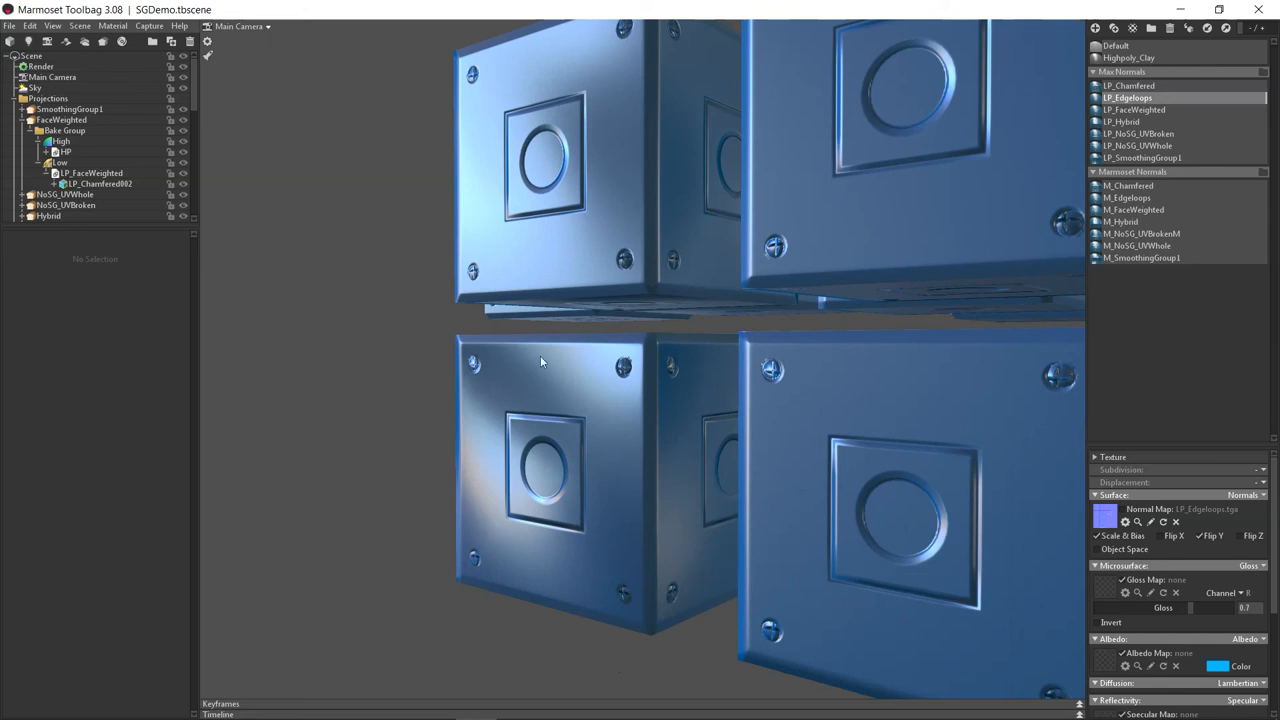
pyautogui.moveTo(540, 360); pyautogui.dragTo(544, 340)
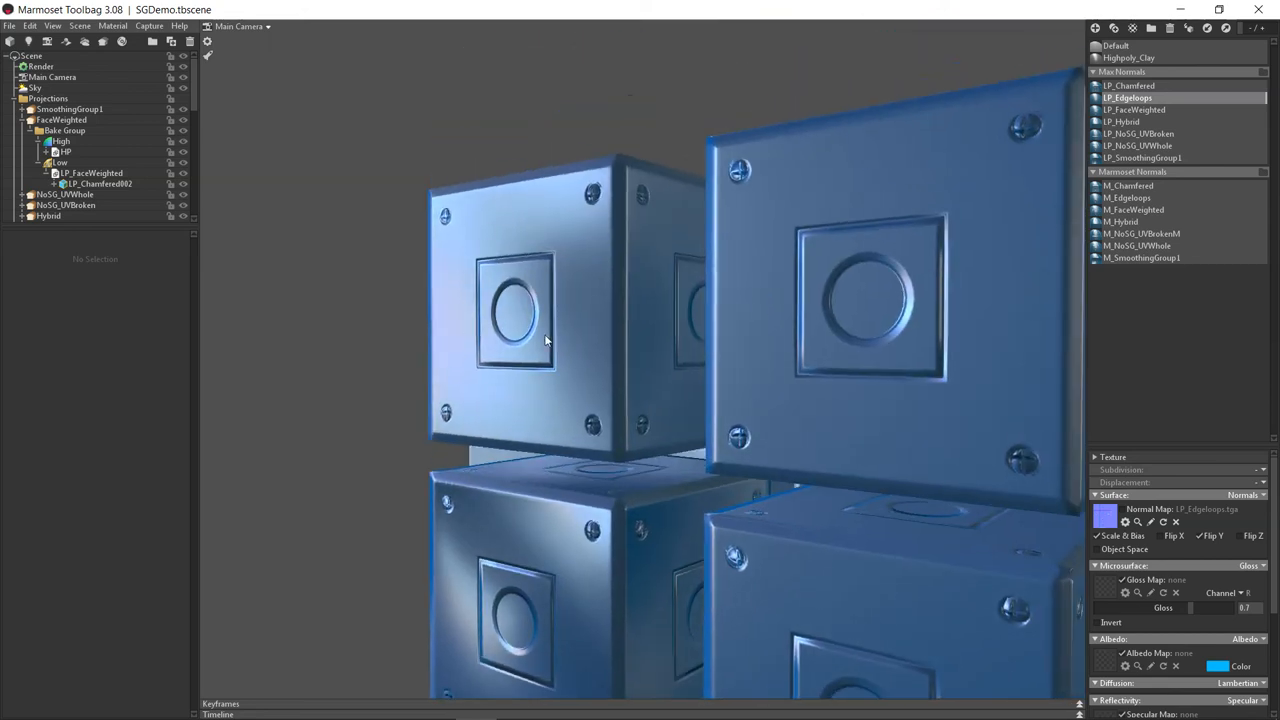
pyautogui.moveTo(544, 340); pyautogui.dragTo(524, 210)
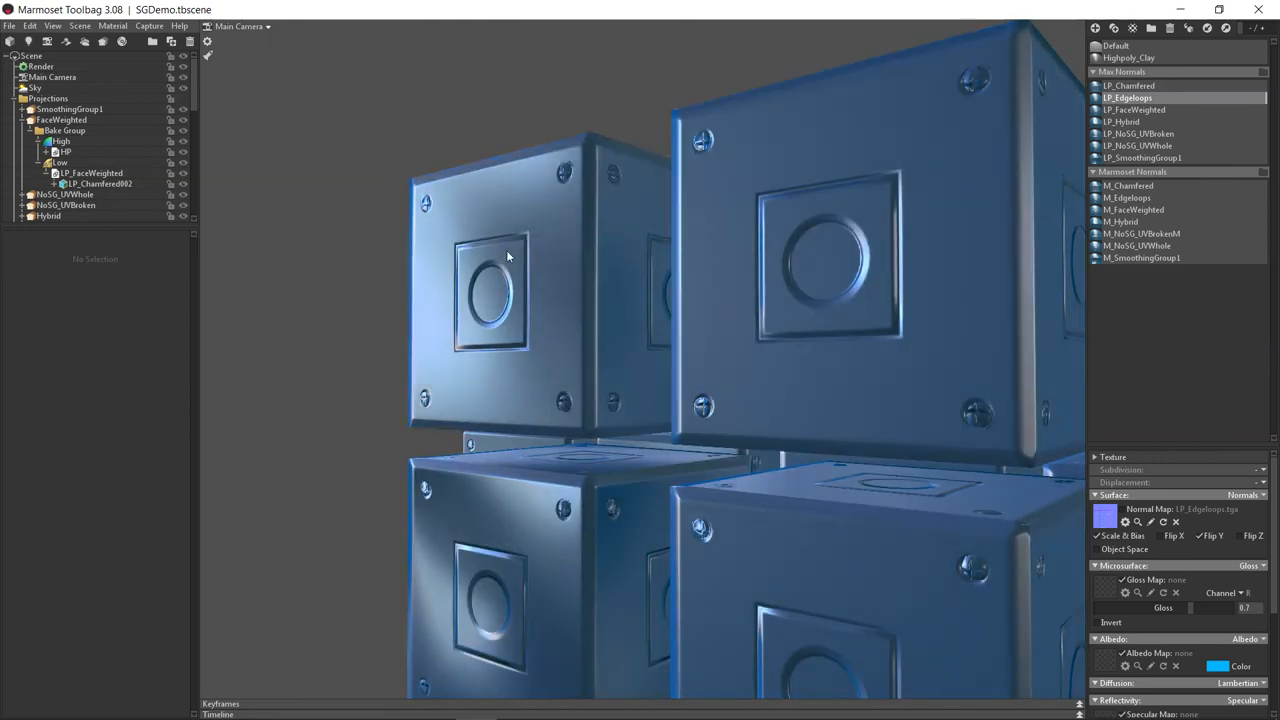
pyautogui.moveTo(508, 256); pyautogui.dragTo(544, 344)
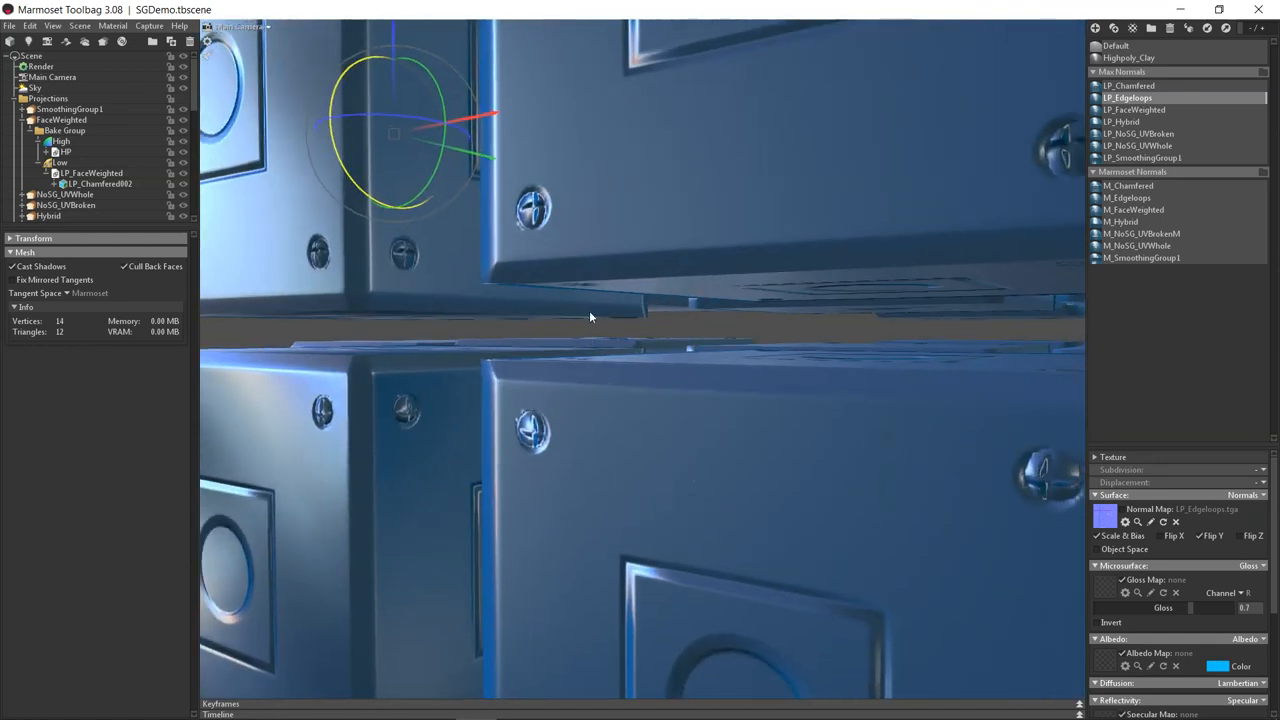
# Pull back to view the full box set, then switch back to the 3ds Max hybrid example scene
pyautogui.moveTo(590, 318); pyautogui.dragTo(464, 250)
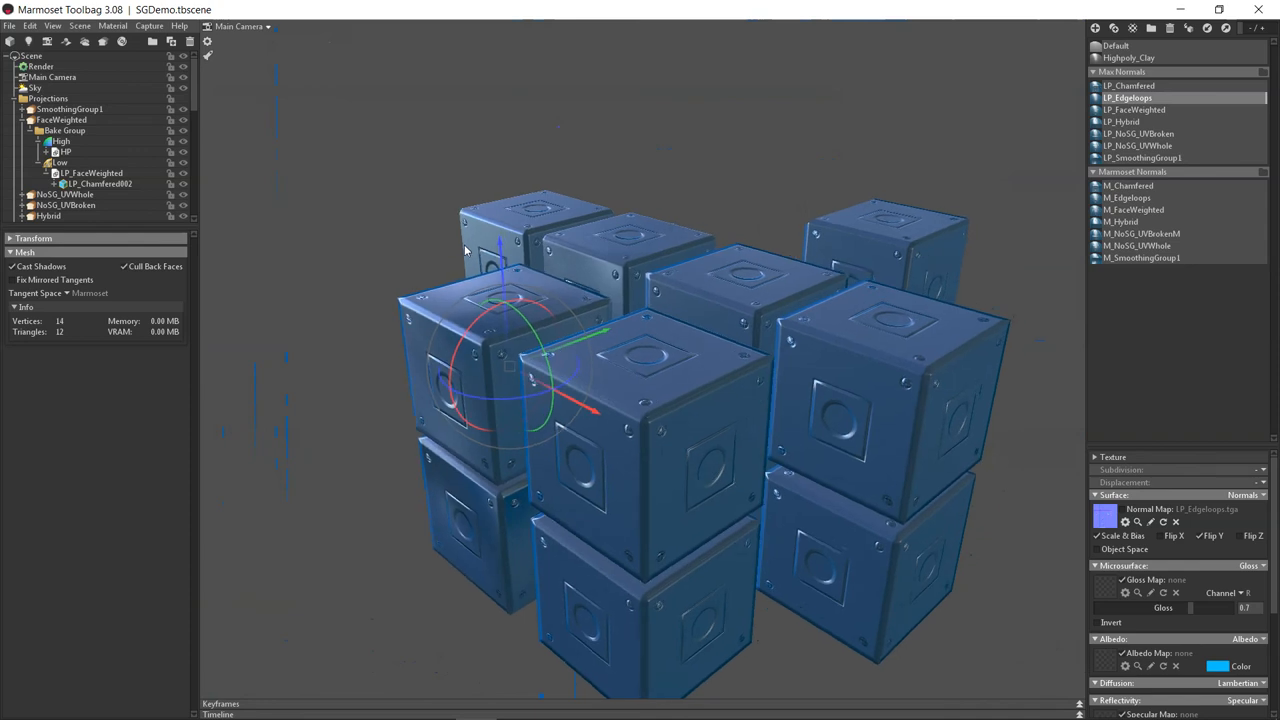
pyautogui.moveTo(464, 250); pyautogui.dragTo(642, 200)
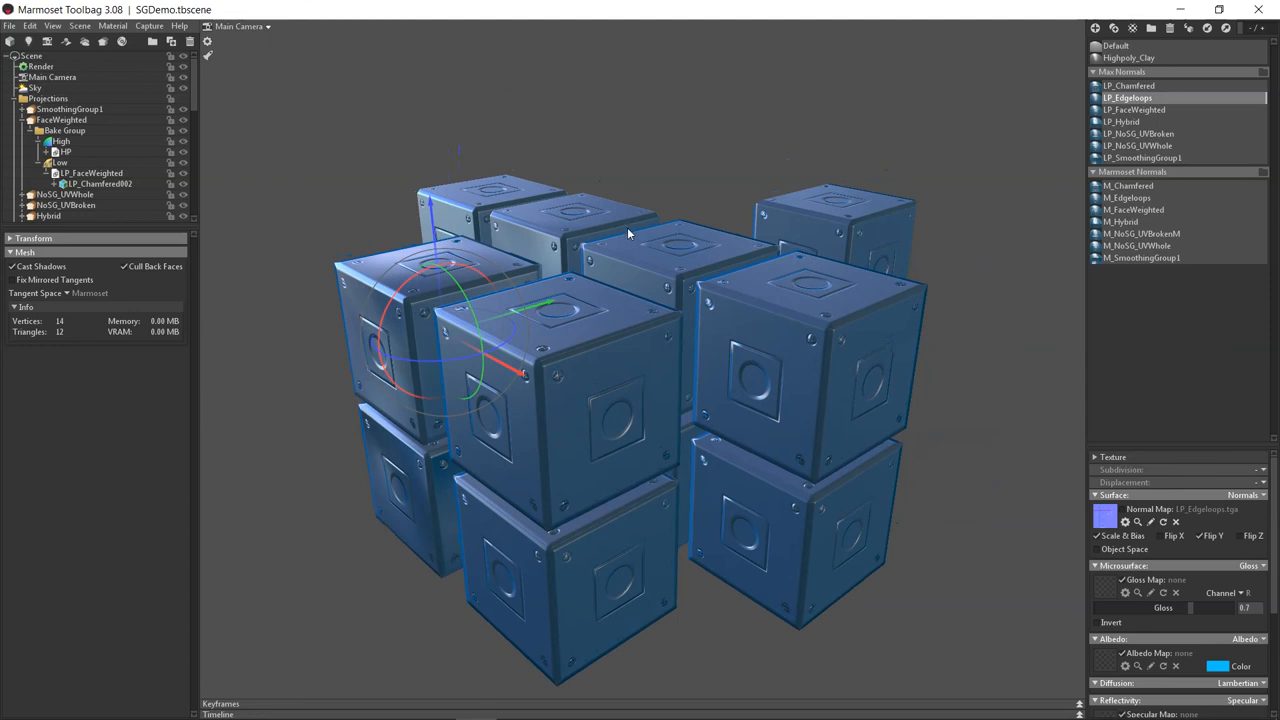
pyautogui.moveTo(632, 208)
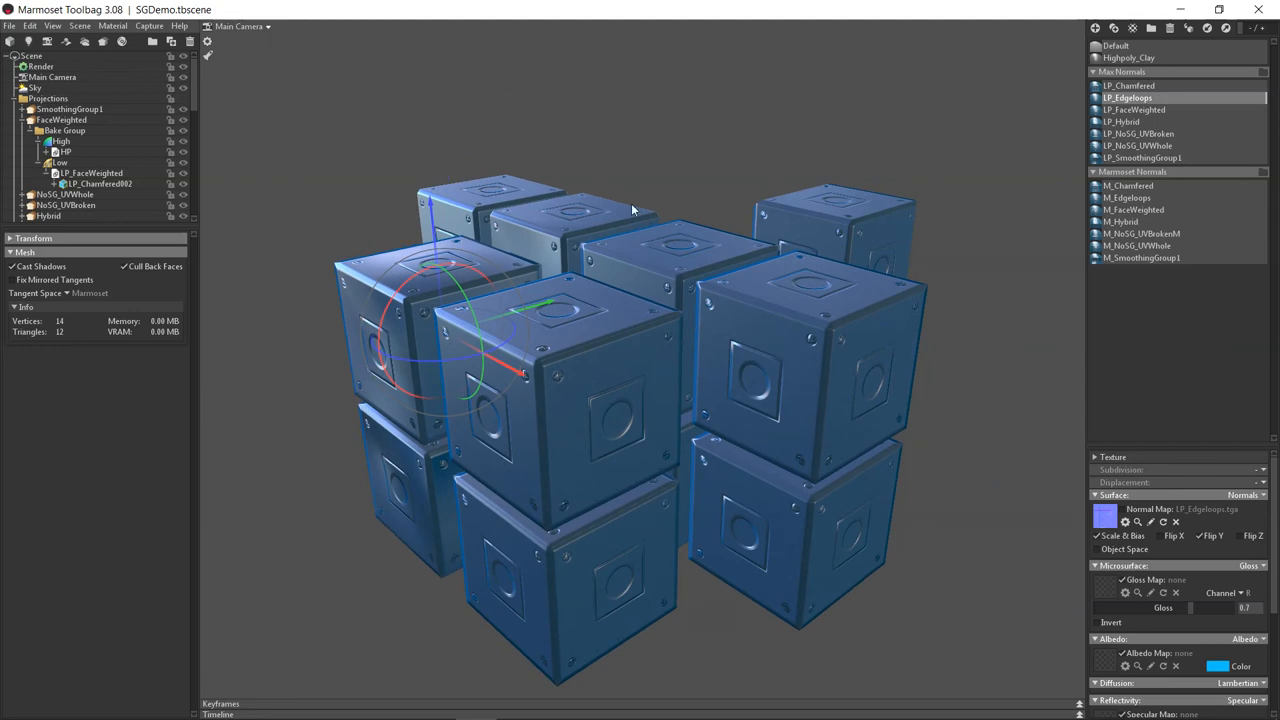
pyautogui.moveTo(630, 210); pyautogui.dragTo(710, 164)
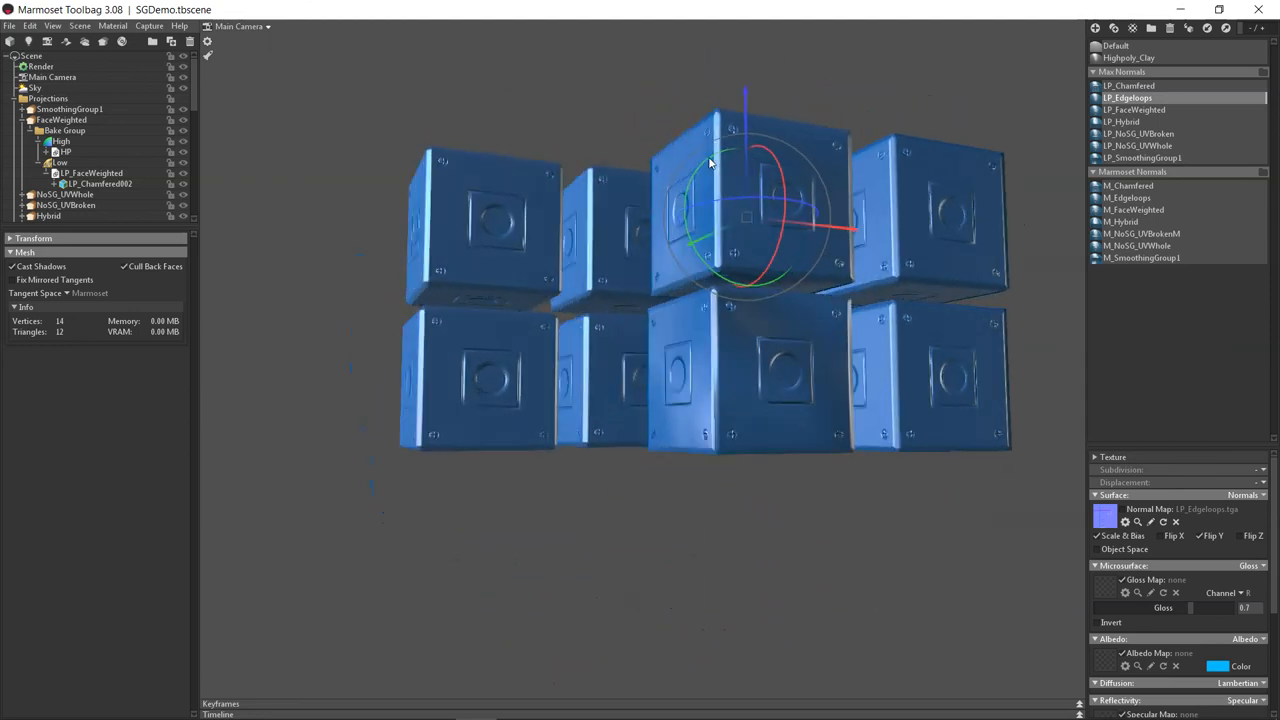
pyautogui.moveTo(710, 162); pyautogui.dragTo(898, 192)
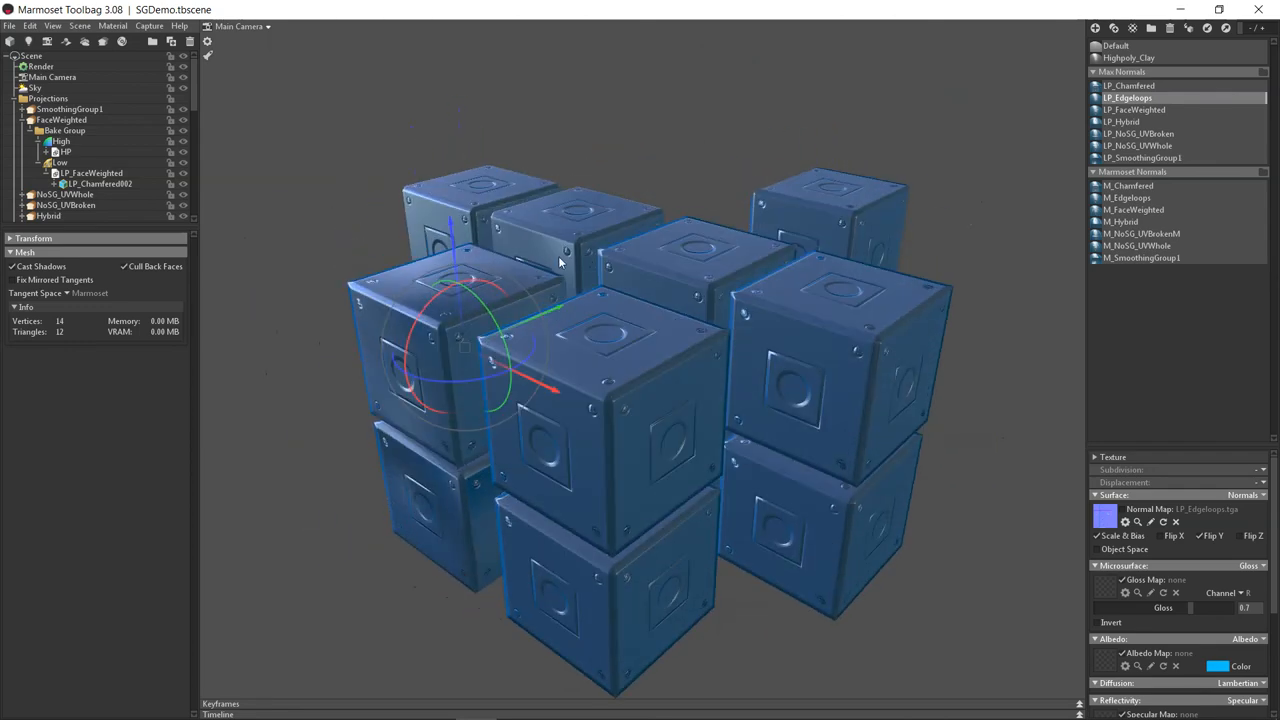
pyautogui.press('alt+tab')
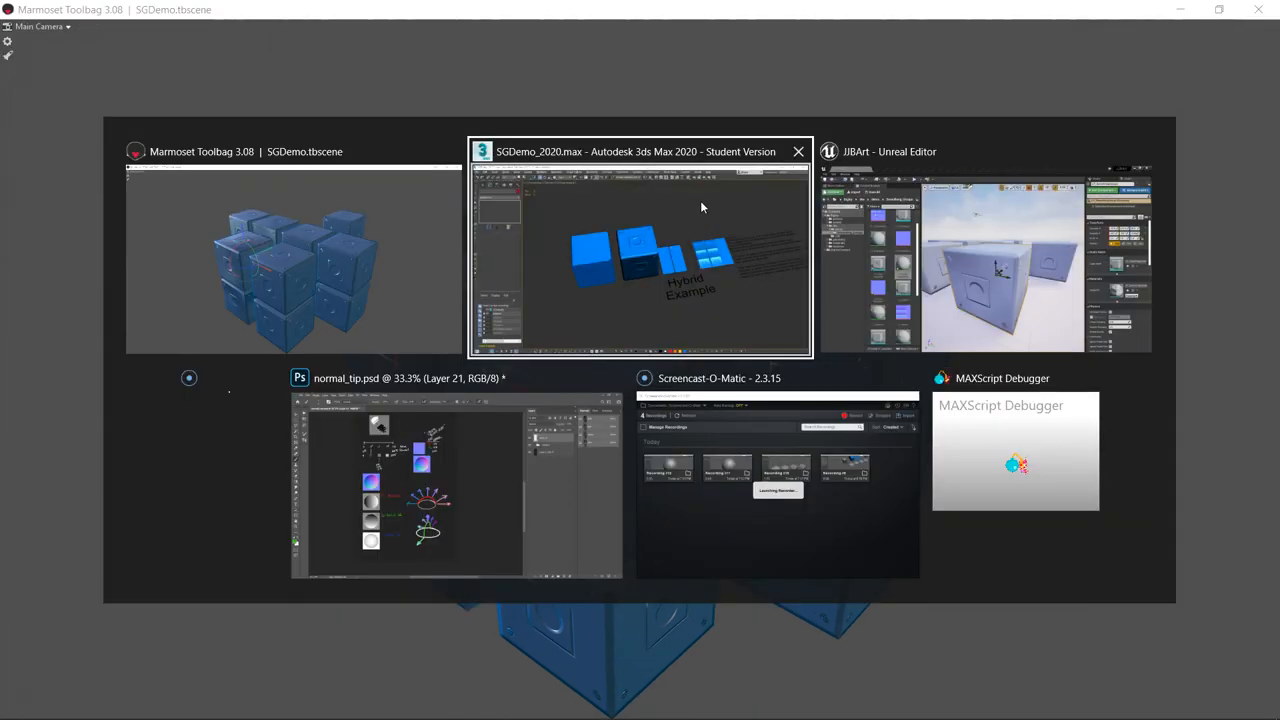
pyautogui.moveTo(690, 272)
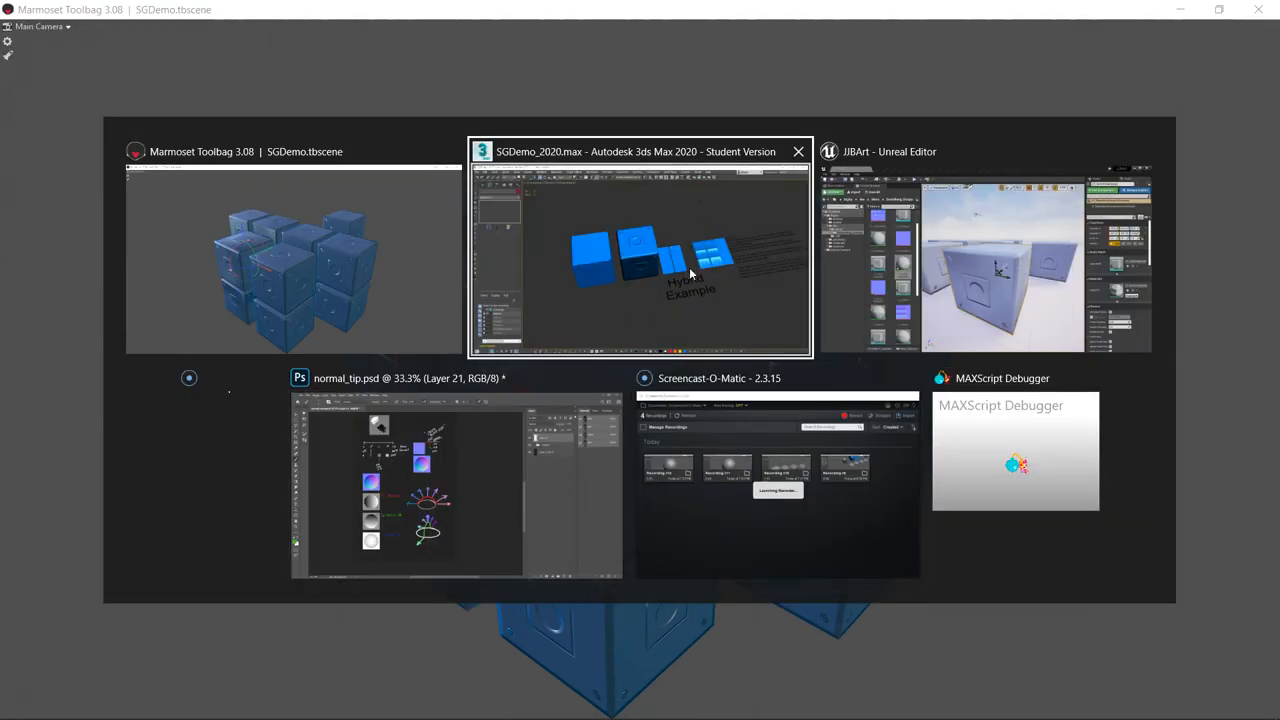
pyautogui.click(638, 250)
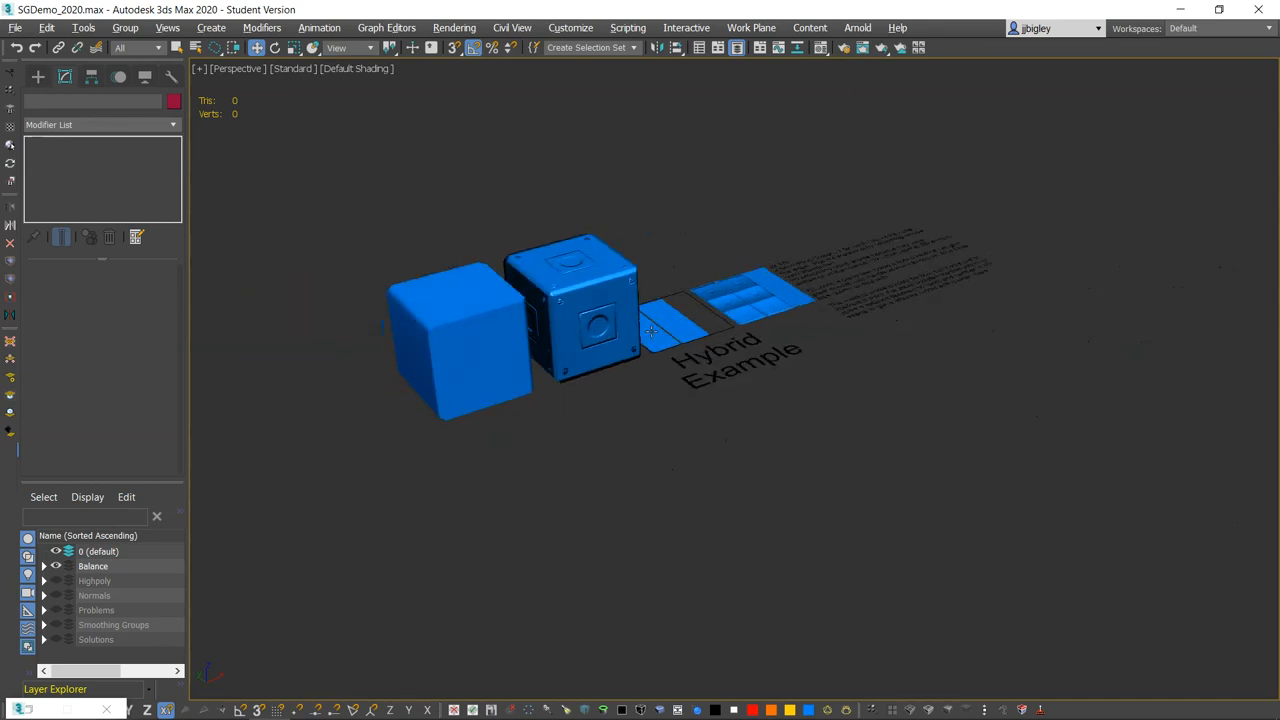